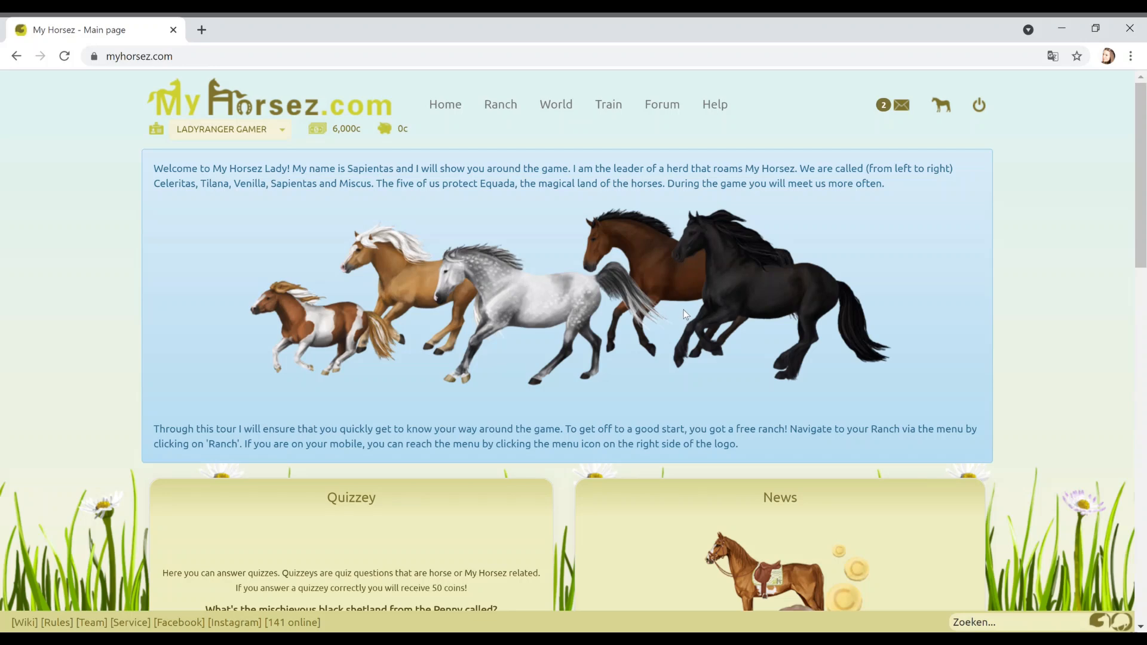
# - Sign back in from the Ranch sign-in page and reach the unnamed My ranch page
pyautogui.scroll(-3)
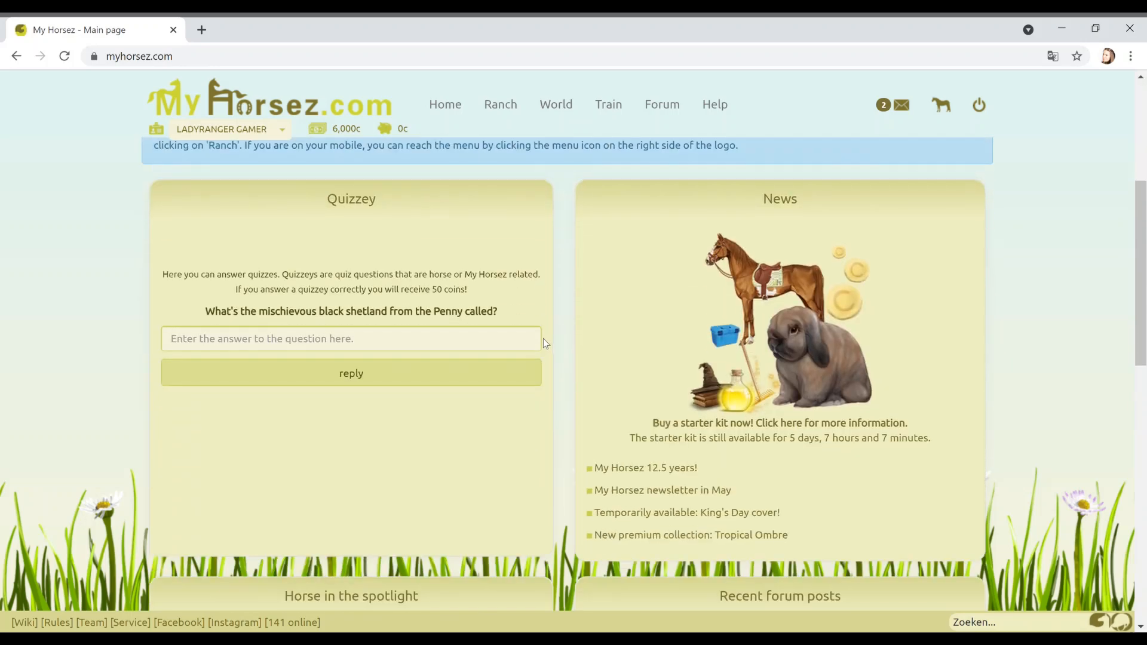
pyautogui.scroll(-3)
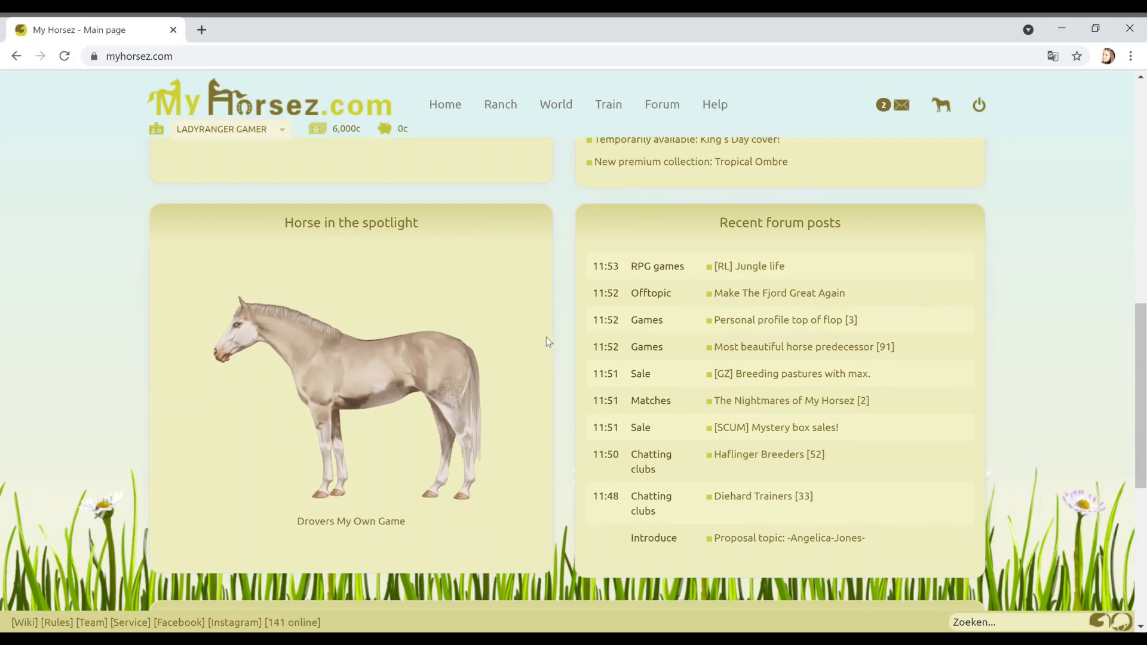
pyautogui.moveTo(292, 382)
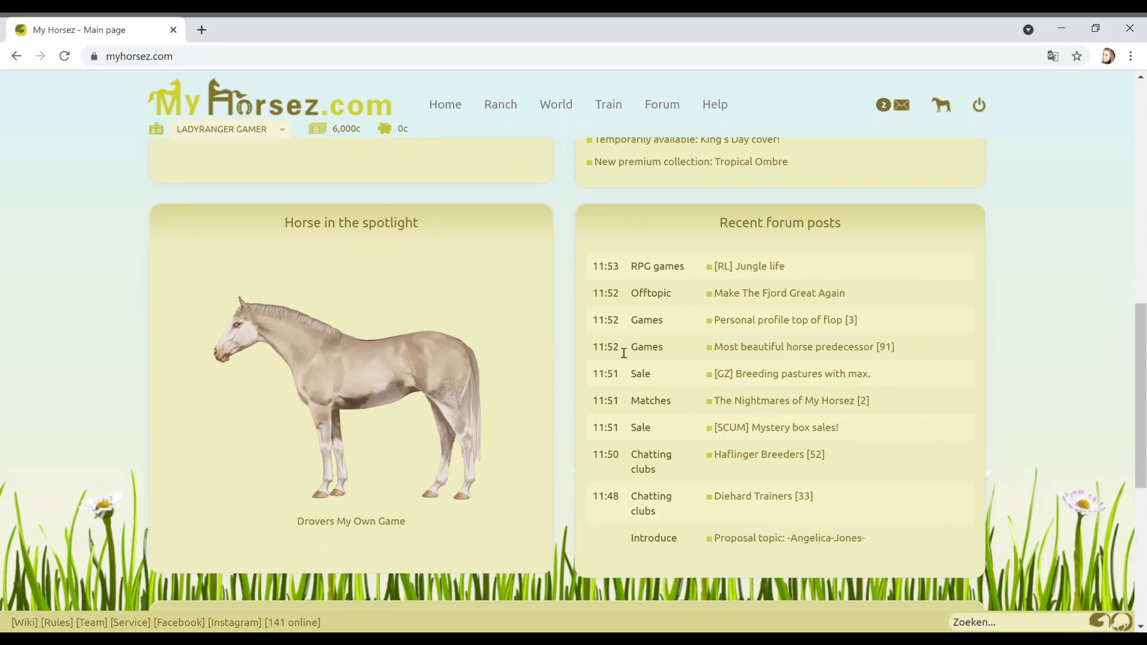
pyautogui.scroll(-3)
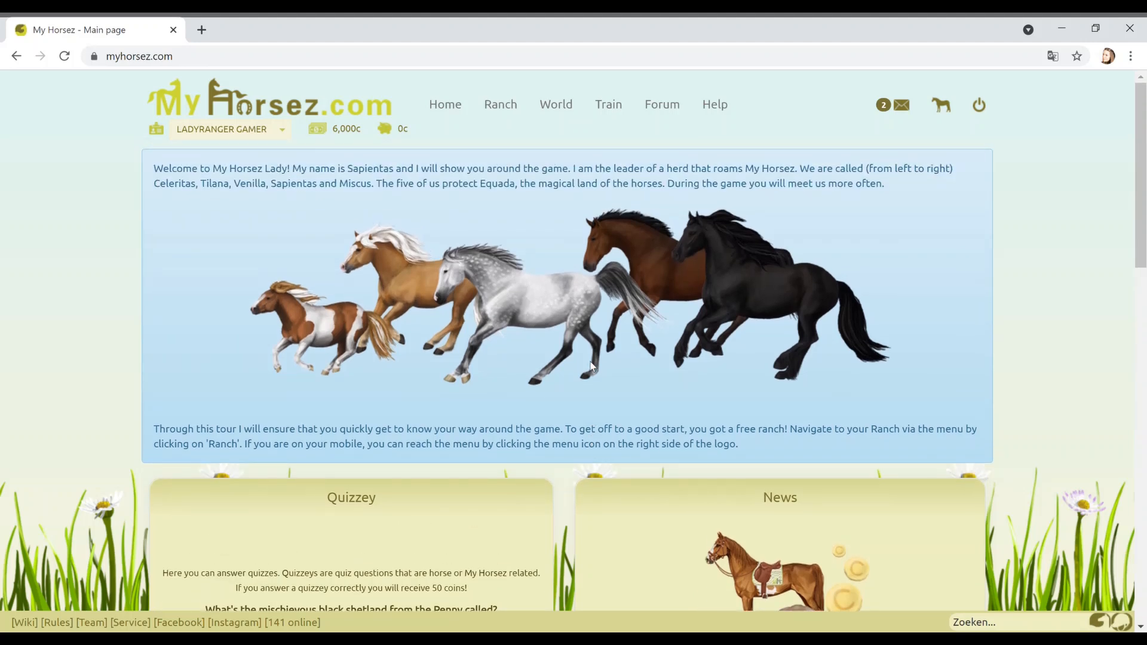
pyautogui.moveTo(912, 328)
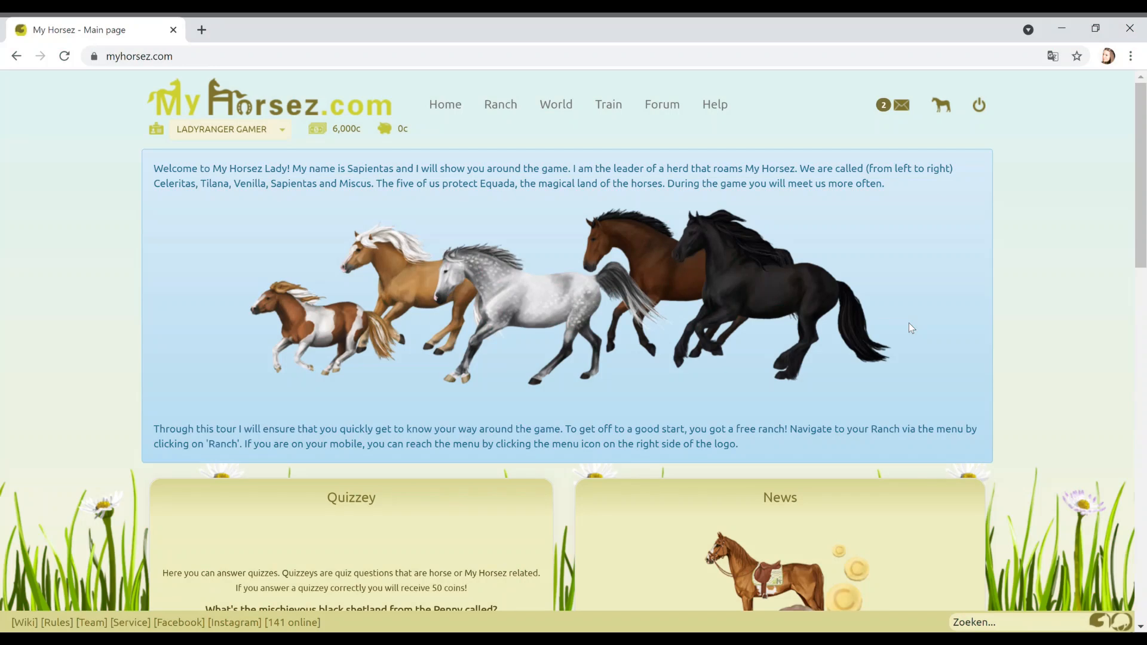
pyautogui.moveTo(853, 307)
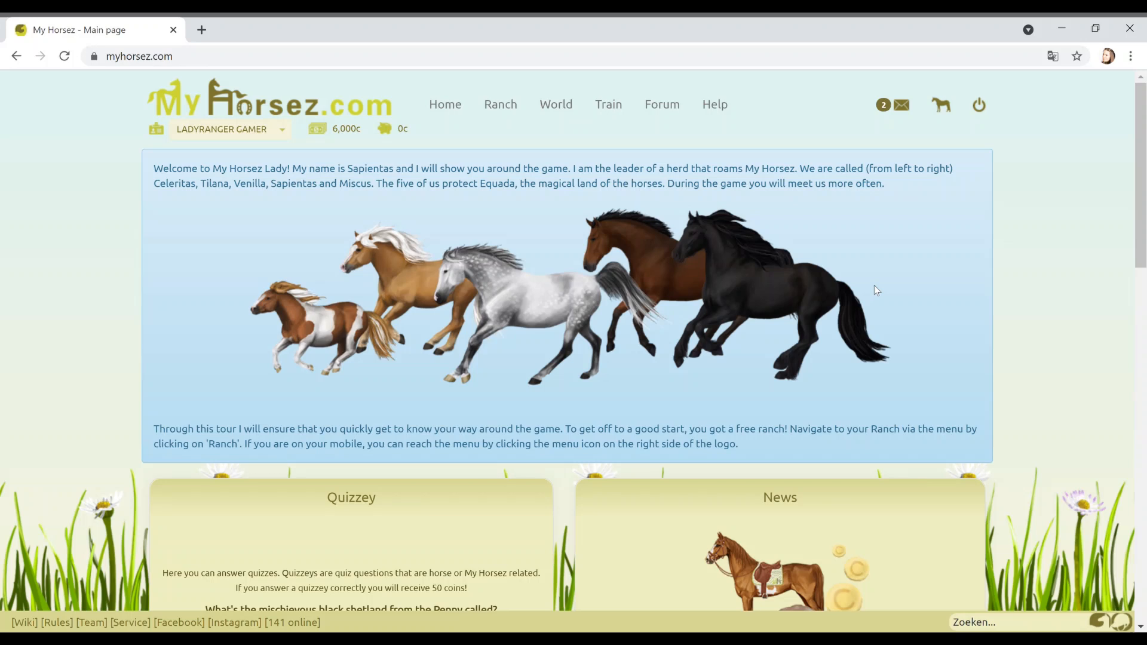
pyautogui.moveTo(687, 348)
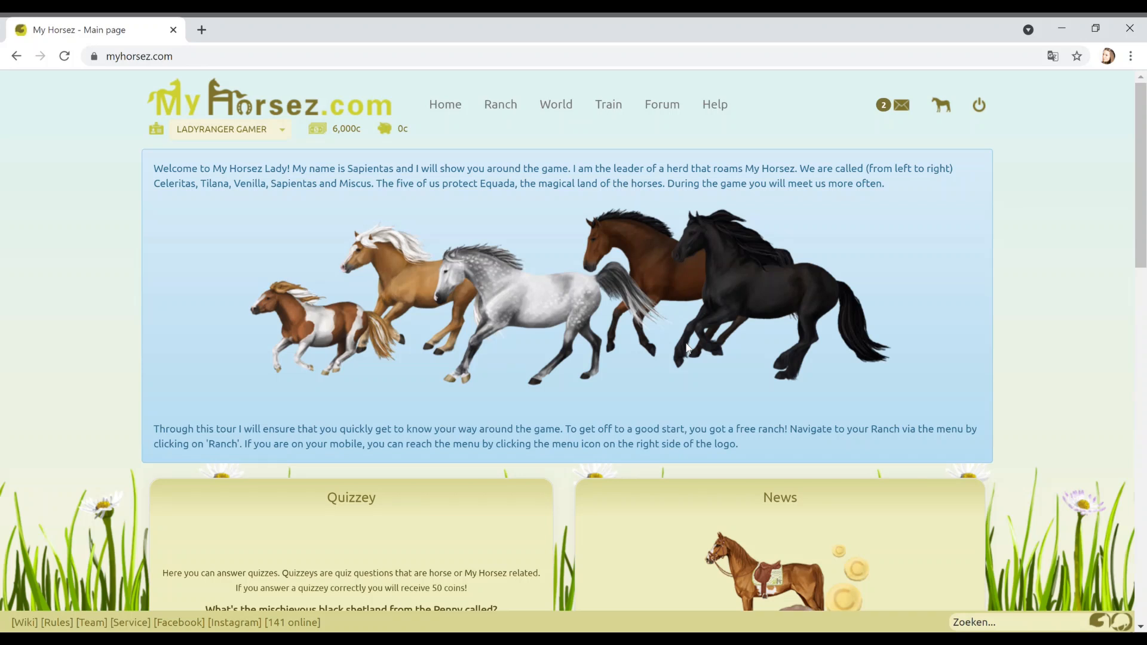
pyautogui.scroll(-3)
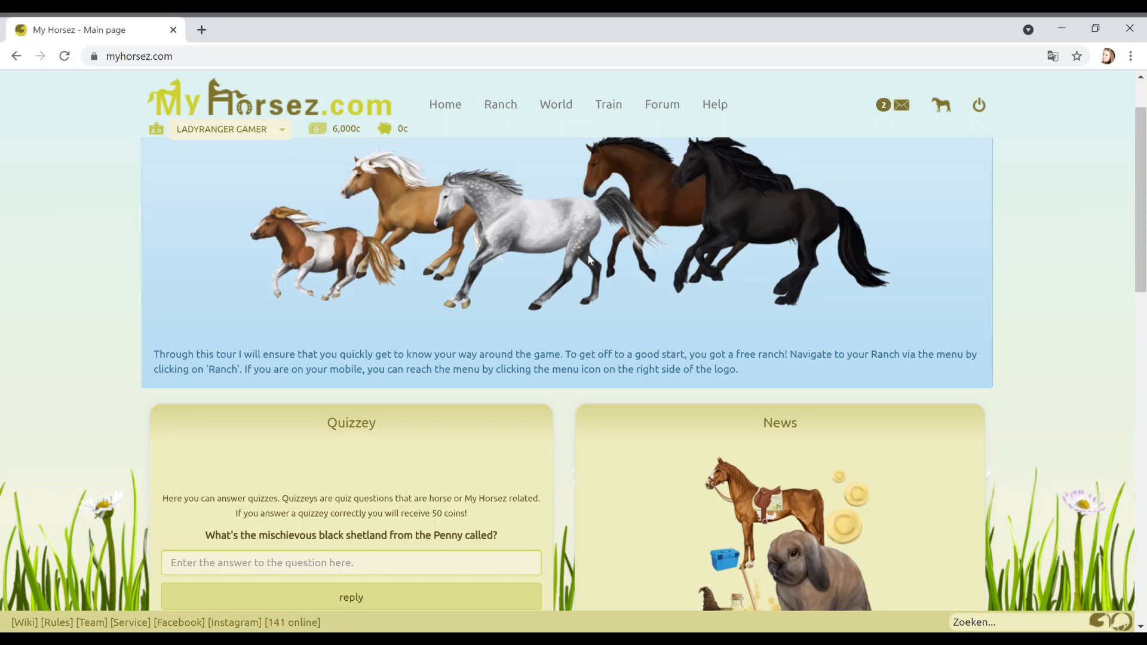
pyautogui.moveTo(528, 273)
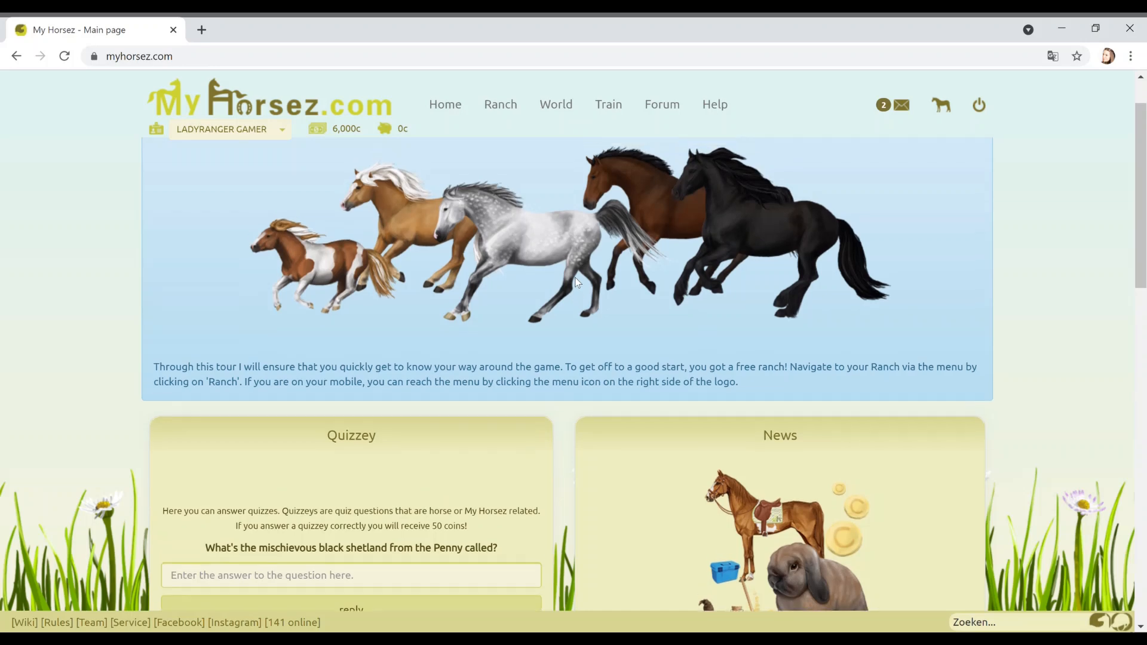
pyautogui.click(501, 104)
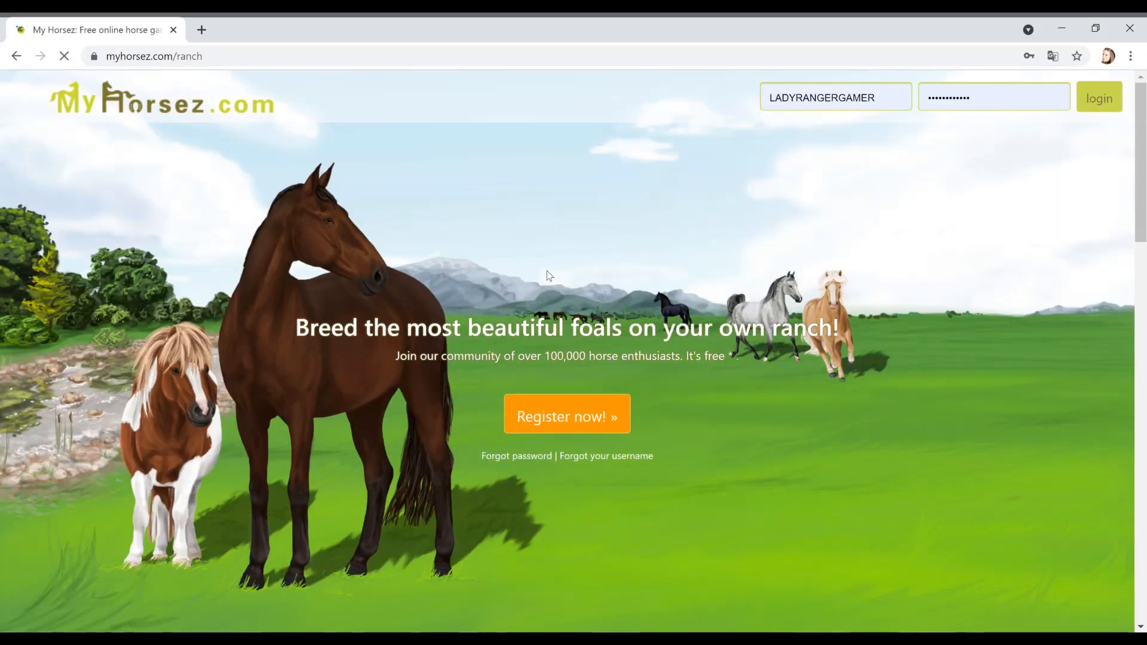
pyautogui.click(1098, 97)
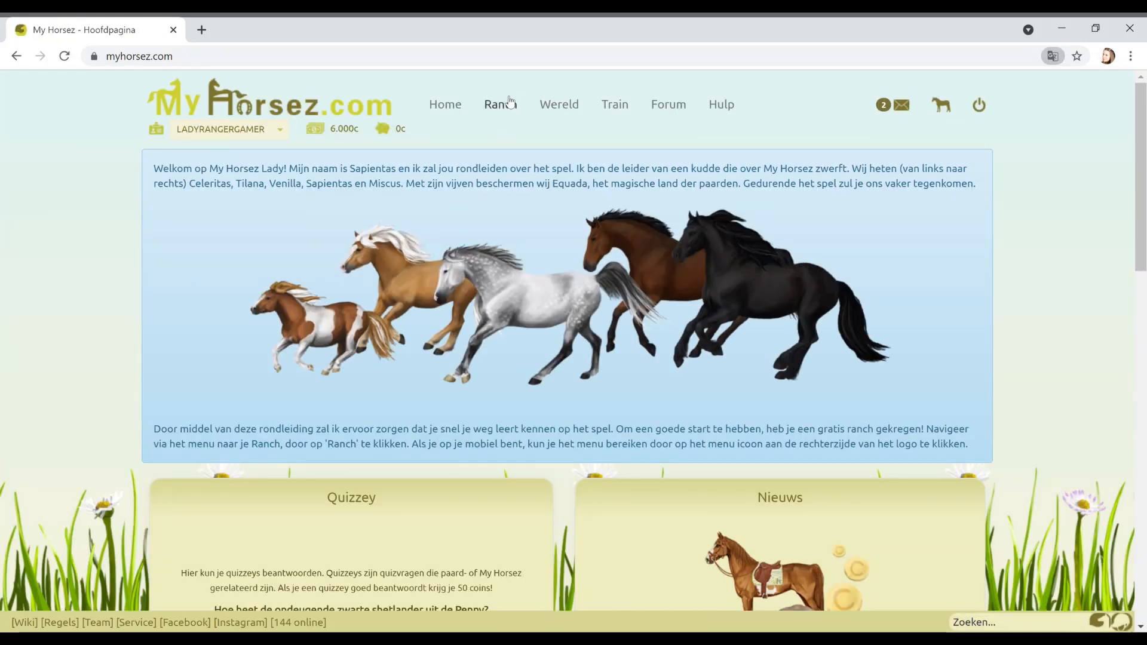
pyautogui.click(499, 104)
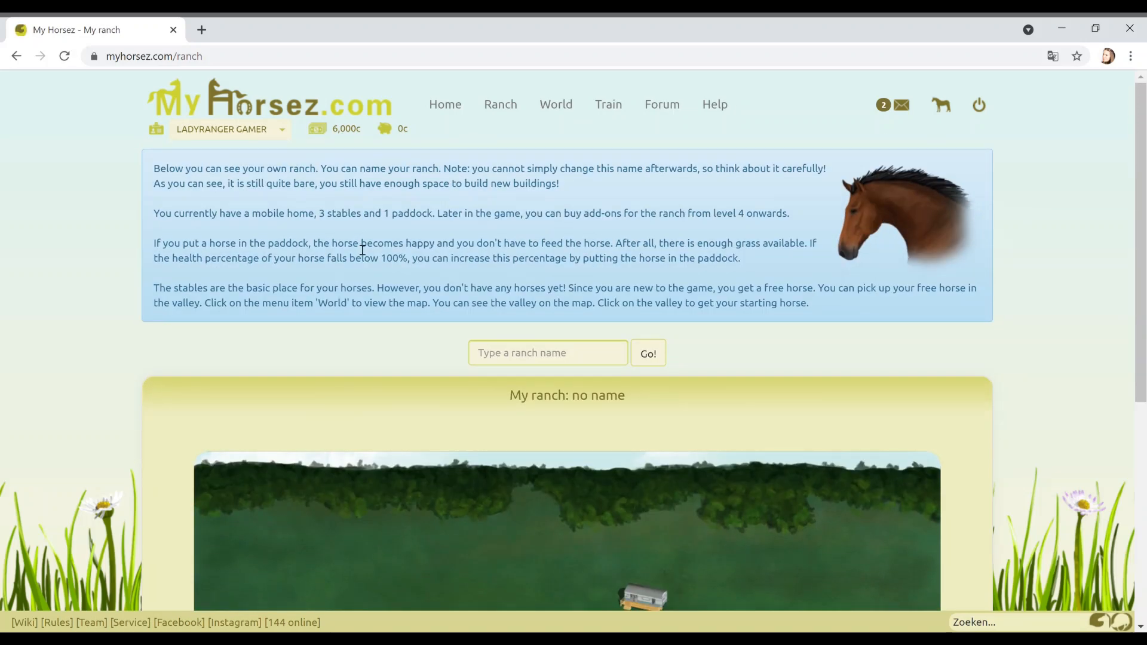
pyautogui.moveTo(241, 208)
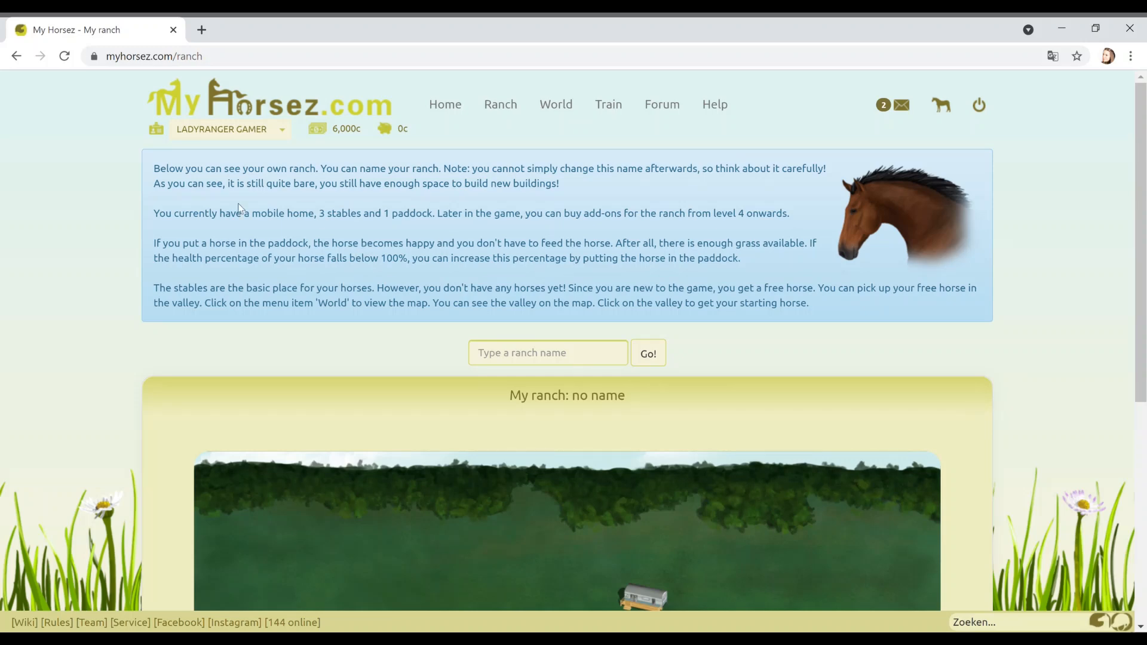
# - Scroll through the ranch grounds map to look it over
pyautogui.scroll(-3)
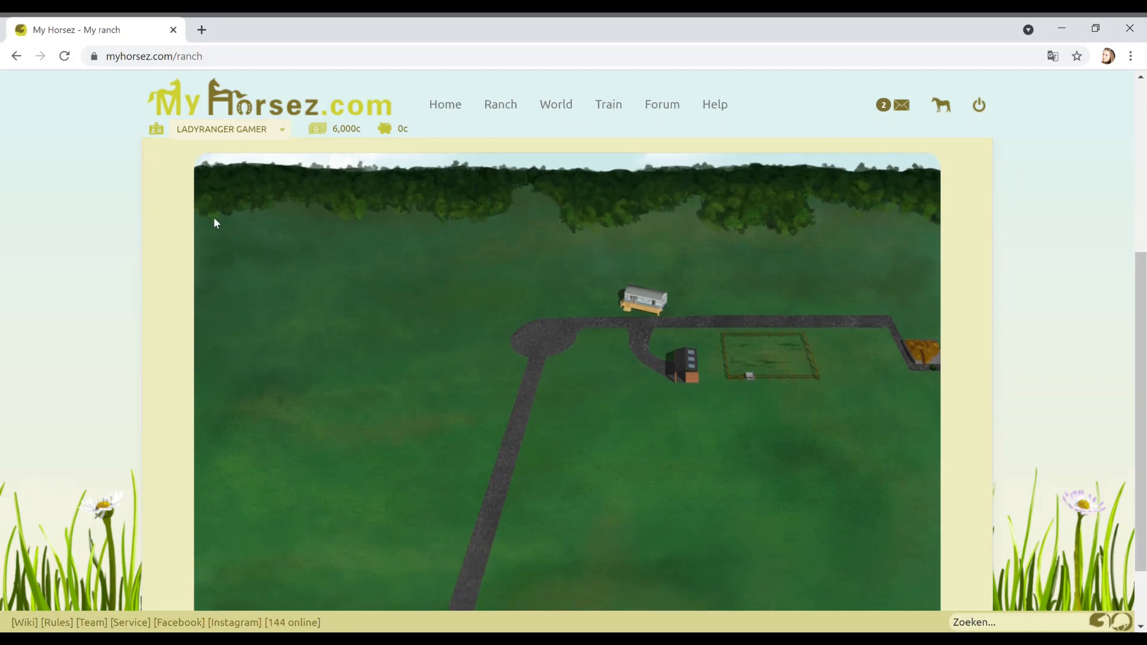
pyautogui.moveTo(615, 480)
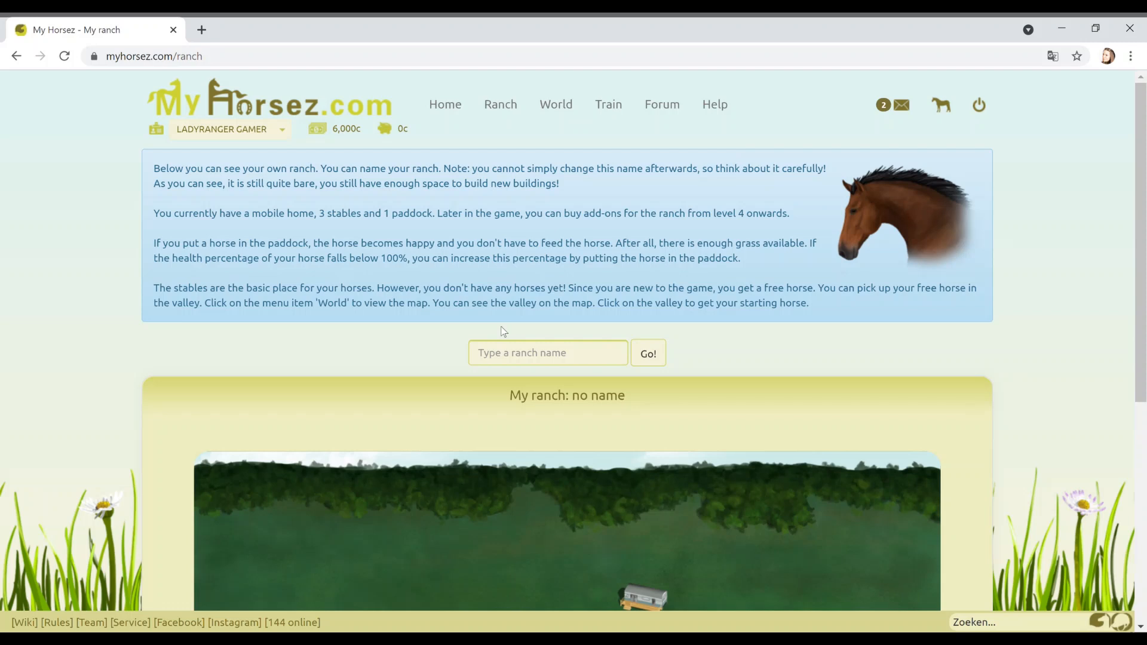
pyautogui.moveTo(215, 349)
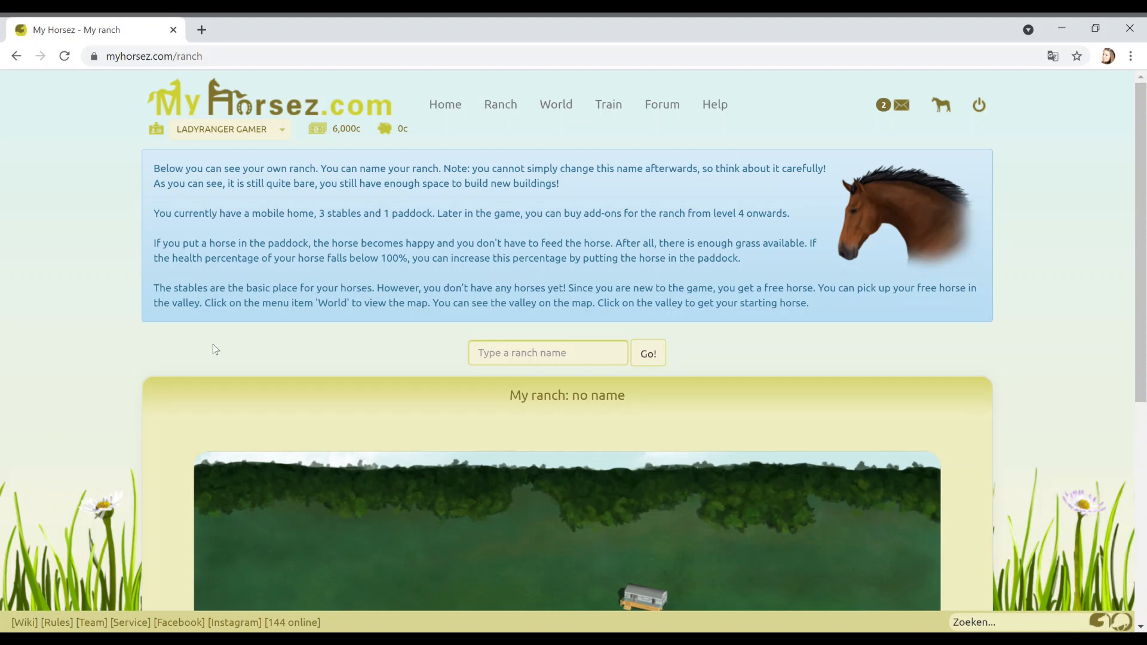
pyautogui.moveTo(267, 313)
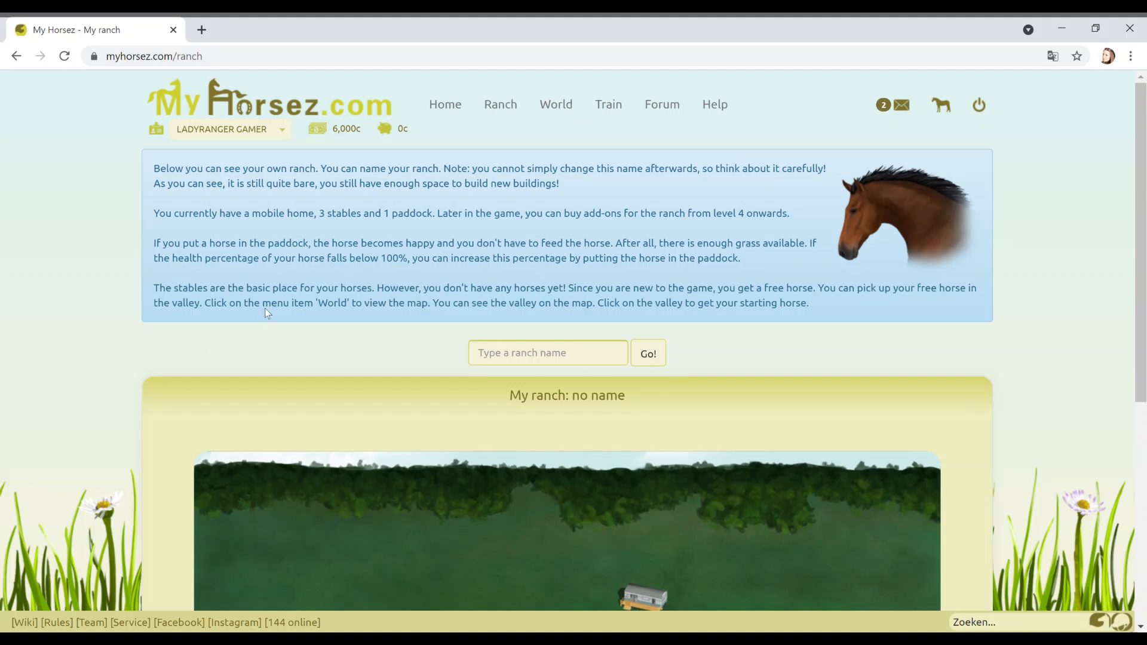
pyautogui.scroll(-3)
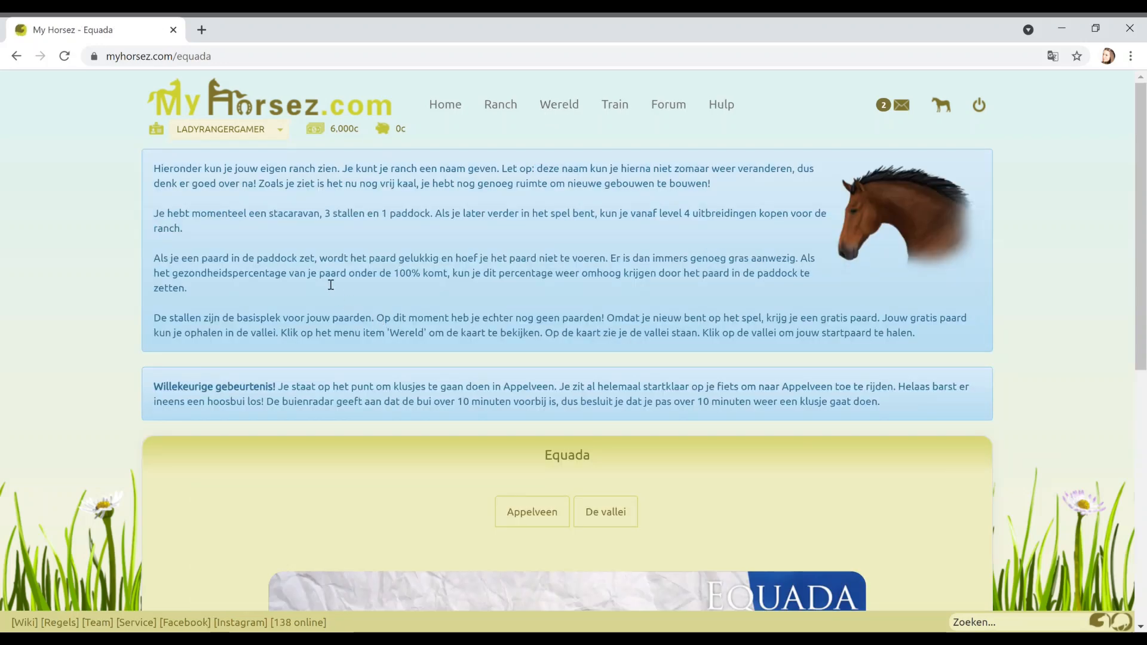
# - Translate the Equada page into English, then return to the My ranch page
pyautogui.click(1052, 56)
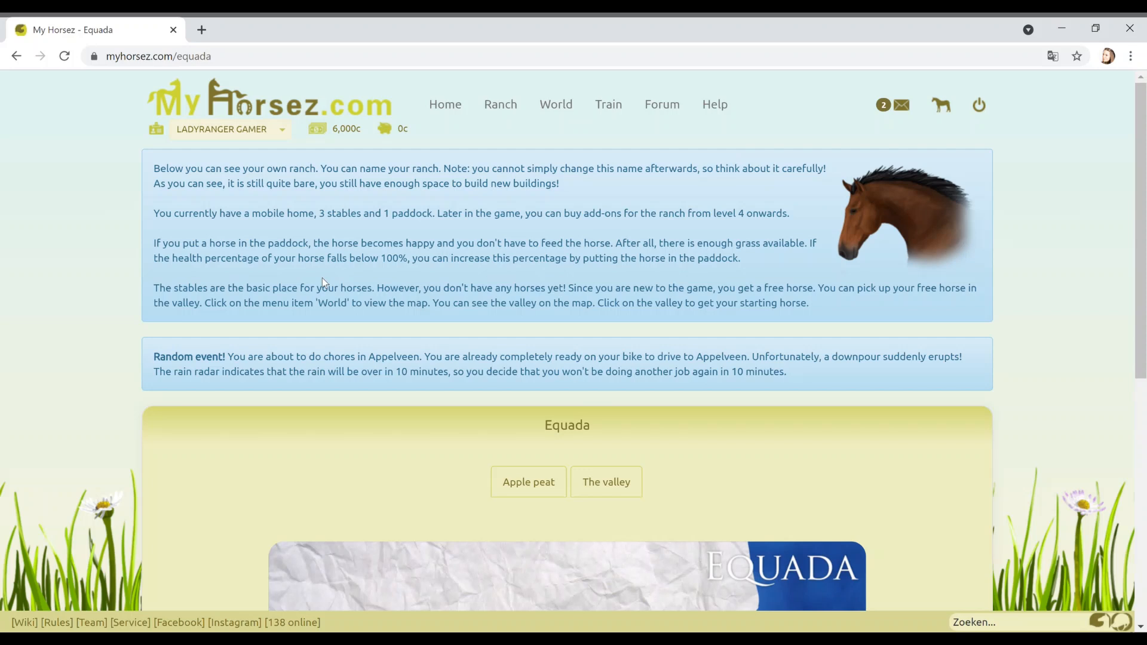
pyautogui.moveTo(590, 254)
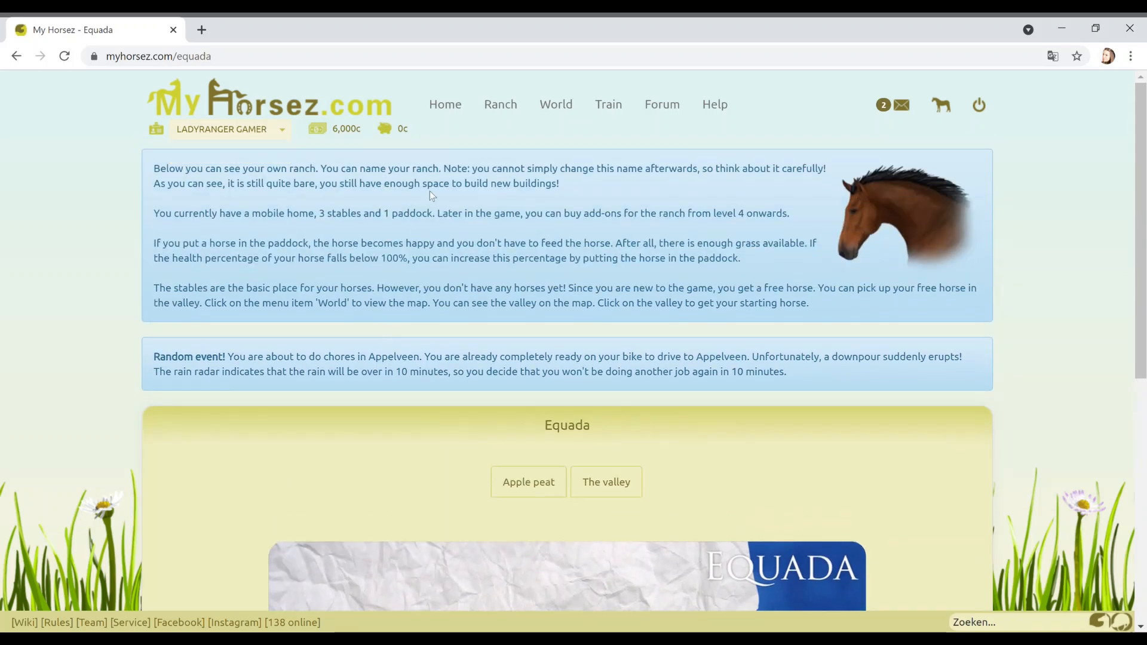
pyautogui.moveTo(501, 104)
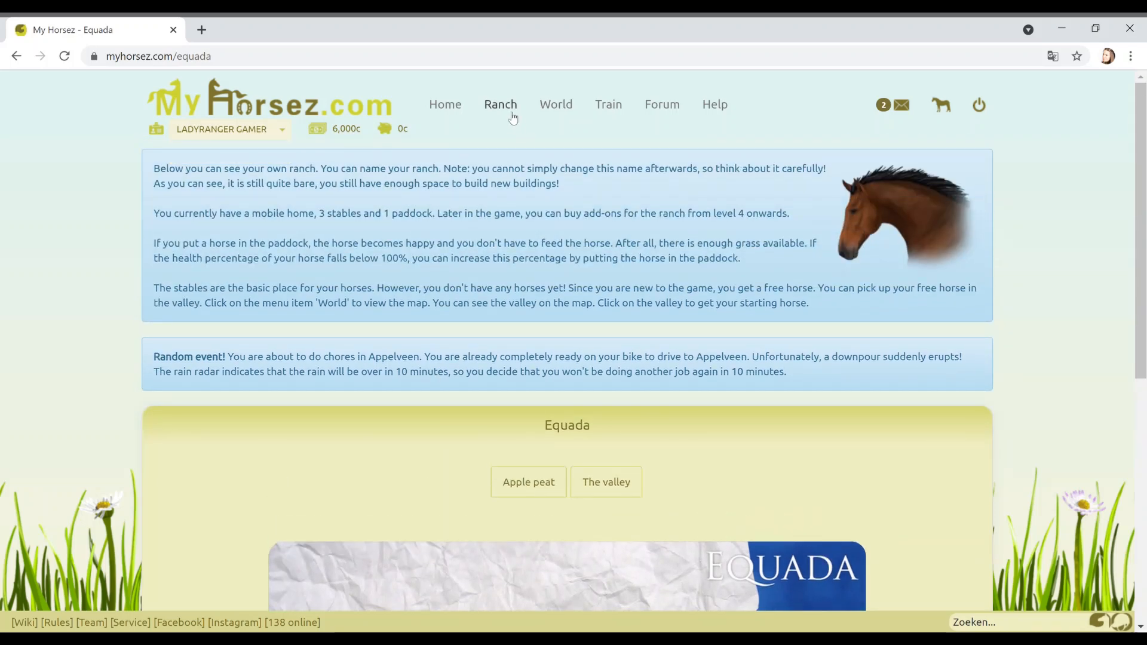
pyautogui.click(501, 104)
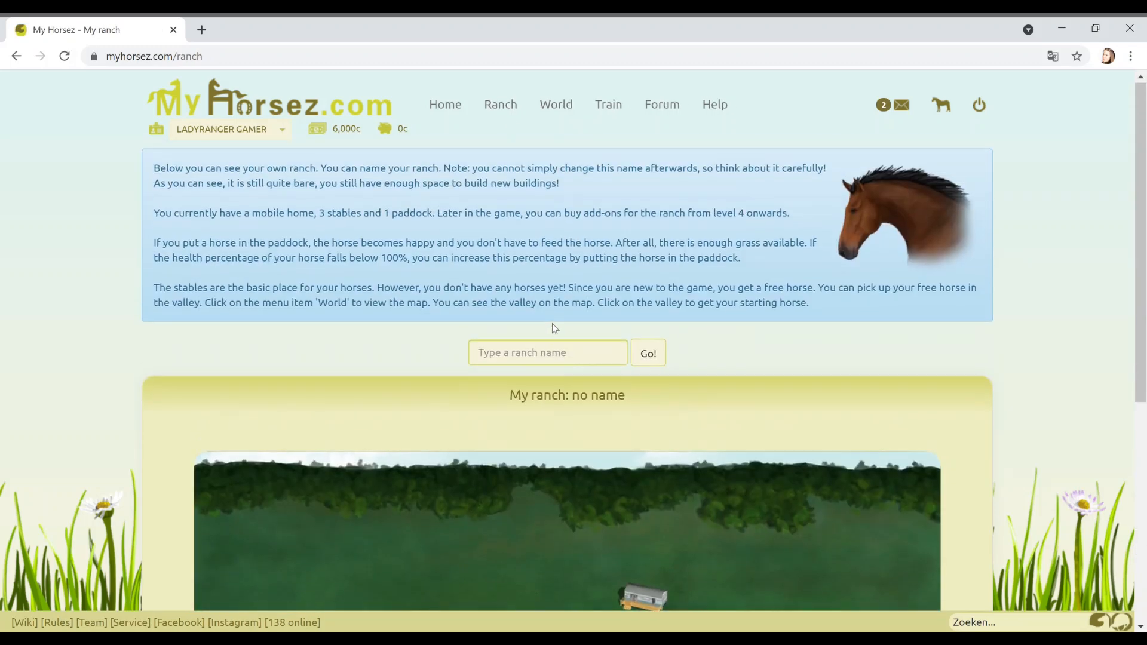
# - Enter 'Lady Ranger's' in the ranch name field and save it with Go!
pyautogui.click(547, 353)
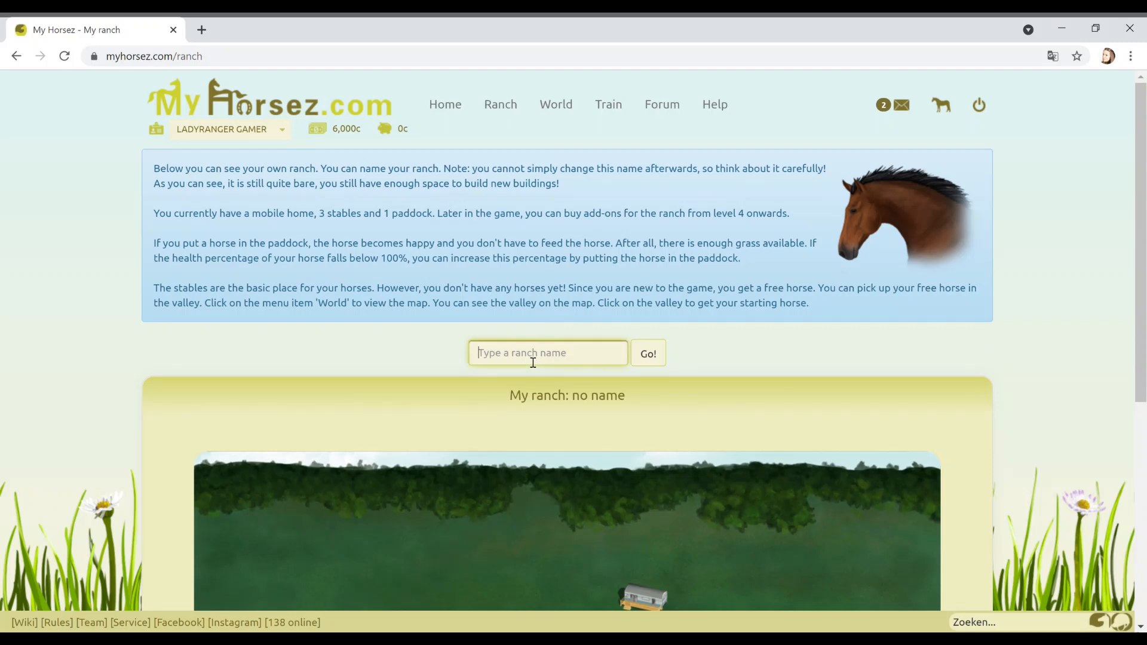
pyautogui.write('Lady')
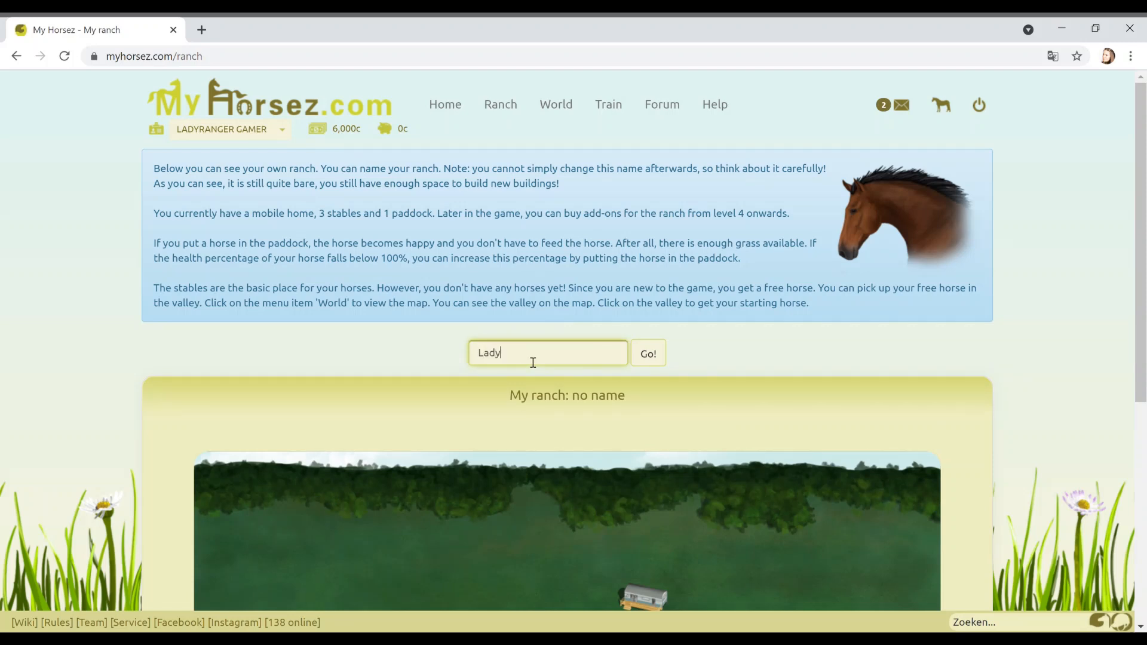
pyautogui.write('Range')
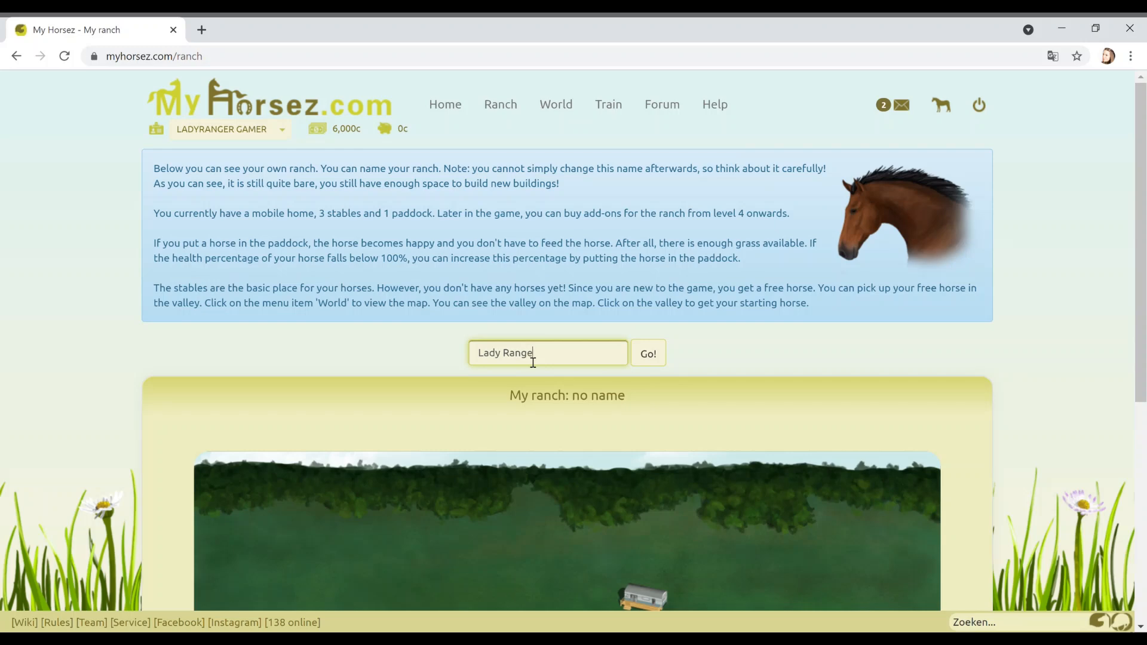
pyautogui.write("r's")
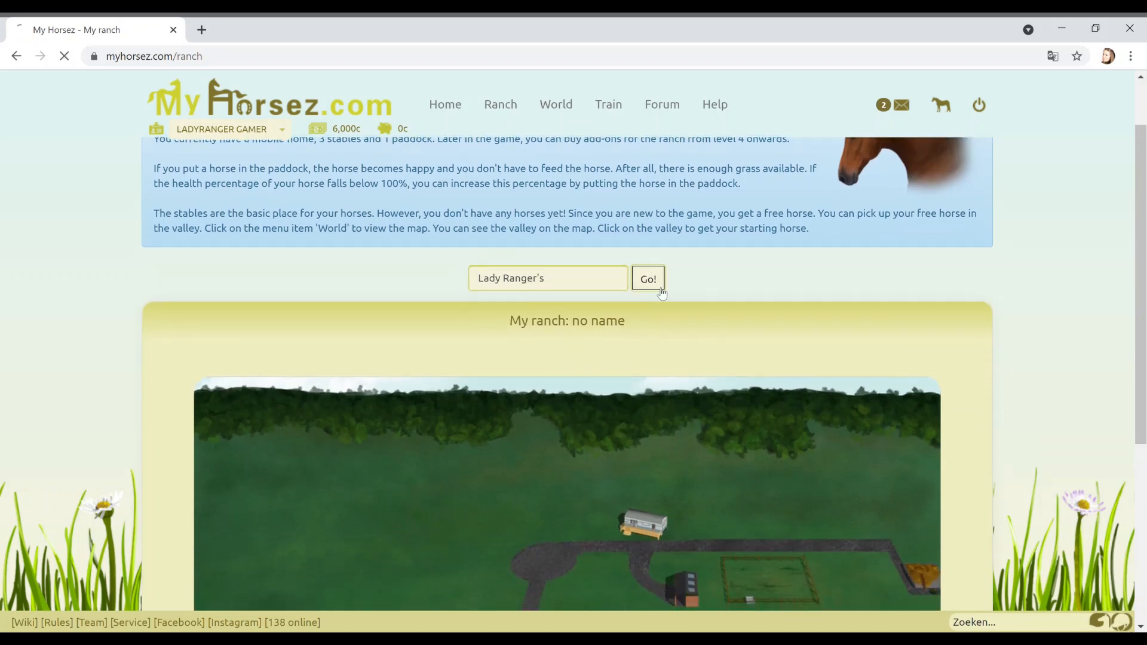
pyautogui.click(646, 279)
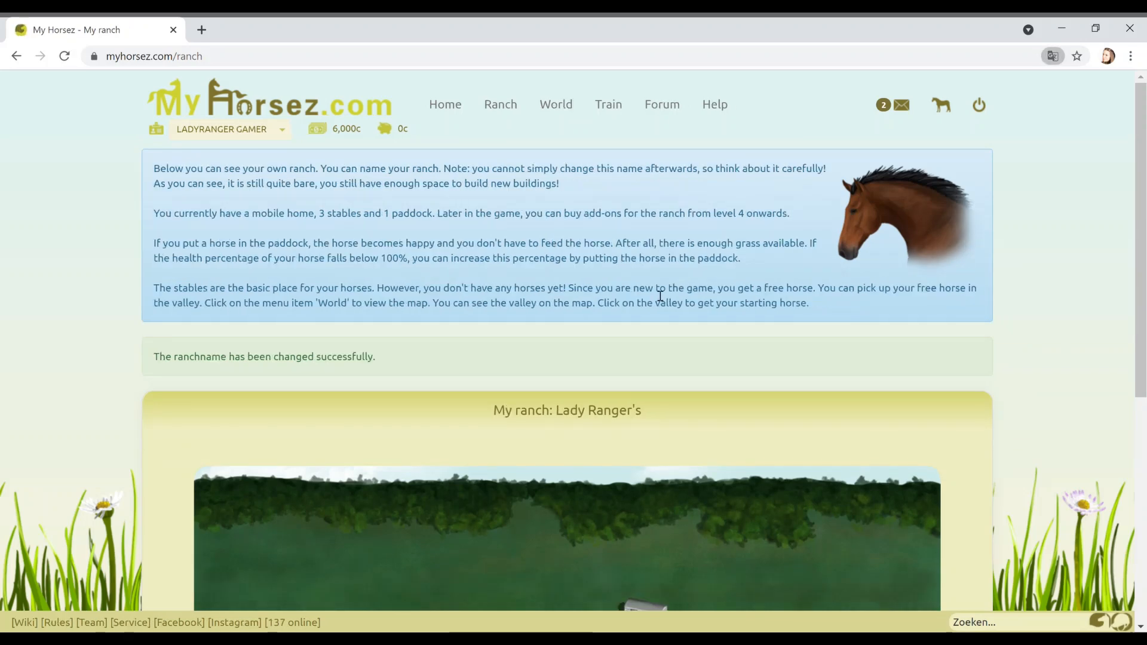
pyautogui.scroll(-3)
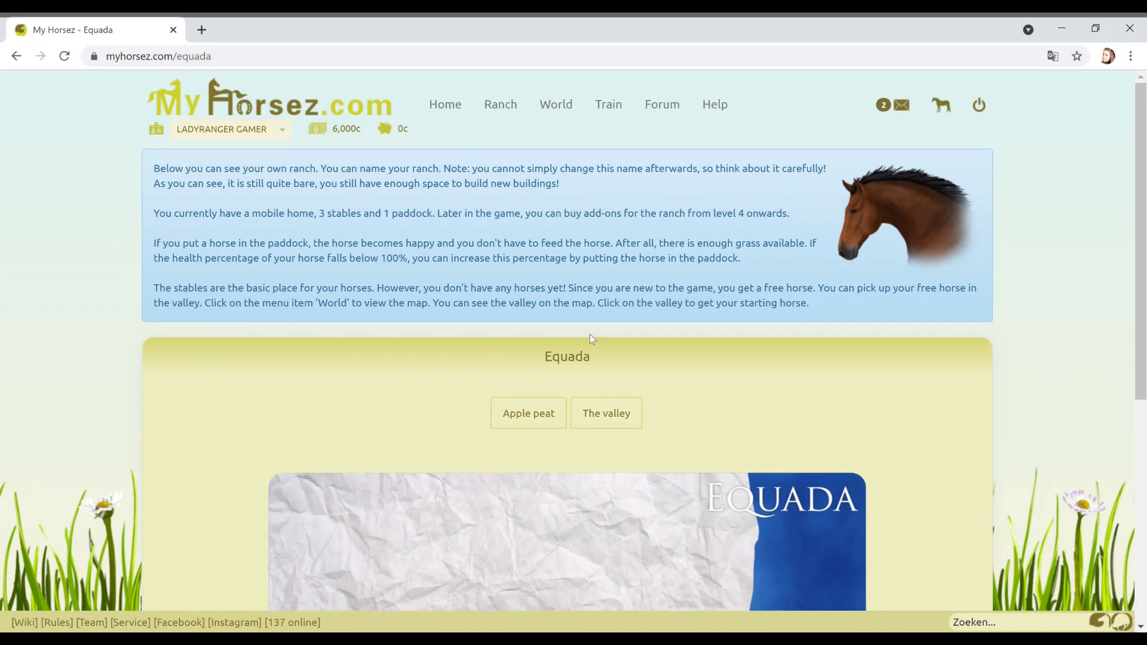
pyautogui.moveTo(589, 342)
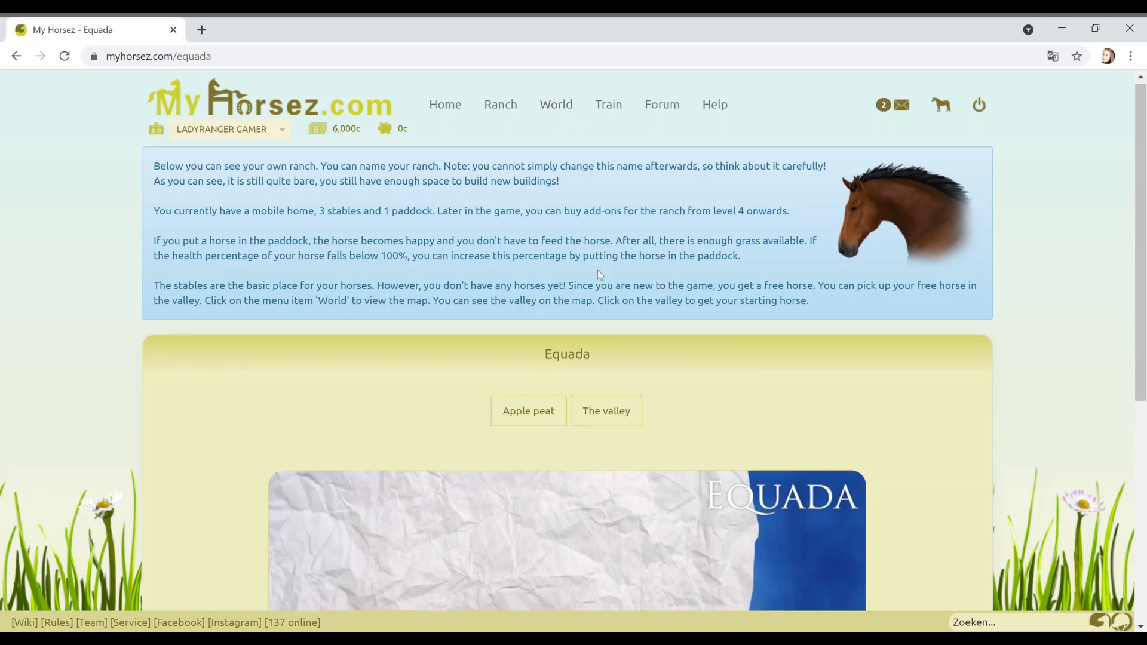
# - Head to 'The valley' from the Equada page to get a starter horse
pyautogui.click(606, 411)
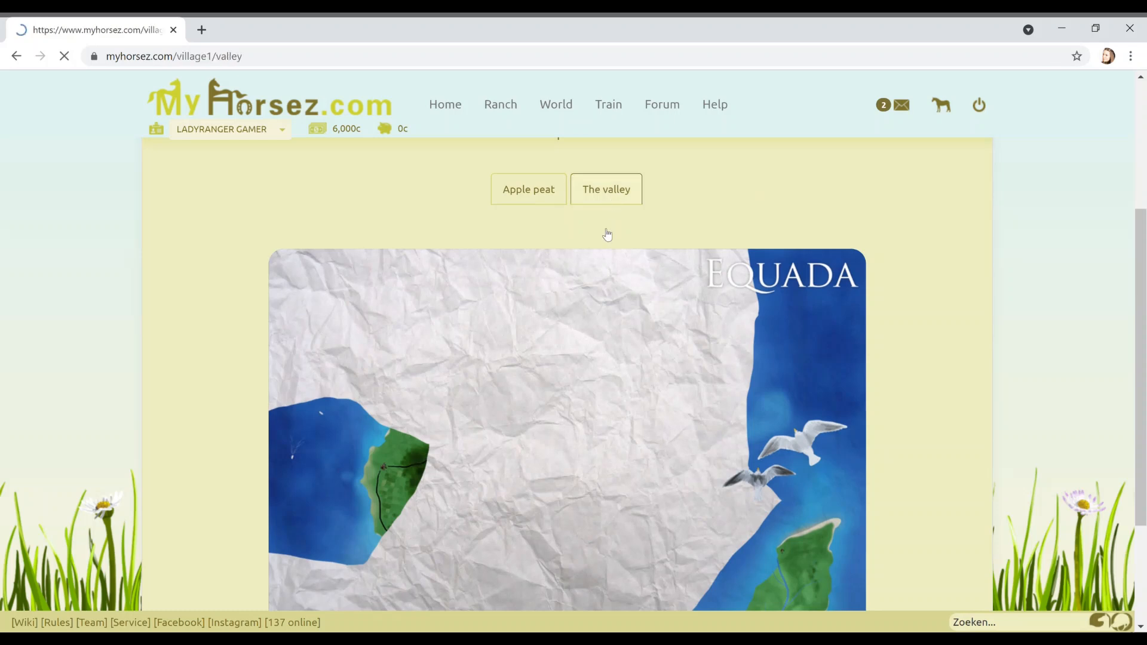
pyautogui.click(605, 189)
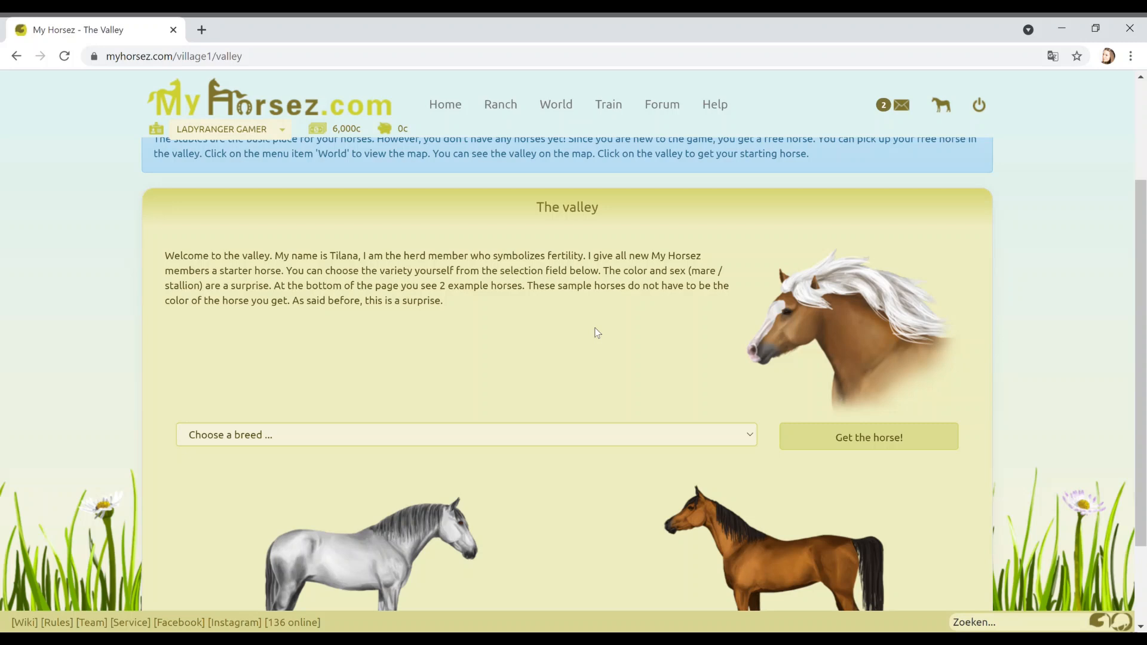
pyautogui.scroll(-3)
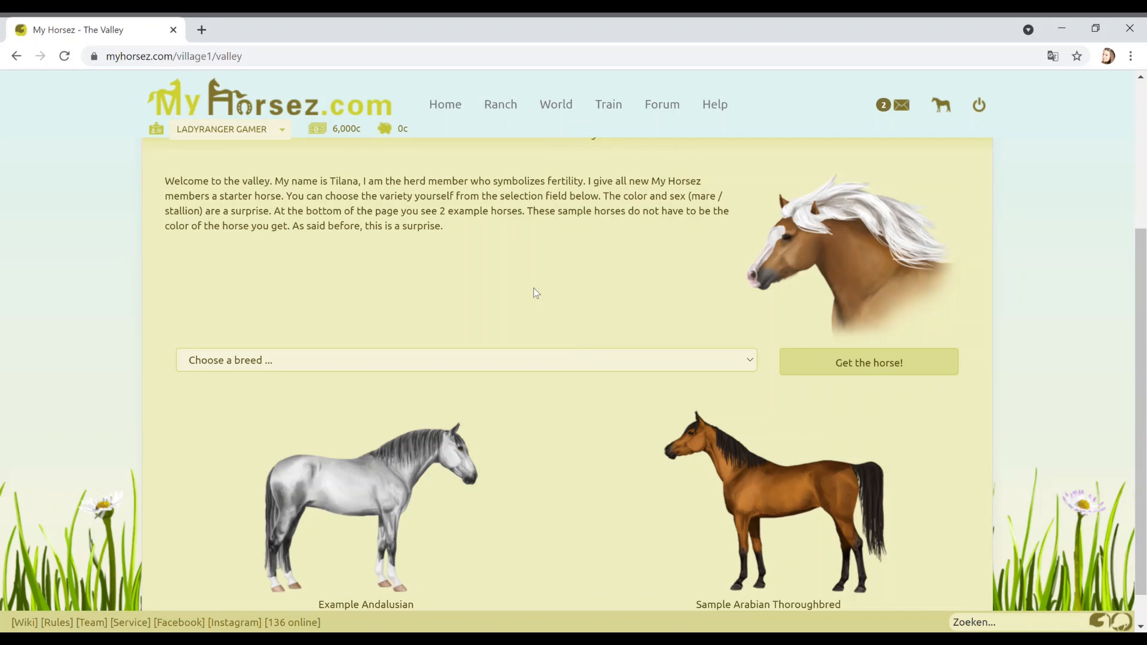
pyautogui.moveTo(626, 303)
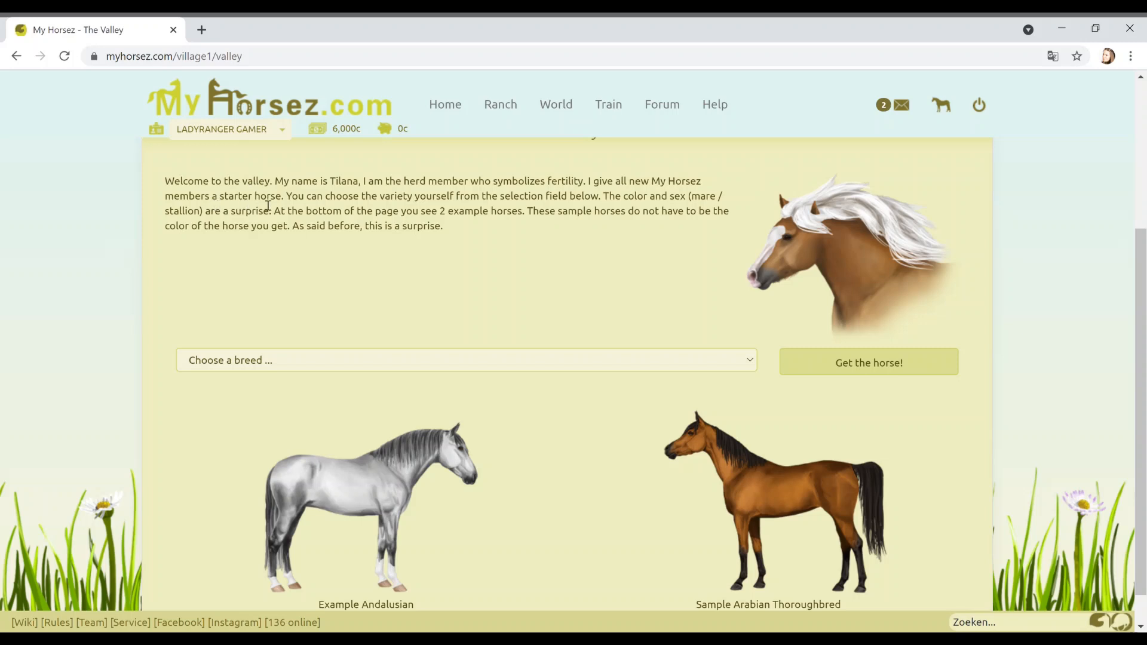
pyautogui.moveTo(468, 258)
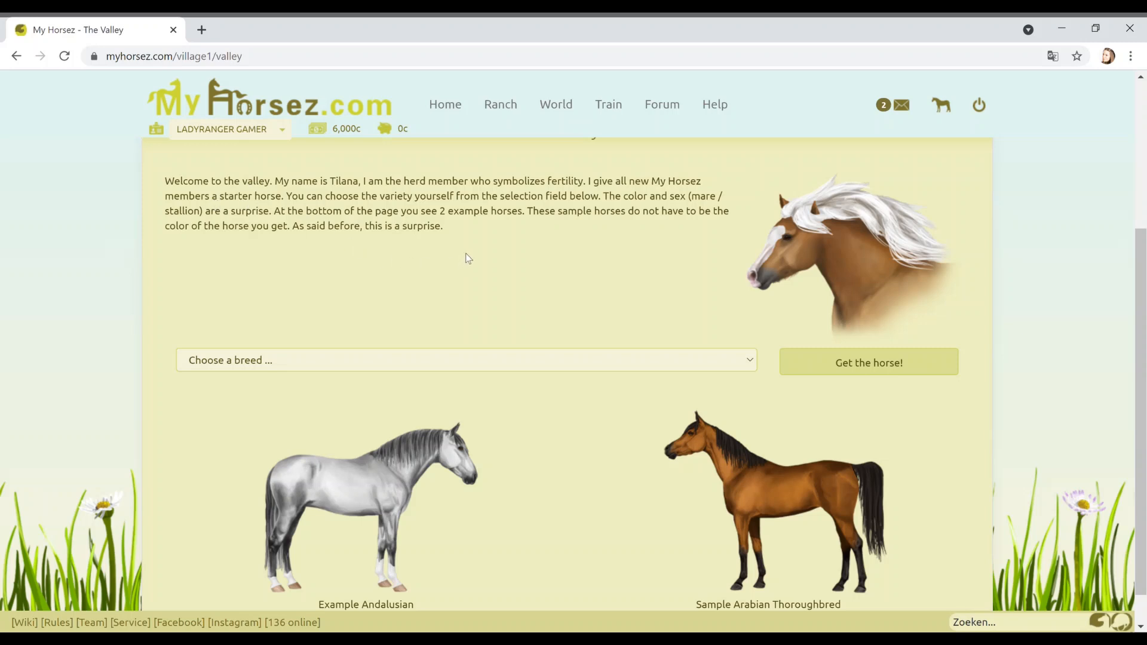
pyautogui.moveTo(517, 238)
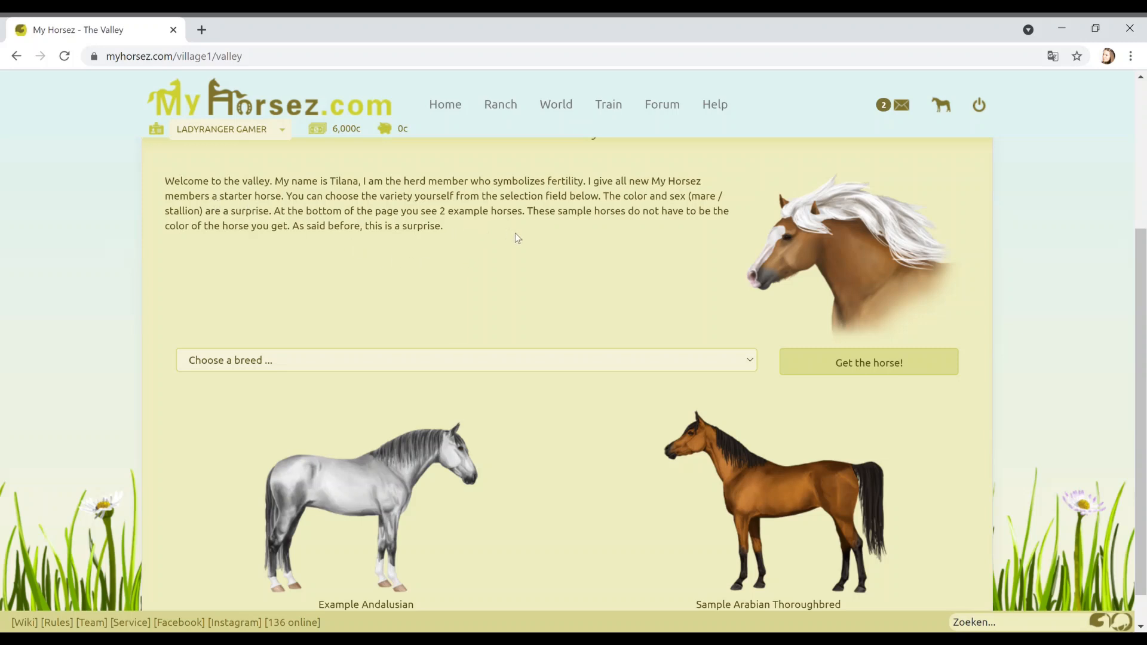
pyautogui.moveTo(564, 256)
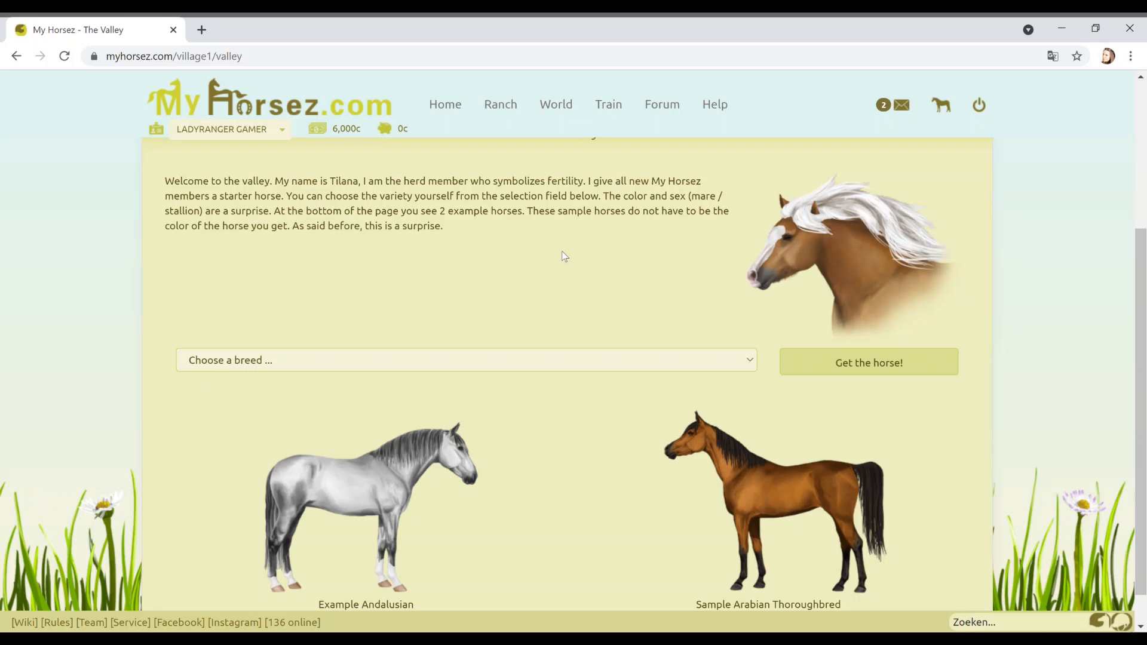
pyautogui.scroll(-3)
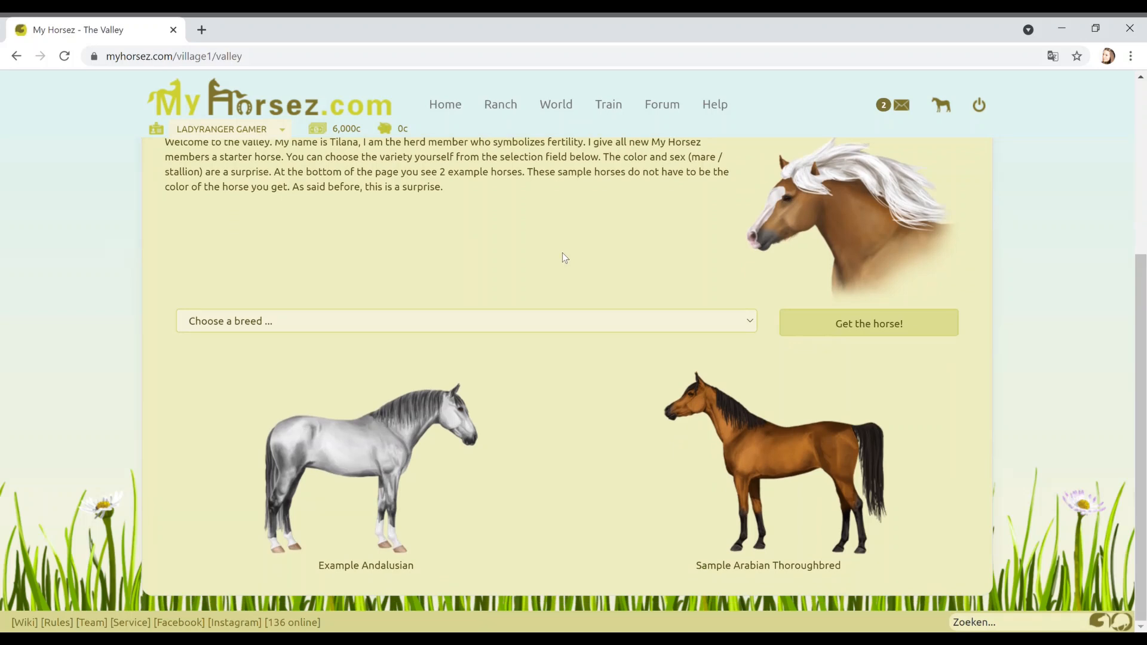
pyautogui.moveTo(666, 256)
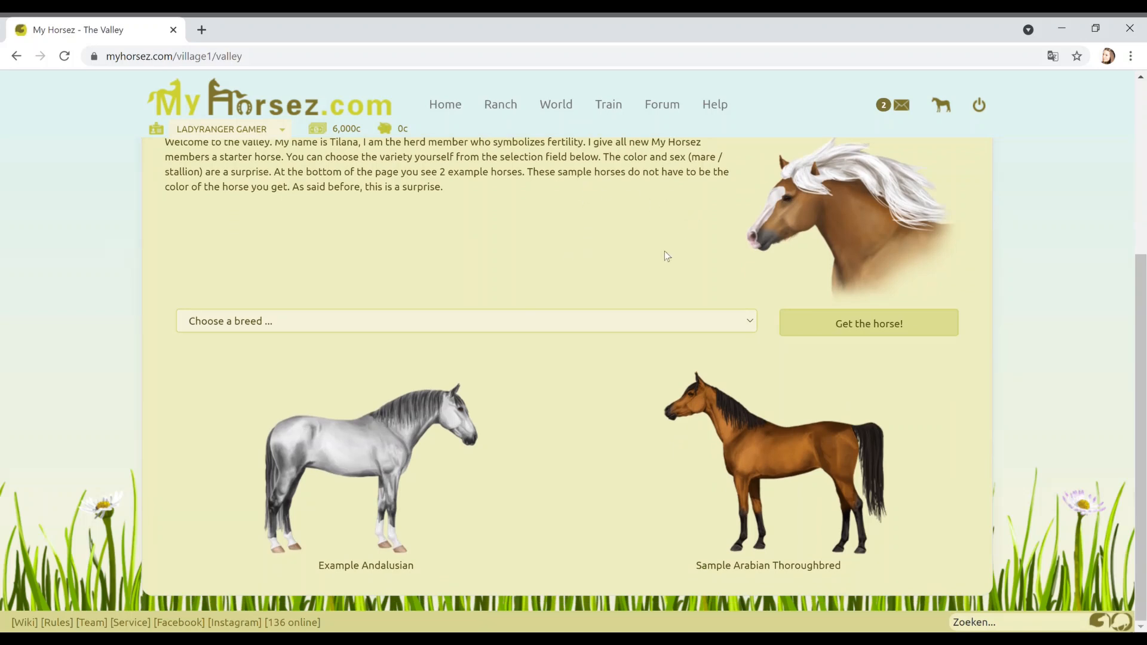
pyautogui.moveTo(612, 348)
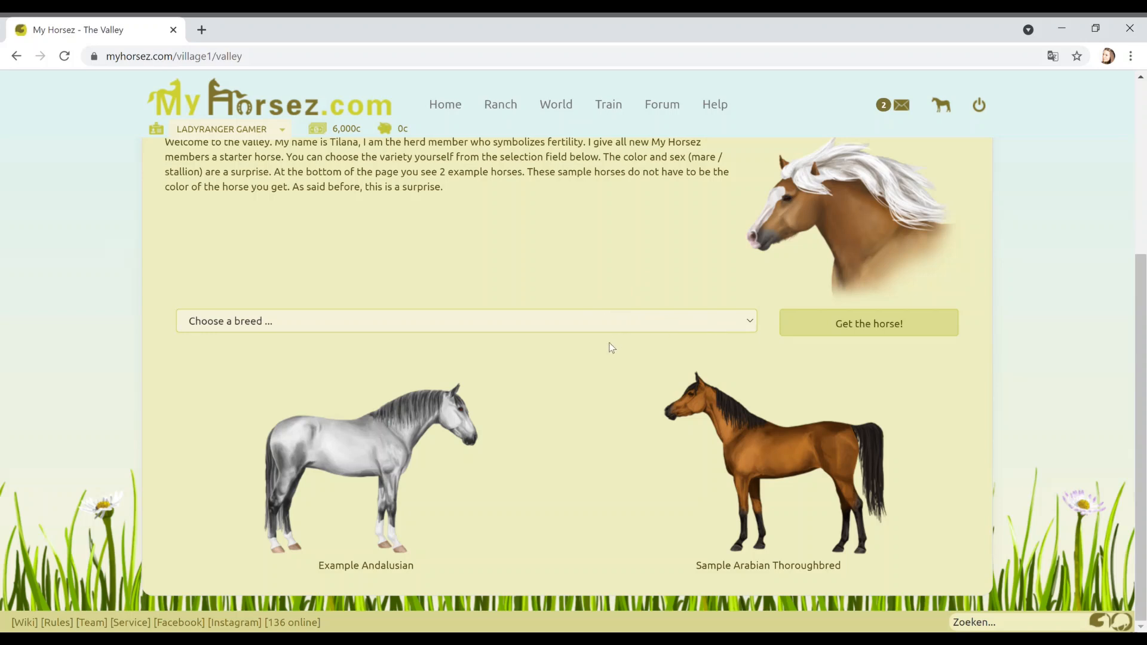
pyautogui.moveTo(273, 365)
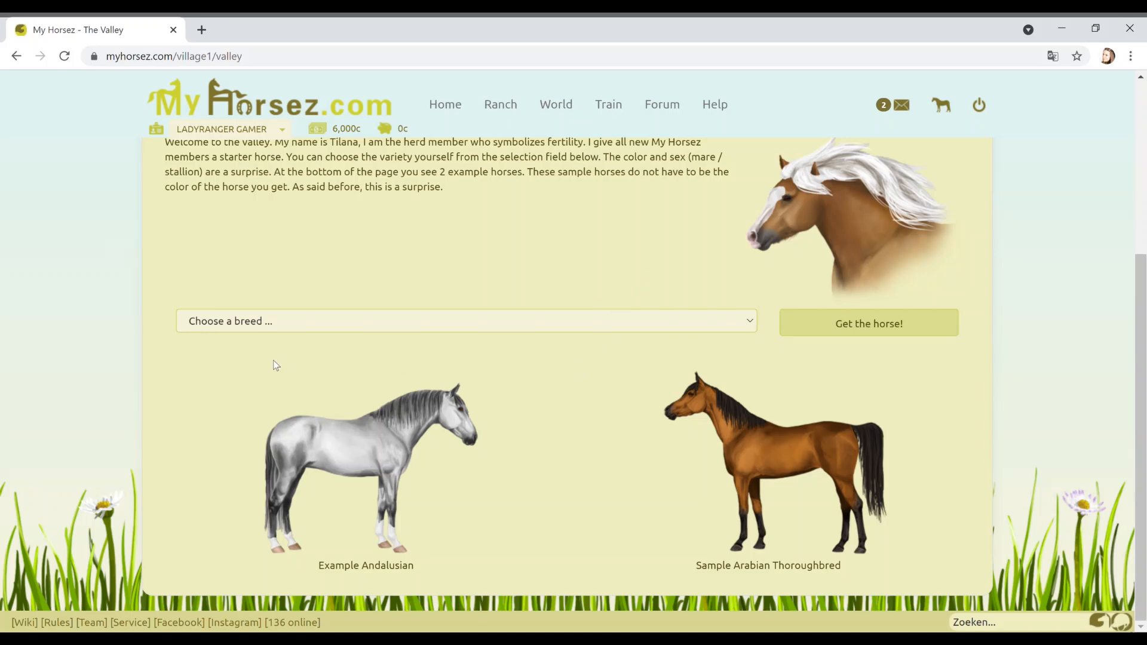
# - Pick Andalusian from the 'Choose a breed' dropdown
pyautogui.click(466, 321)
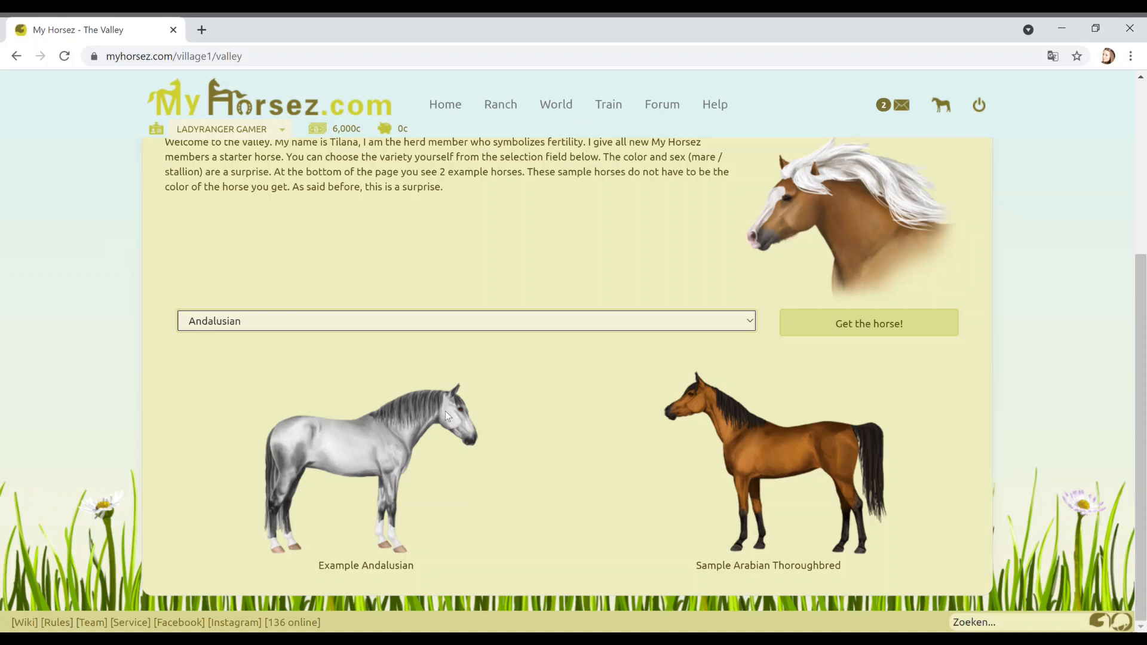
pyautogui.click(466, 321)
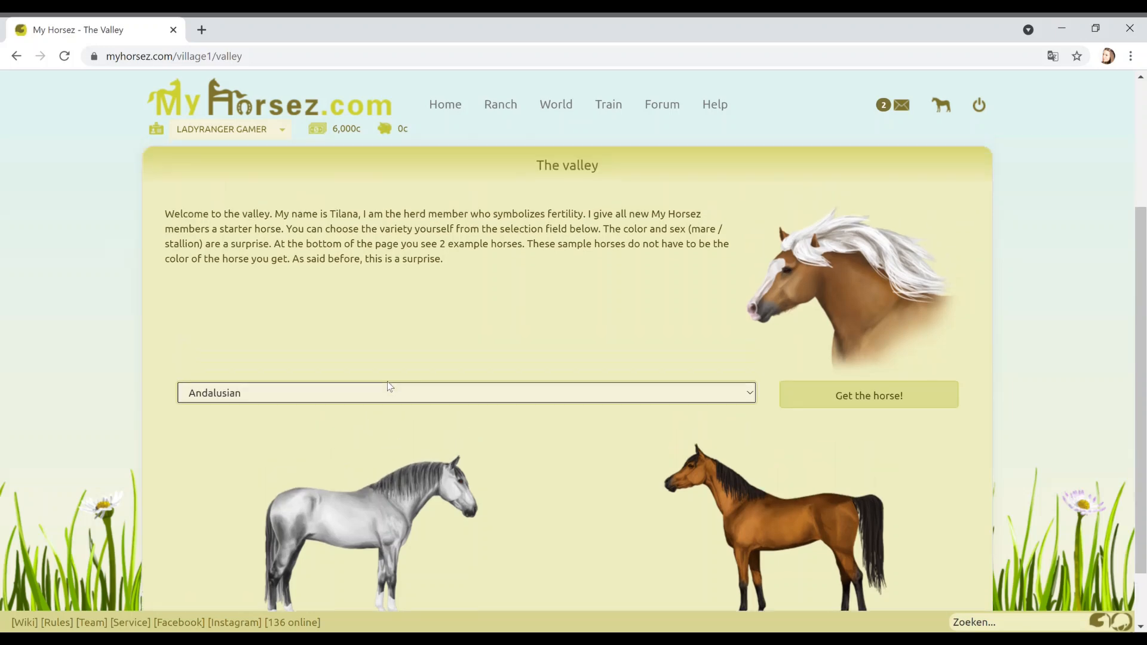
# - Claim the free Andalusian with 'Get the horse!' so it joins the stables
pyautogui.scroll(-3)
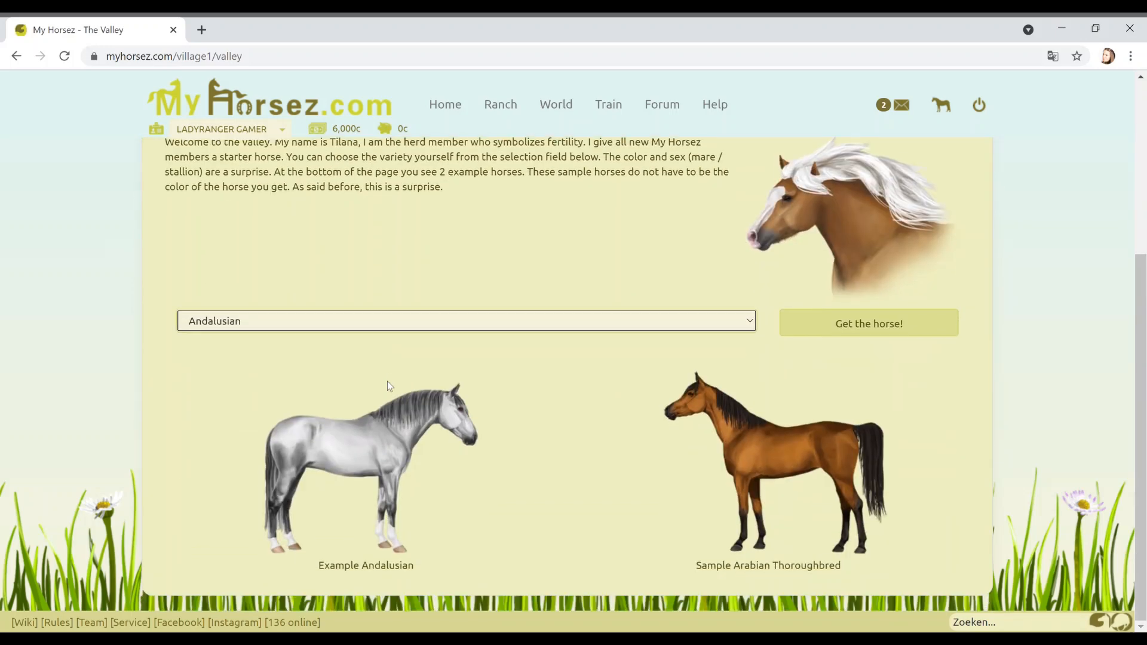
pyautogui.click(868, 323)
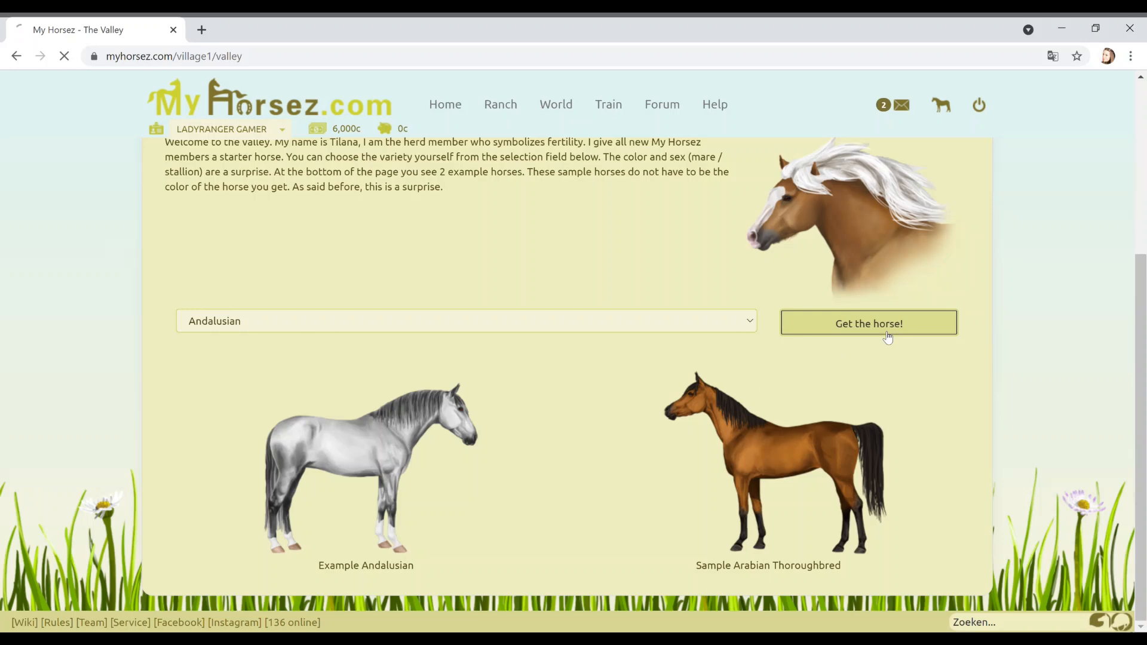
pyautogui.click(868, 323)
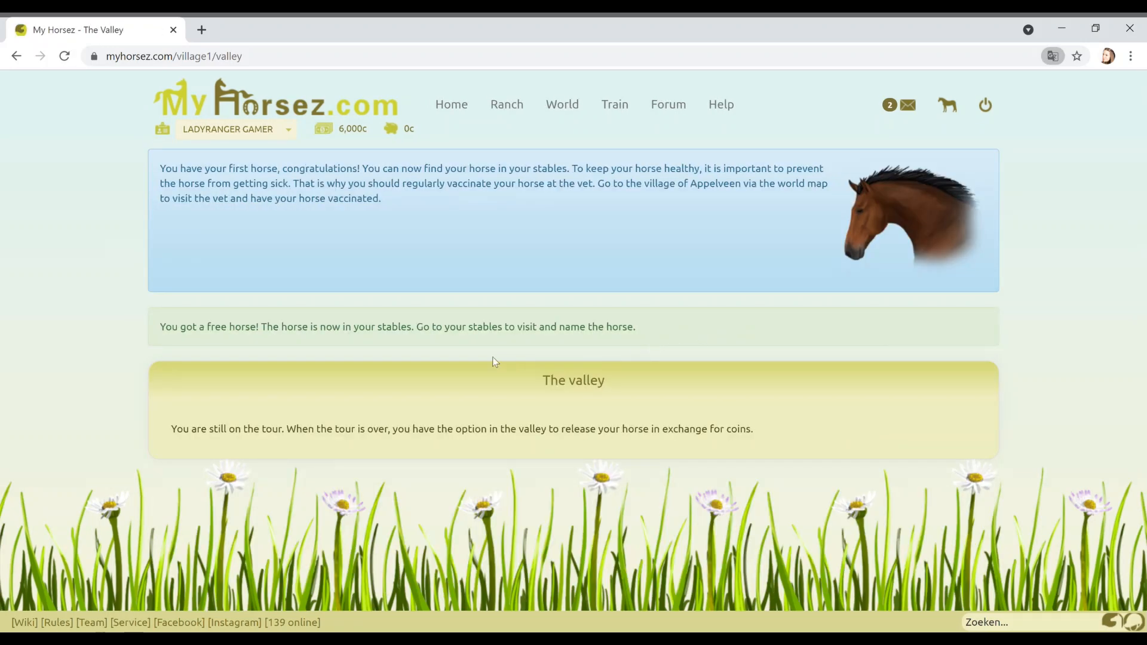
pyautogui.moveTo(434, 364)
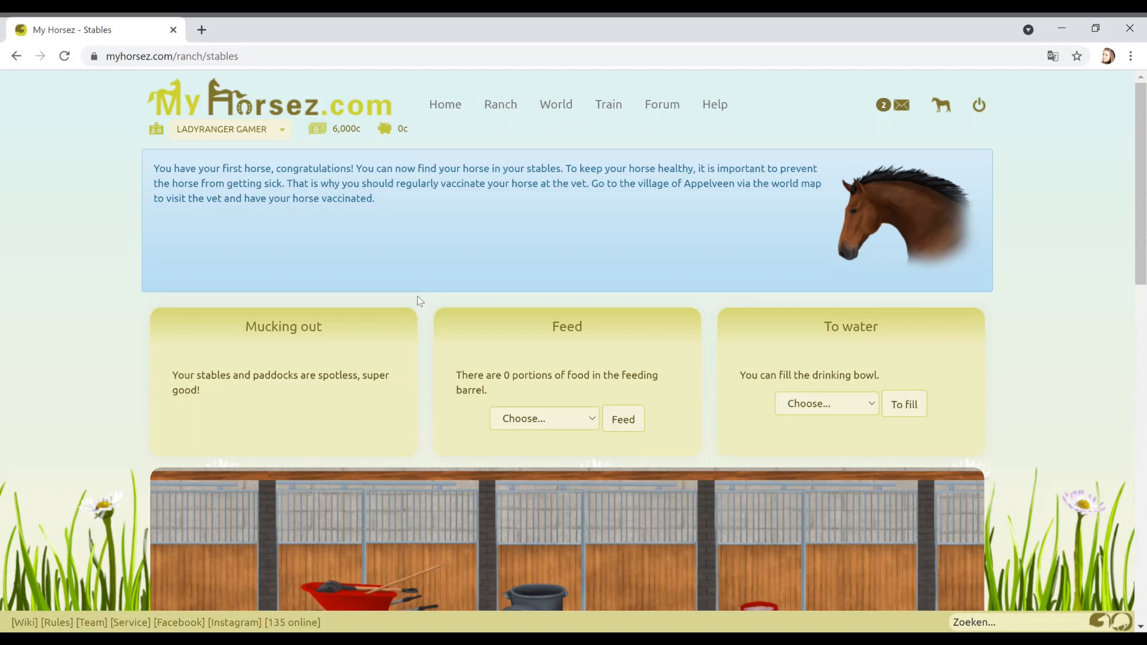
pyautogui.moveTo(417, 304)
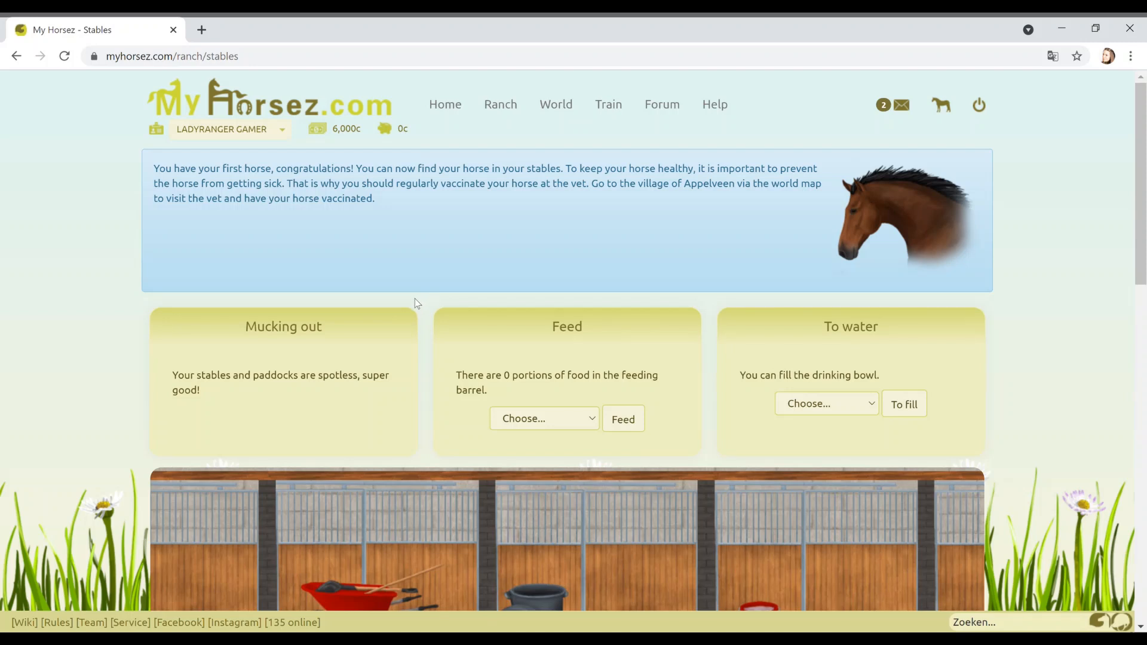
pyautogui.moveTo(410, 307)
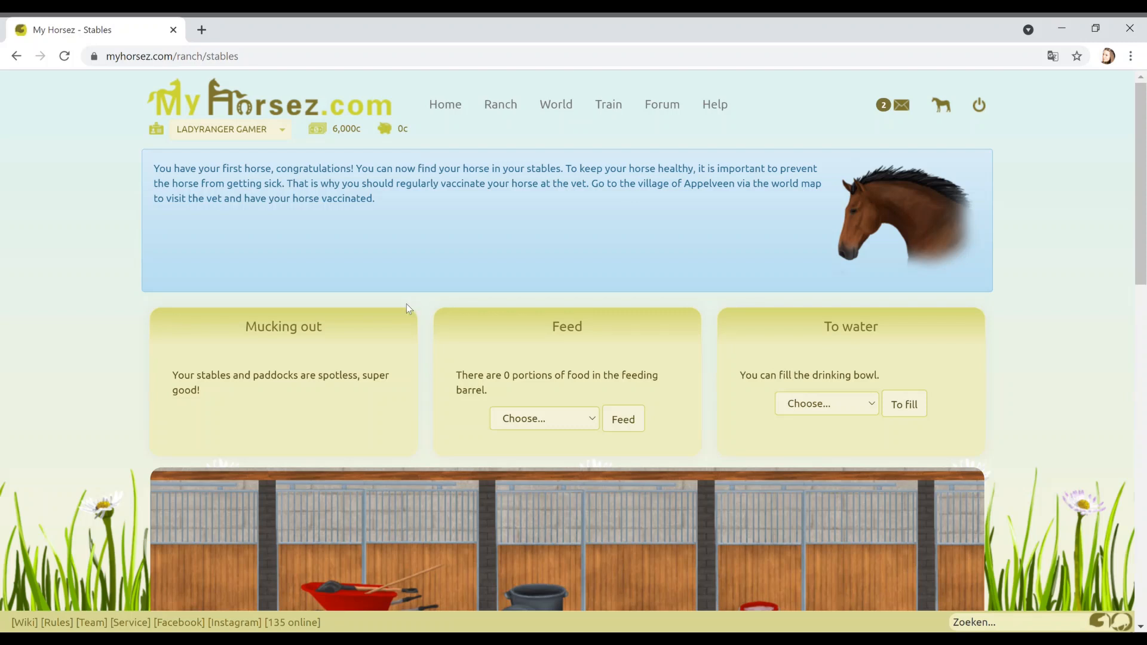
pyautogui.scroll(-3)
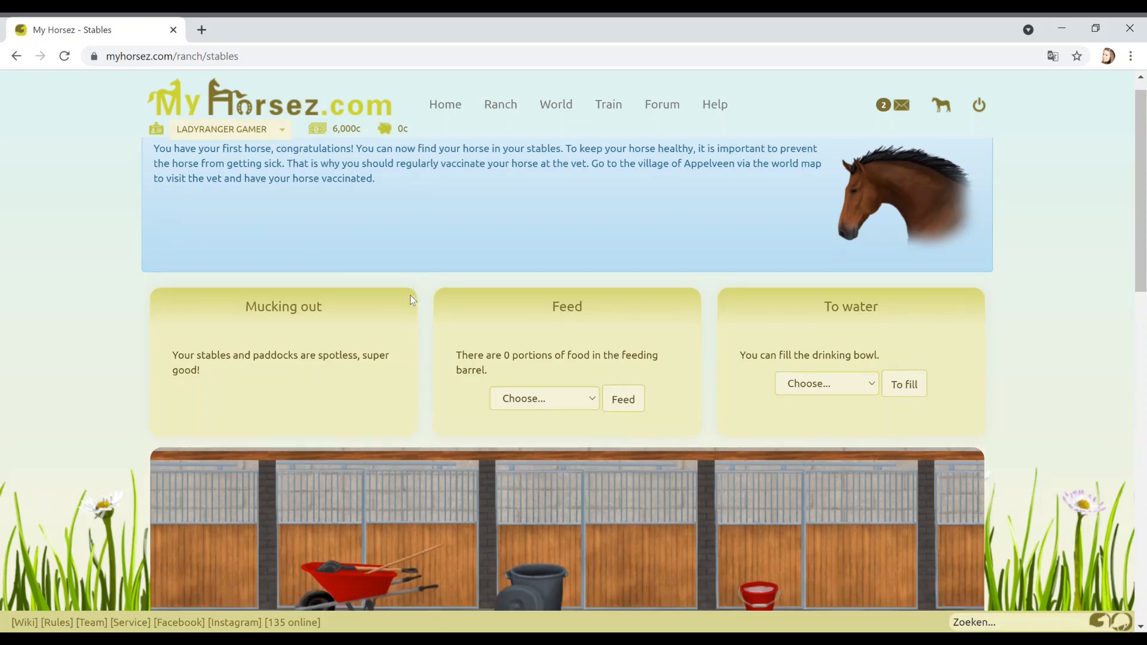
pyautogui.scroll(-3)
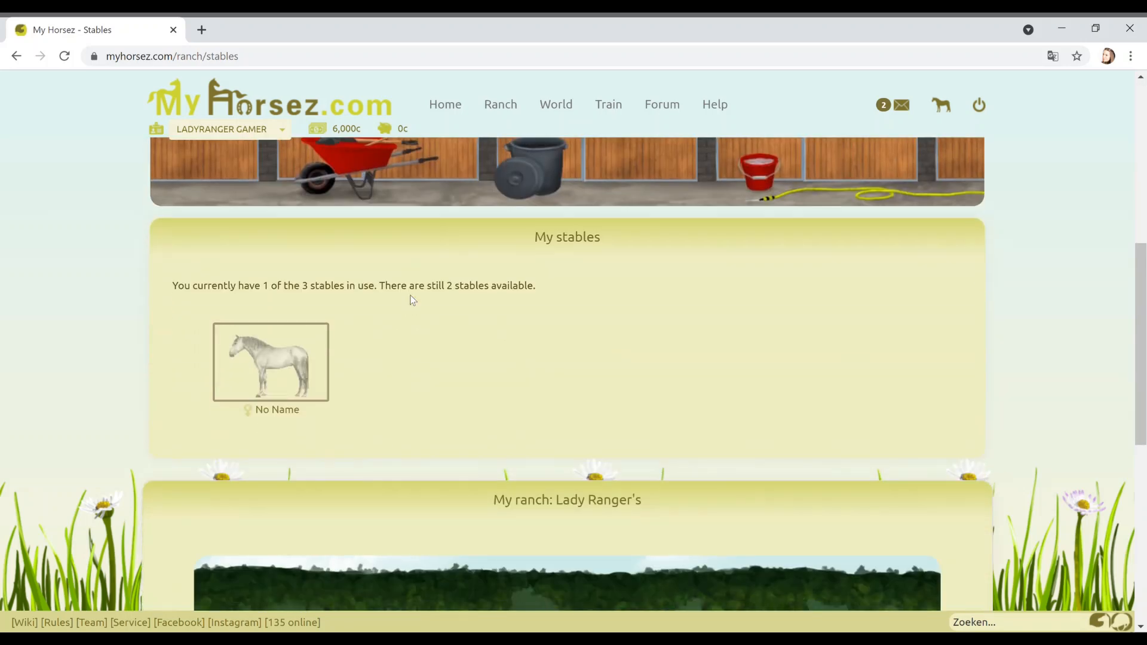
pyautogui.click(270, 362)
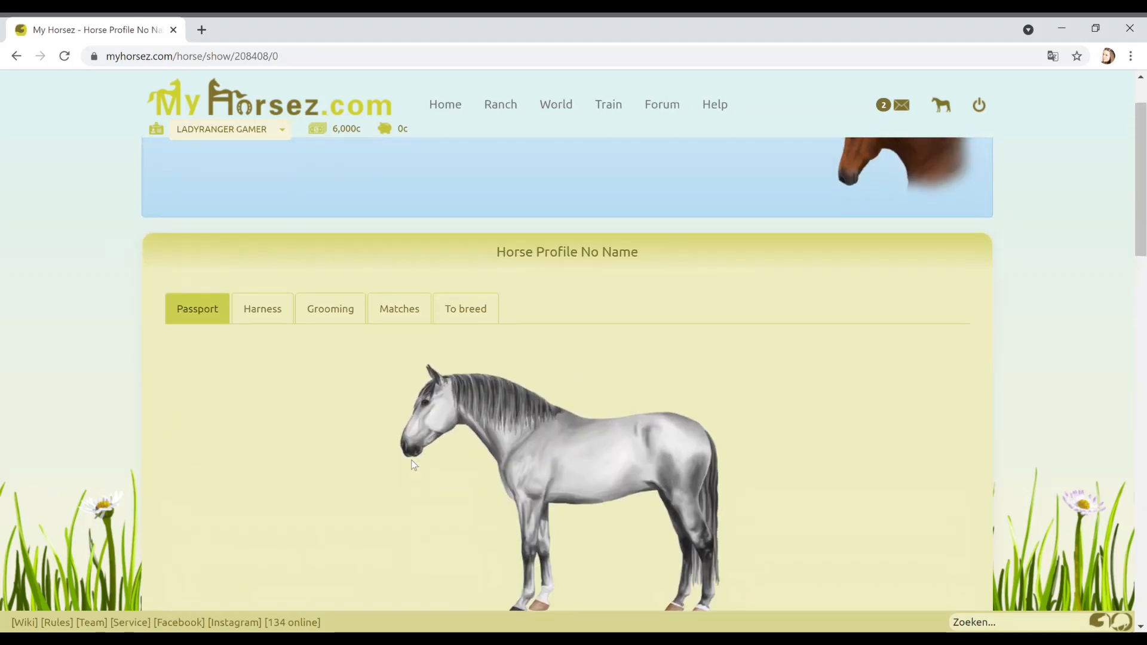
pyautogui.scroll(-3)
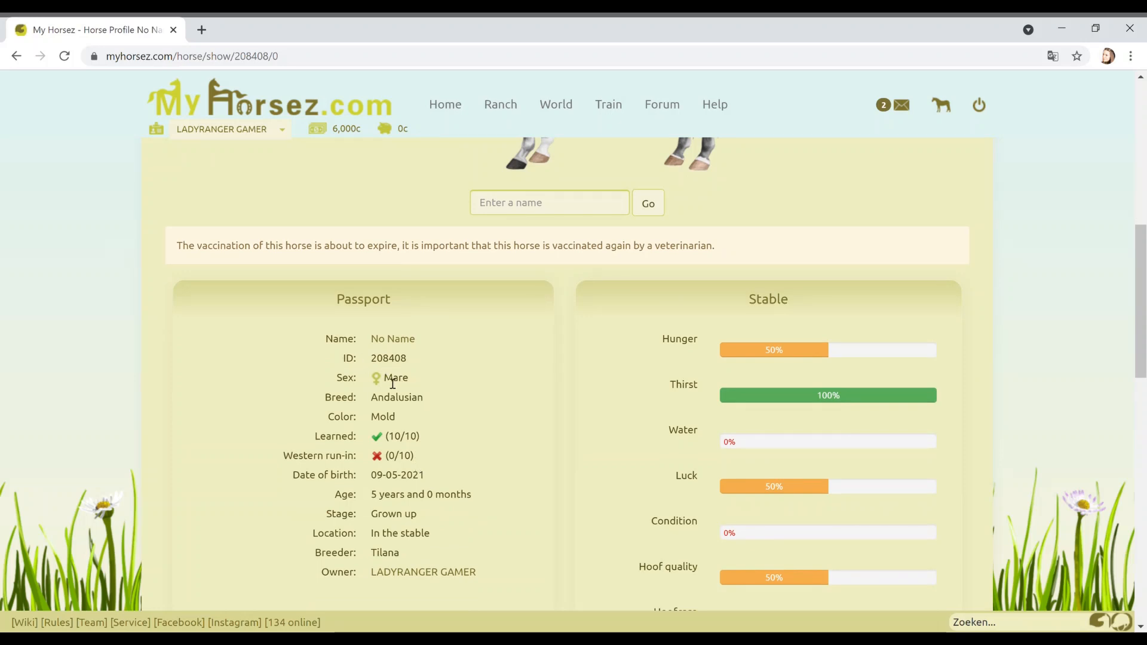
pyautogui.moveTo(571, 425)
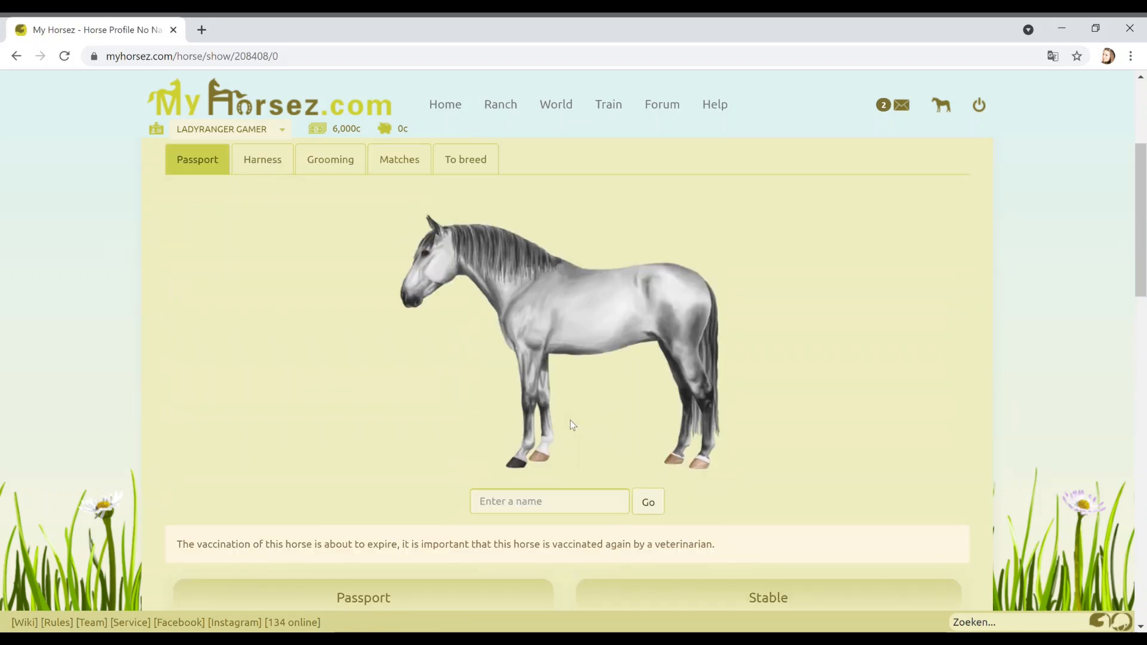
pyautogui.scroll(-3)
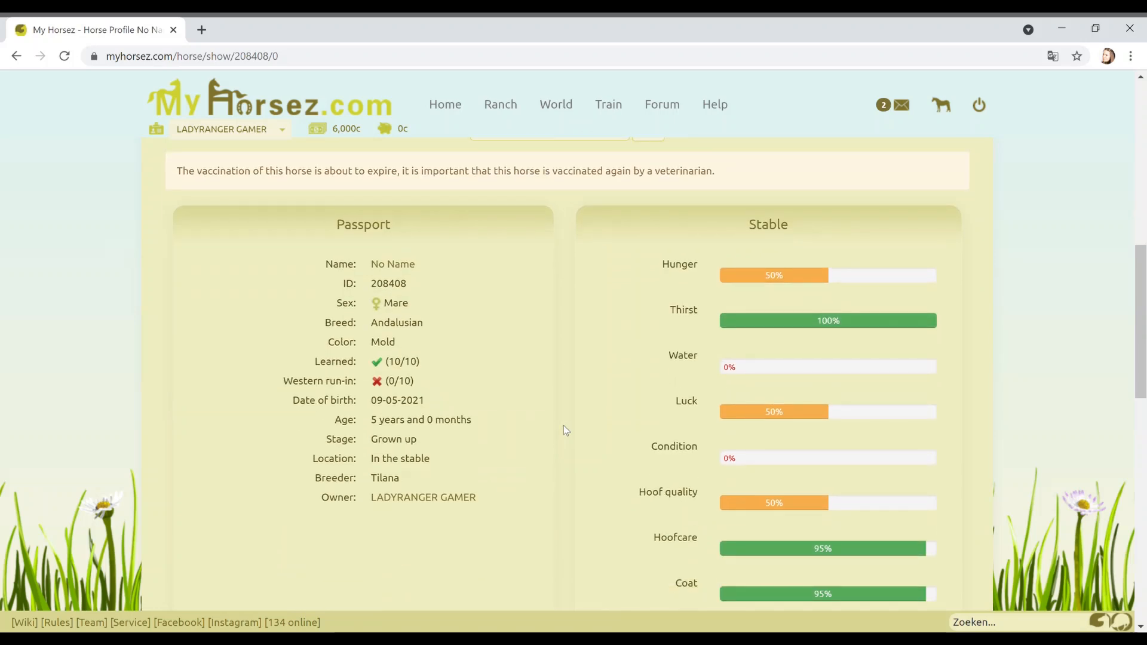
pyautogui.moveTo(429, 494)
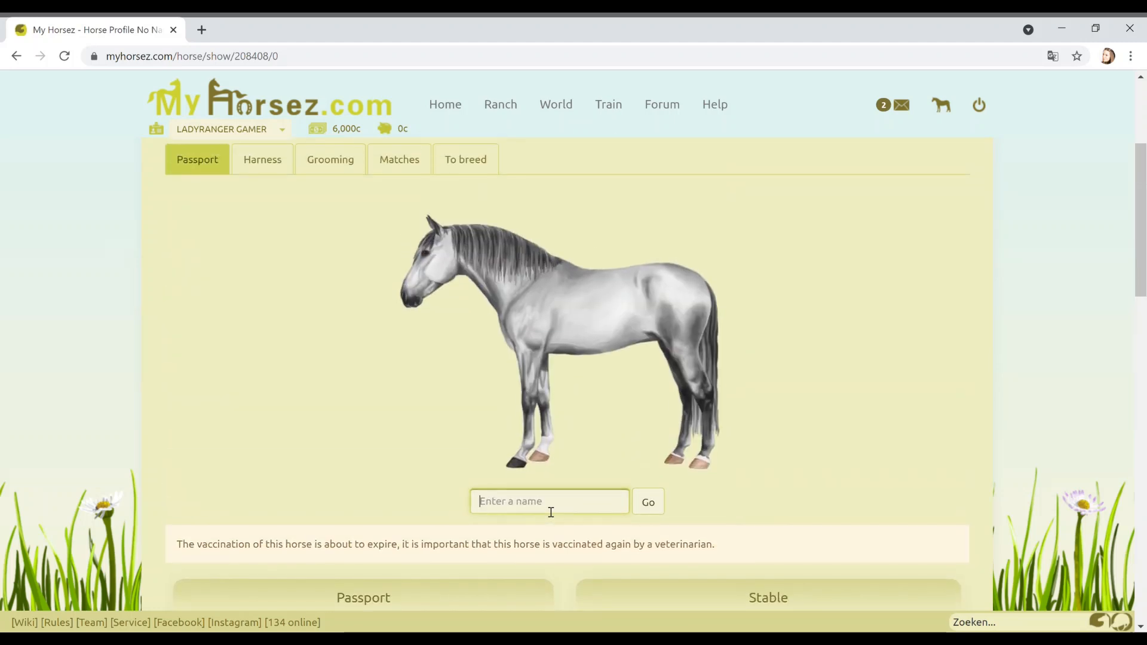
# - Name the Andalusian mare 'Misty', confirm it, and view her Harness tab
pyautogui.write('Mis')
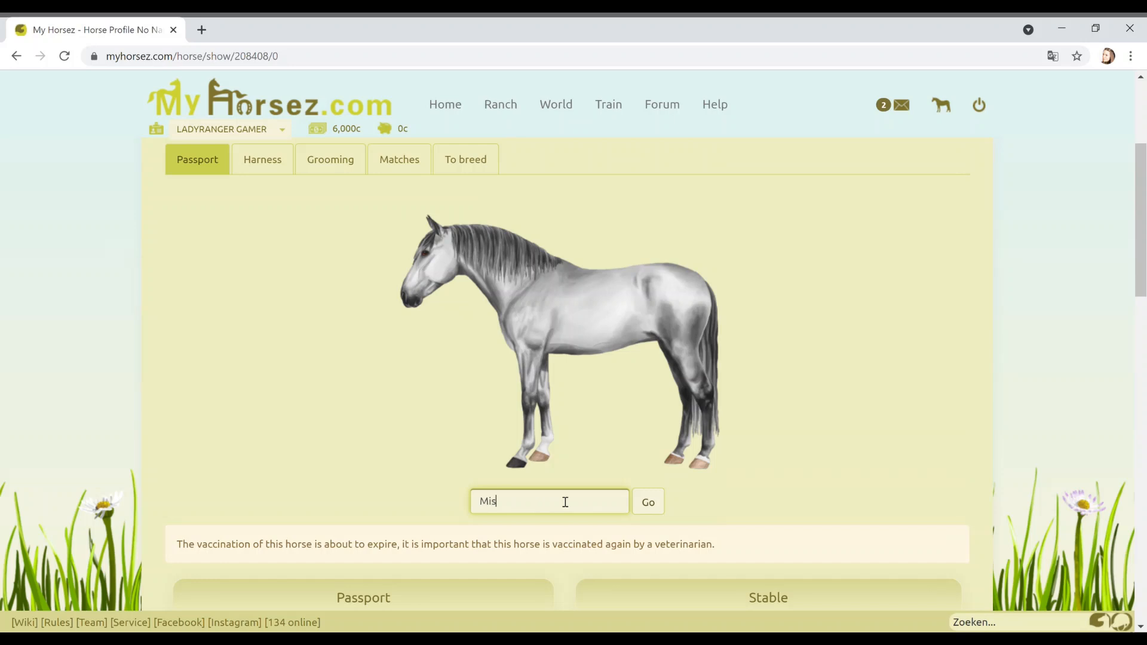
pyautogui.write('ty')
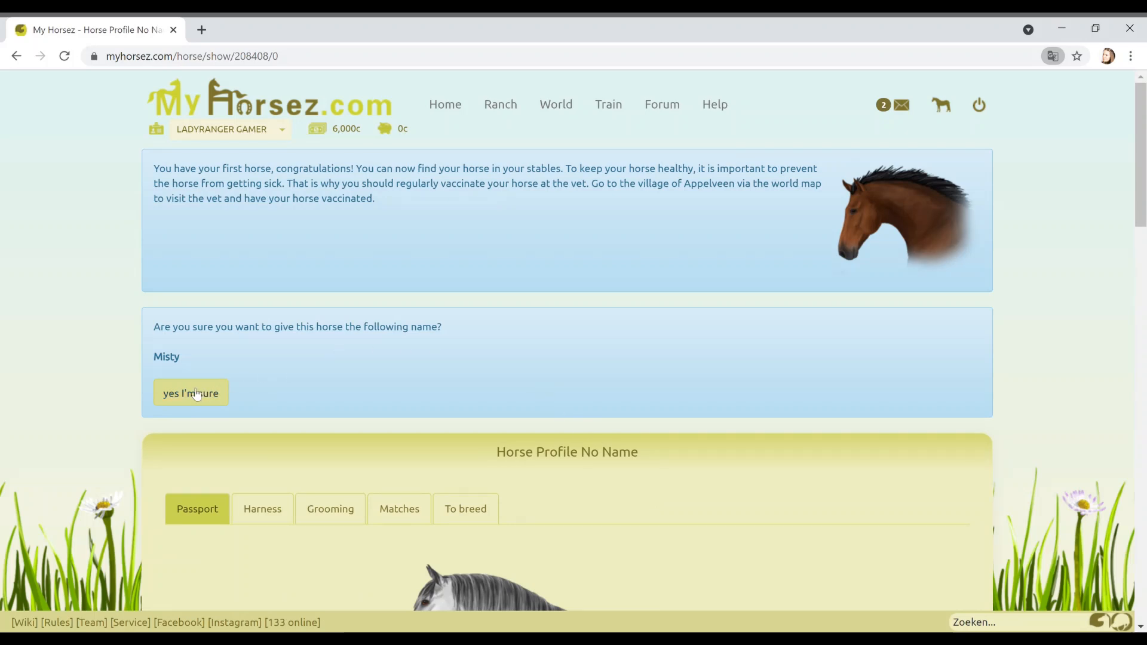
pyautogui.click(190, 393)
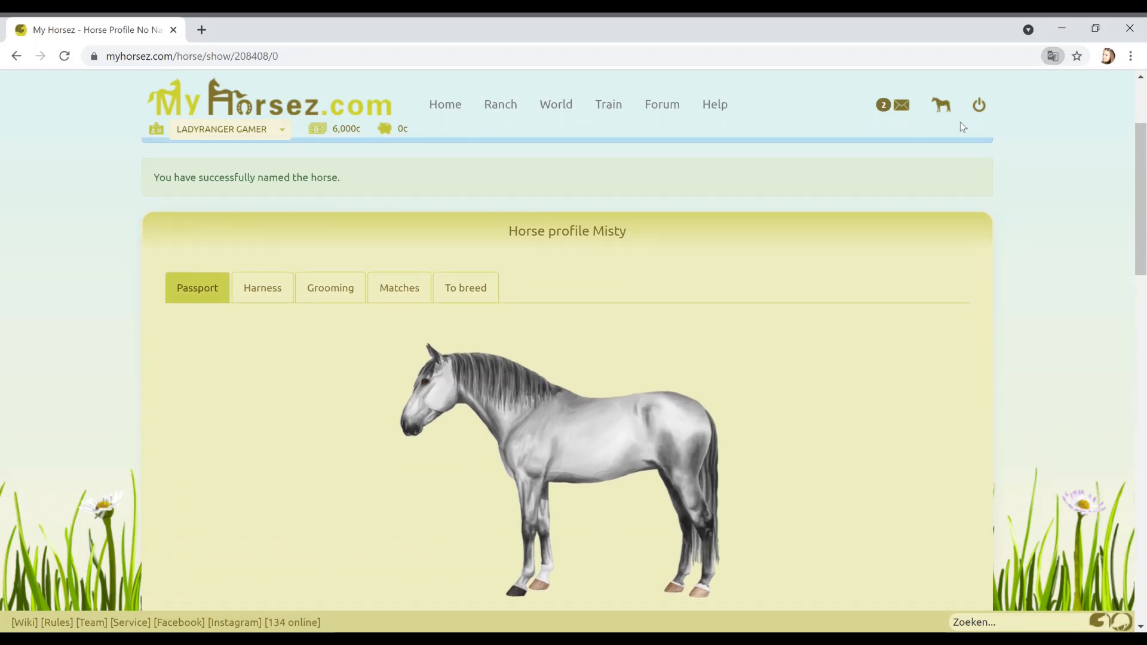
pyautogui.click(262, 287)
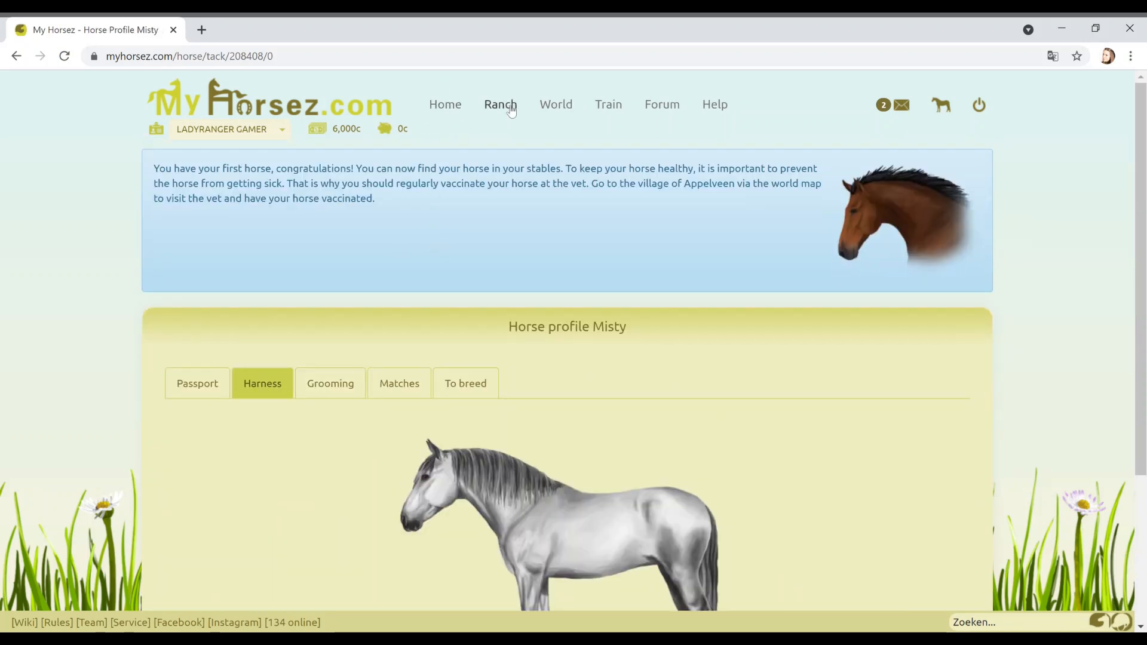
# - Go from the Equada world map to the village of Appelveen
pyautogui.click(555, 104)
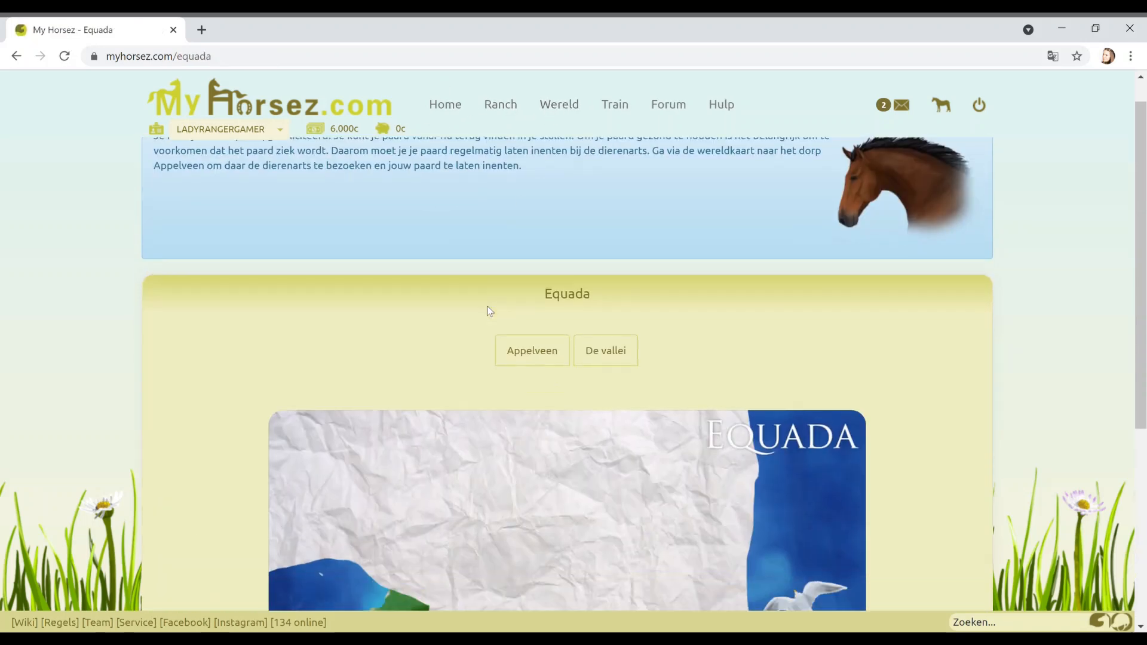
pyautogui.click(532, 351)
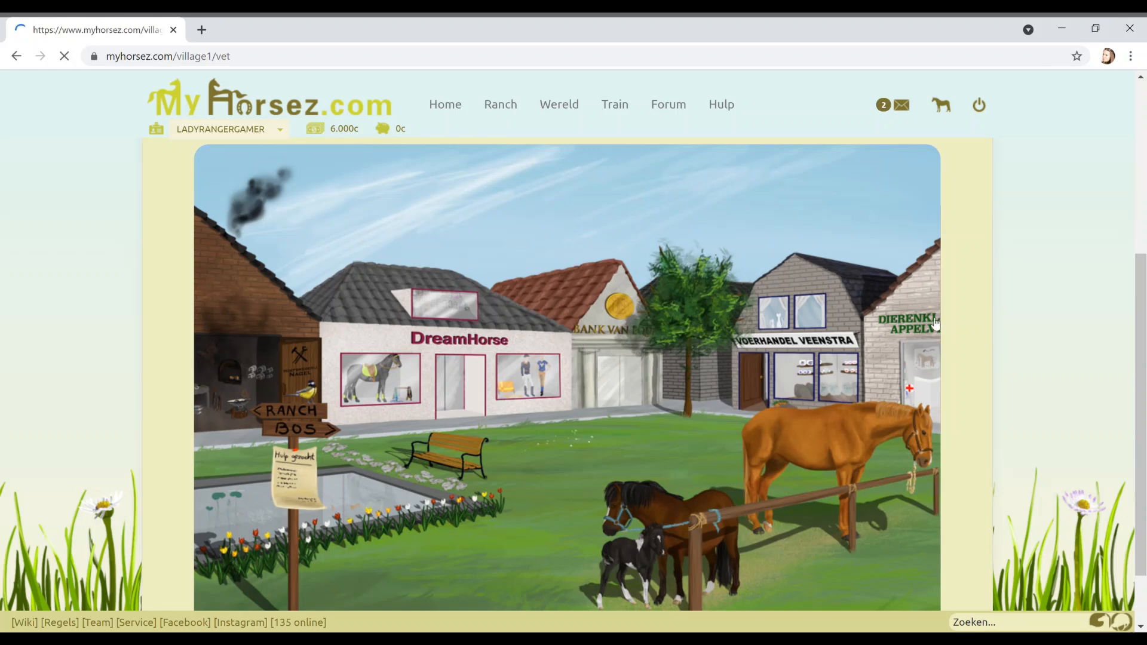
pyautogui.moveTo(856, 335)
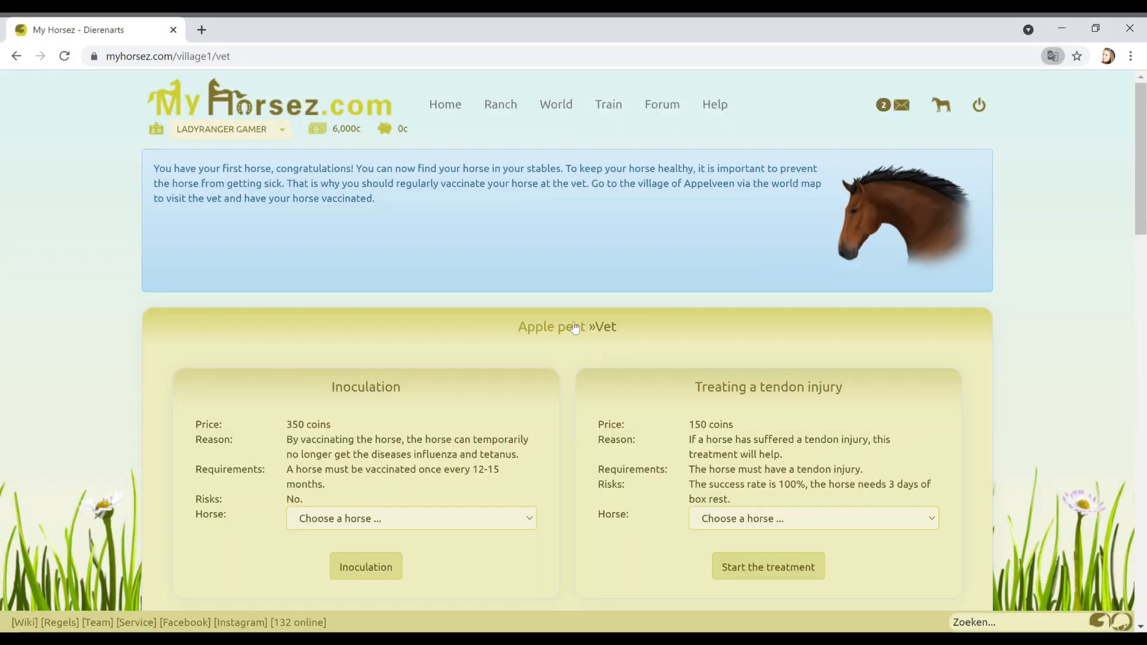
# - Vaccinate Misty against influenza and tetanus at the Appelveen vet for 350 coins
pyautogui.scroll(-3)
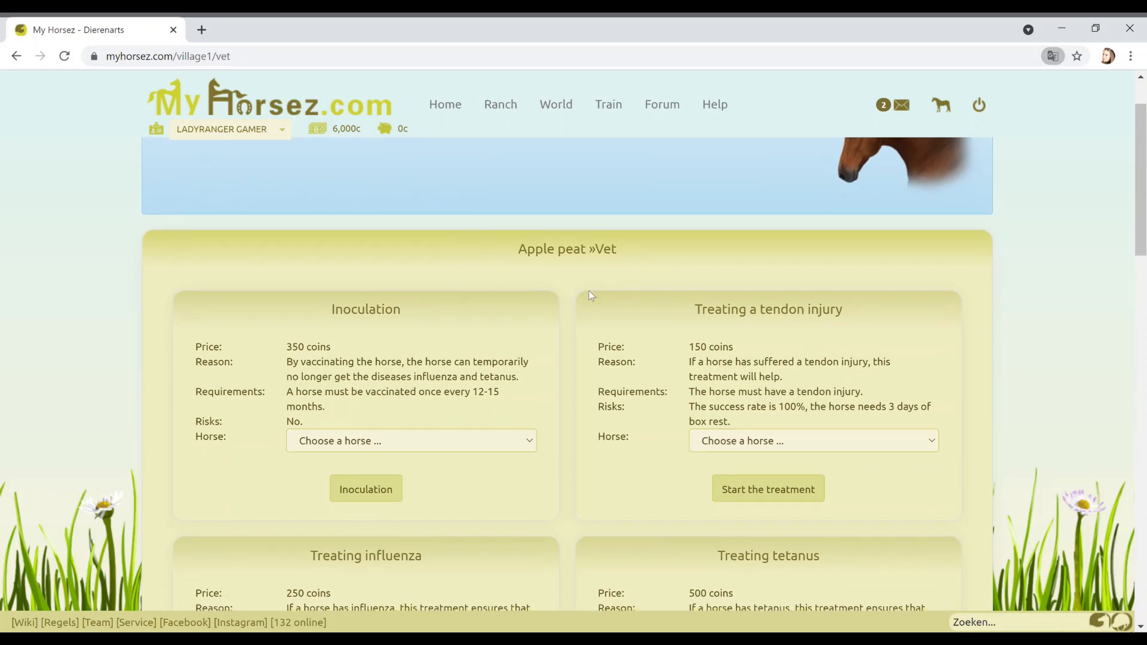
pyautogui.scroll(-3)
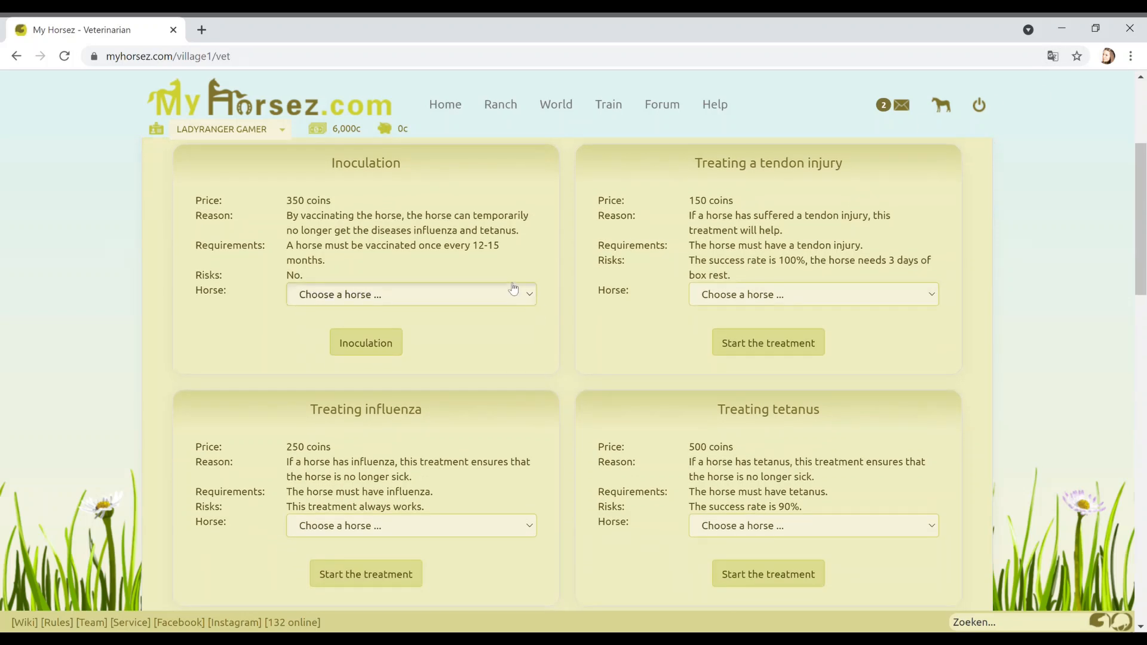
pyautogui.click(410, 294)
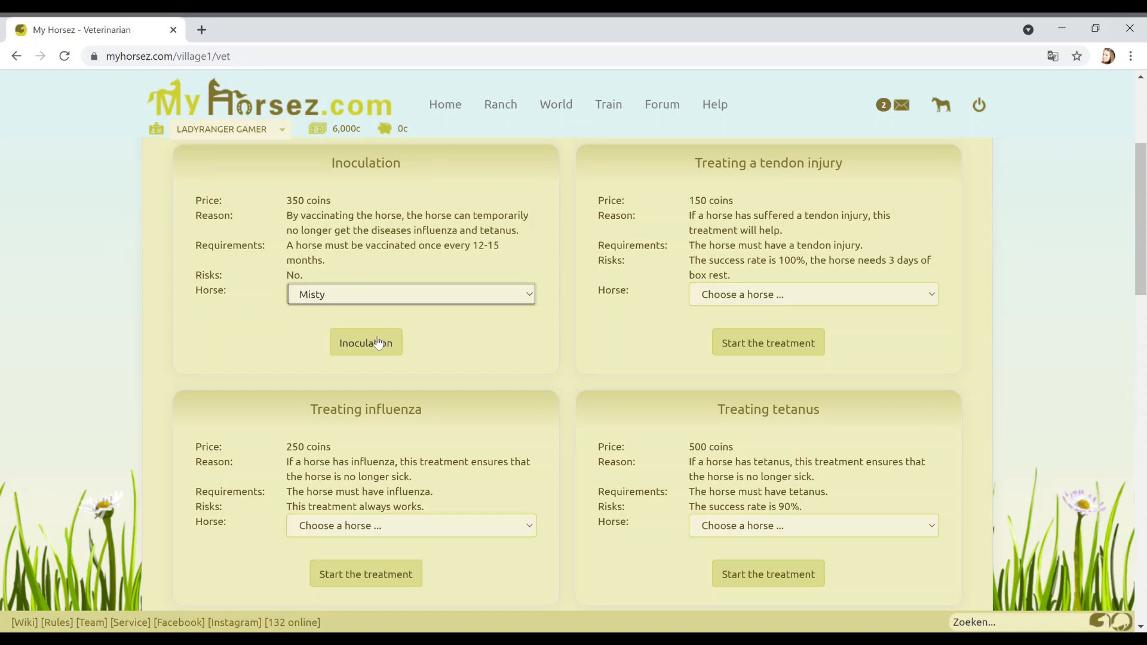
pyautogui.click(366, 342)
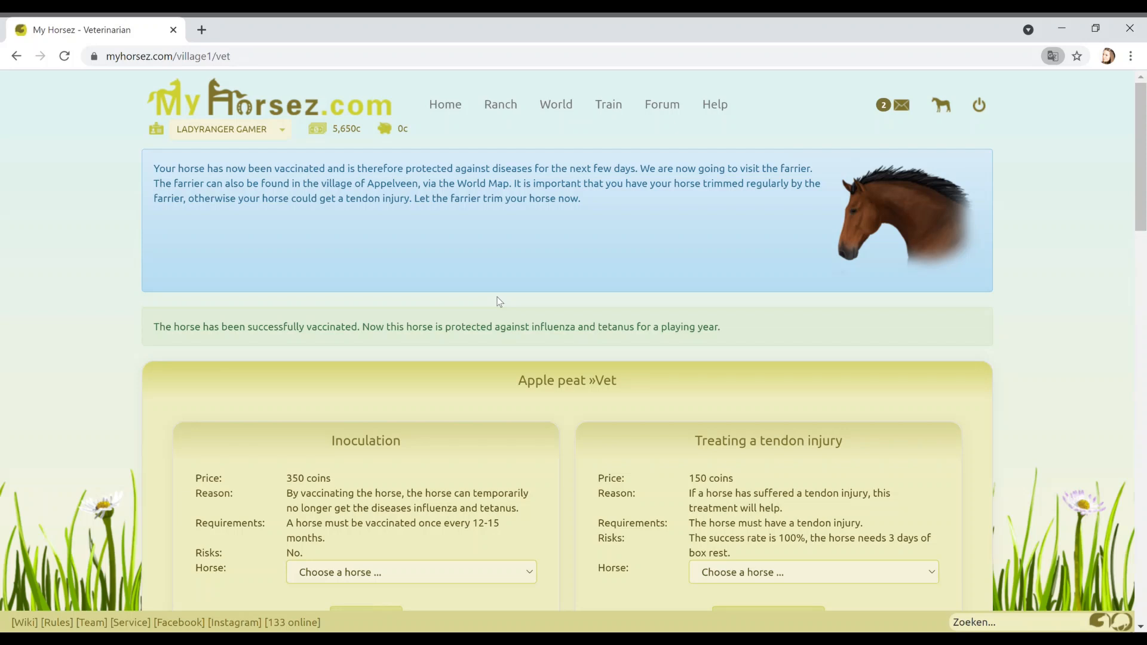
pyautogui.moveTo(544, 274)
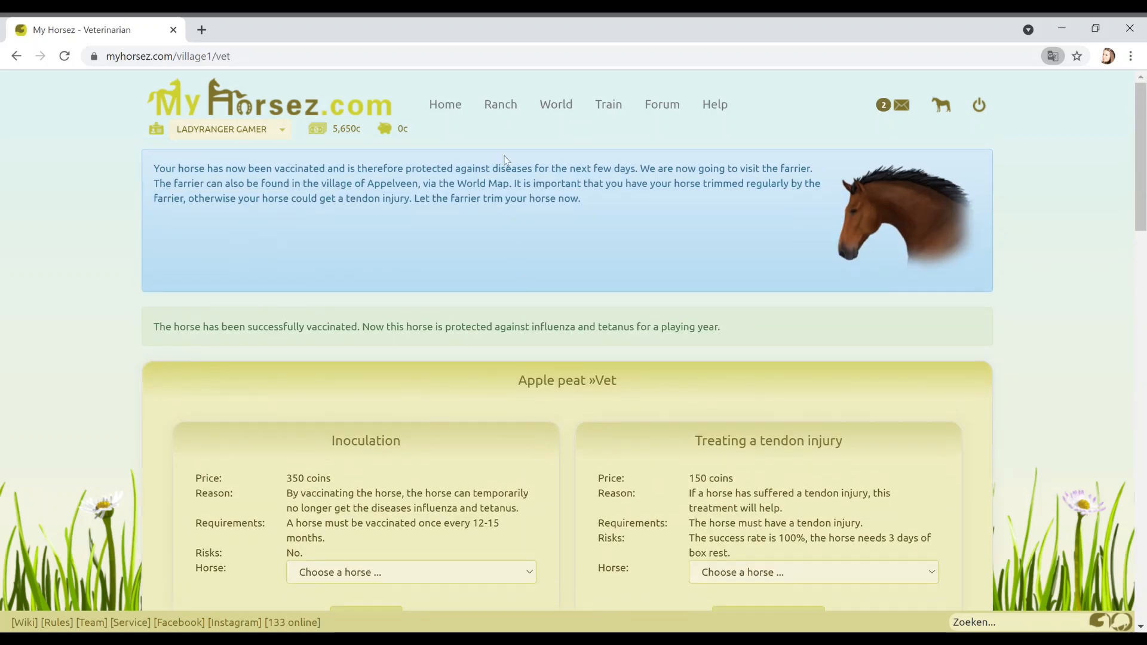
# - Travel through the World map to Appelveen and enter the farrier's shop
pyautogui.click(556, 104)
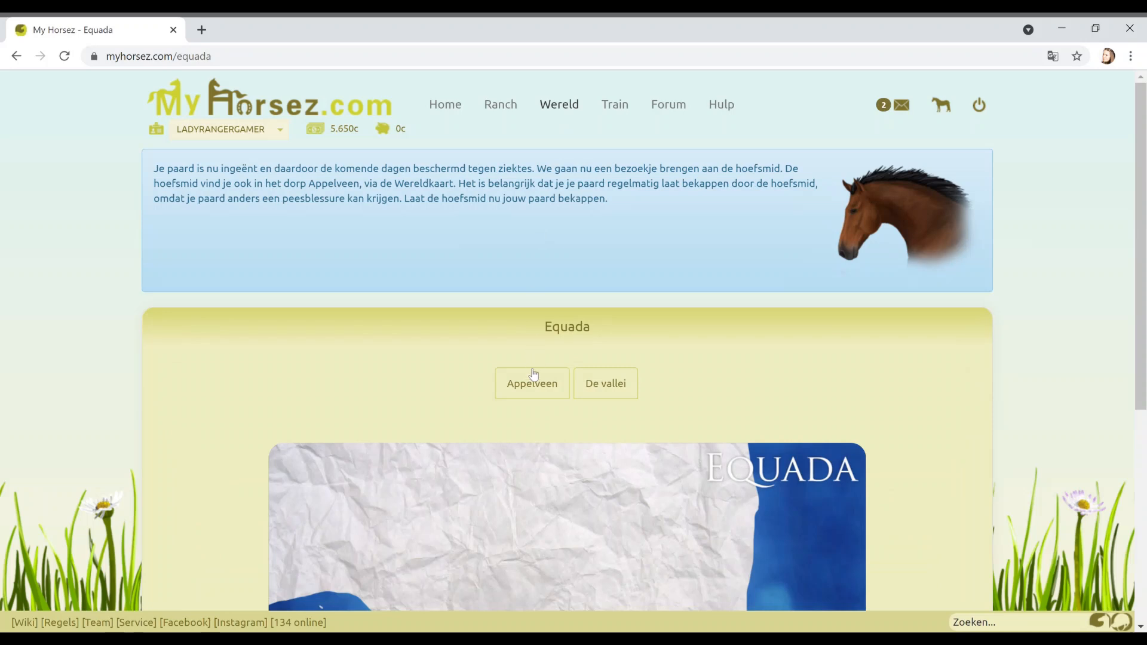
pyautogui.click(532, 383)
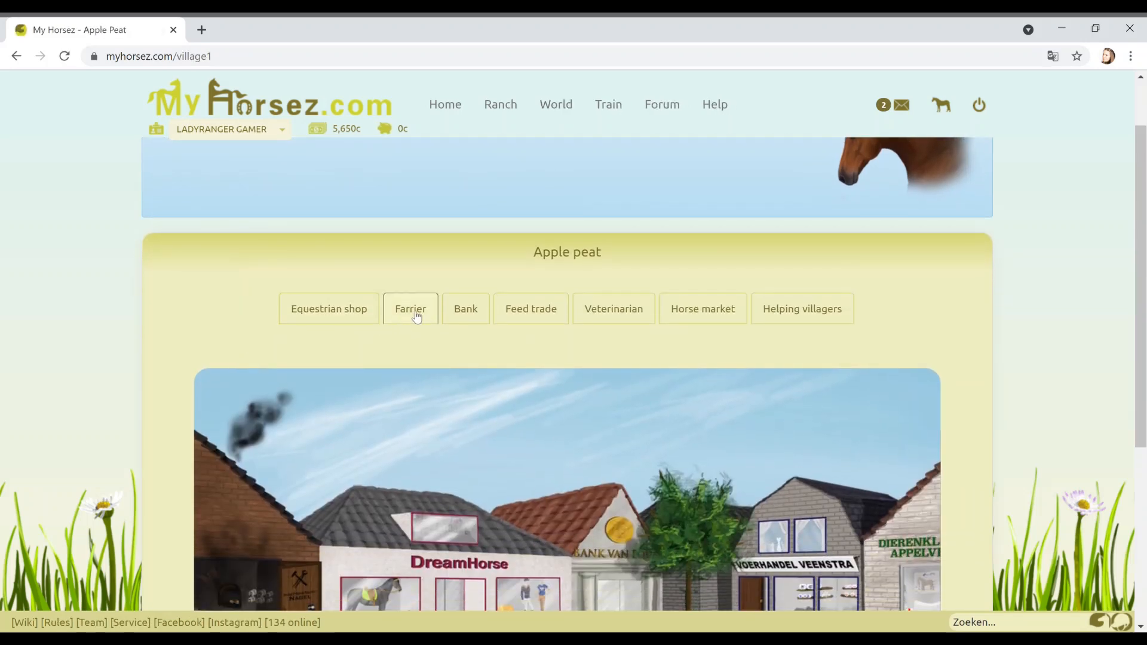
pyautogui.click(410, 308)
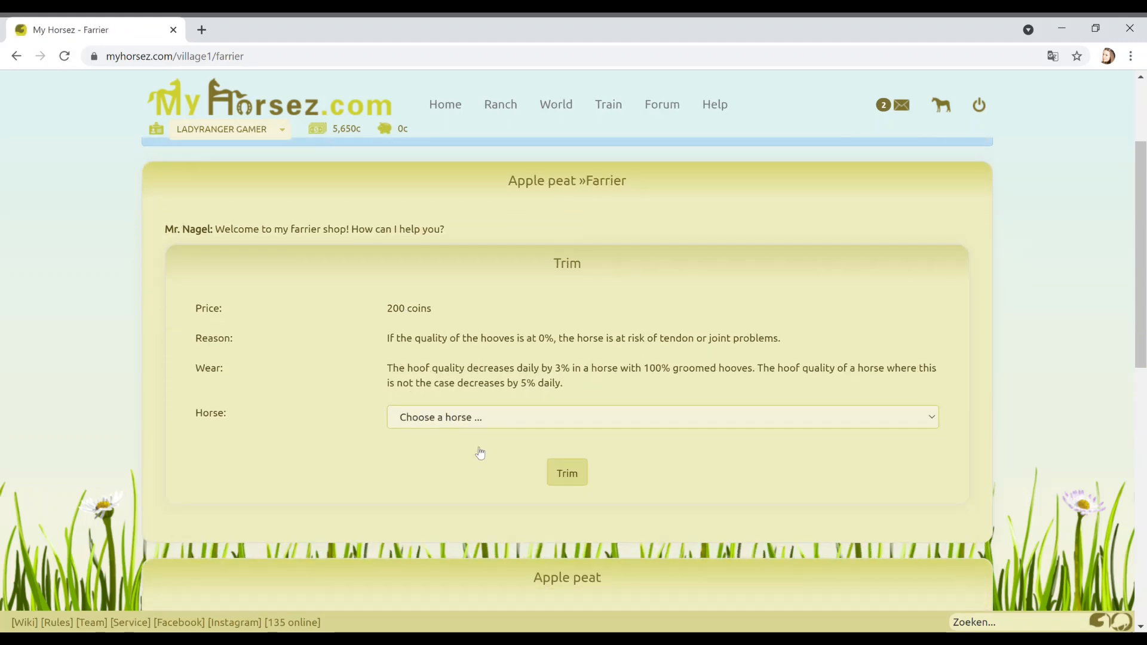
pyautogui.moveTo(509, 416)
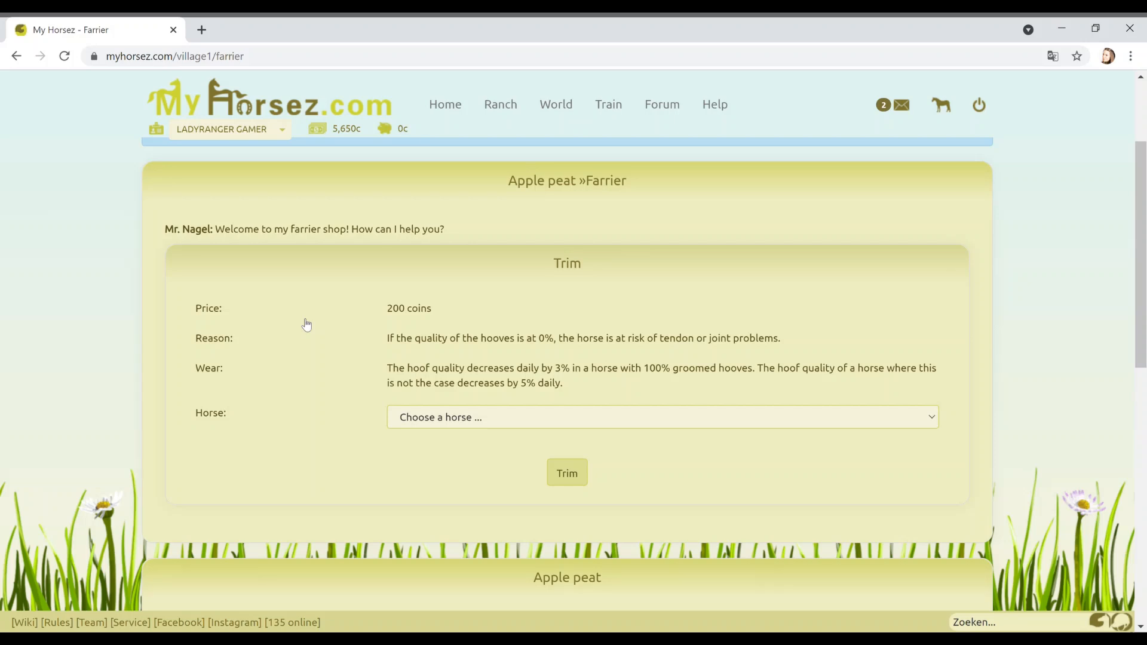
pyautogui.moveTo(720, 402)
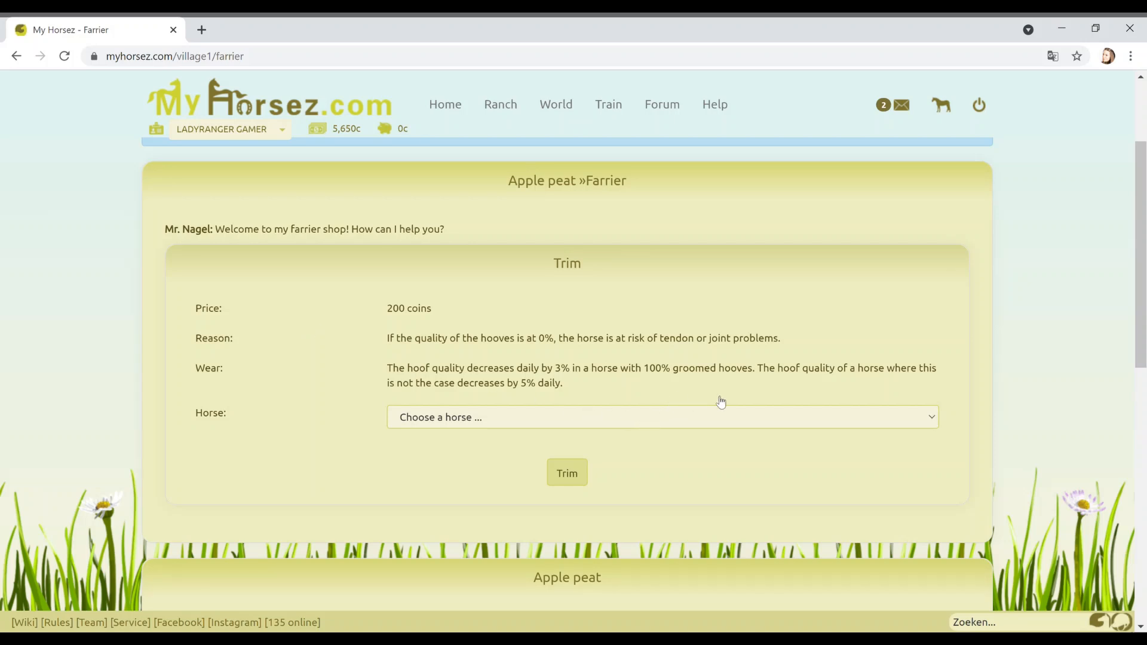
# - Have the Appelveen farrier trim Misty's hooves for 200 coins, leaving 5,450 coins
pyautogui.click(661, 417)
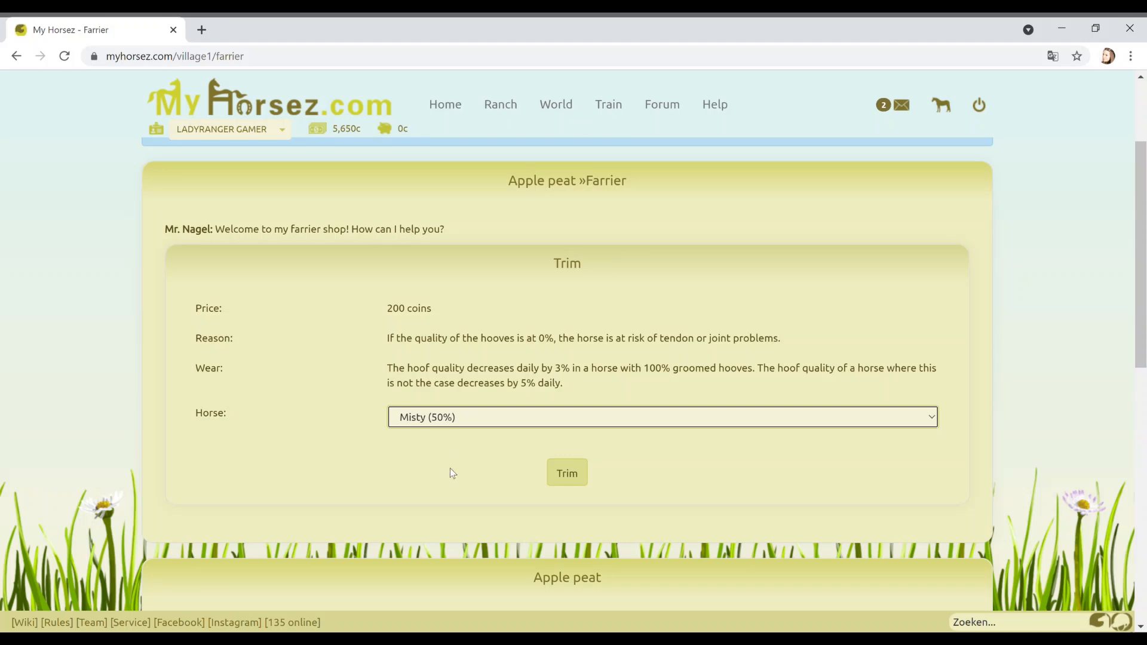
pyautogui.click(566, 473)
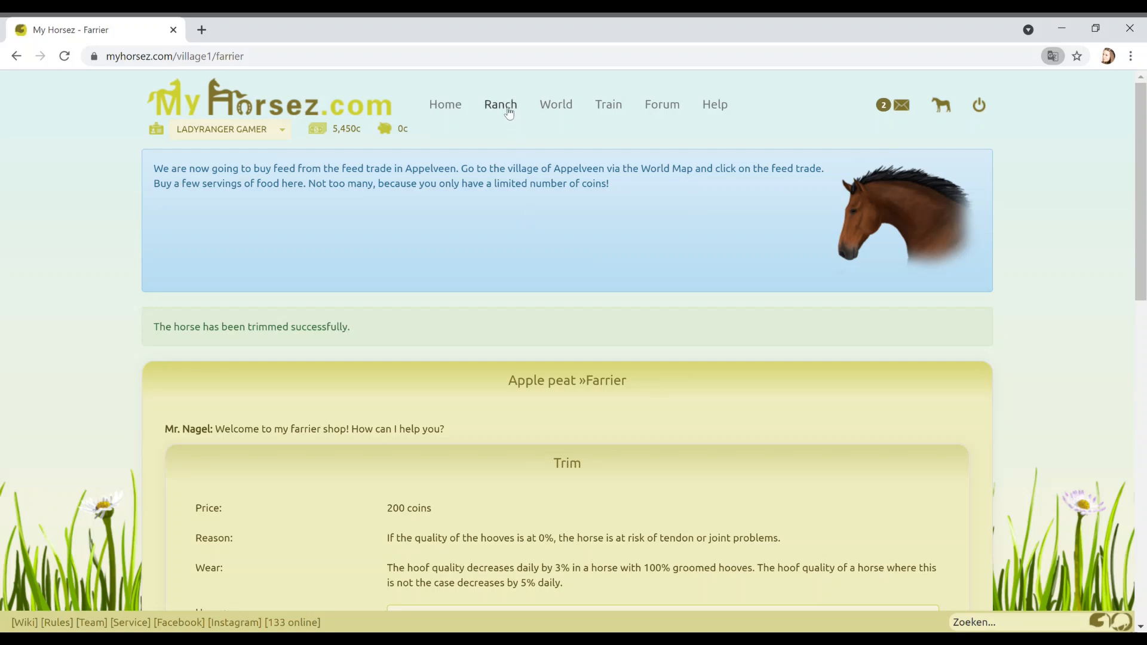
pyautogui.moveTo(557, 110)
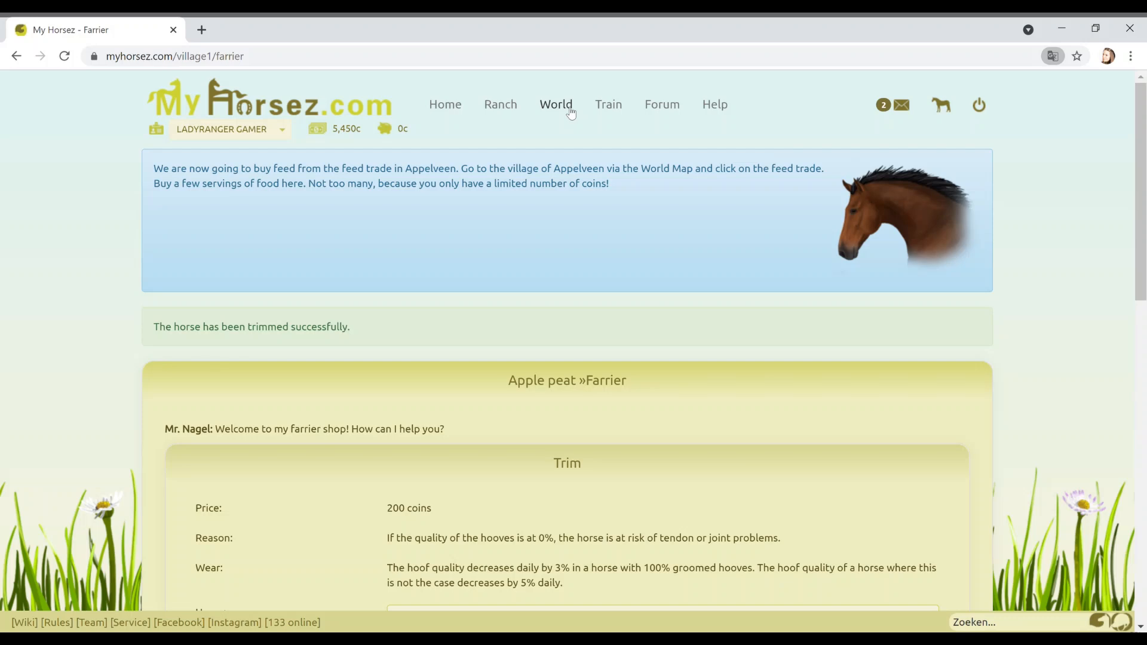
# - Go through the World map to Appelveen and enter the feed trade shop
pyautogui.click(555, 104)
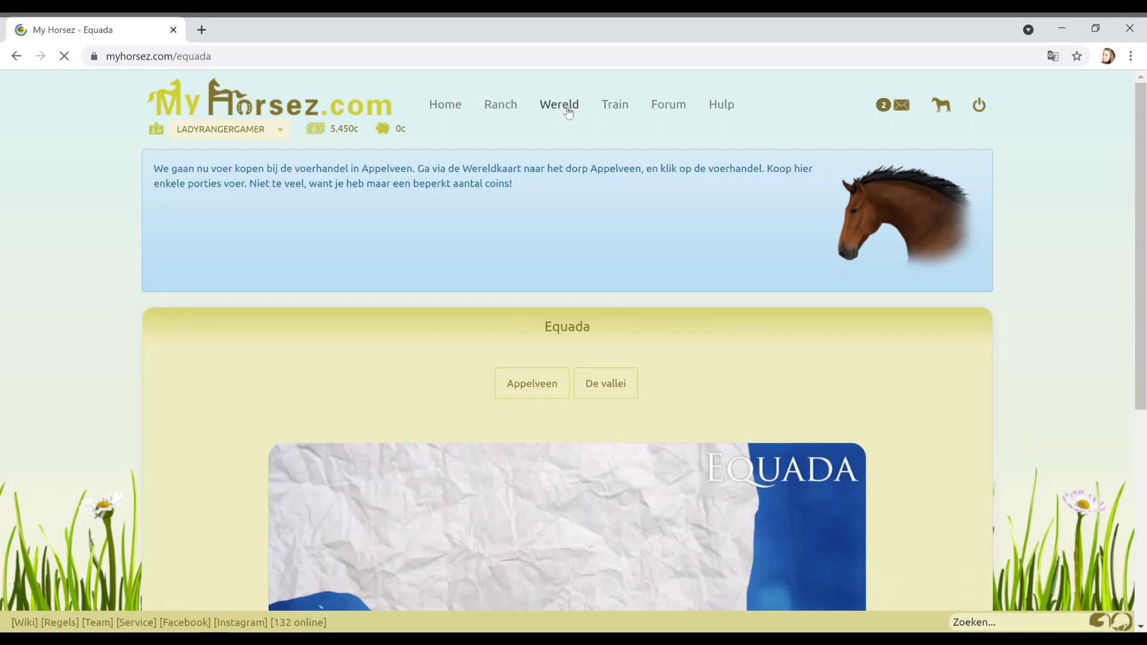
pyautogui.click(532, 383)
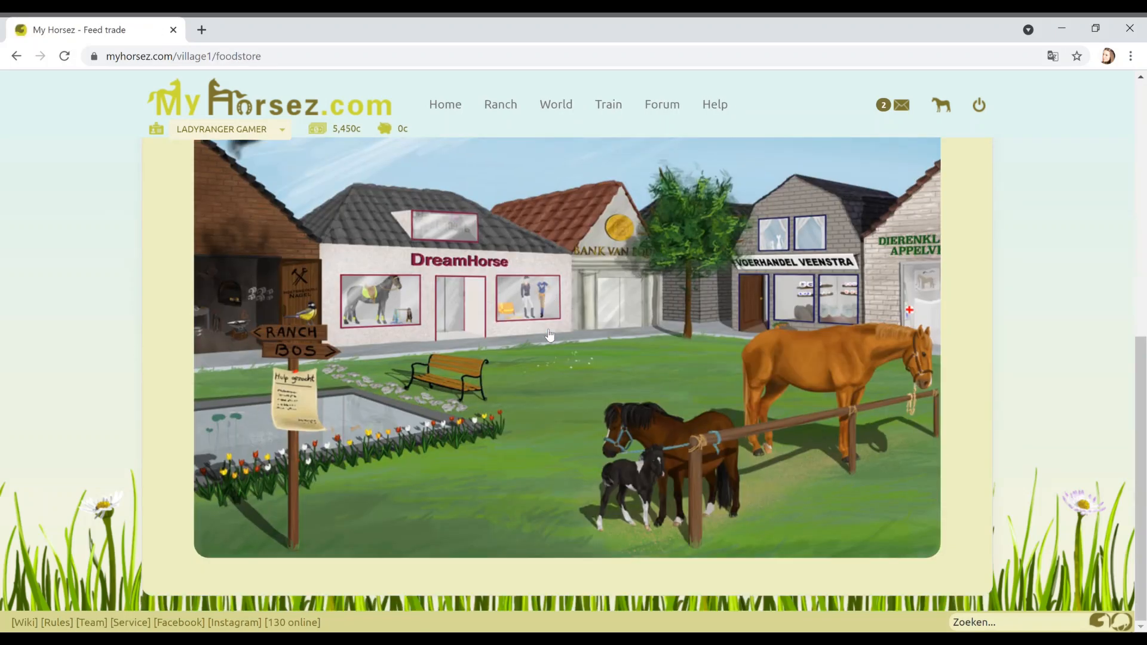
pyautogui.moveTo(431, 258)
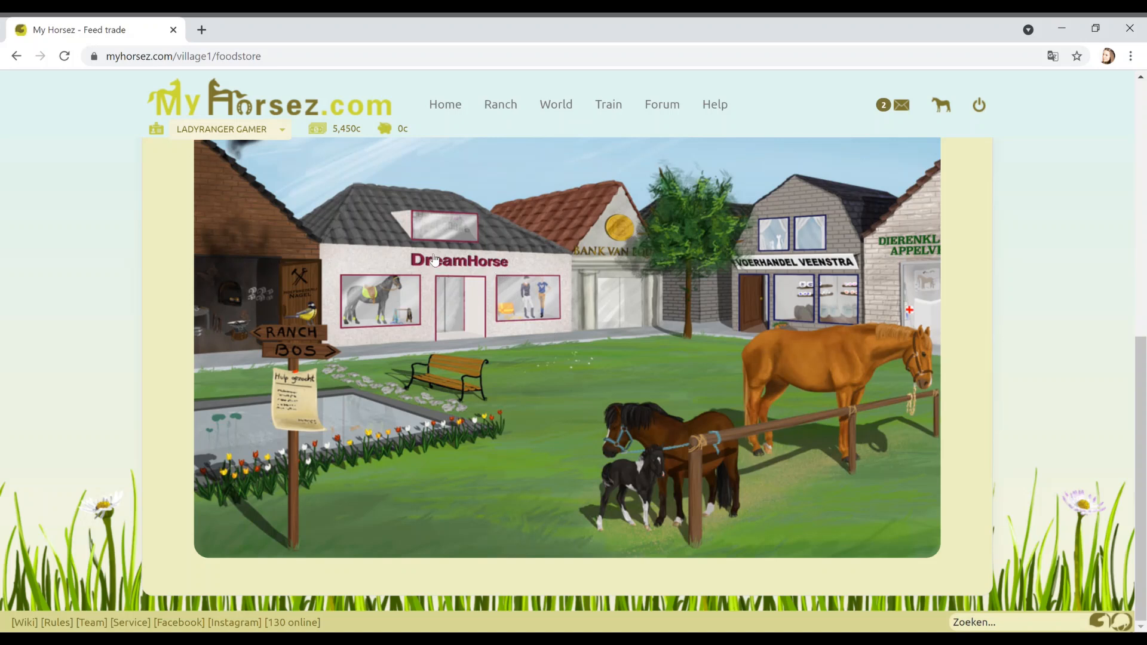
pyautogui.moveTo(664, 504)
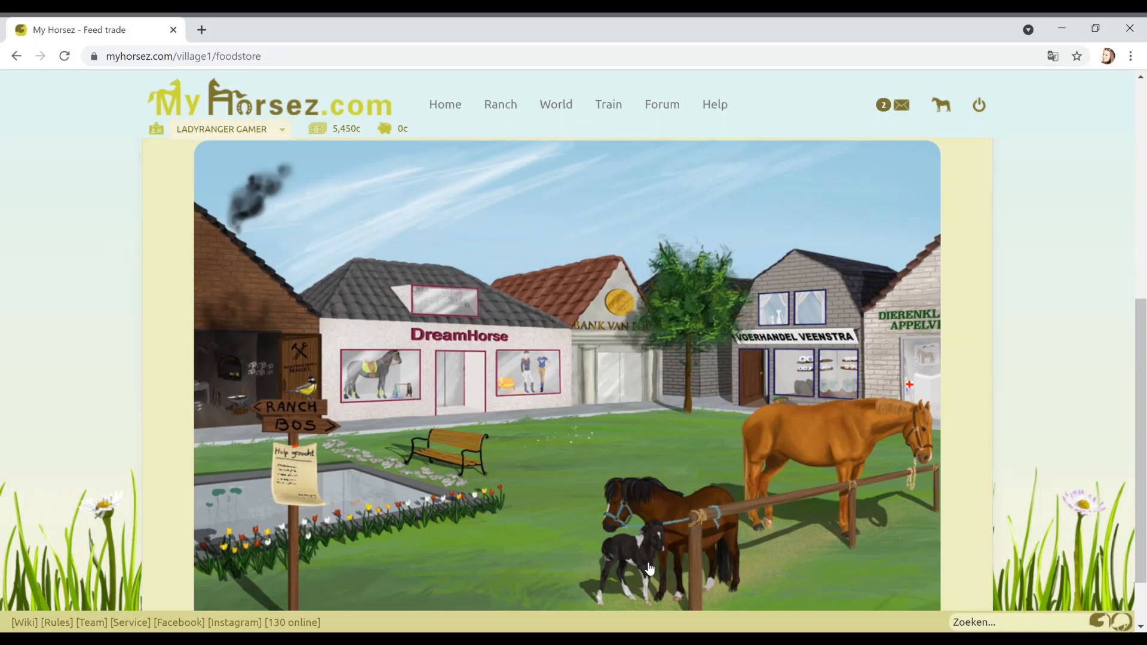
pyautogui.moveTo(531, 312)
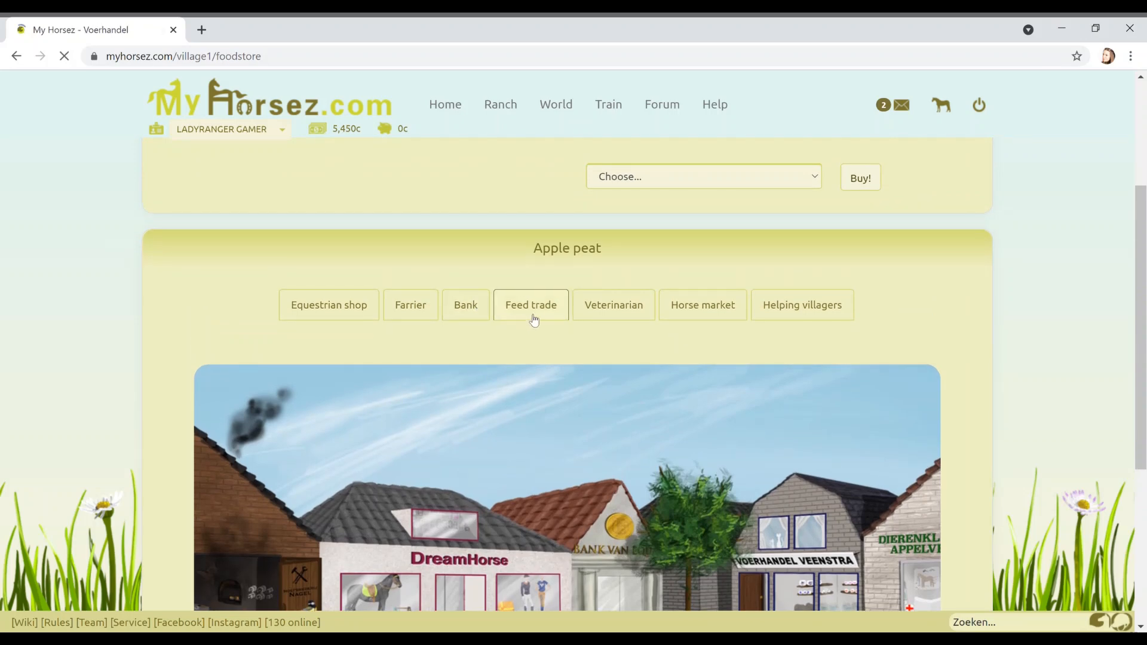
pyautogui.click(530, 305)
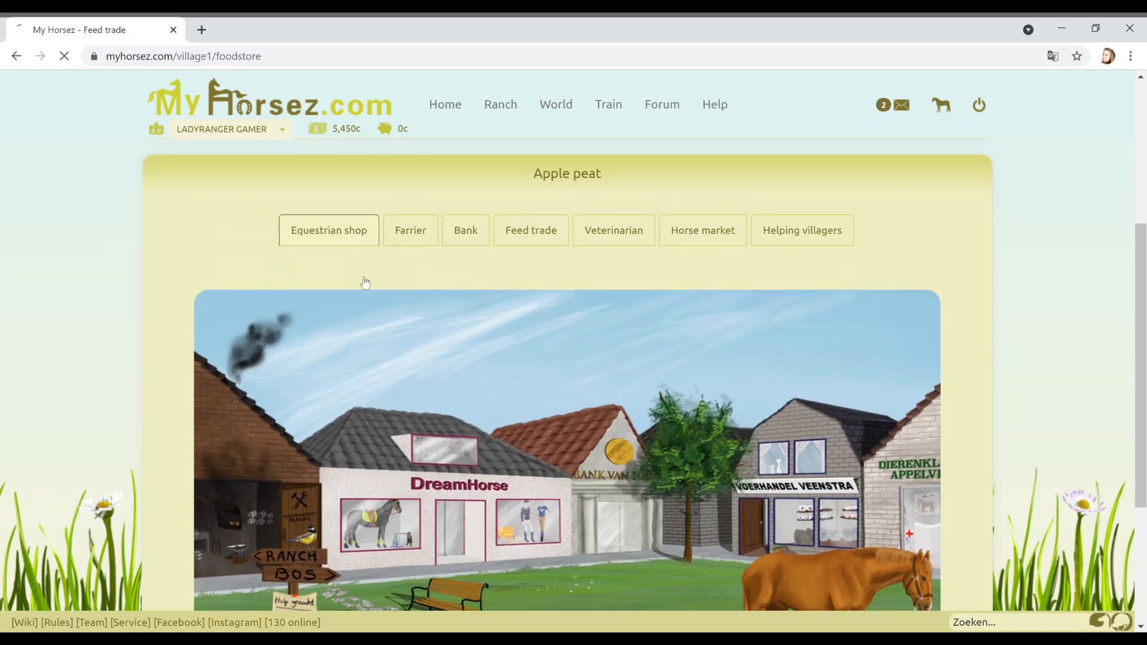
# - Browse the Appelveen equestrian shop's Basis saddles, bridles and pads, including page 2
pyautogui.click(328, 230)
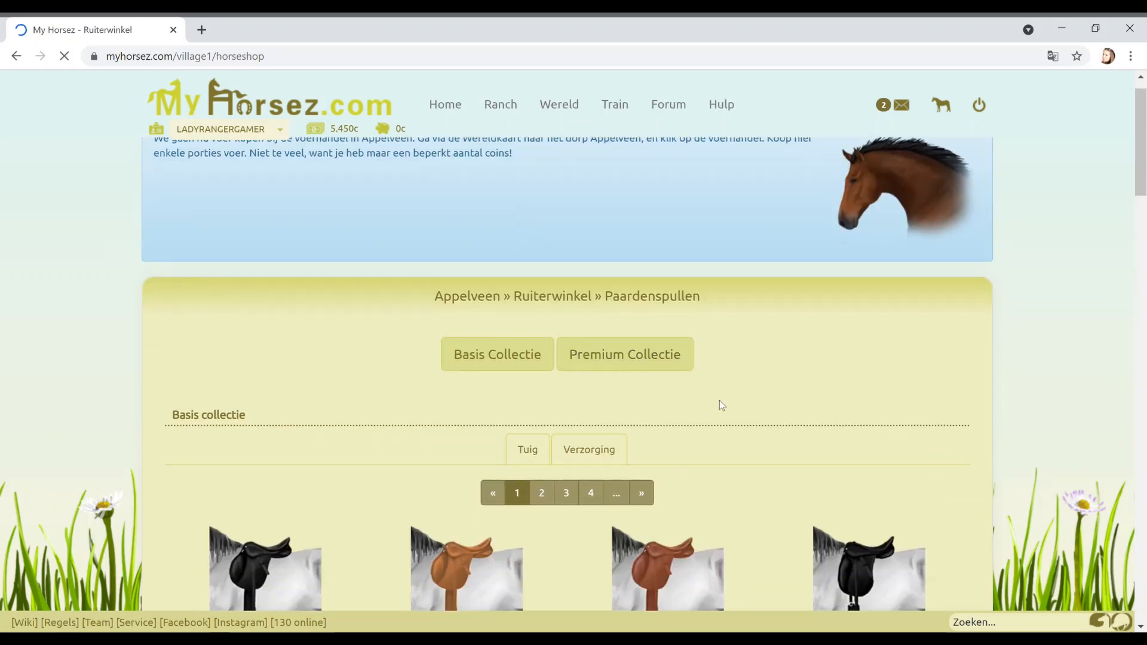
pyautogui.scroll(-3)
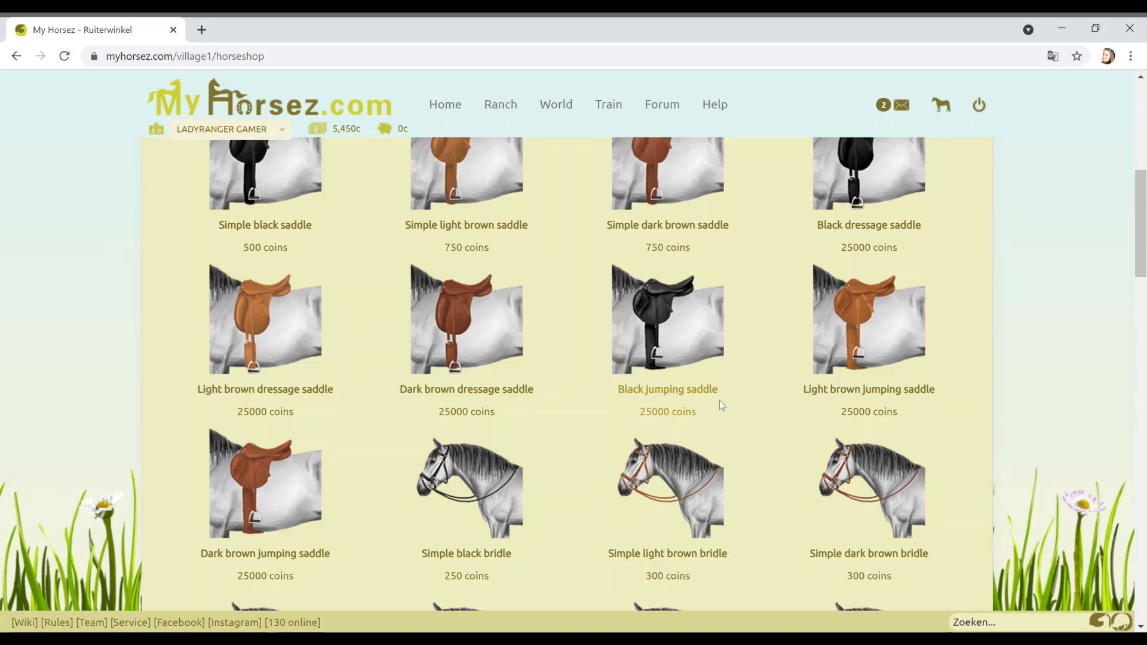
pyautogui.scroll(-3)
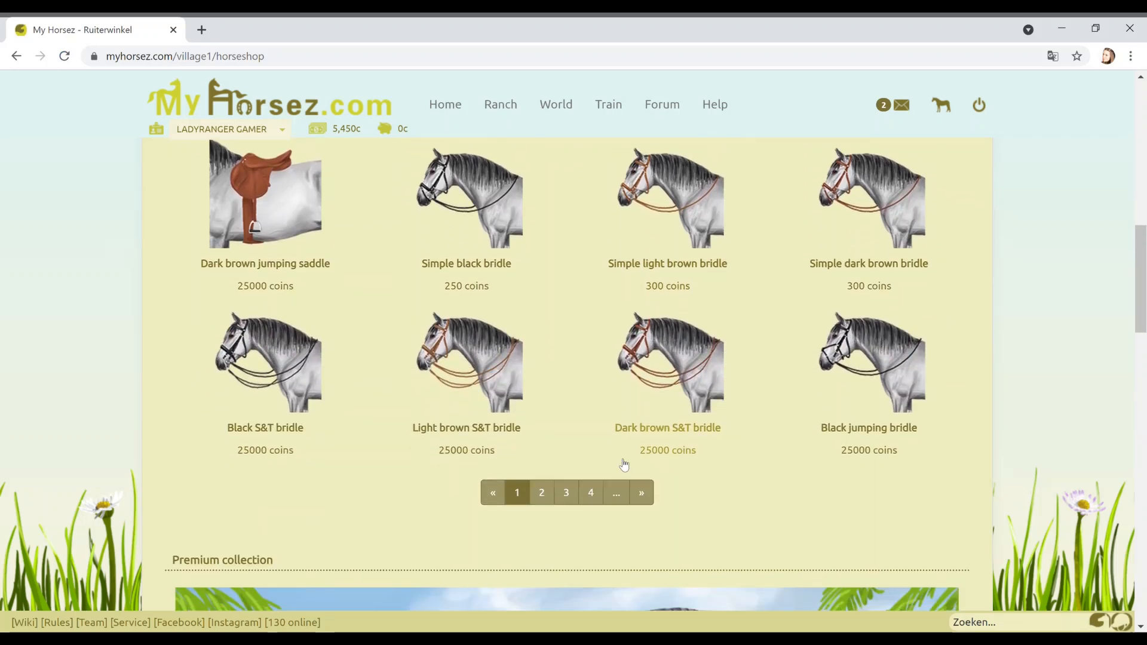
pyautogui.click(540, 492)
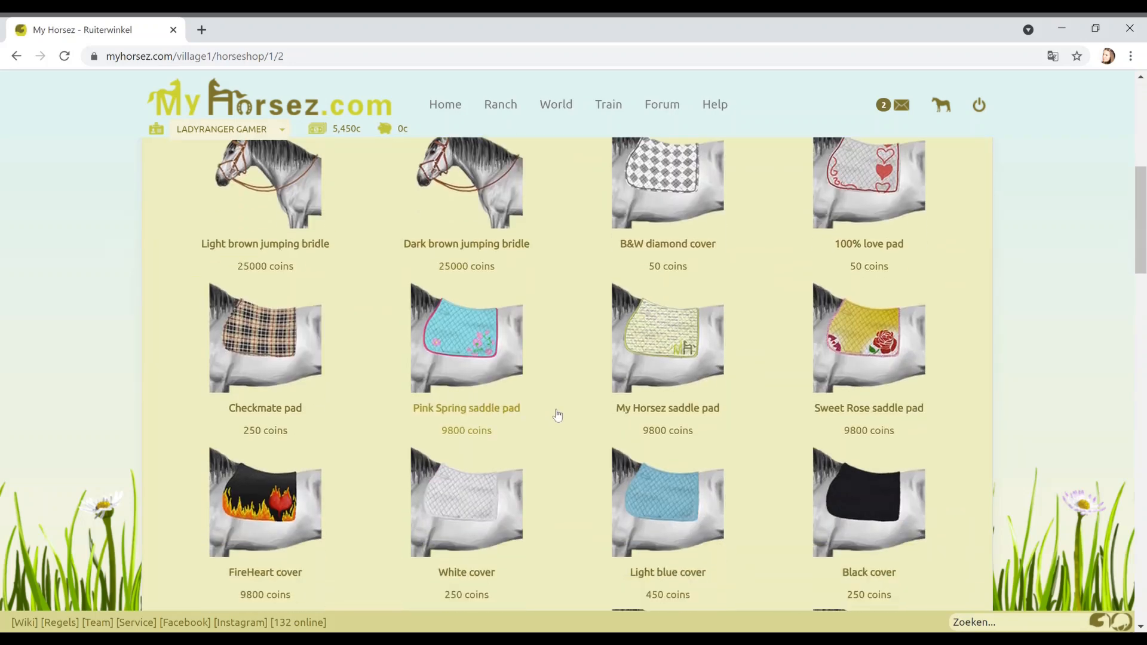
pyautogui.scroll(-3)
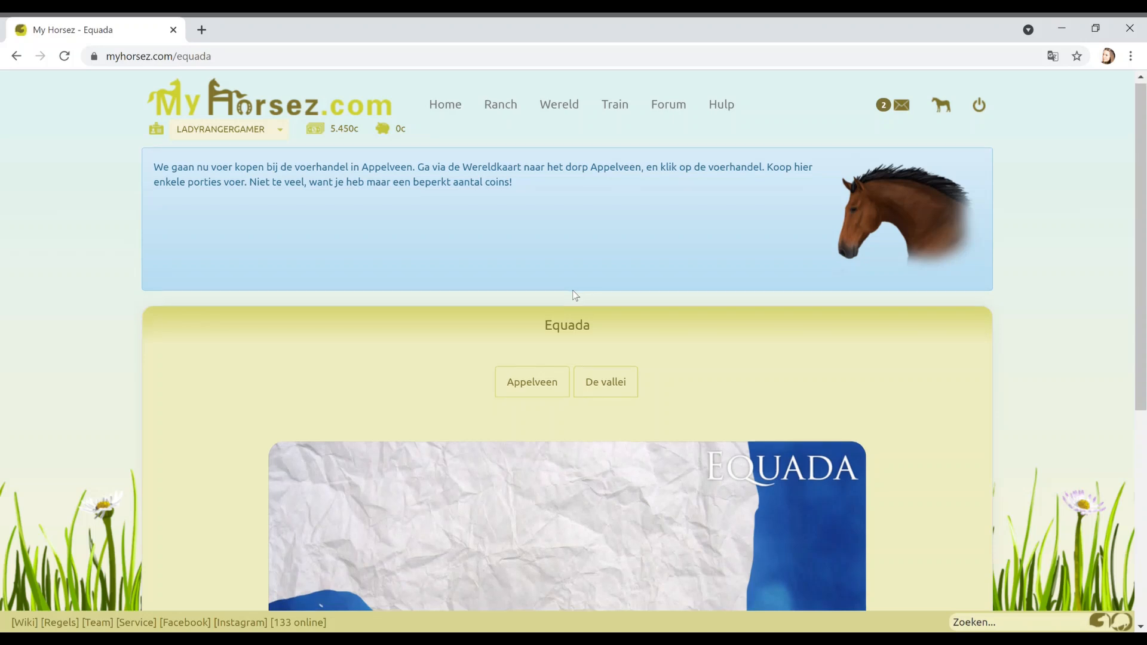
# - Move from the Equada world map to Appelveen (Apple peat) and view its shop list
pyautogui.scroll(-3)
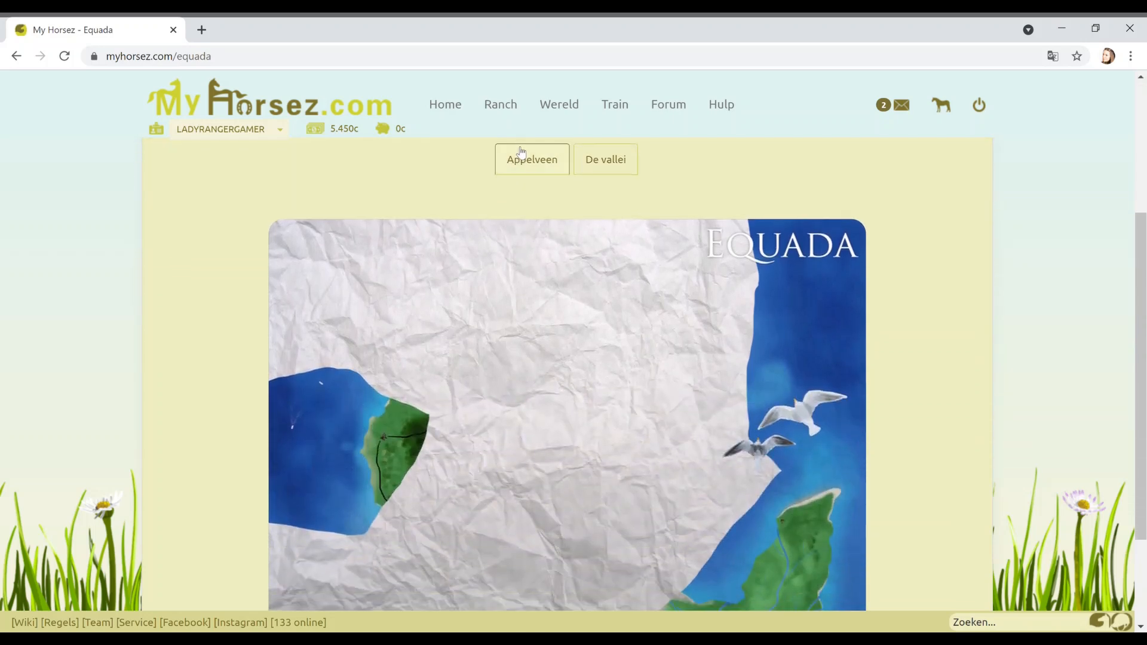
pyautogui.click(532, 160)
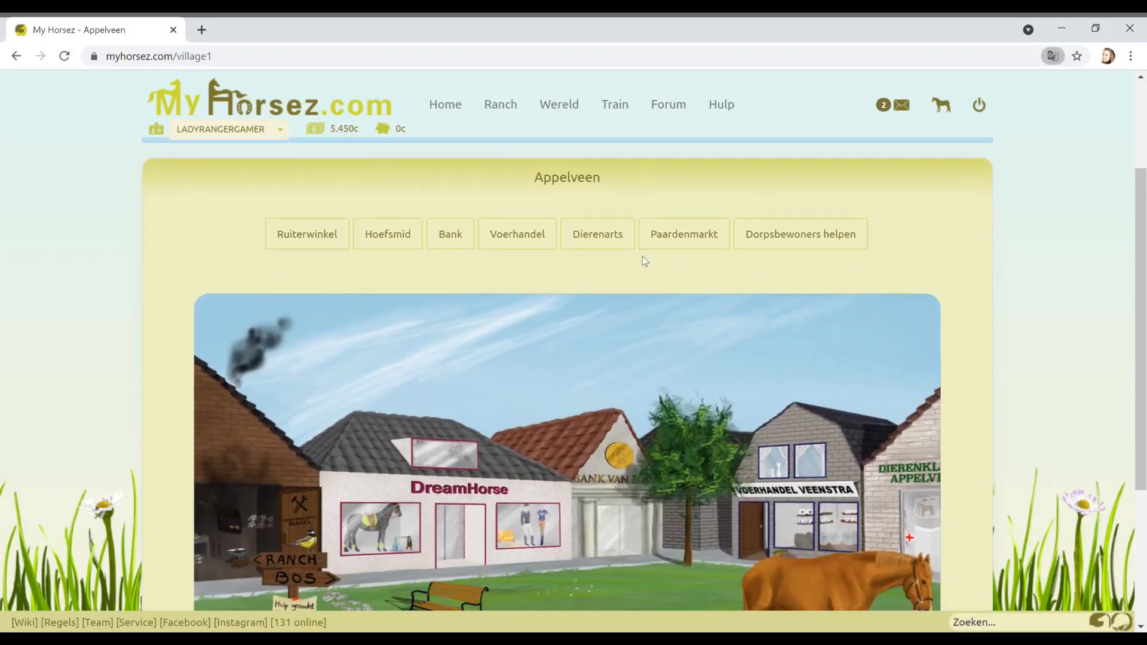
pyautogui.moveTo(939, 354)
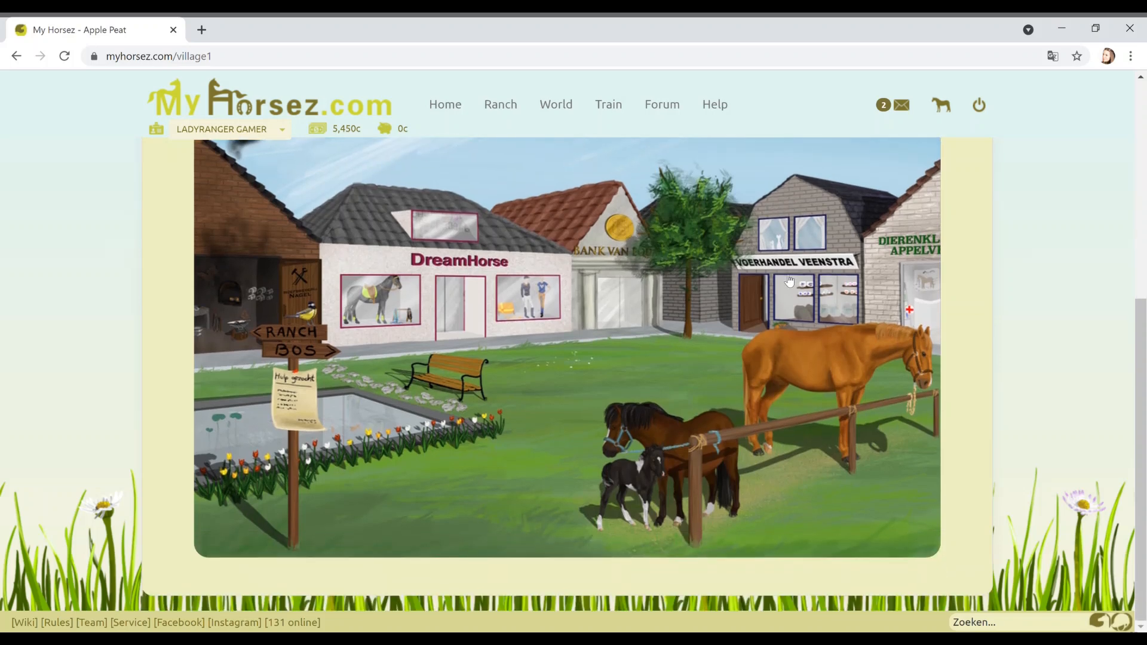
pyautogui.scroll(-3)
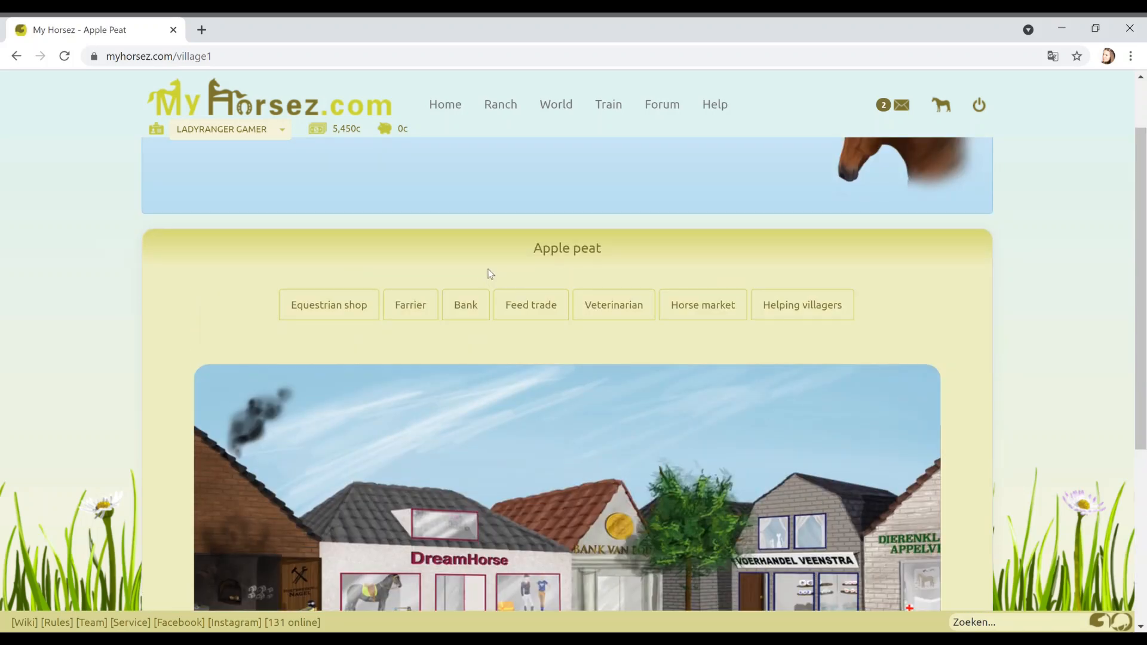
pyautogui.moveTo(686, 246)
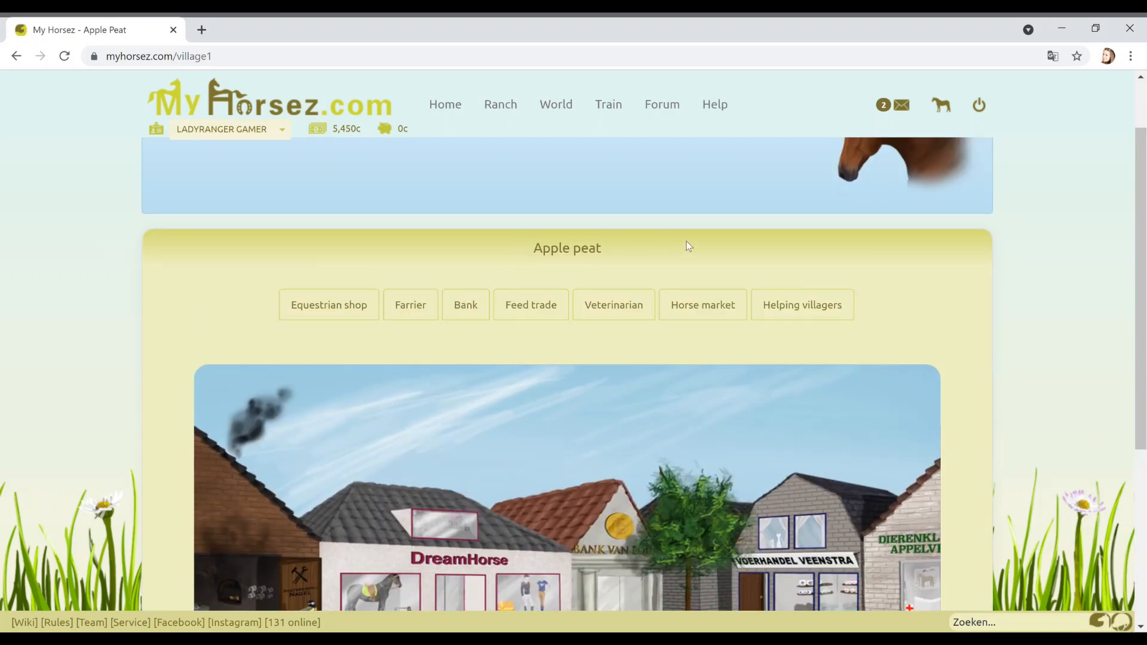
pyautogui.moveTo(700, 257)
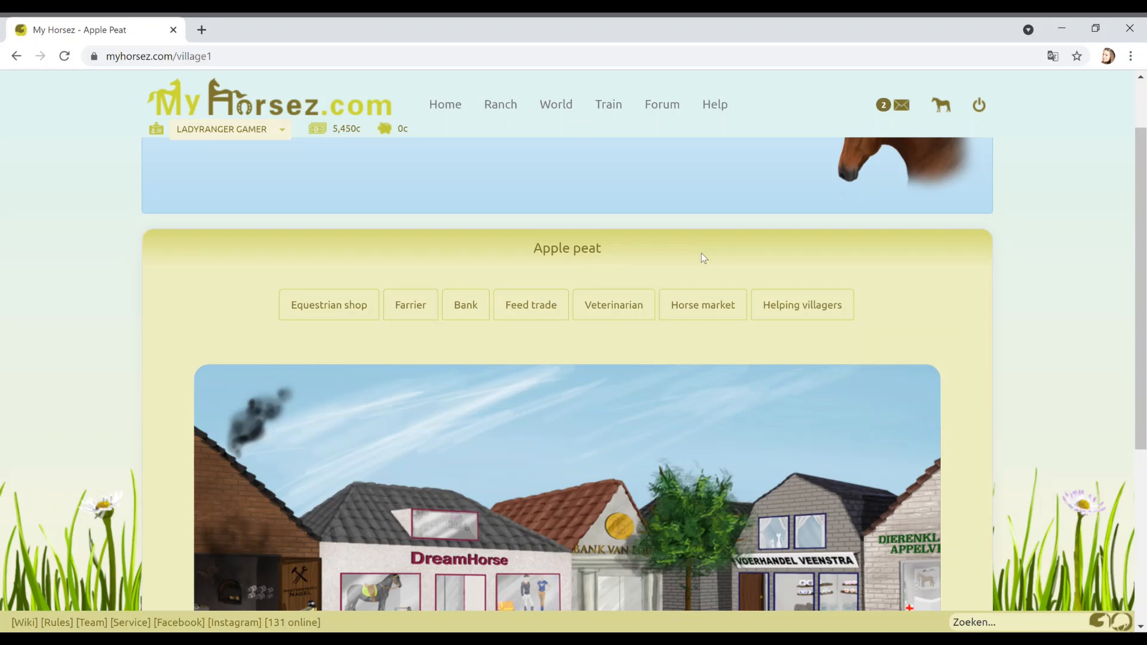
pyautogui.moveTo(687, 271)
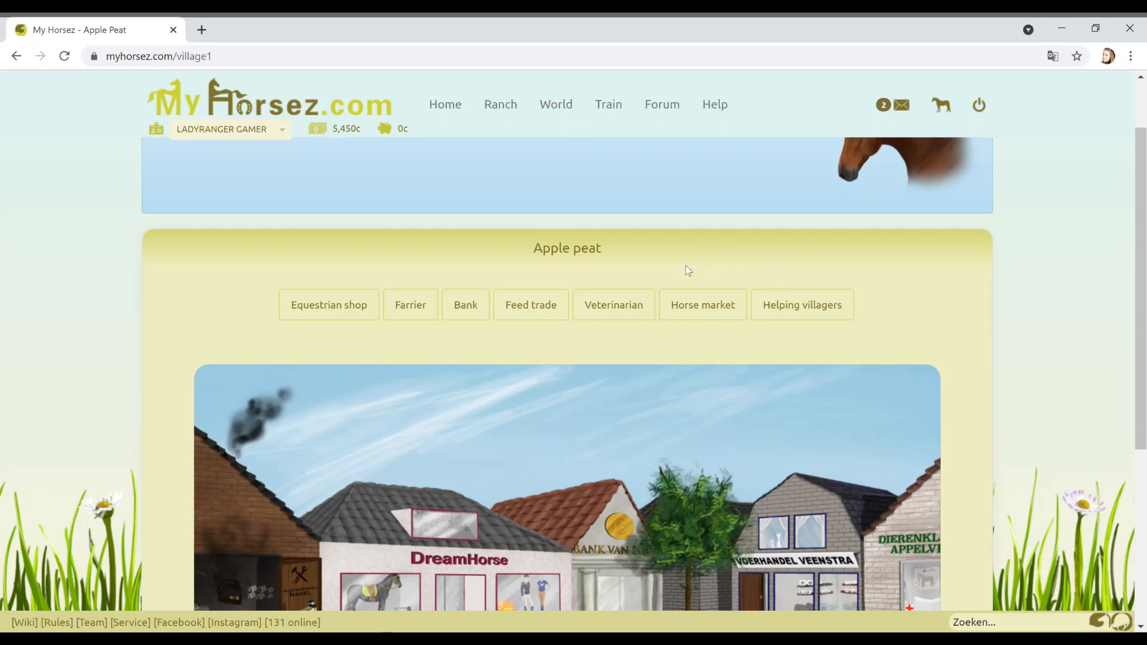
pyautogui.moveTo(530, 306)
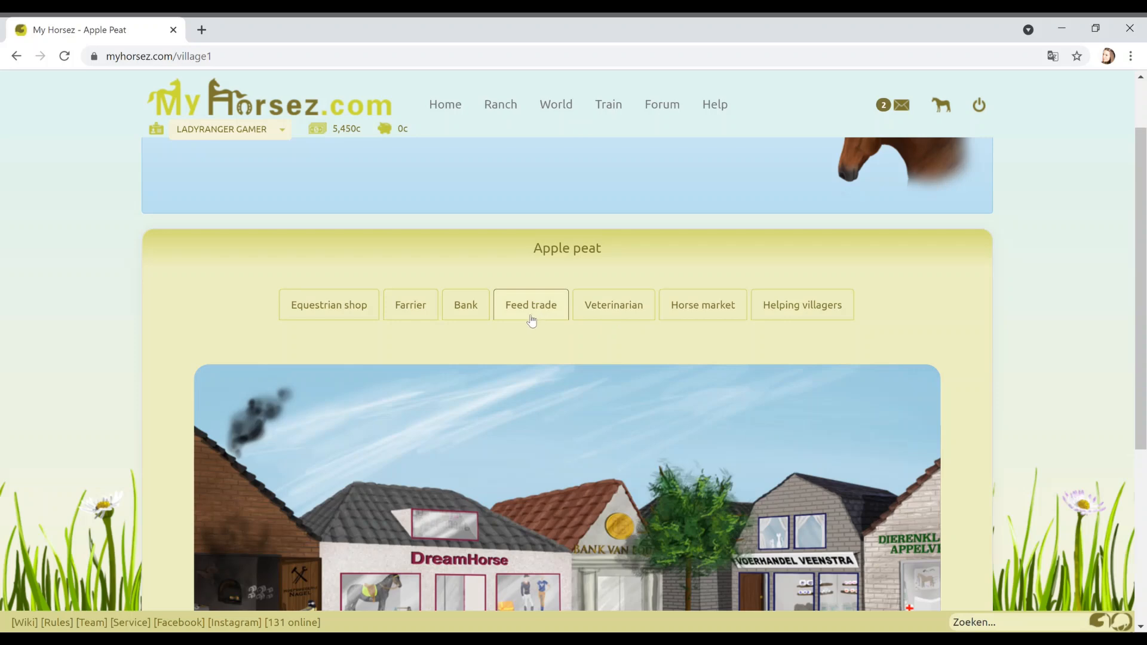
# - Buy ten servings of feed at the Apple peat feed trade, leaving 4,950 coins
pyautogui.click(531, 305)
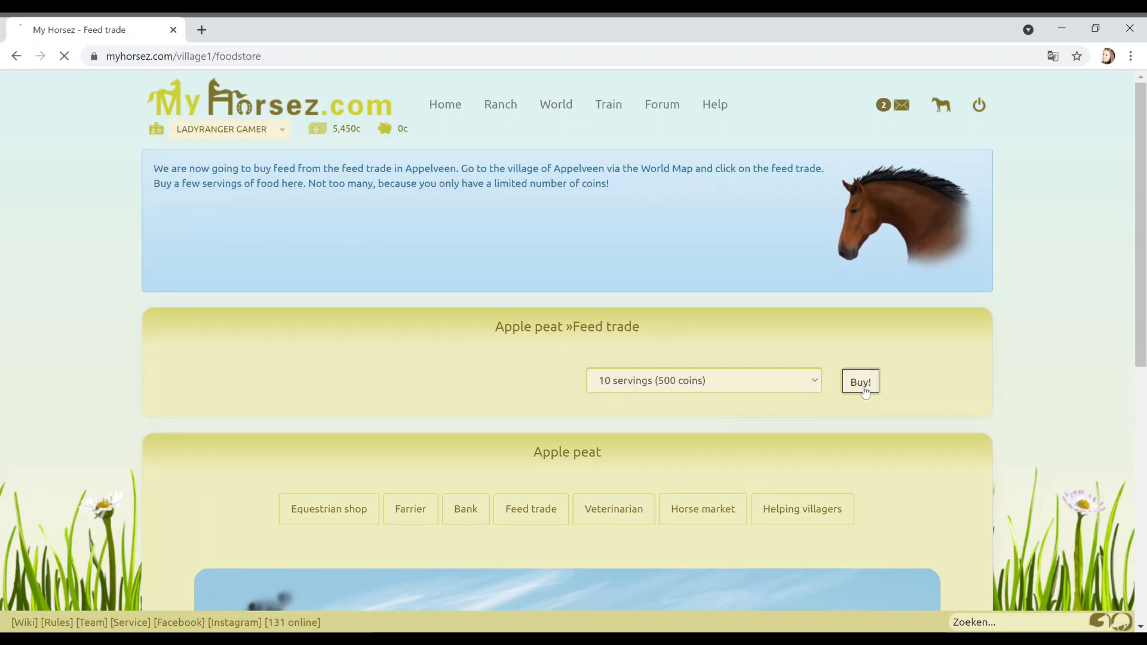
pyautogui.click(861, 381)
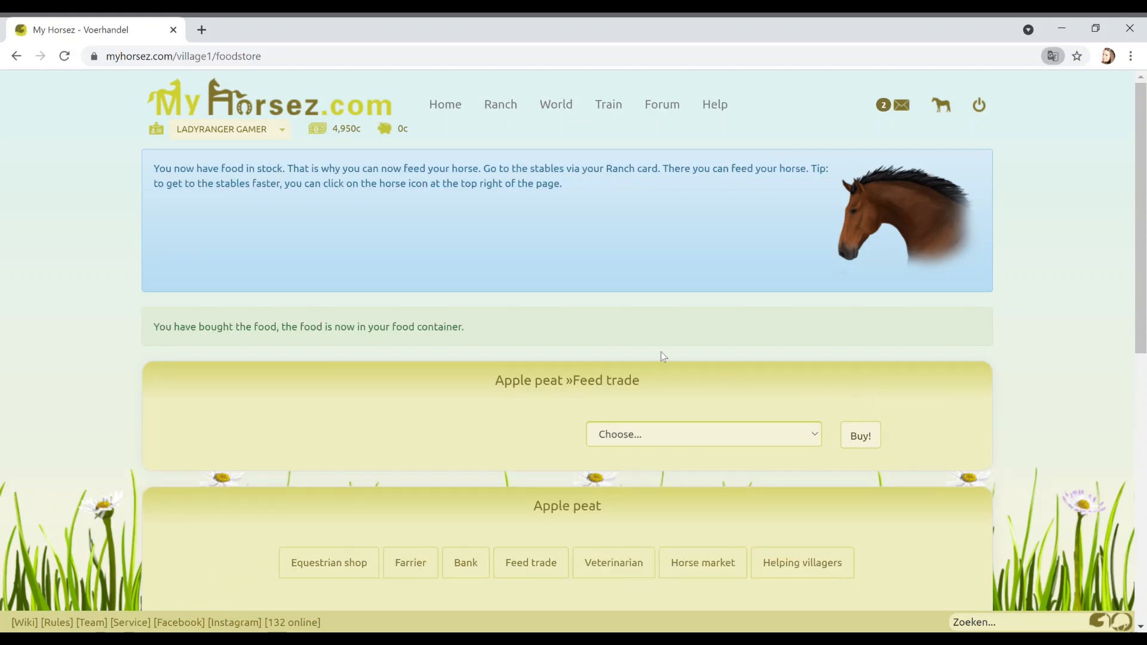
pyautogui.moveTo(428, 344)
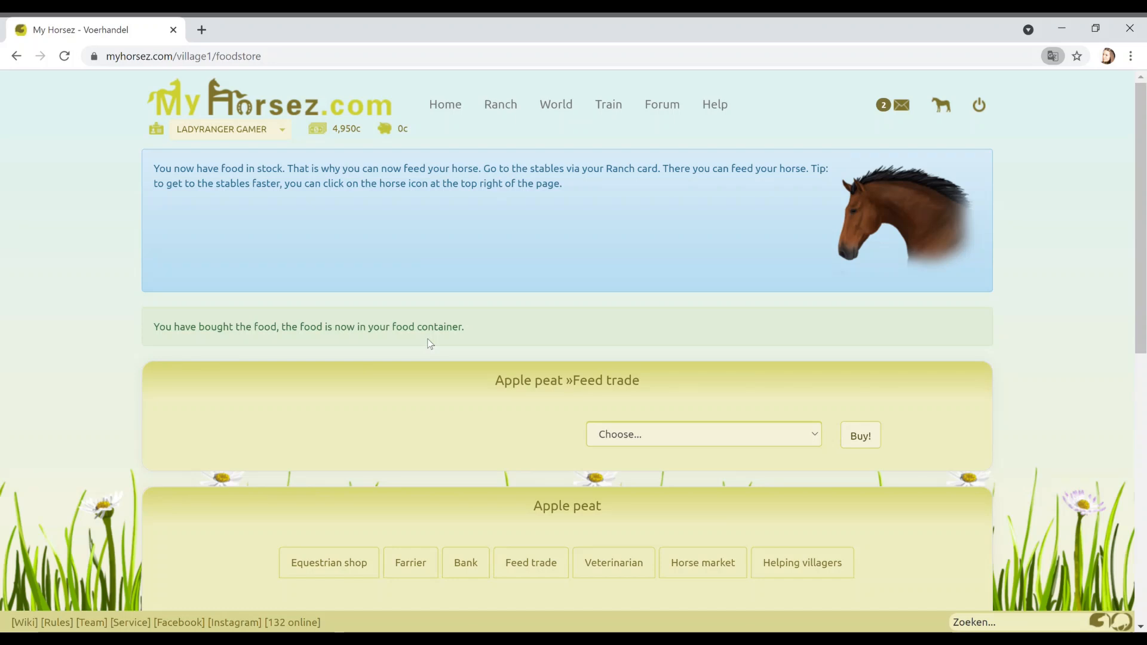
pyautogui.moveTo(349, 229)
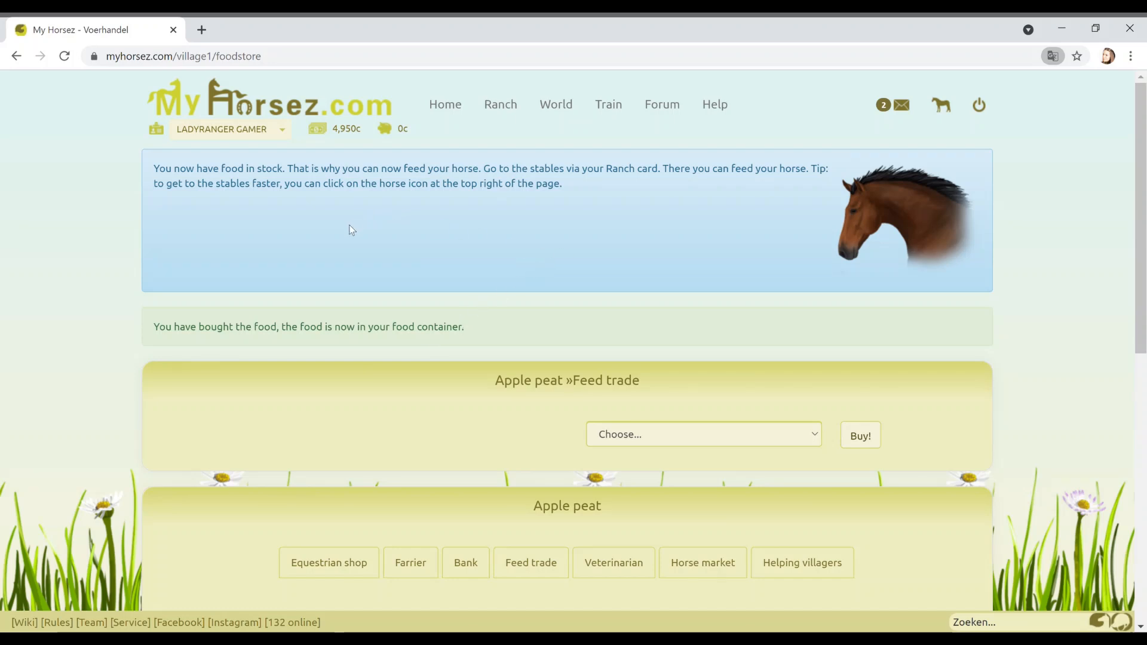
pyautogui.moveTo(326, 247)
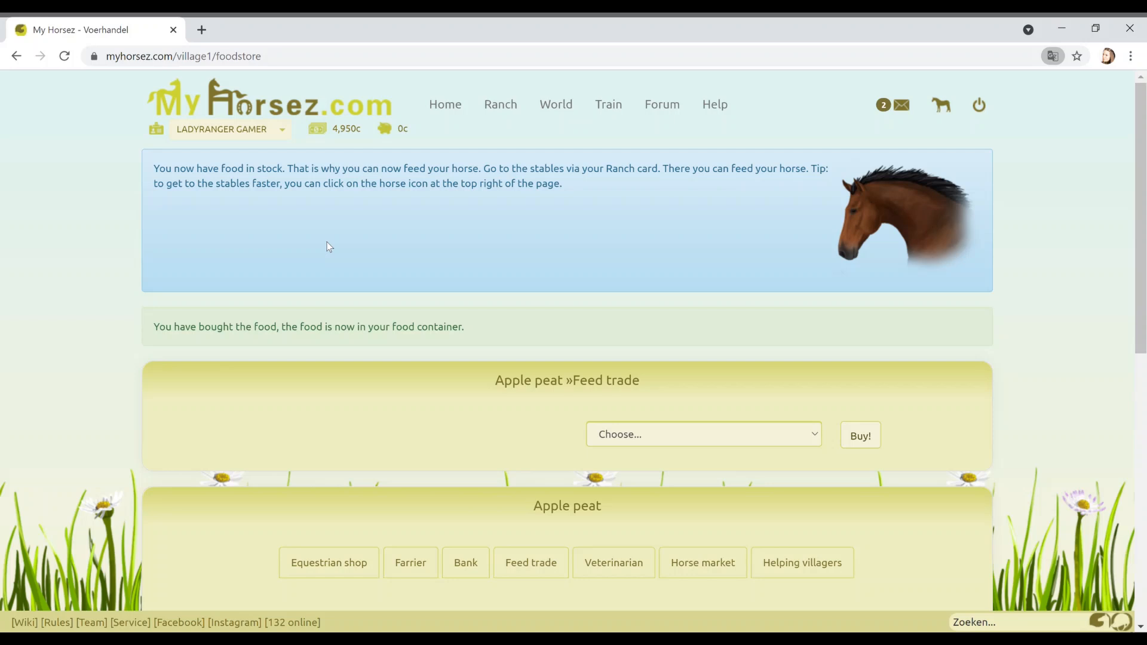
pyautogui.moveTo(1081, 86)
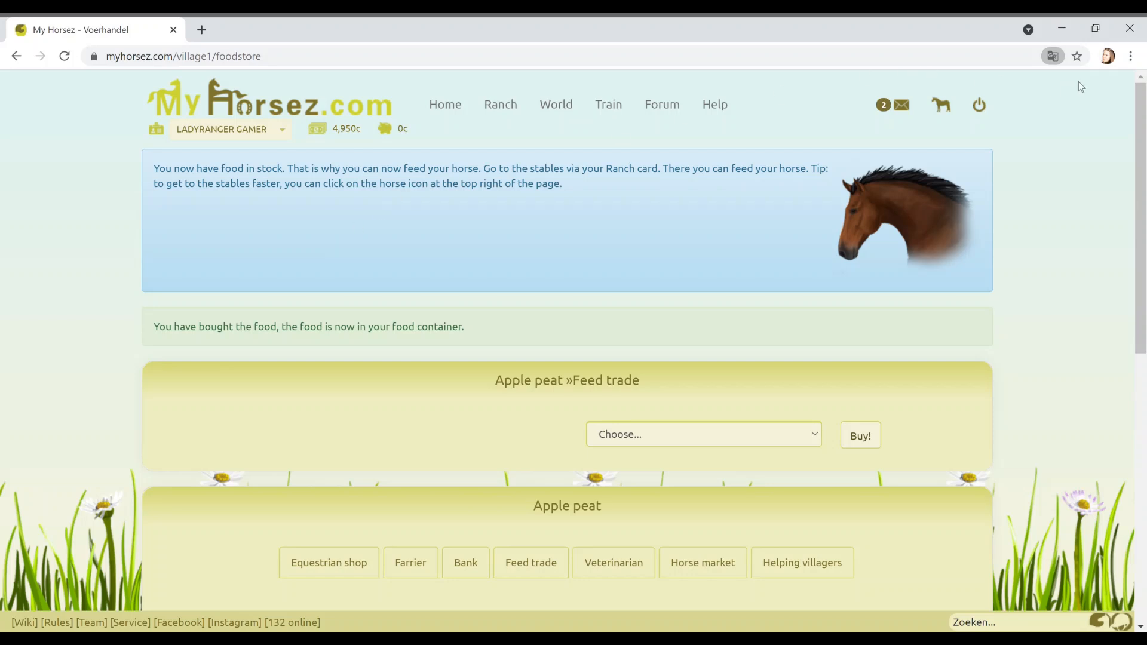
pyautogui.click(941, 105)
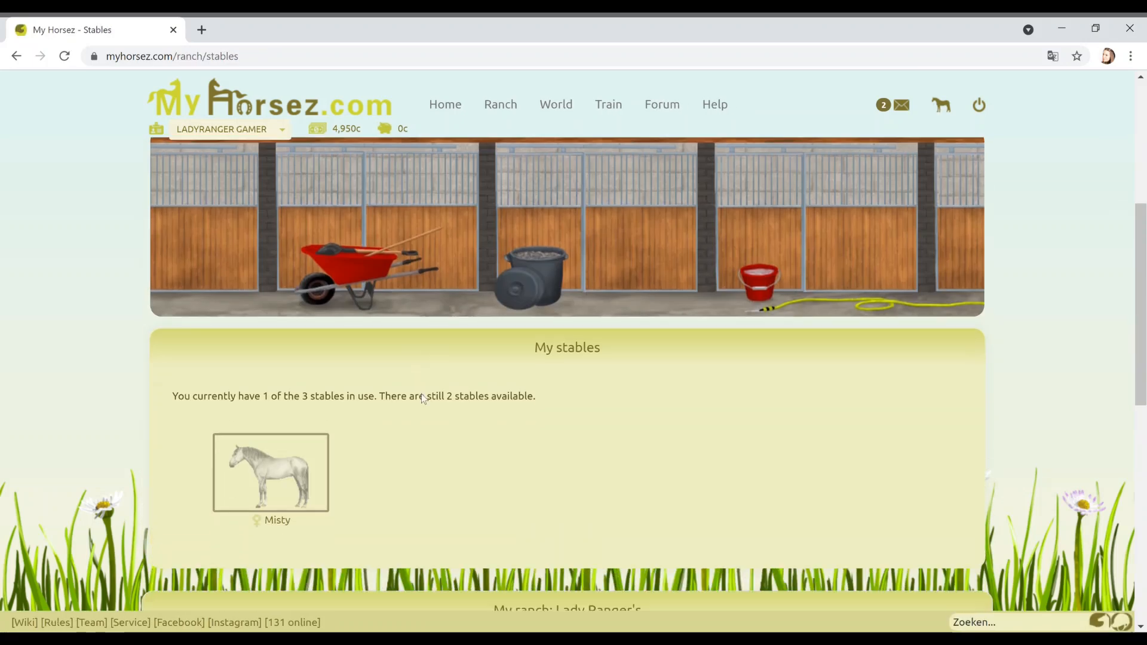
pyautogui.click(270, 472)
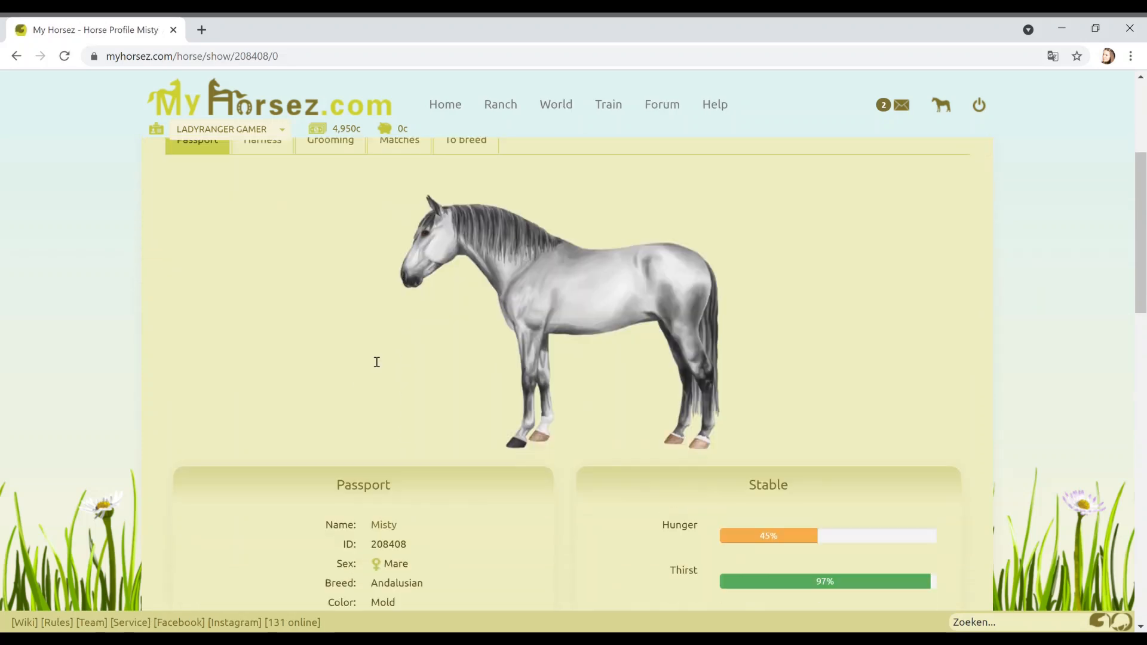
pyautogui.scroll(-3)
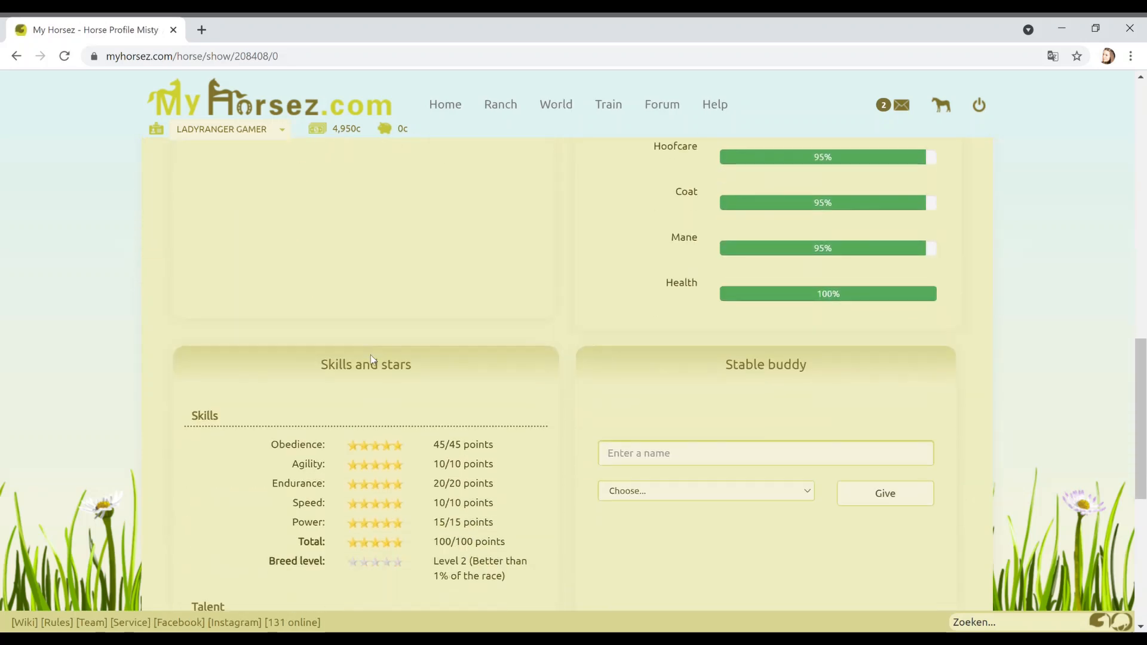
pyautogui.scroll(-3)
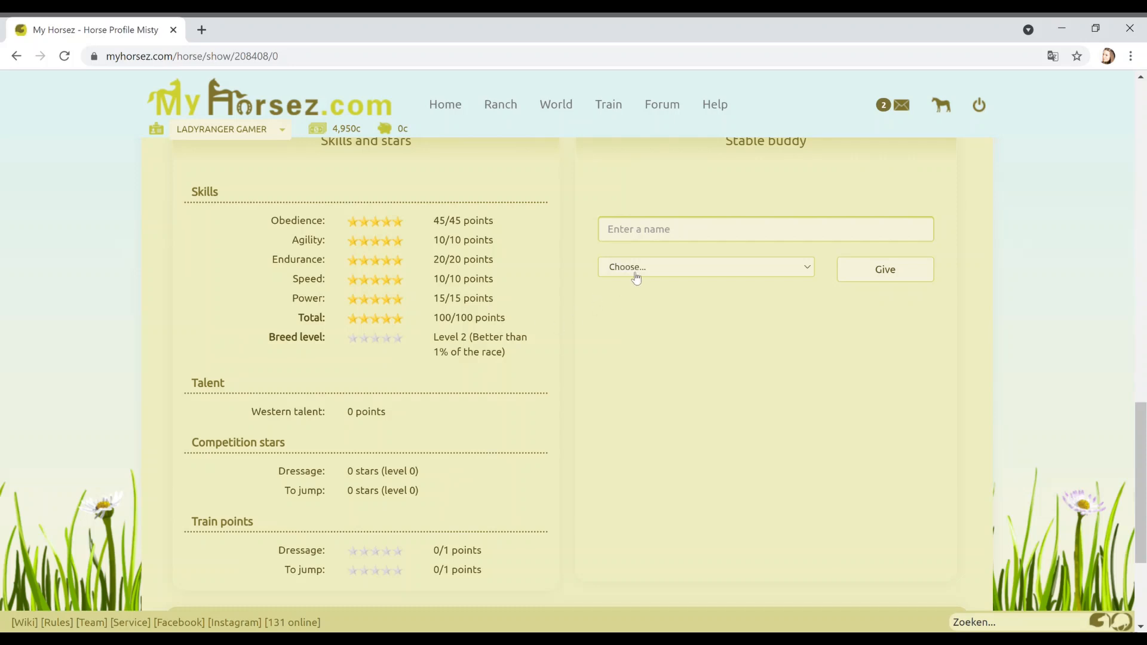
pyautogui.scroll(-3)
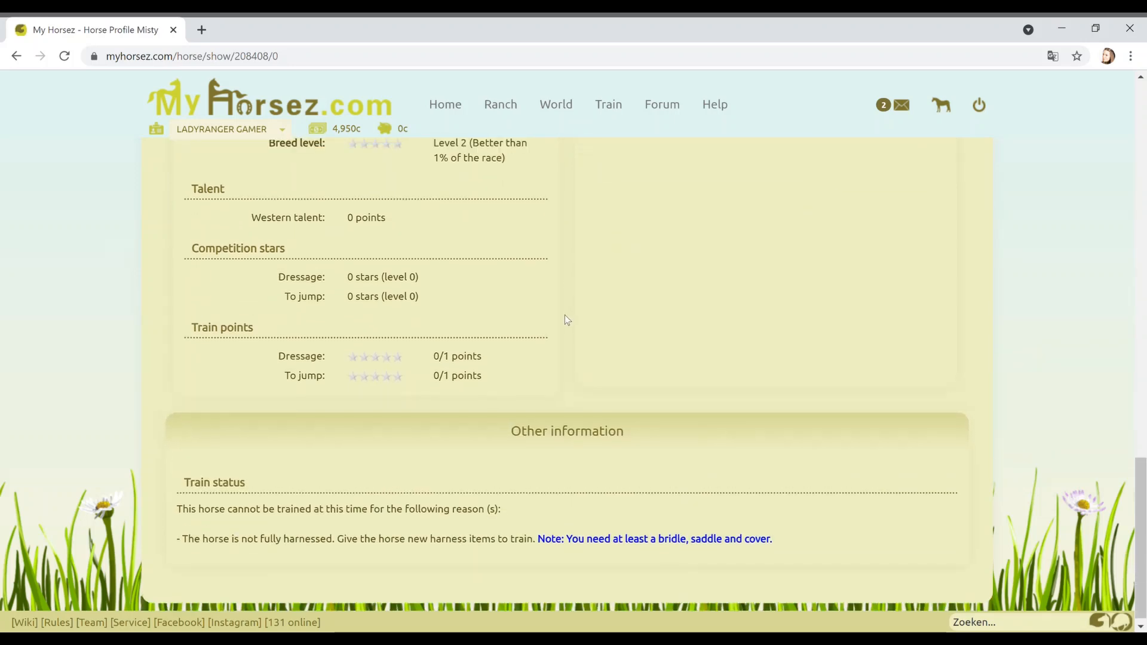
pyautogui.scroll(3)
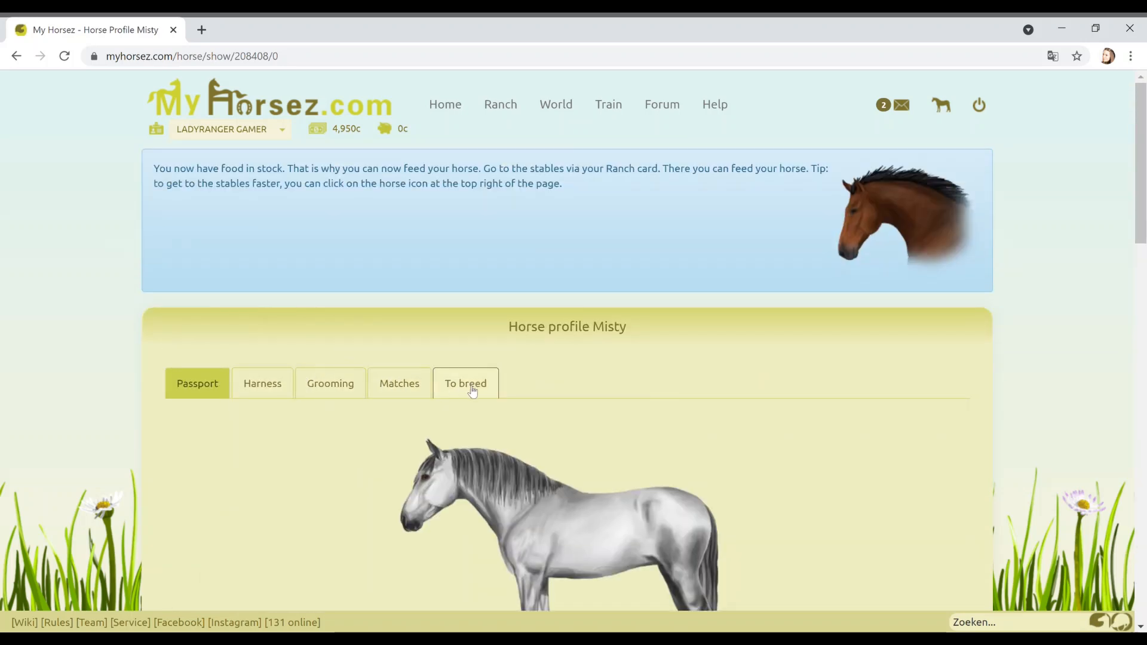
pyautogui.moveTo(466, 395)
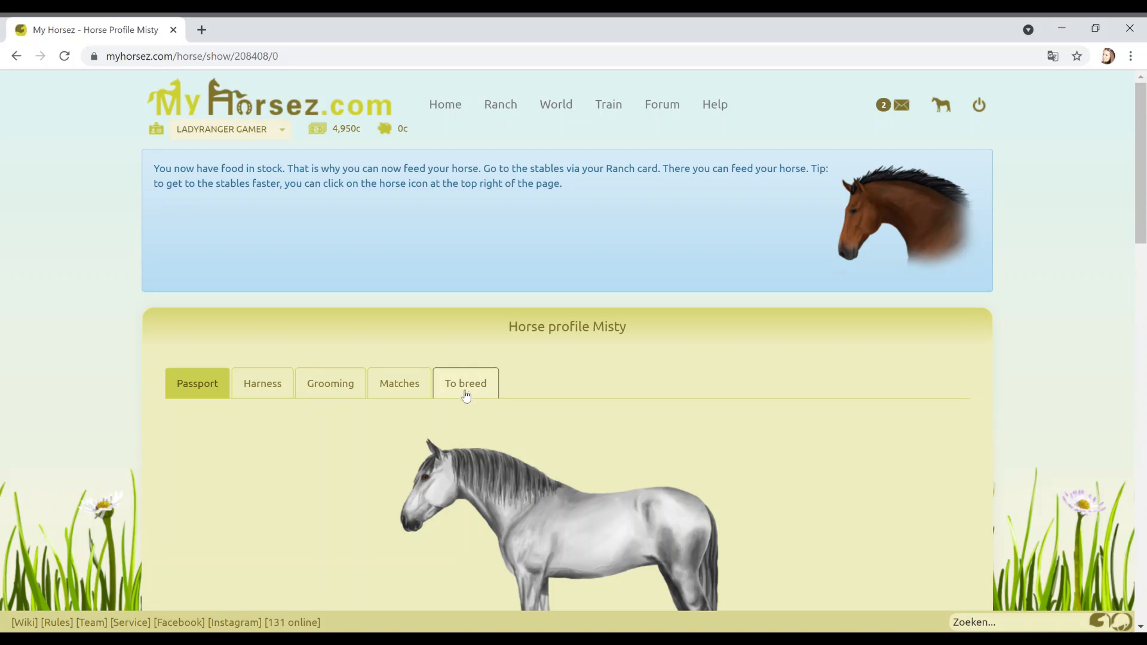
pyautogui.moveTo(450, 395)
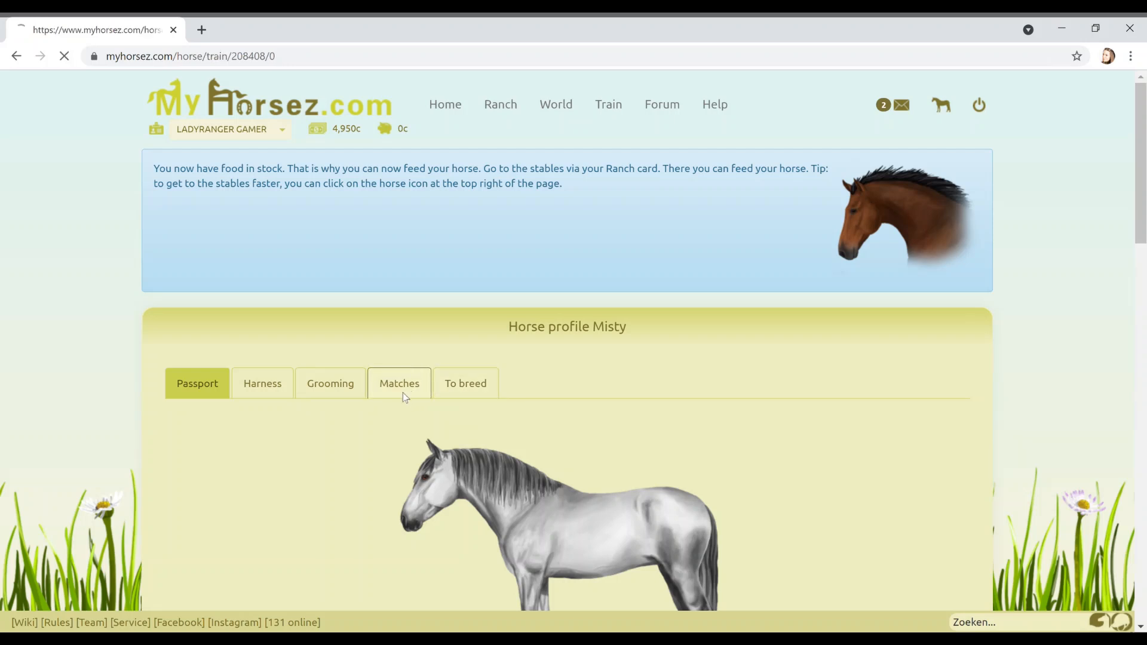
# - View Misty's Matches and Grooming tabs, then return to the stables
pyautogui.click(398, 383)
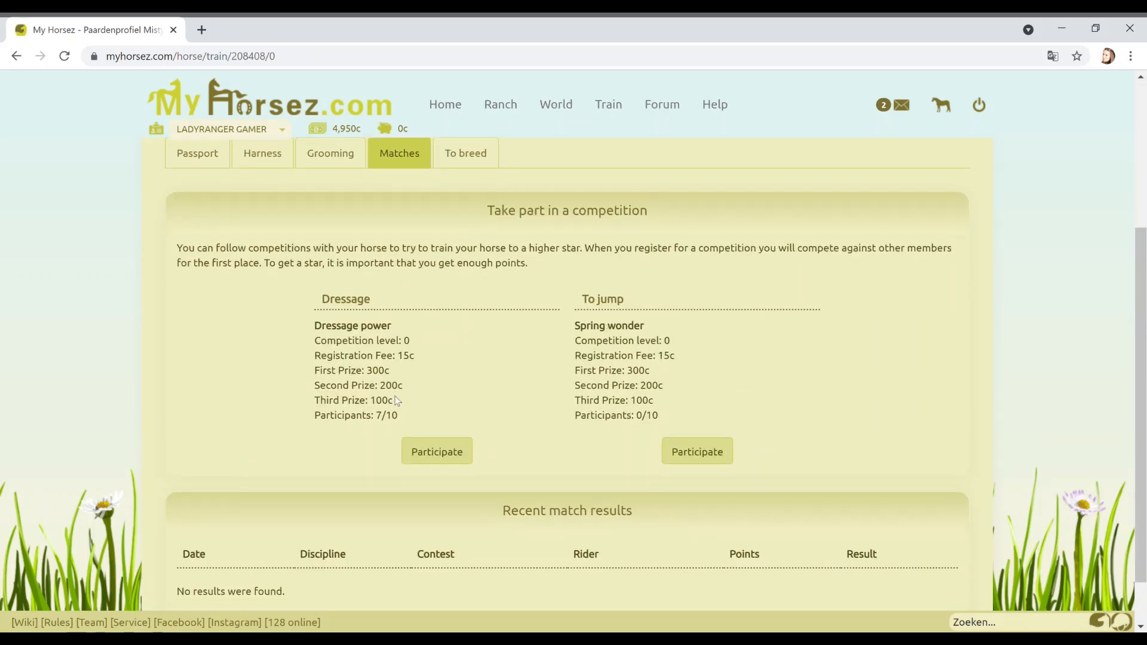
pyautogui.click(330, 153)
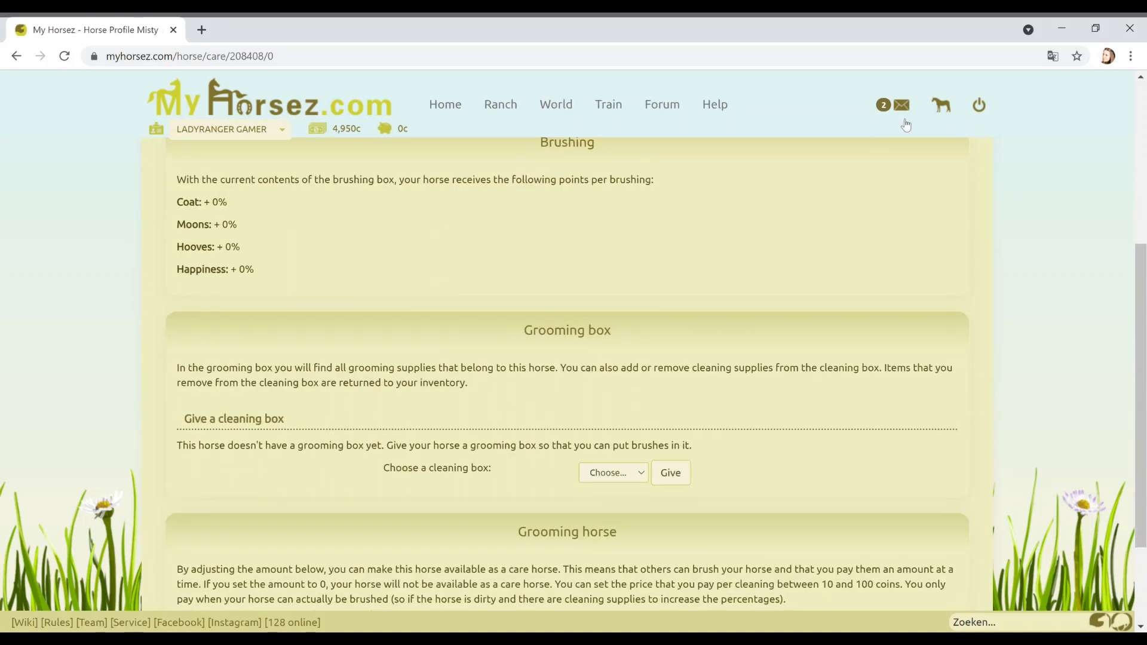
pyautogui.moveTo(802, 163)
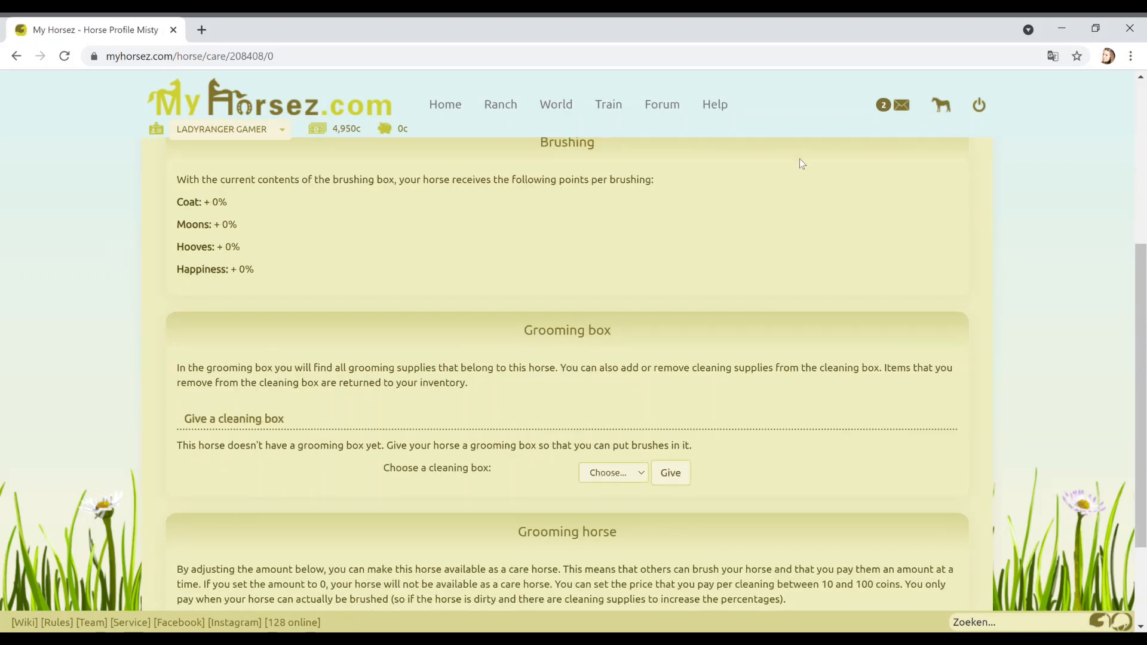
pyautogui.scroll(-3)
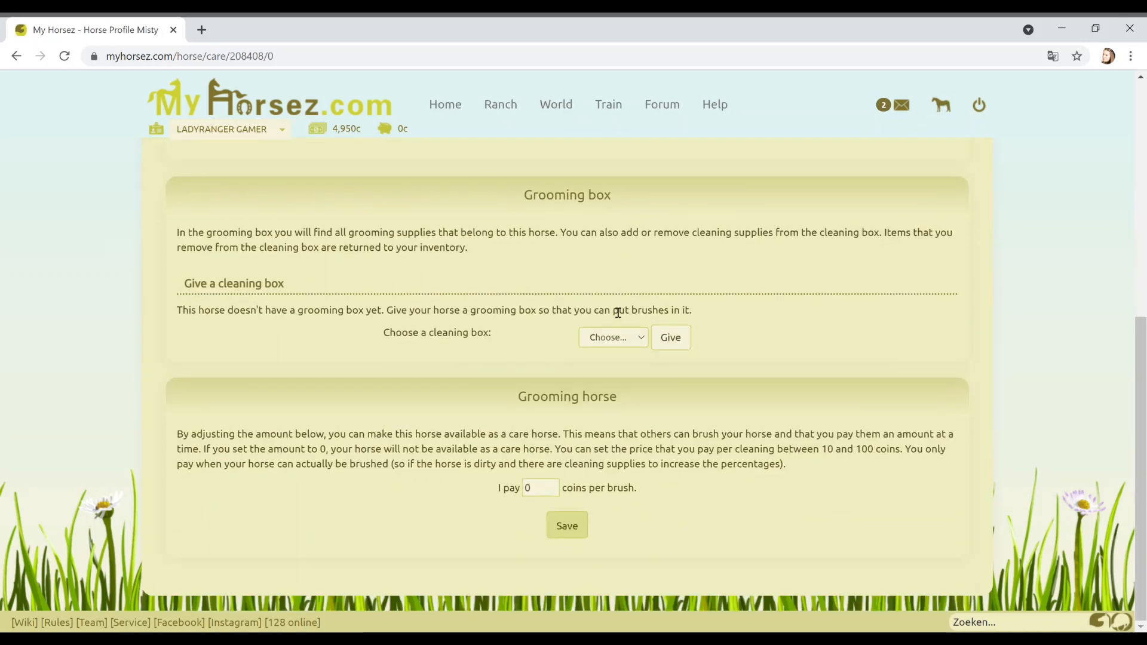
pyautogui.click(942, 105)
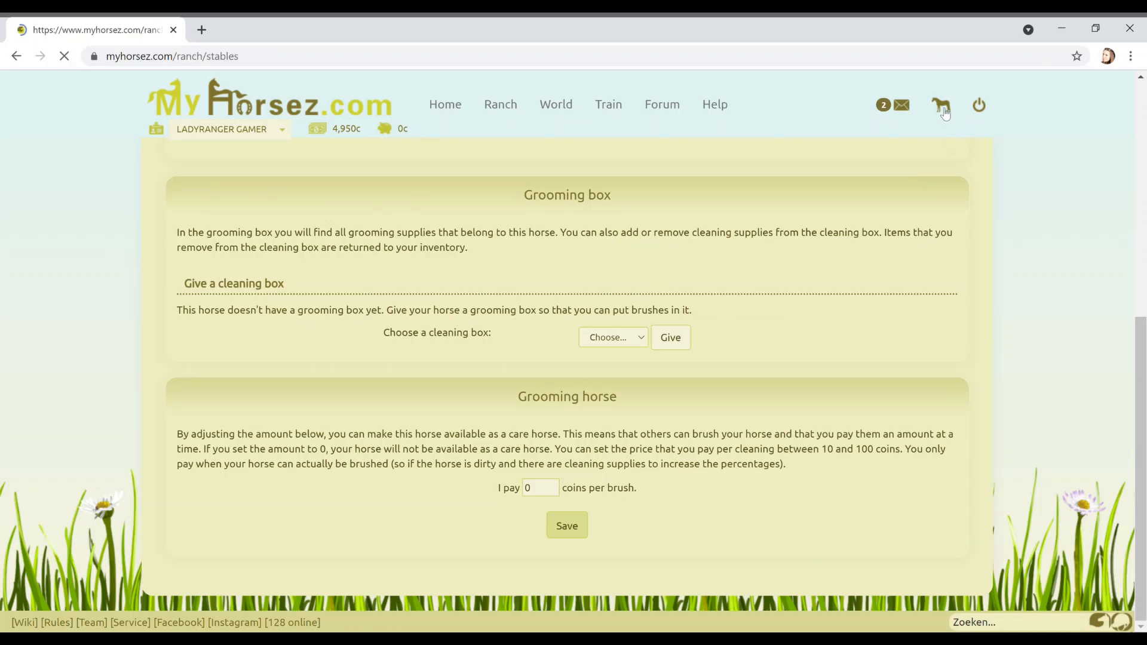
# - Feed Misty from the feeding barrel, leaving 9 portions, and fill her drinking bowl
pyautogui.click(941, 105)
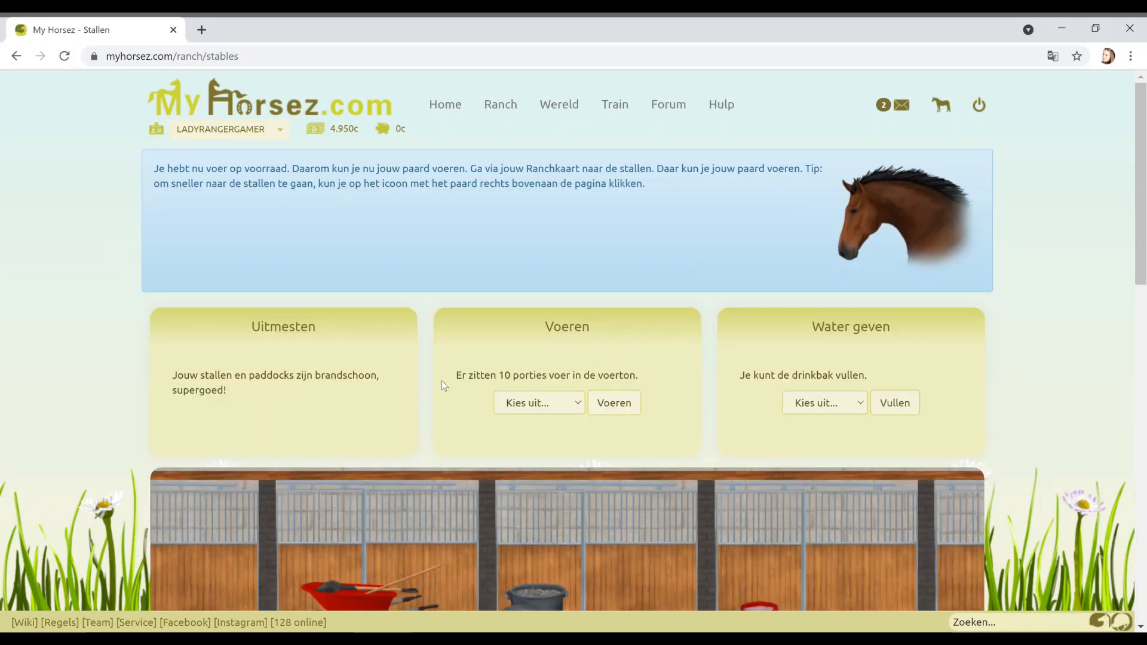
pyautogui.scroll(-3)
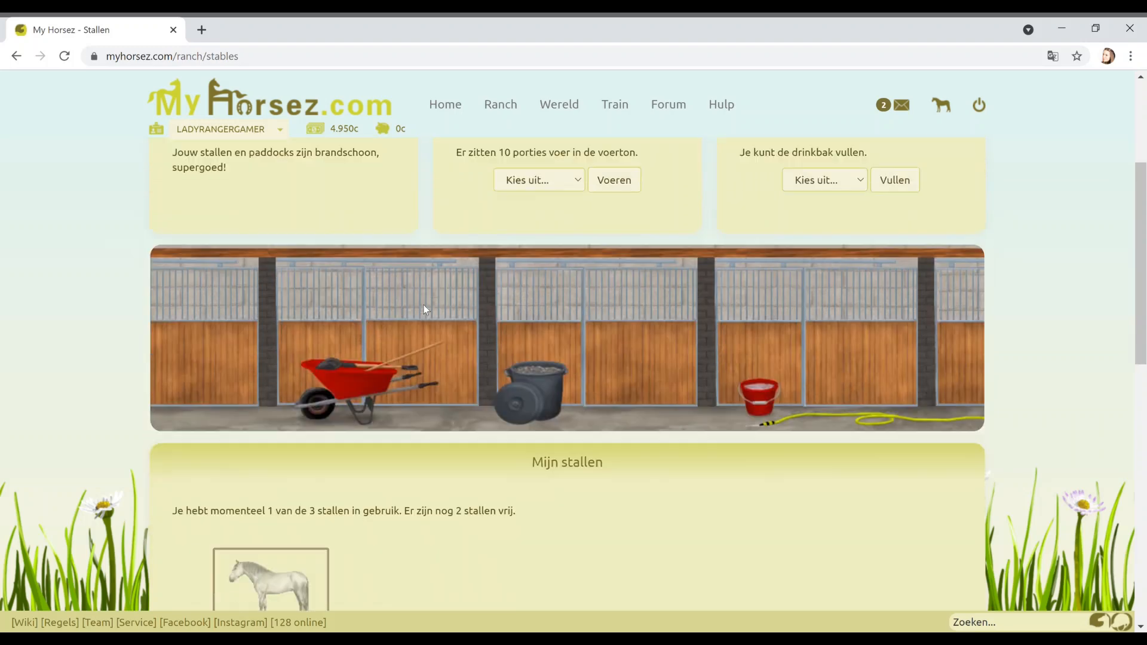
pyautogui.scroll(-3)
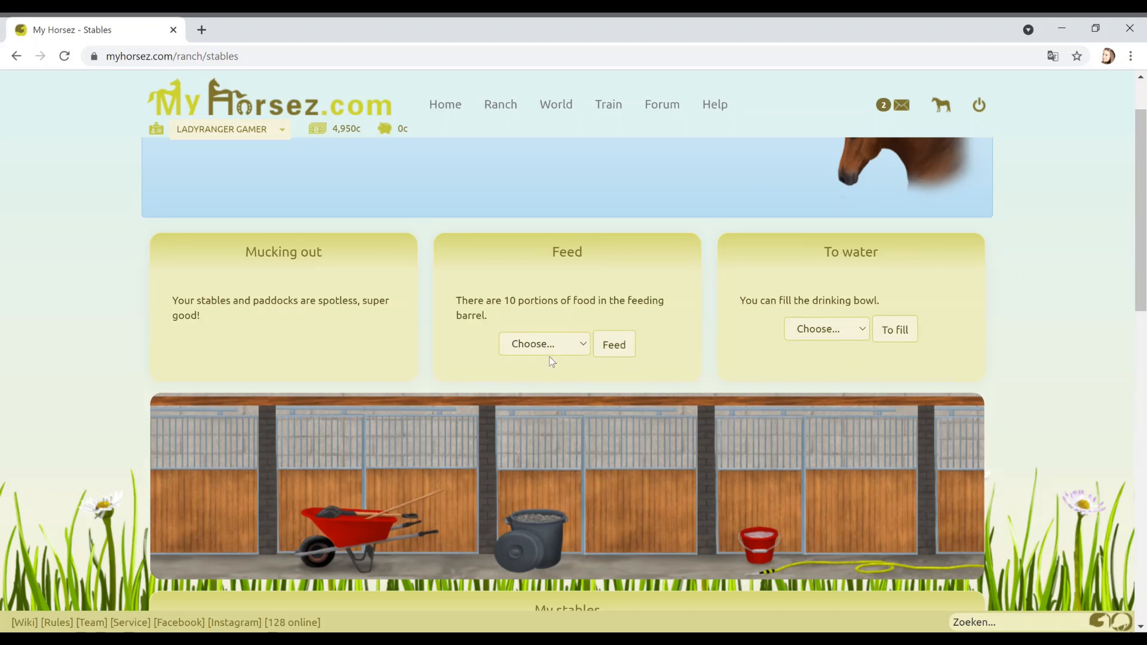
pyautogui.click(544, 344)
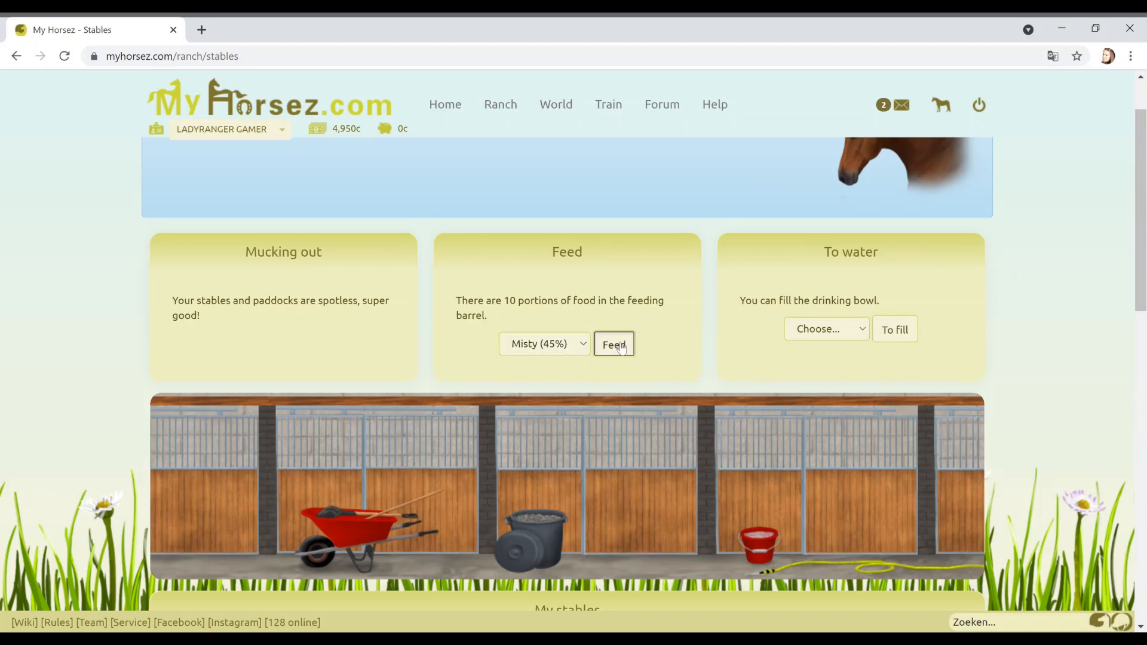
pyautogui.click(613, 344)
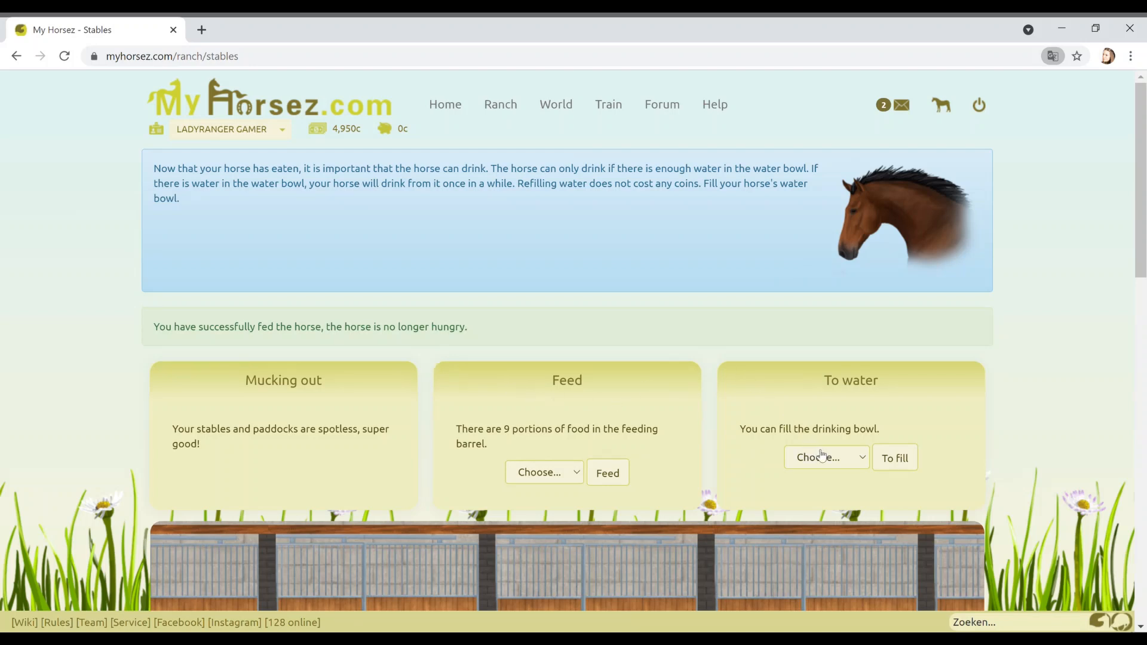
pyautogui.moveTo(713, 441)
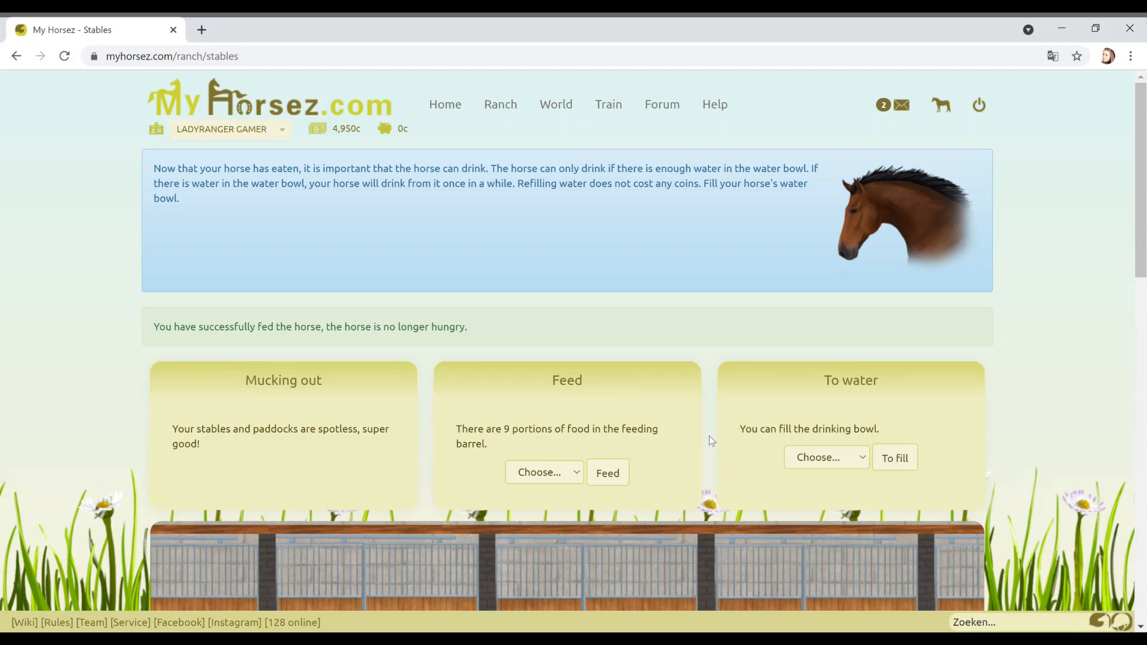
pyautogui.click(825, 457)
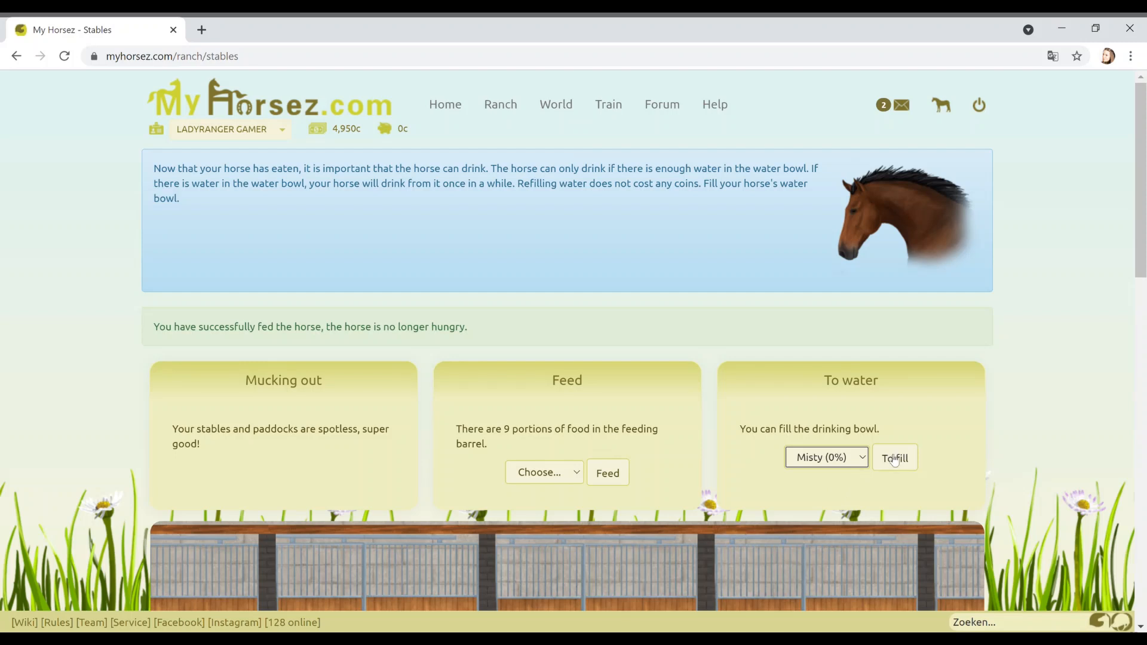
pyautogui.click(894, 457)
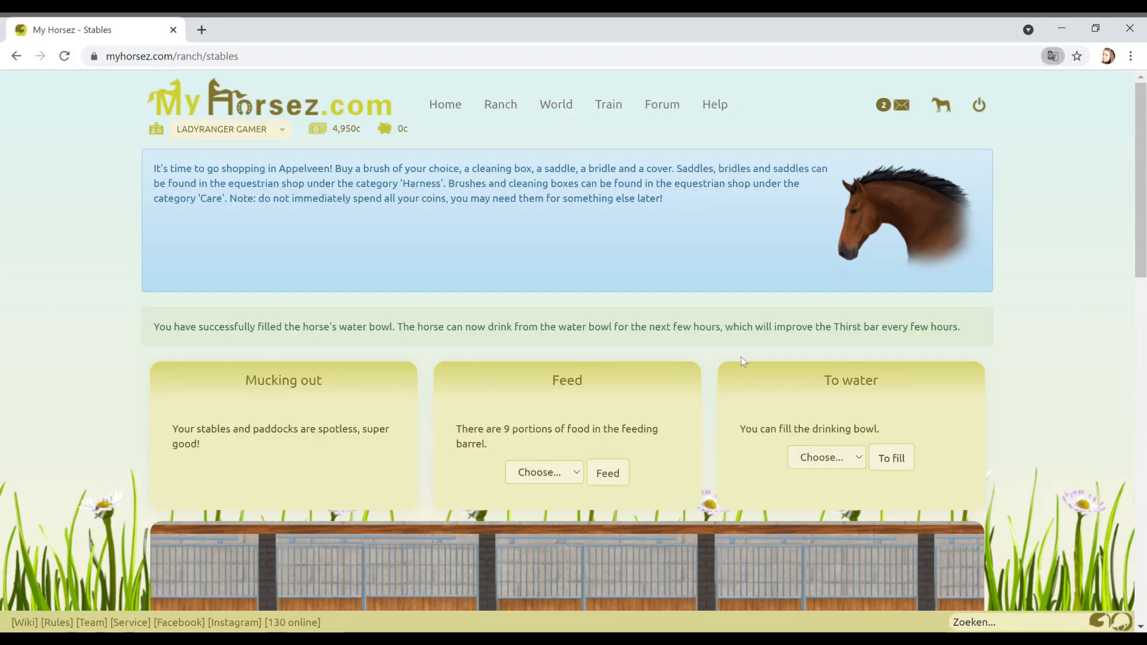
pyautogui.moveTo(677, 306)
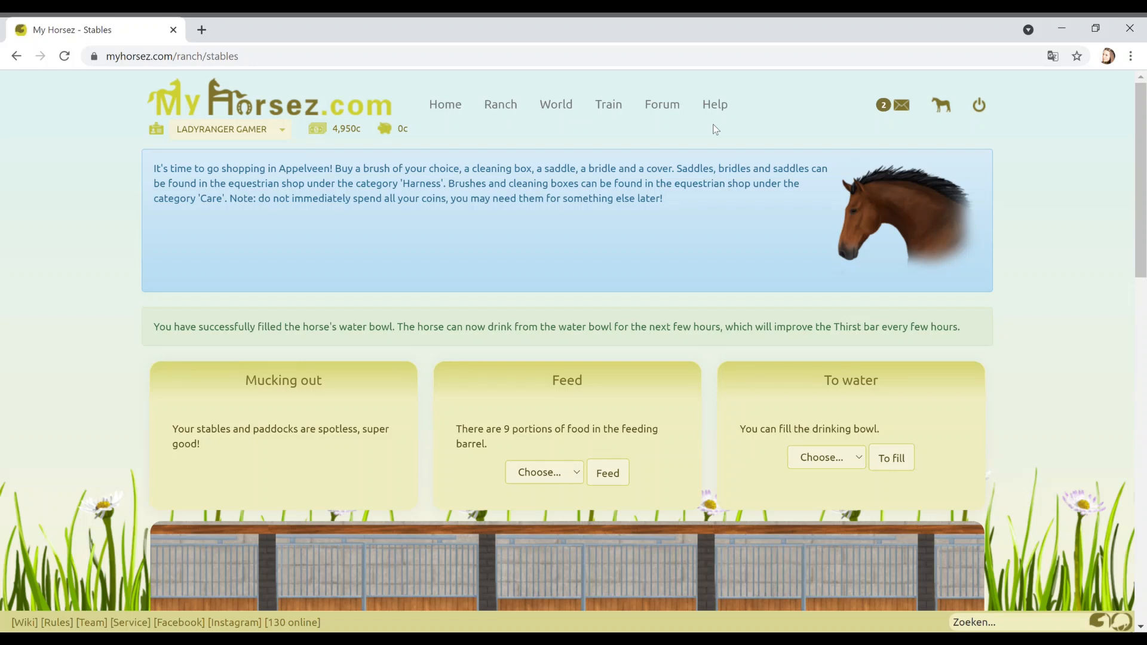
pyautogui.moveTo(283, 215)
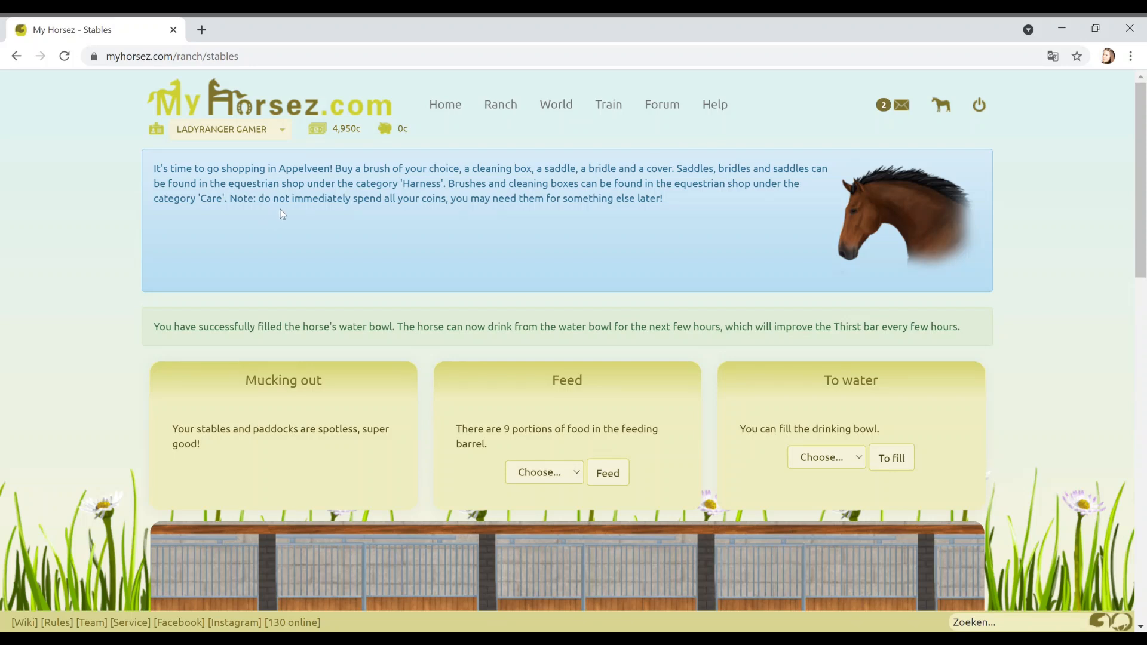
pyautogui.moveTo(589, 225)
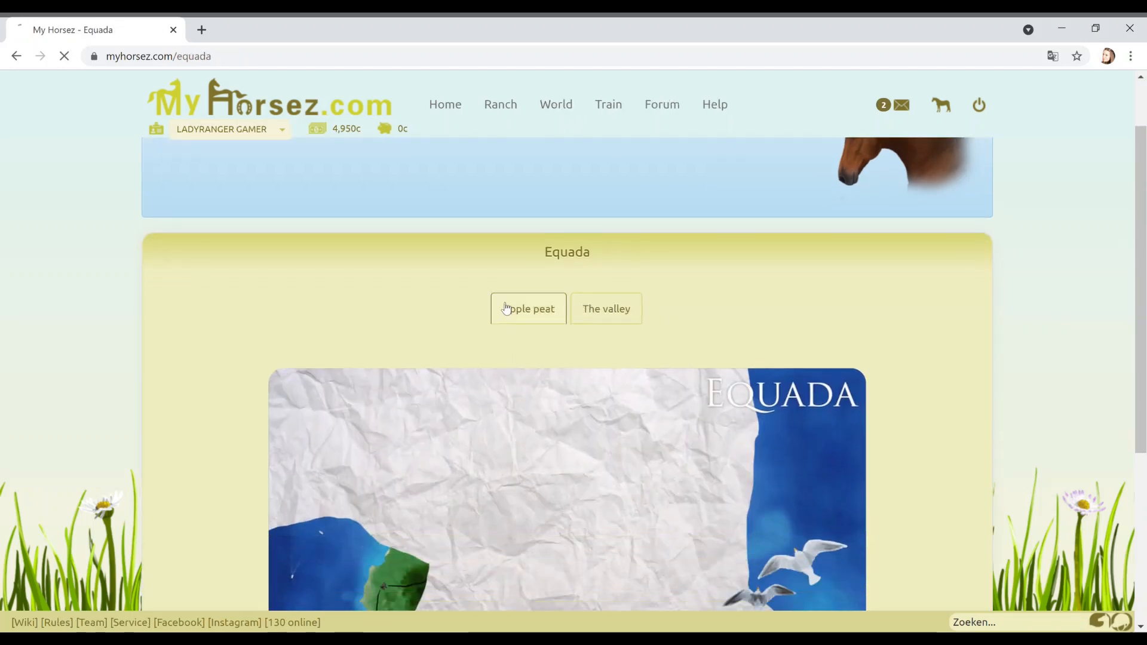
# - Buy the simple black saddle at the Appelveen equestrian shop
pyautogui.click(528, 308)
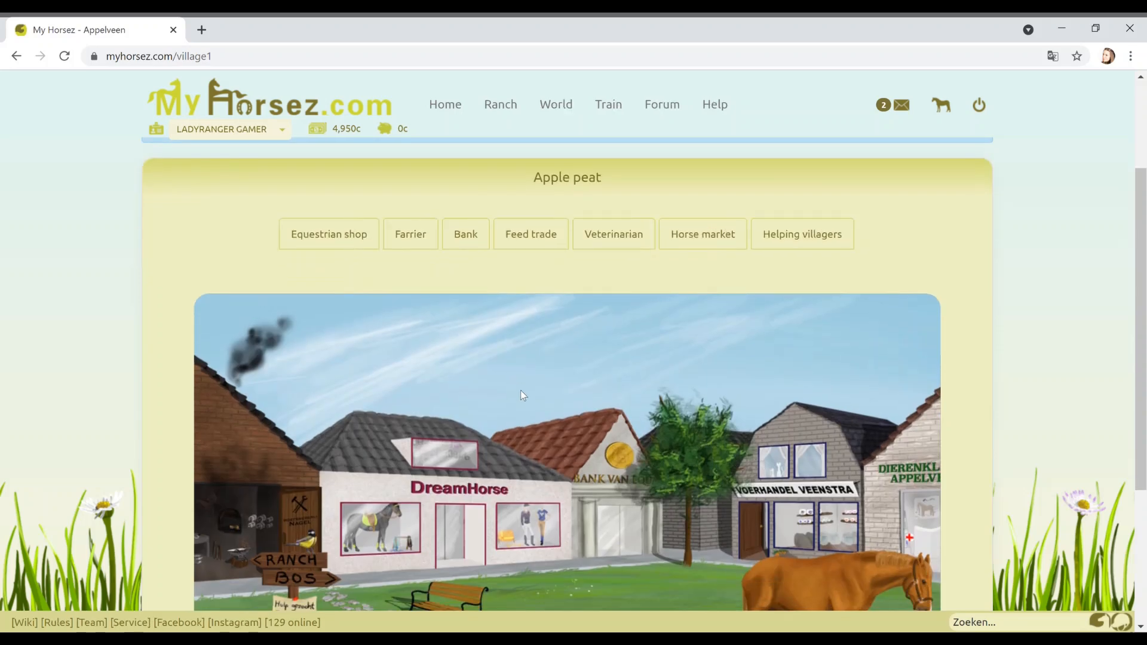
pyautogui.click(329, 234)
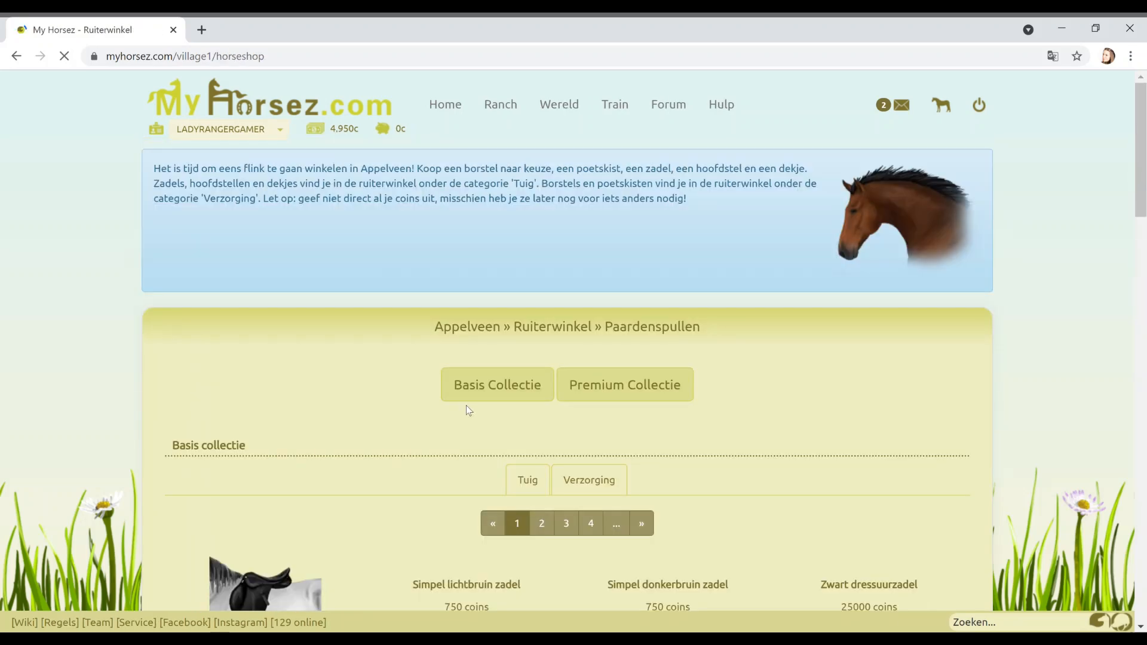
pyautogui.scroll(-3)
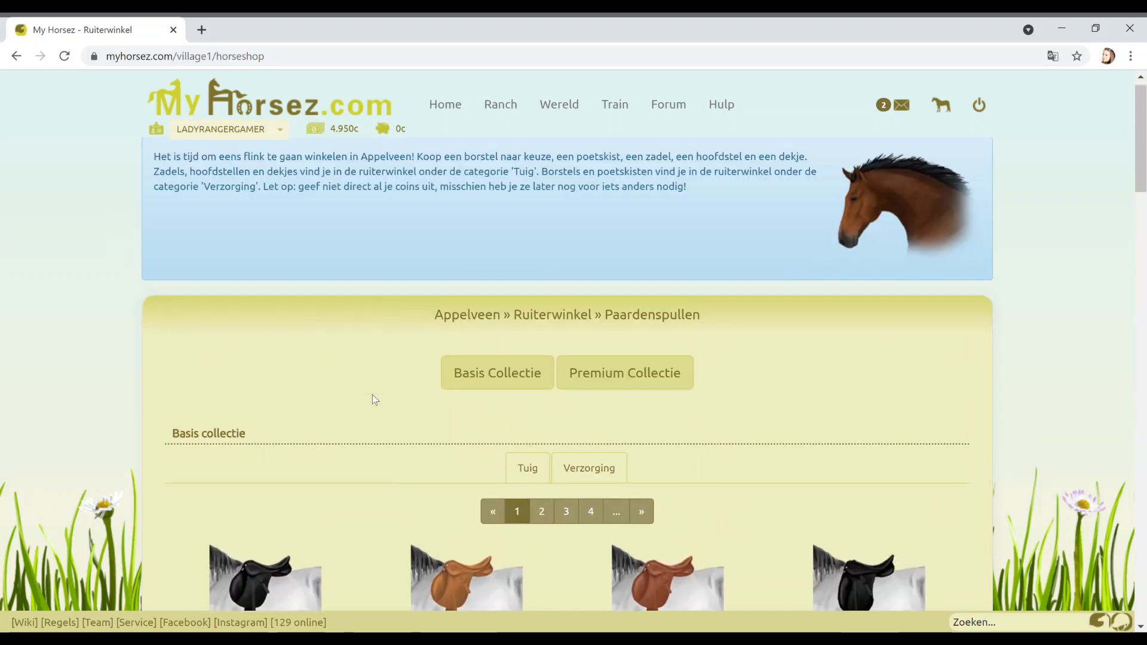
pyautogui.scroll(-3)
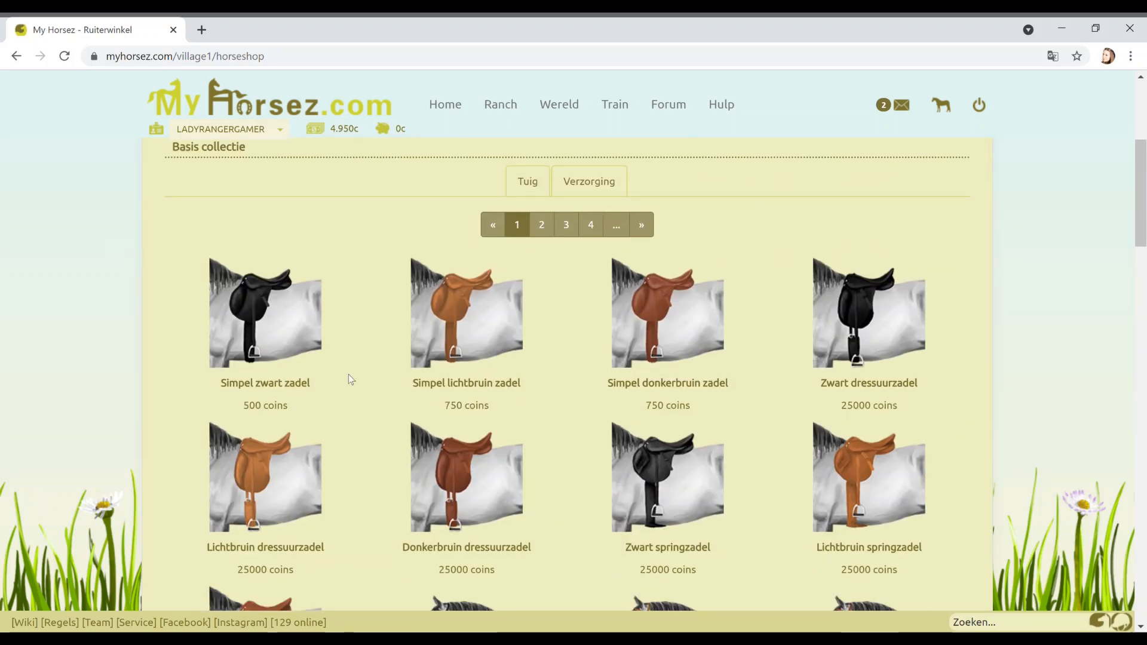
pyautogui.click(265, 313)
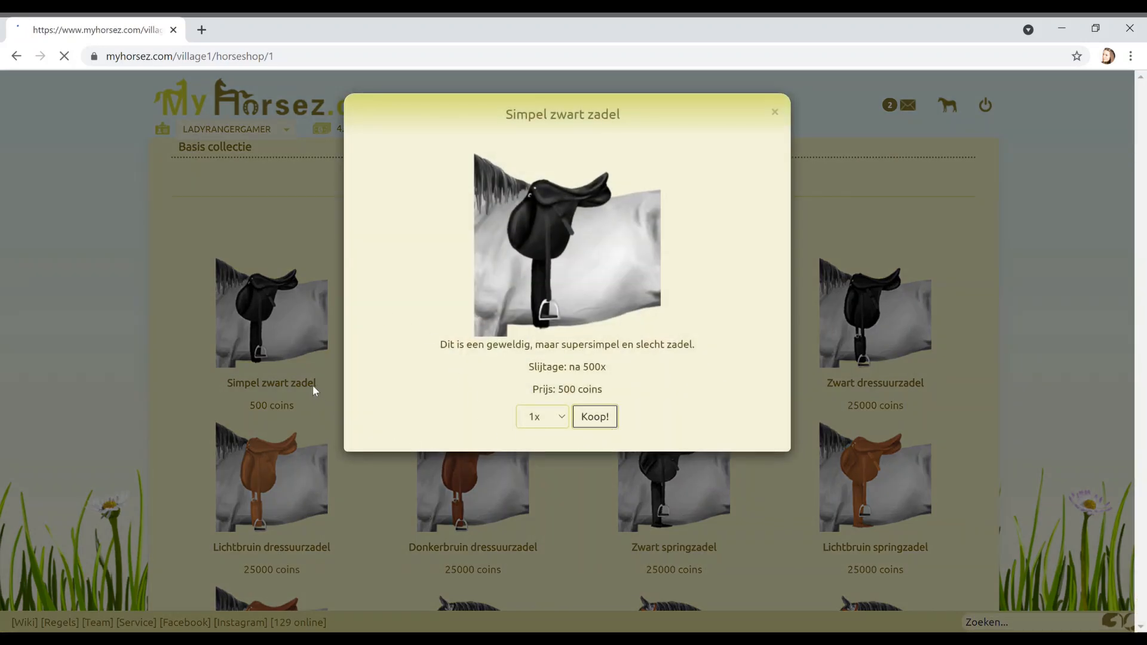
pyautogui.click(594, 417)
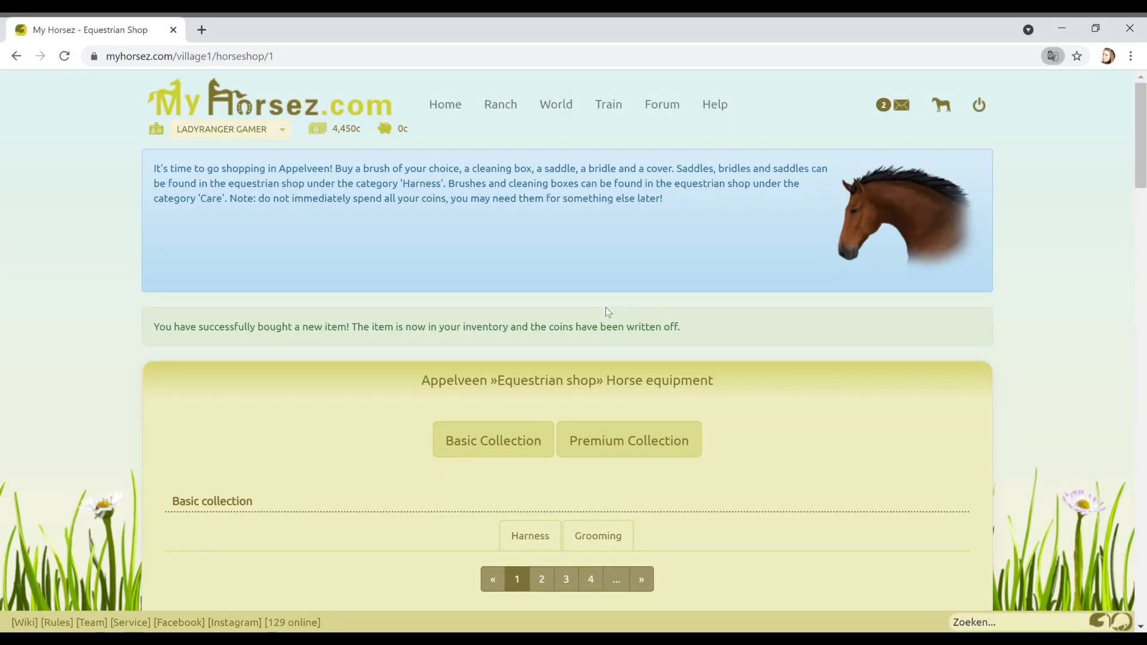
# - Buy the simple black bridle, leaving 4,200 coins
pyautogui.scroll(-3)
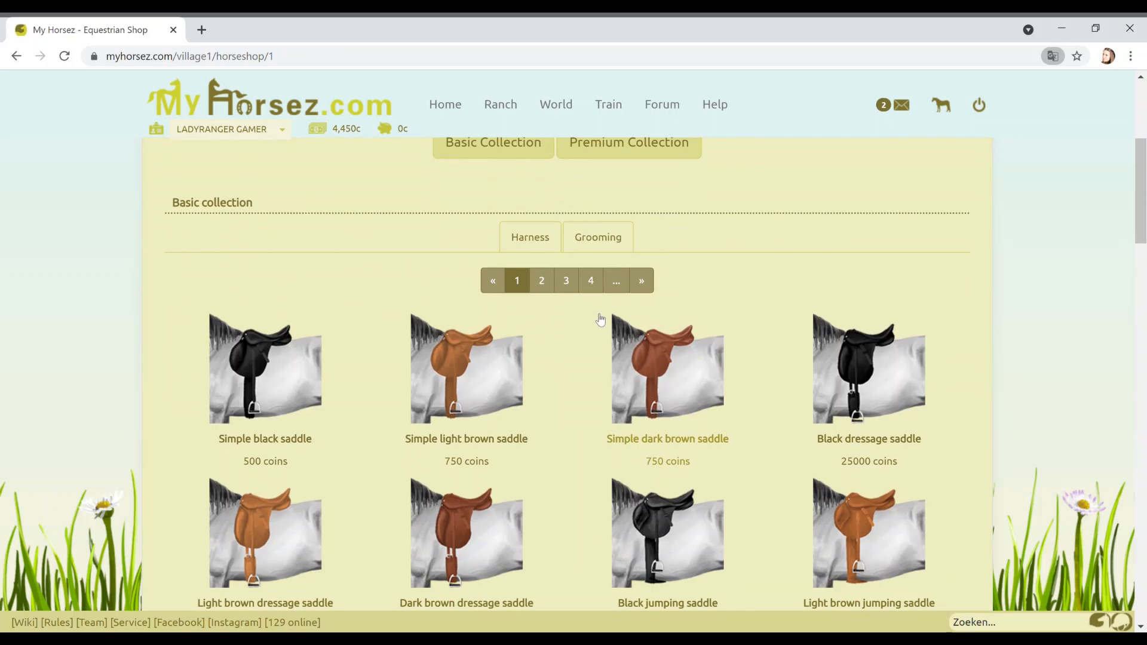
pyautogui.click(541, 281)
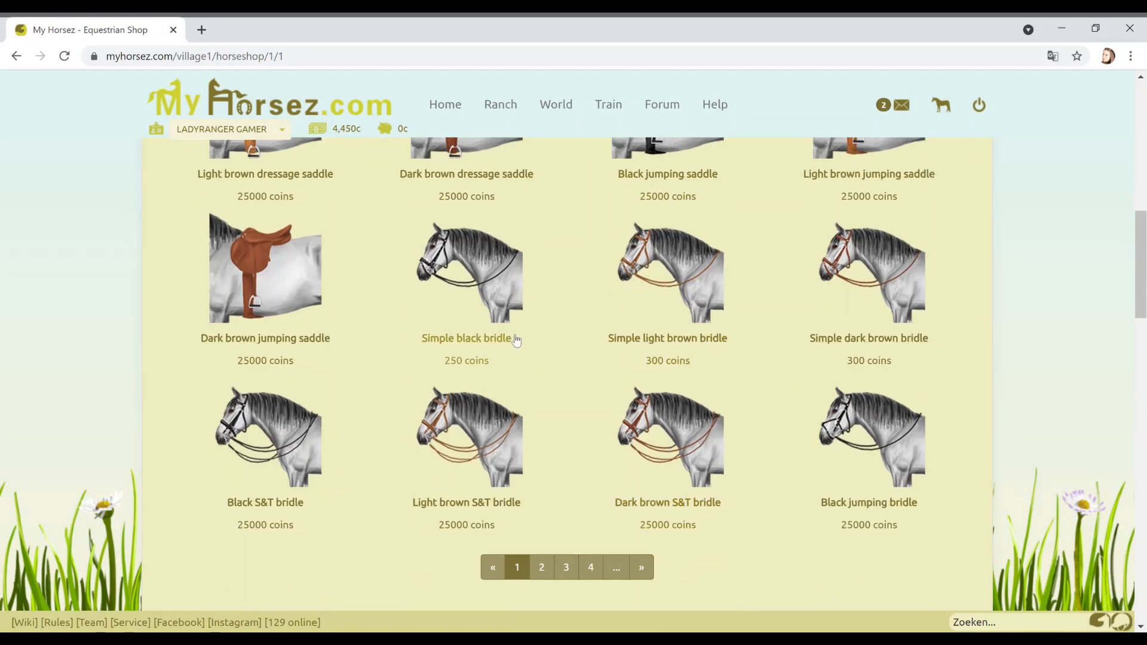
pyautogui.click(466, 338)
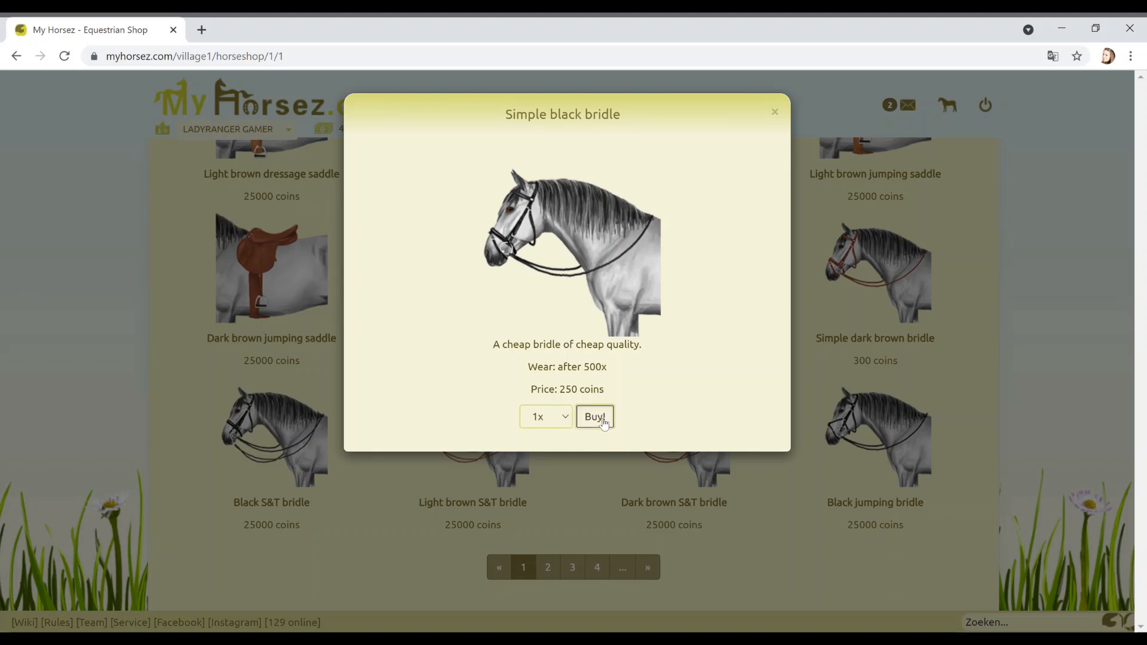
pyautogui.click(594, 416)
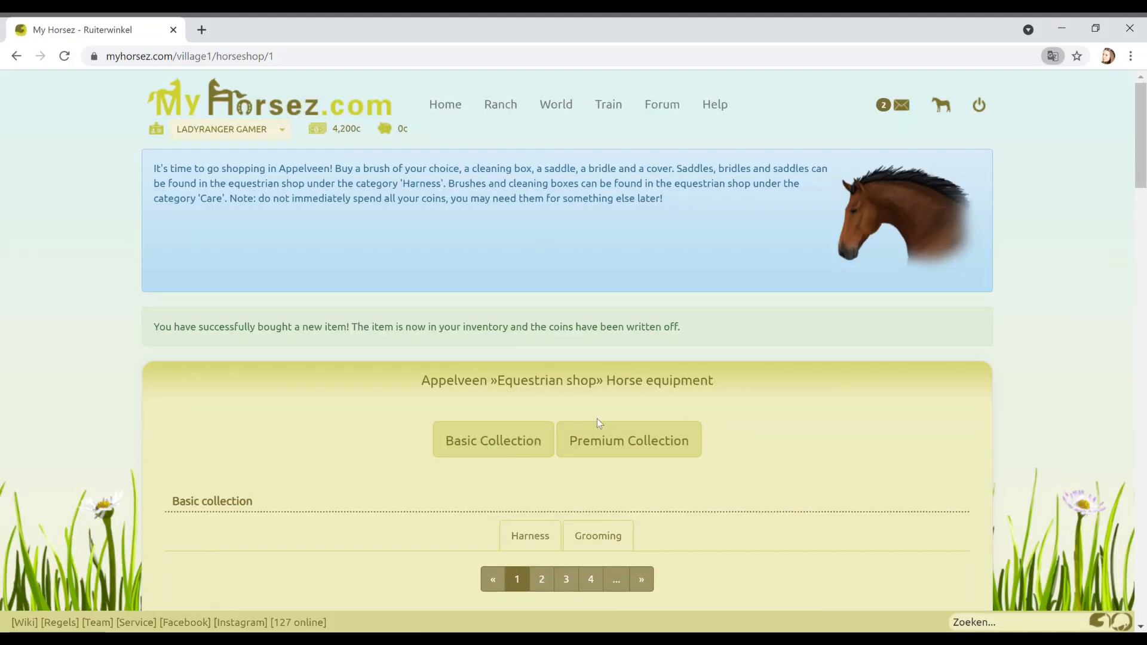
# - Buy the 150-coin black gloss brush, leaving 4,050 coins
pyautogui.scroll(-3)
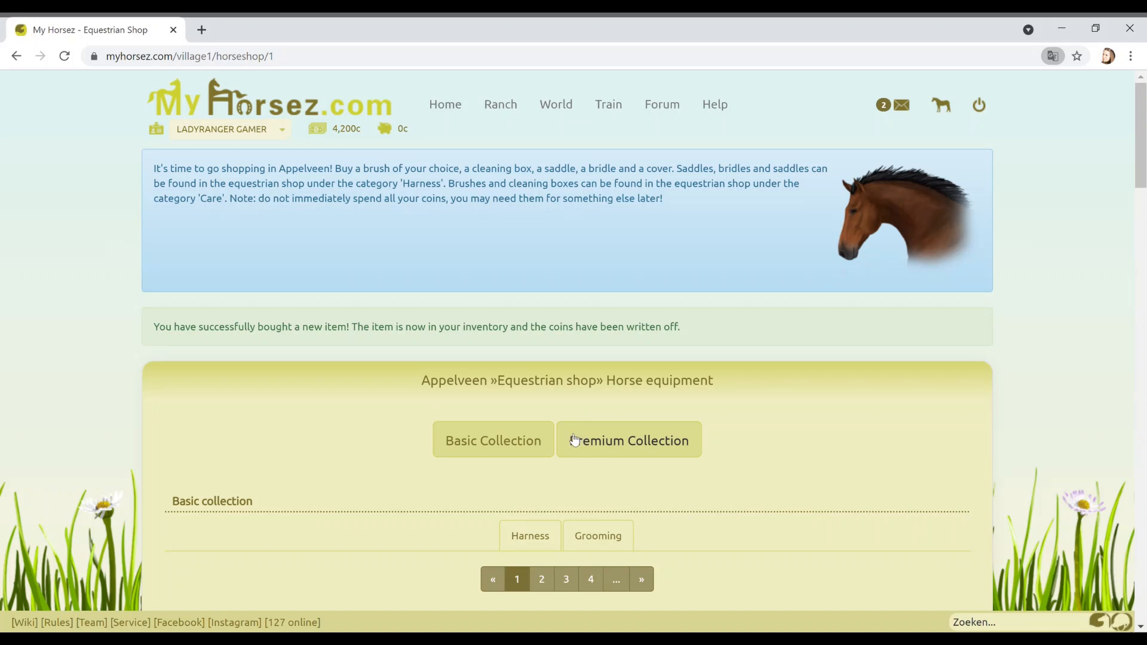
pyautogui.moveTo(572, 441)
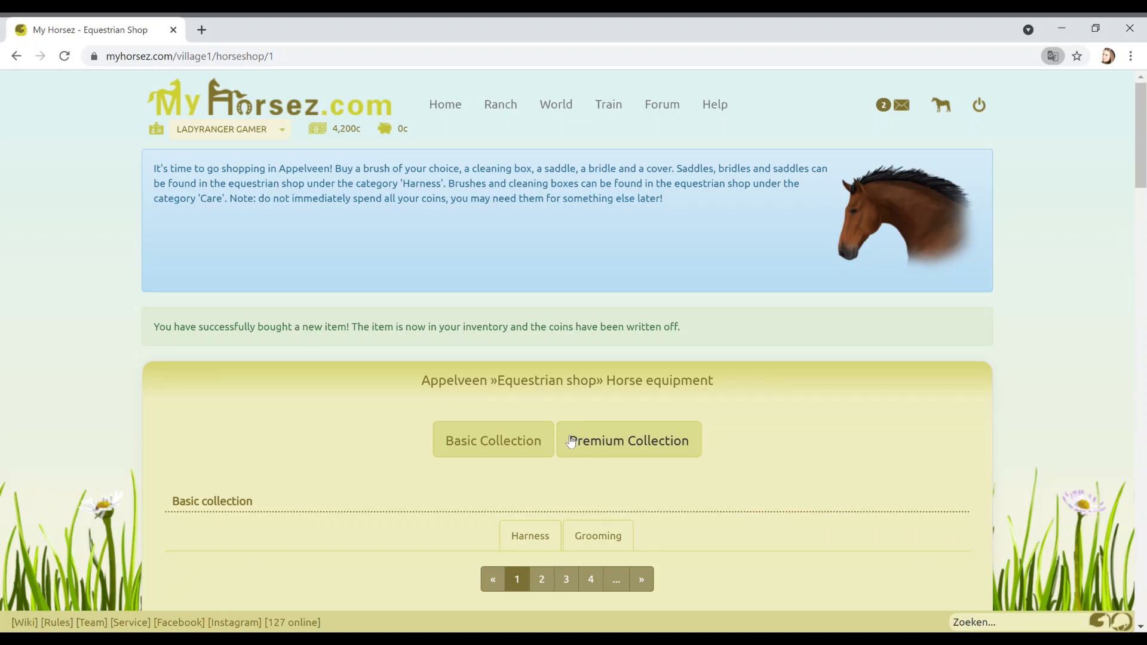
pyautogui.moveTo(673, 353)
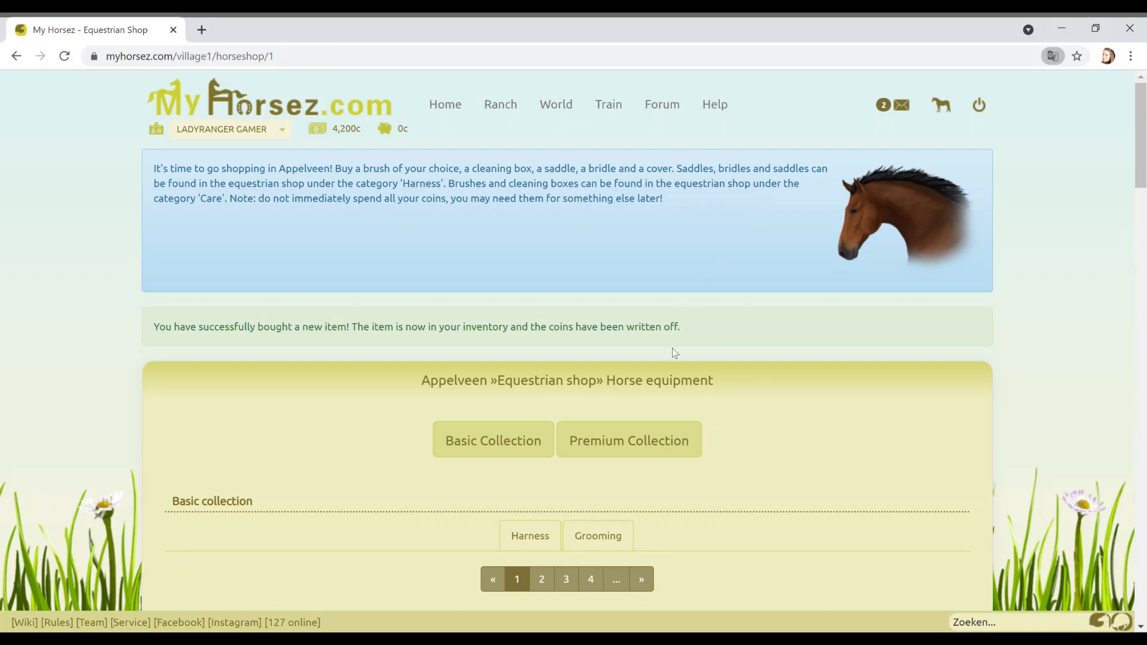
pyautogui.scroll(-3)
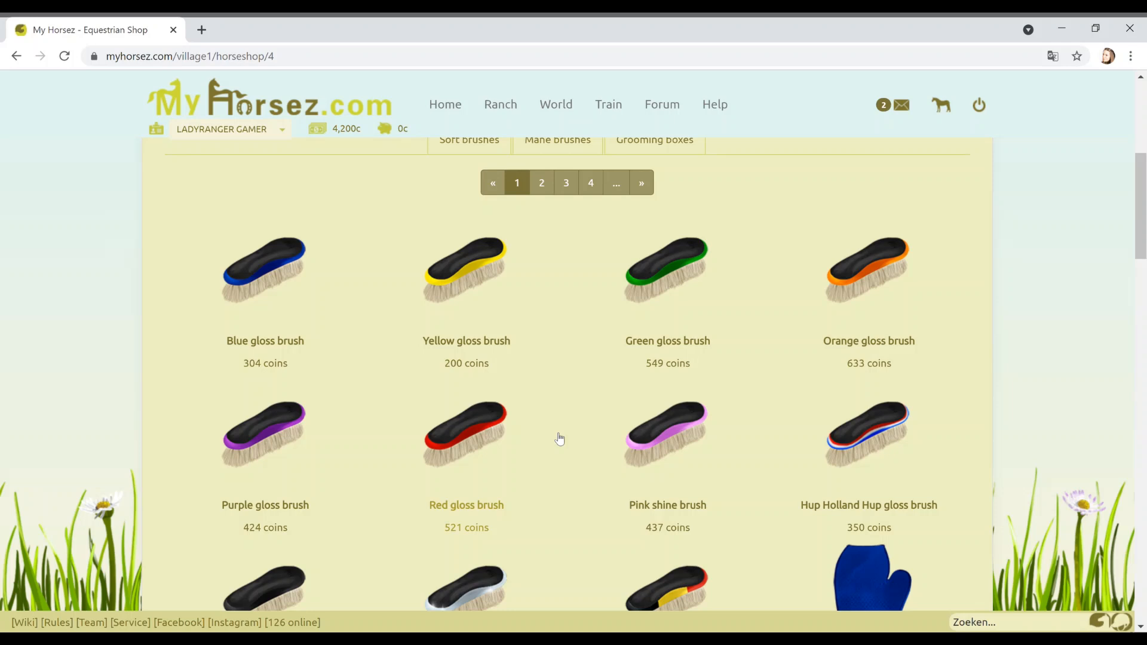
pyautogui.moveTo(557, 440)
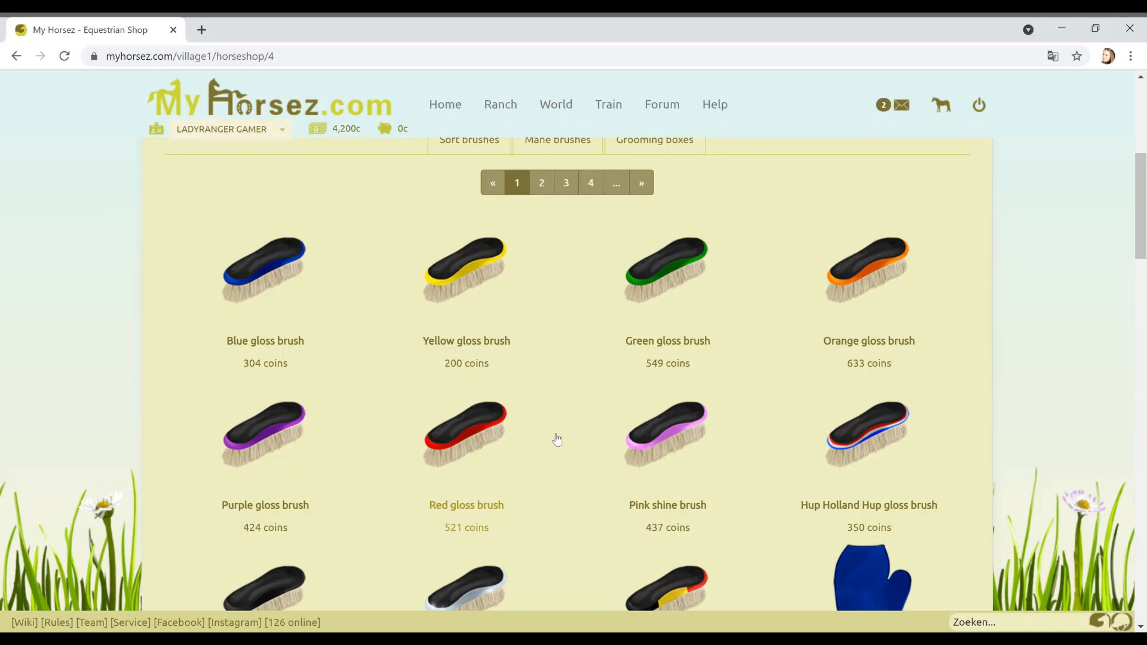
pyautogui.scroll(-3)
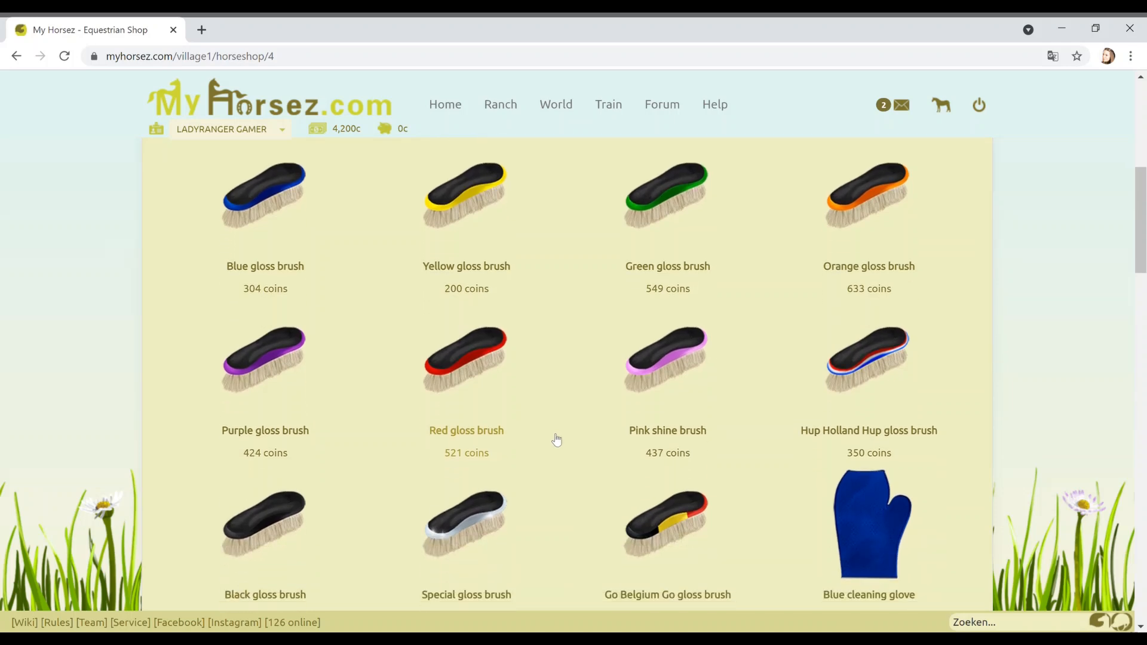
pyautogui.scroll(-3)
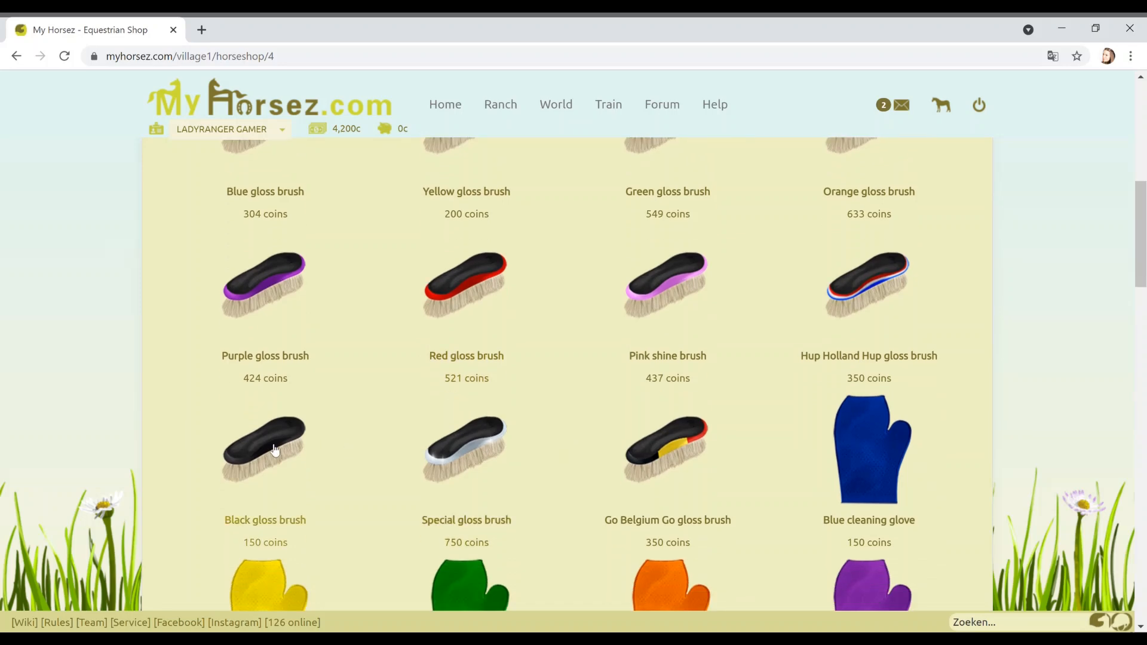
pyautogui.click(265, 449)
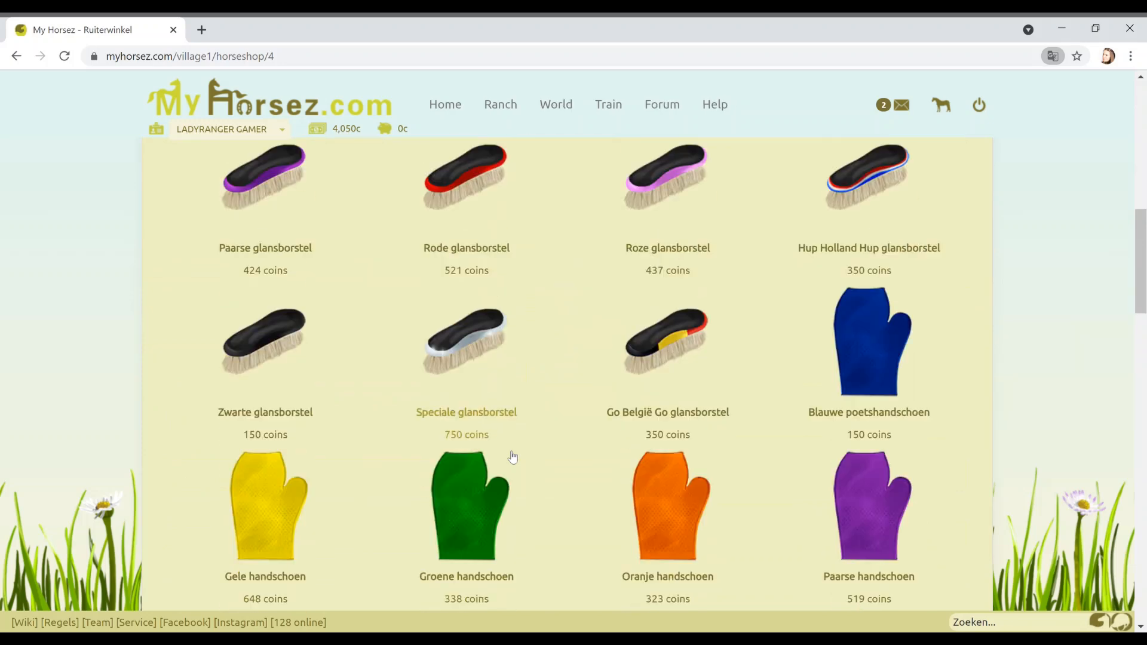
pyautogui.scroll(-3)
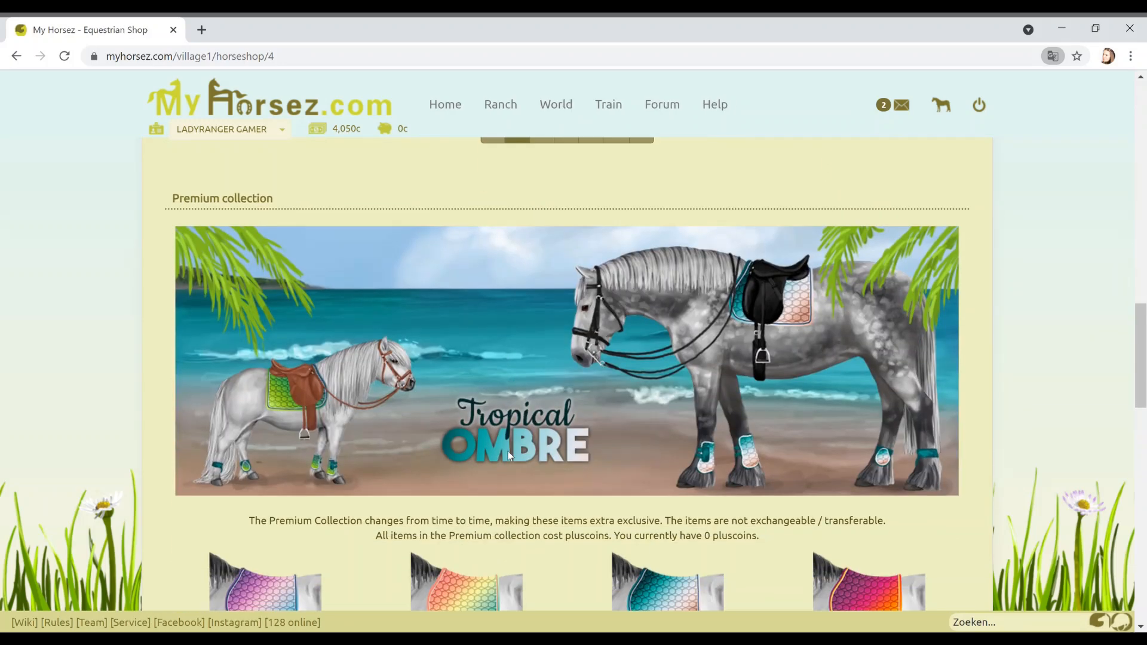
# - Attempt to buy the premium Ombre Beach saddle pad, refused for lack of pluscoins
pyautogui.scroll(-3)
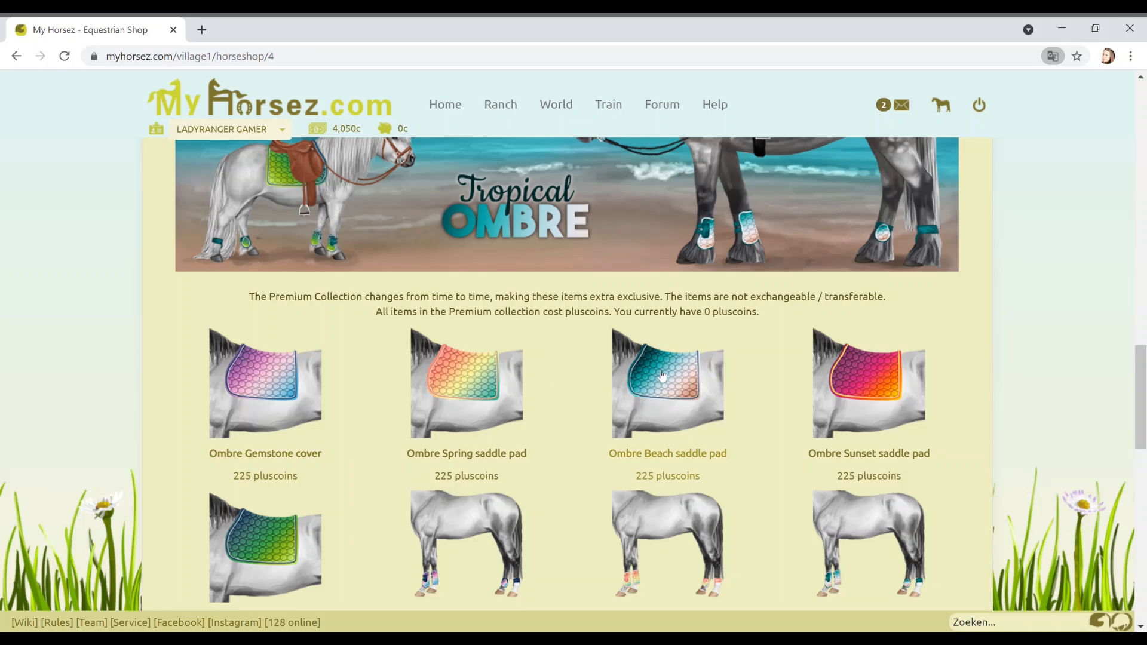
pyautogui.scroll(-3)
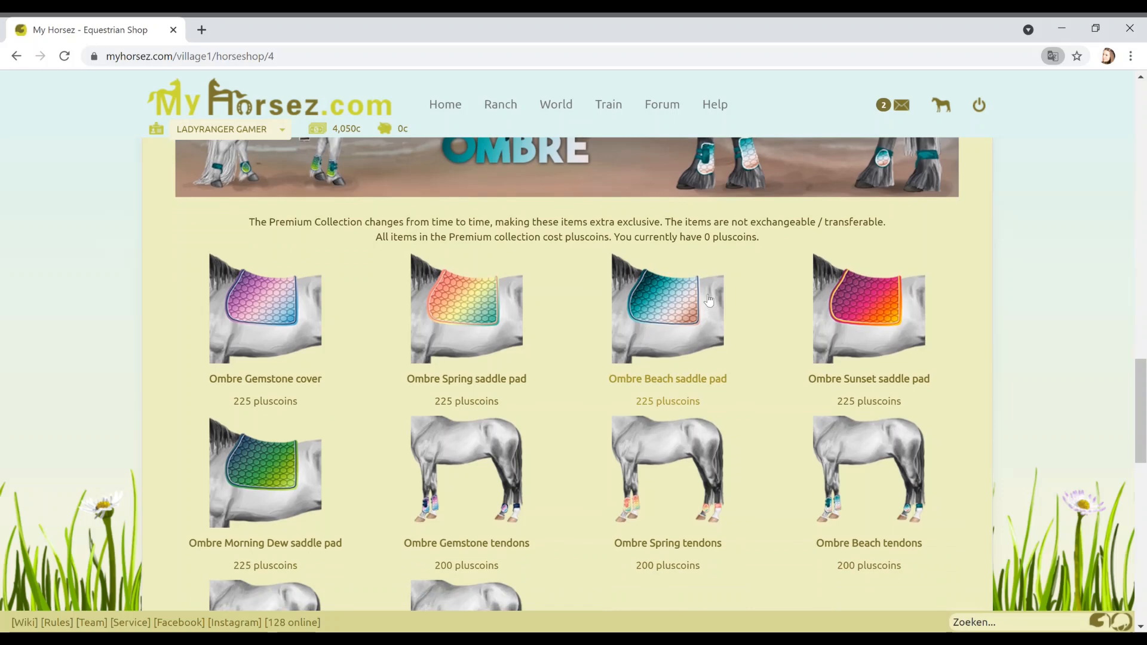
pyautogui.moveTo(681, 316)
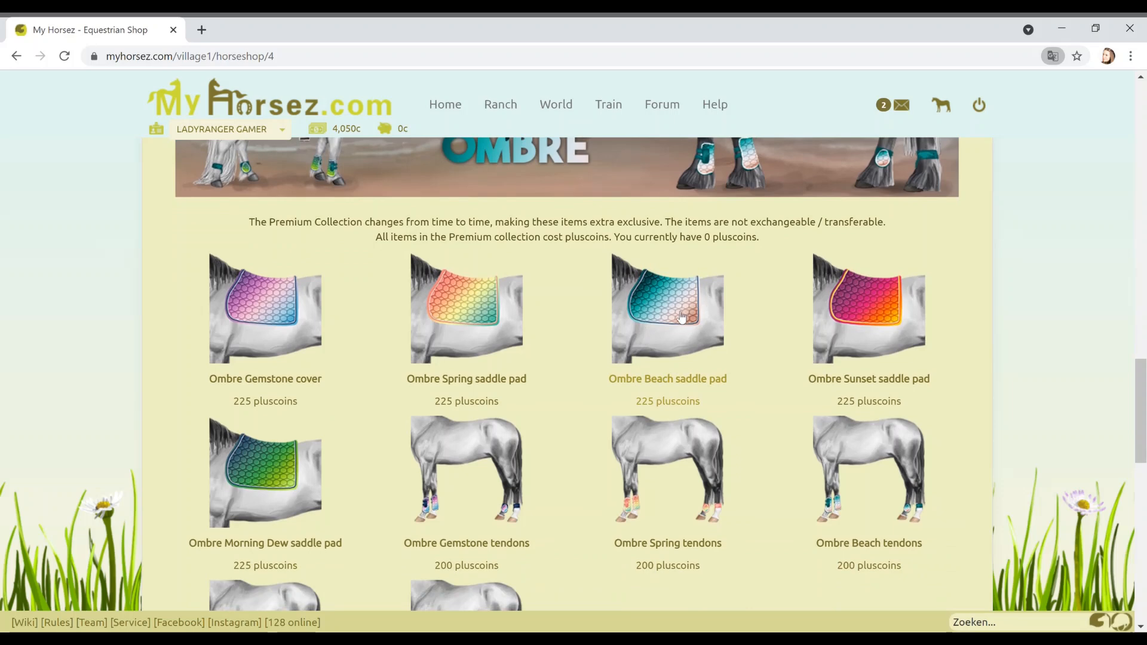
pyautogui.moveTo(674, 322)
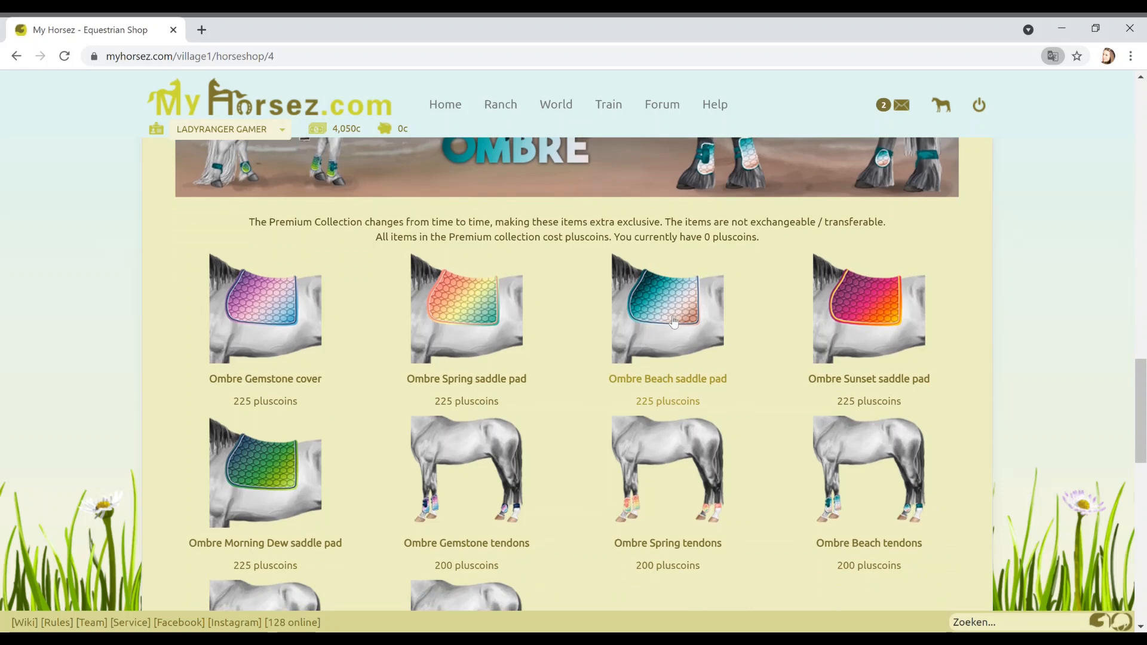
pyautogui.click(667, 308)
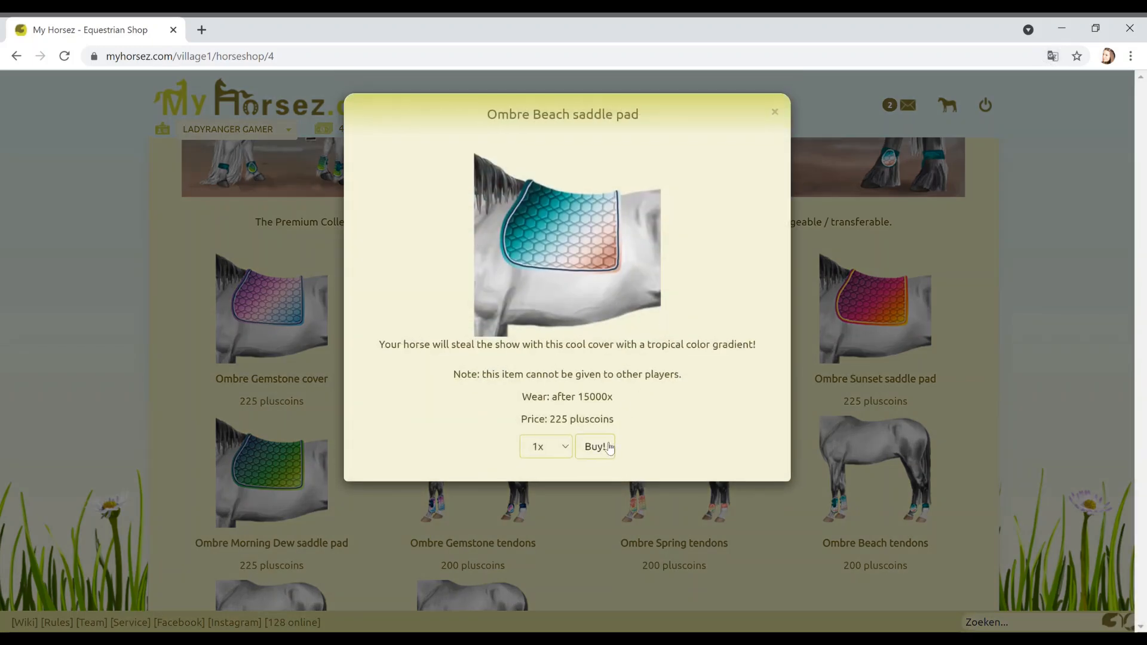
pyautogui.click(595, 446)
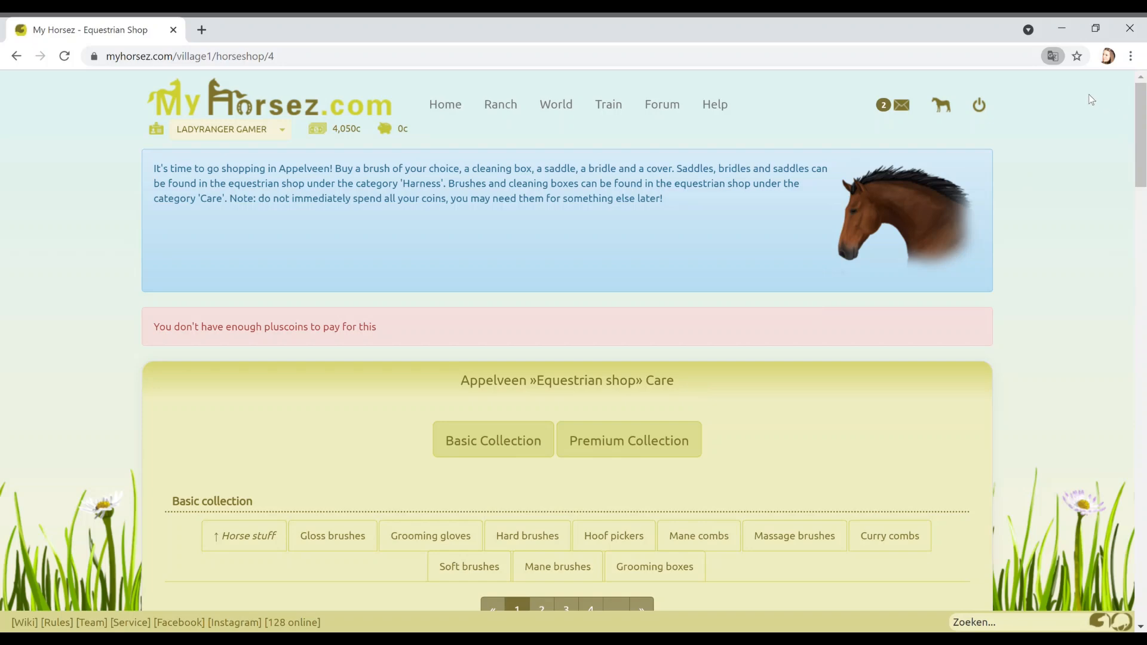
pyautogui.moveTo(718, 392)
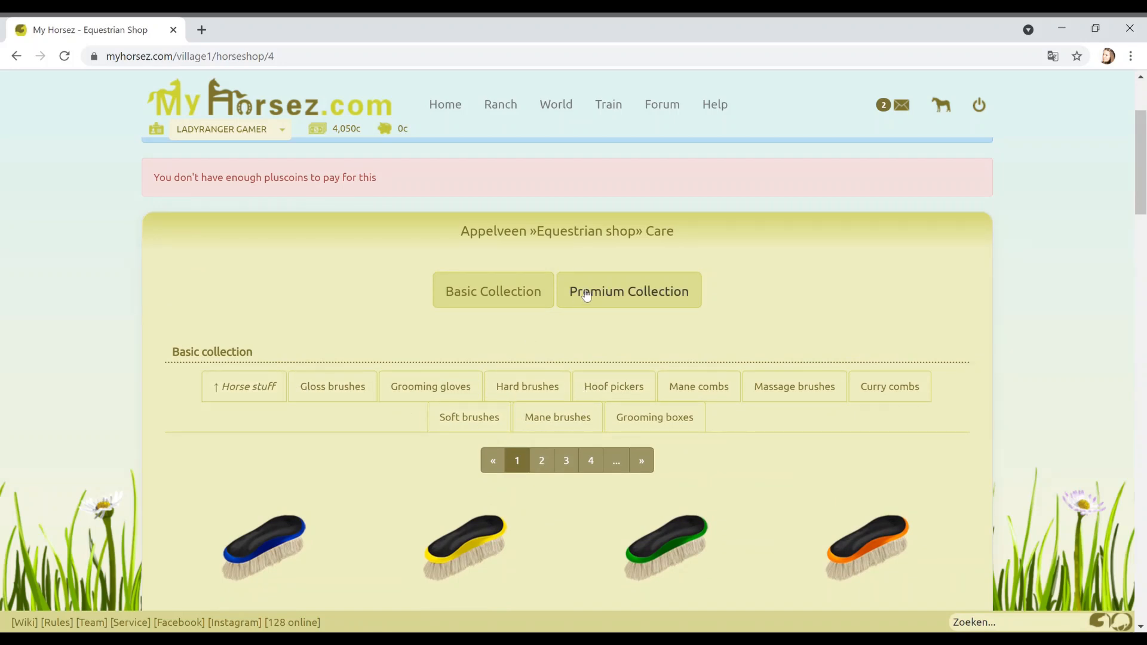
# - Attempt to buy the Ombre Beach tendons, refused for lack of pluscoins; coins stay 4,050
pyautogui.click(493, 290)
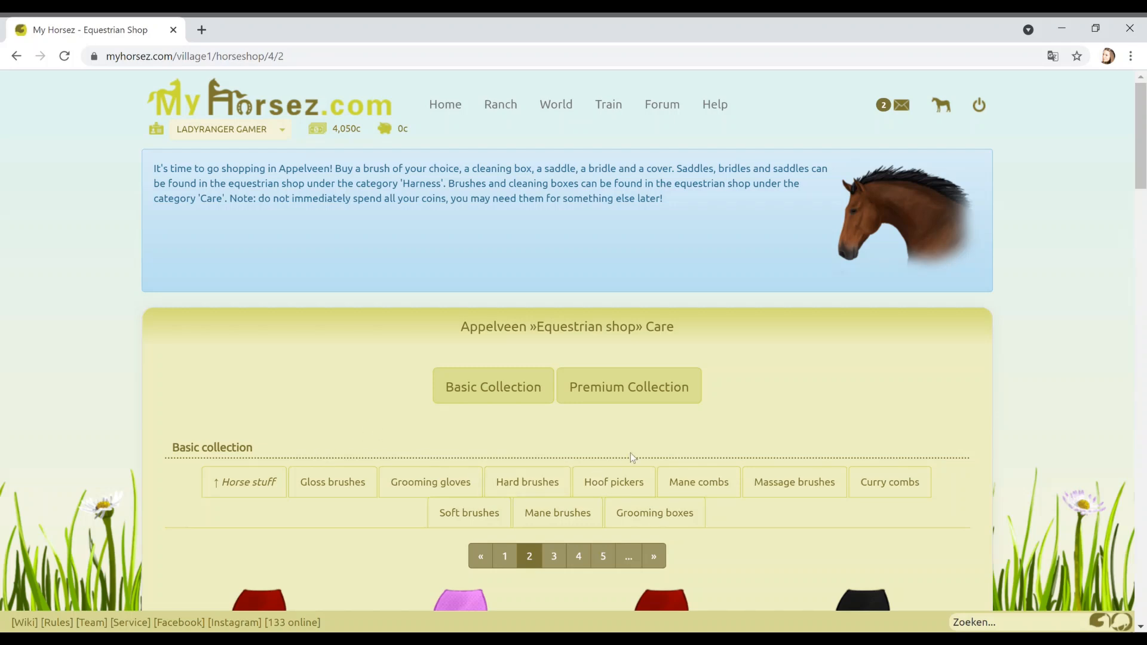
pyautogui.scroll(-3)
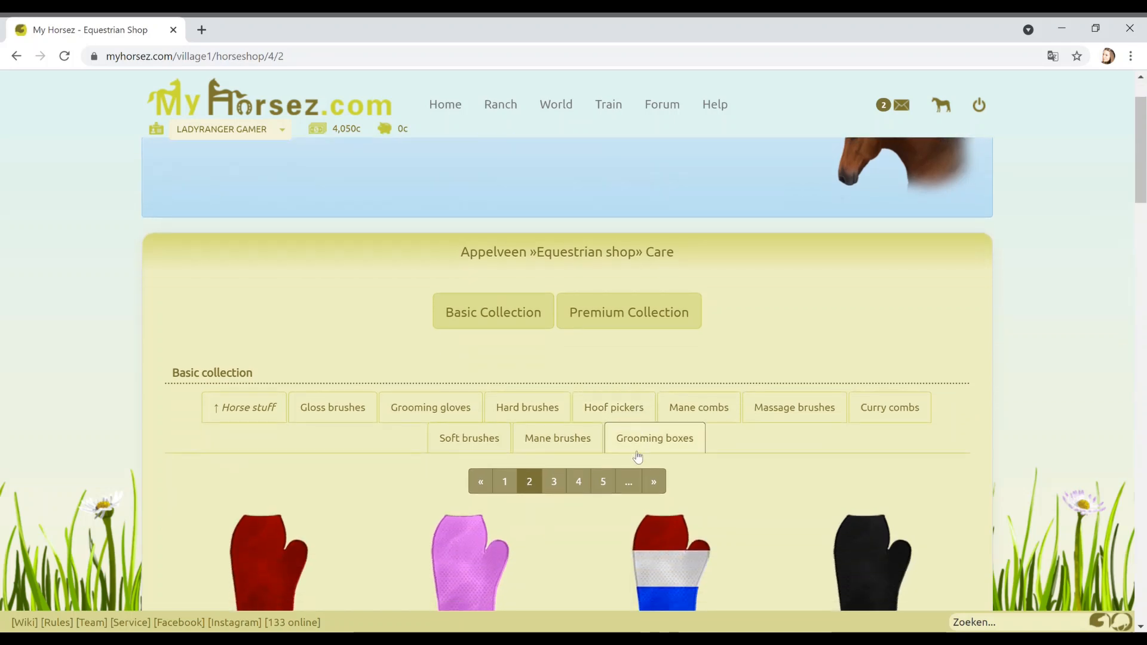
pyautogui.scroll(-3)
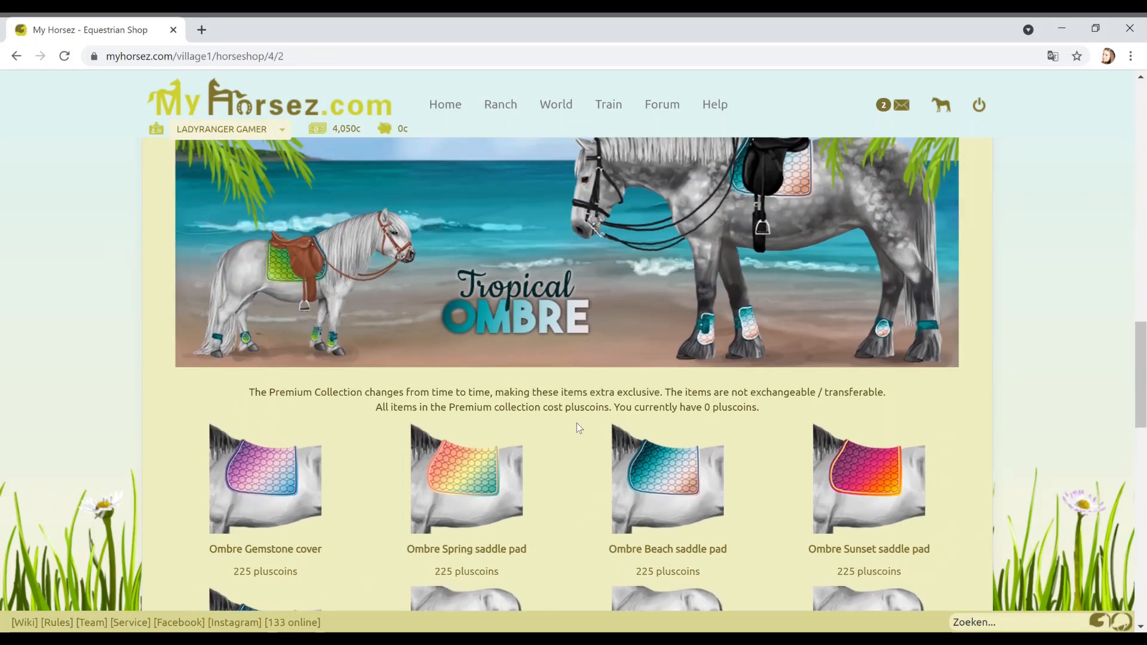
pyautogui.scroll(-3)
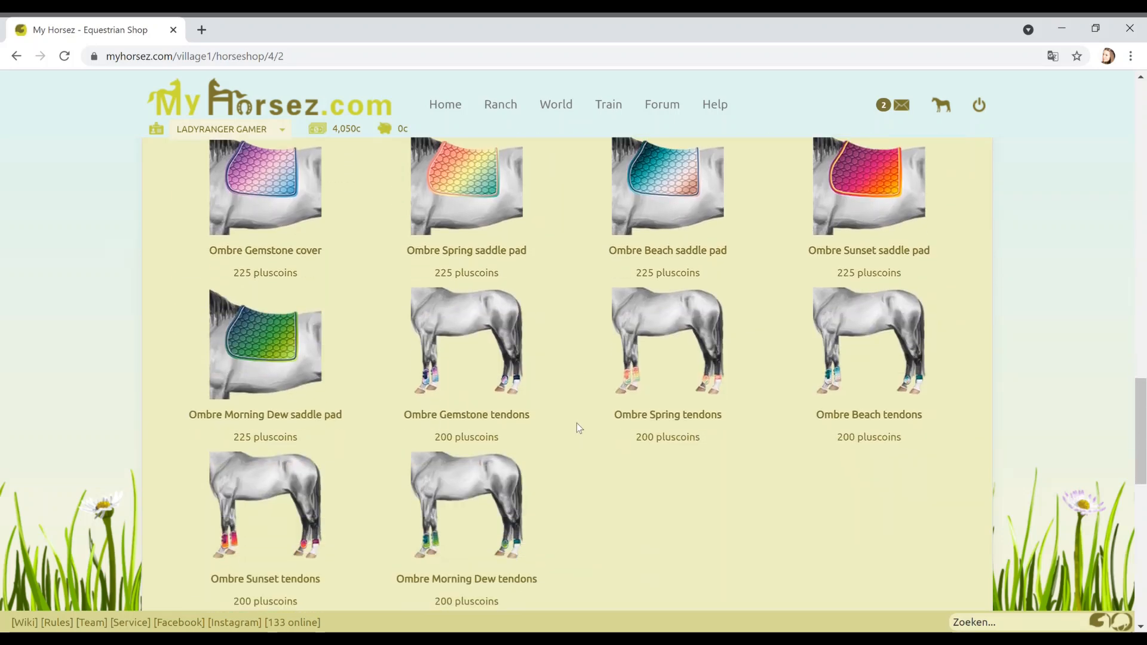
pyautogui.click(868, 340)
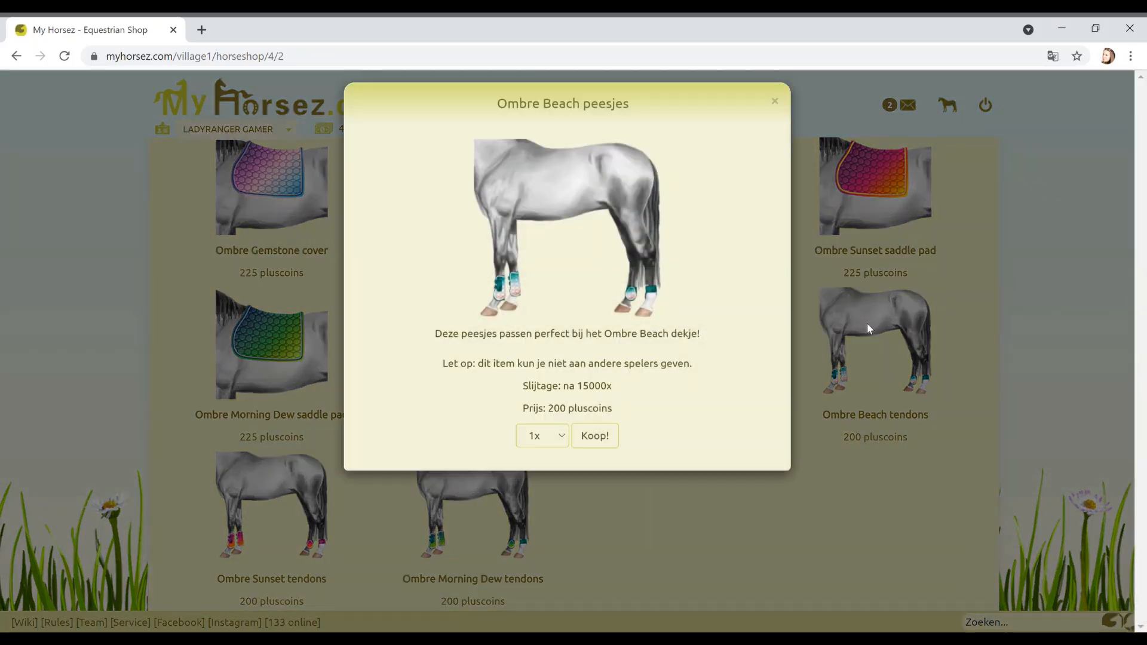
pyautogui.click(593, 436)
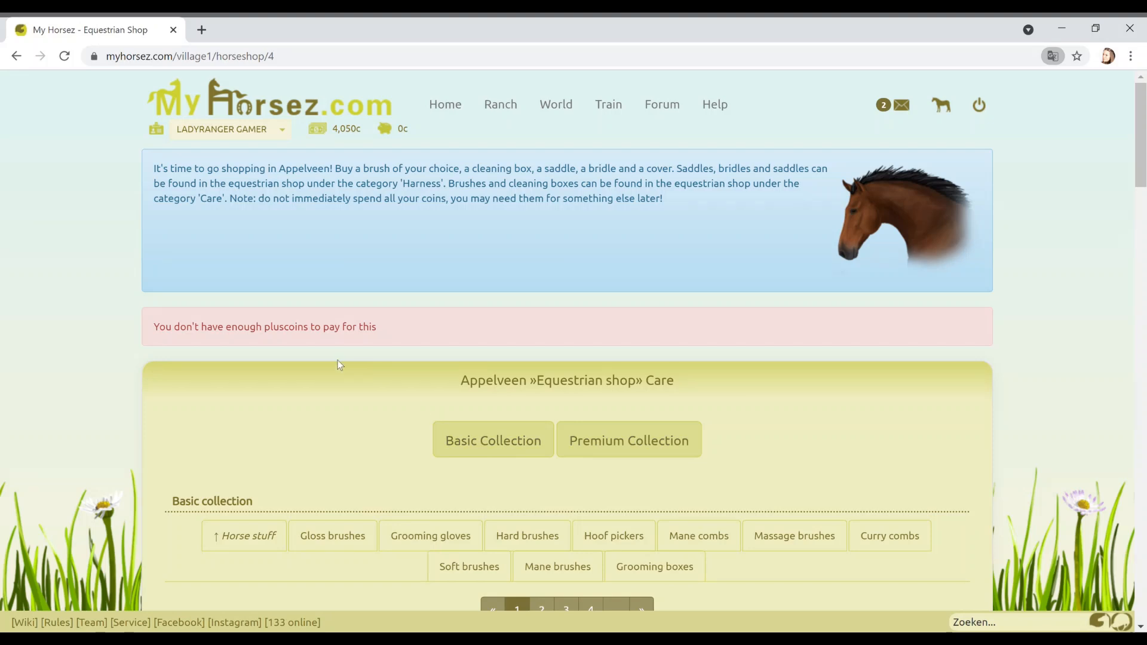
pyautogui.scroll(-3)
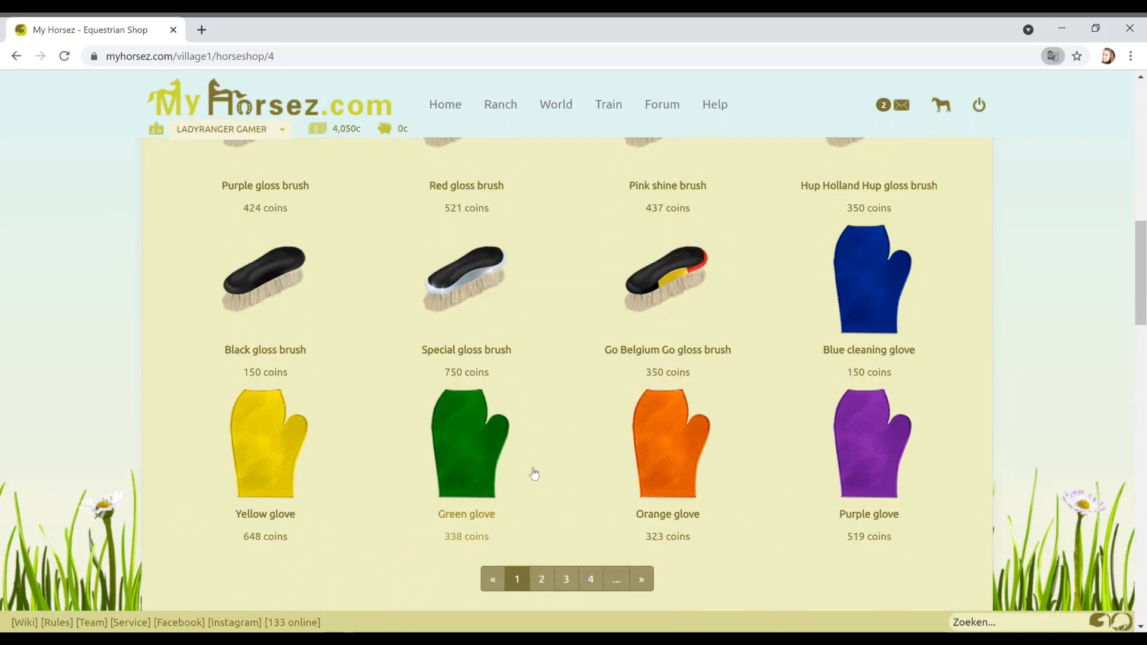
# - Buy the dark blue cleaning box from the second grooming page, leaving 3,330 coins
pyautogui.click(541, 579)
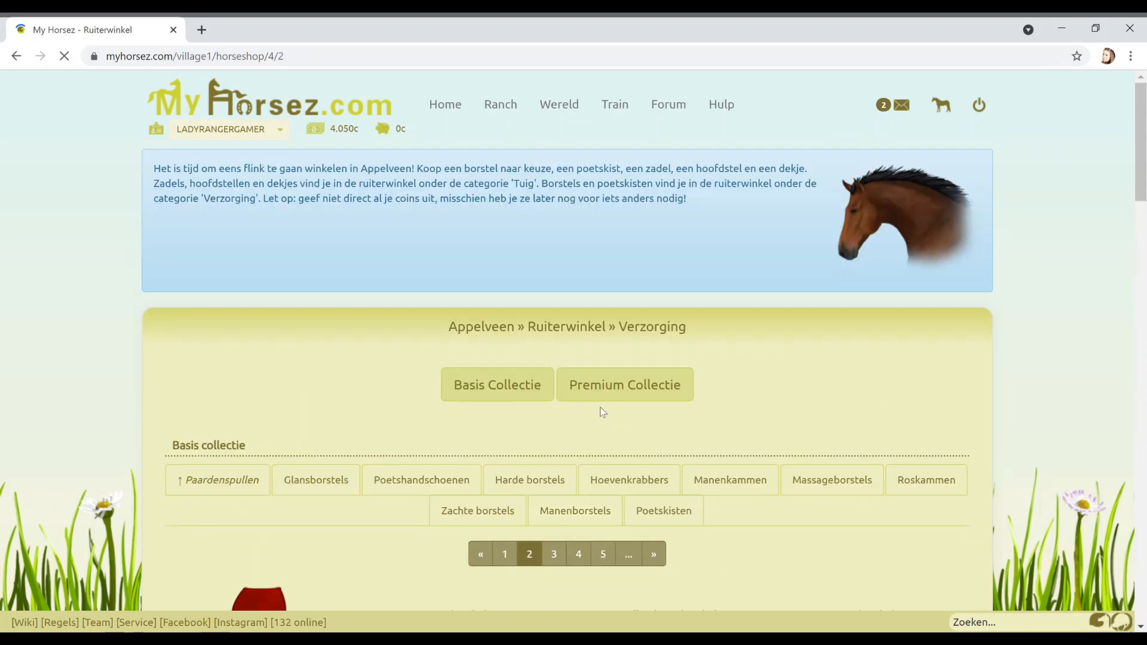
pyautogui.scroll(-3)
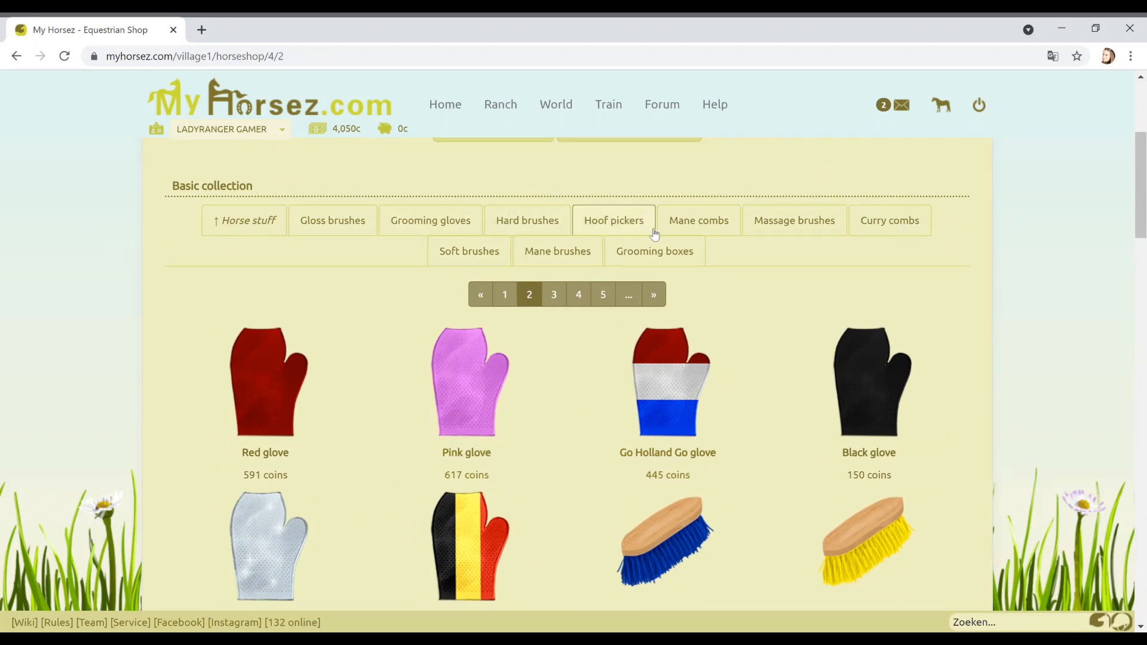
pyautogui.moveTo(558, 251)
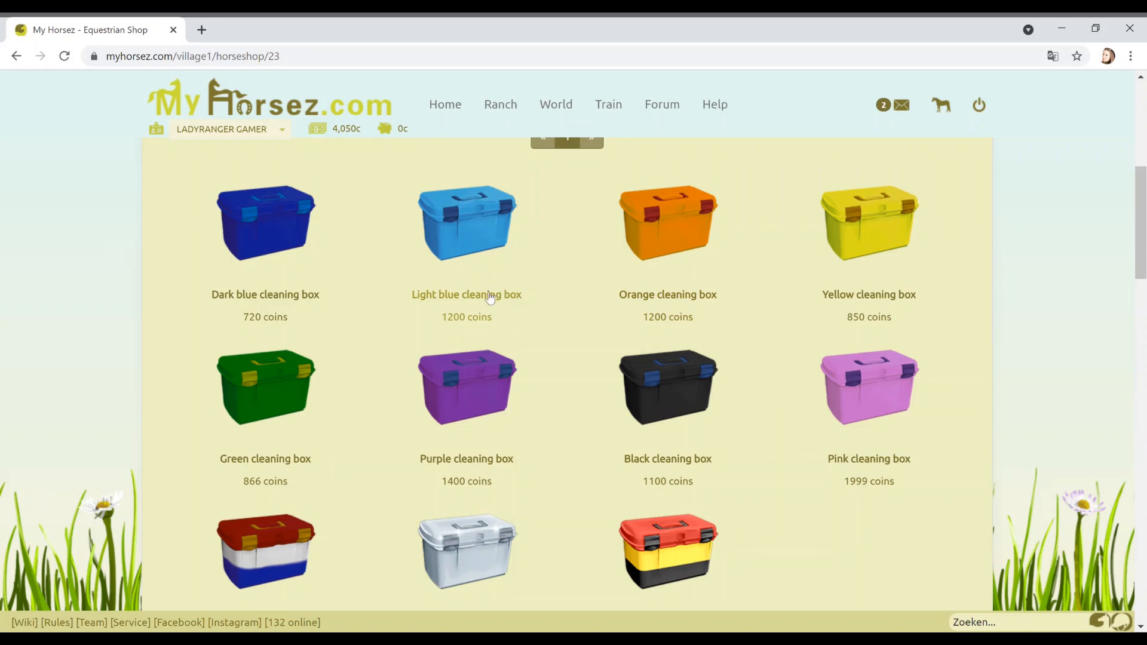
pyautogui.moveTo(509, 476)
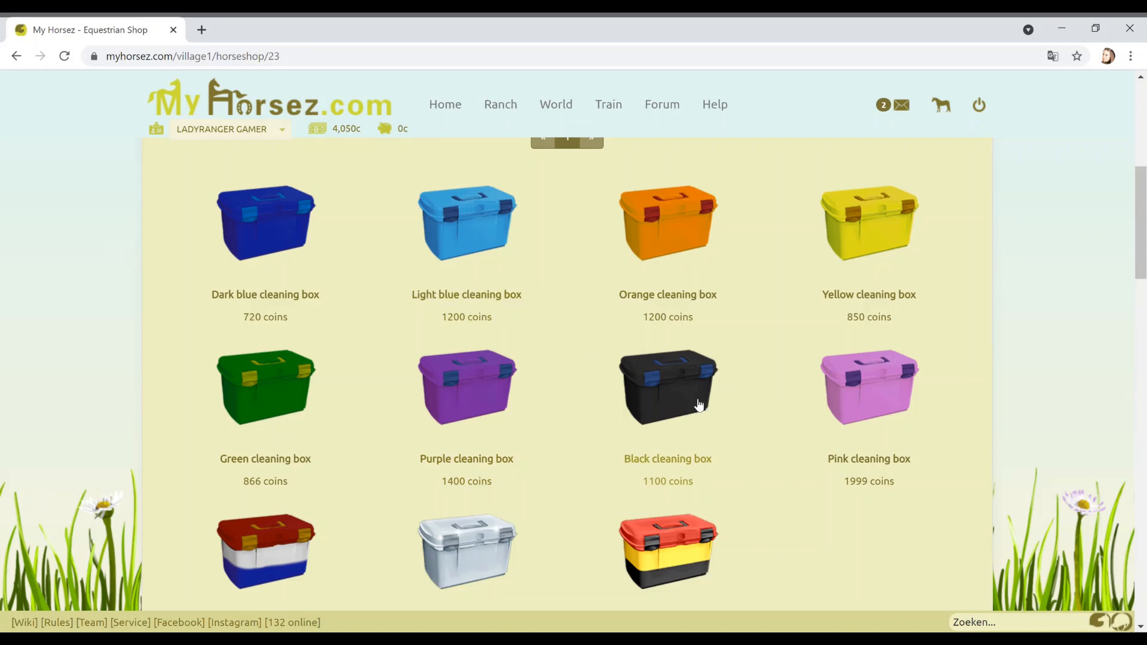
pyautogui.scroll(-3)
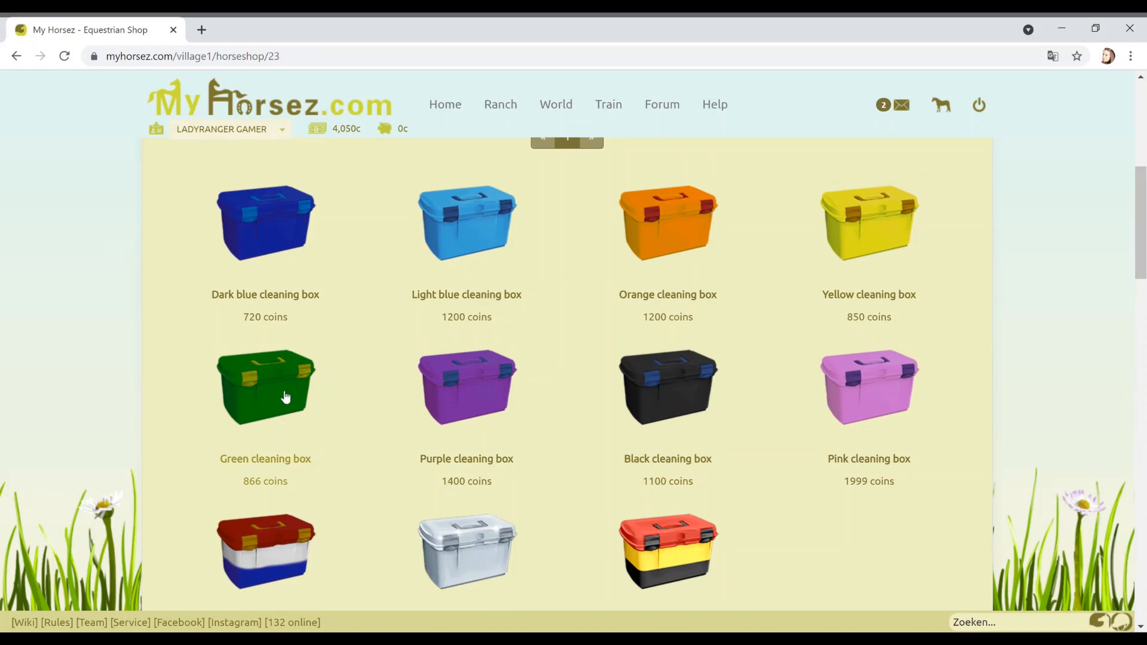
pyautogui.click(264, 223)
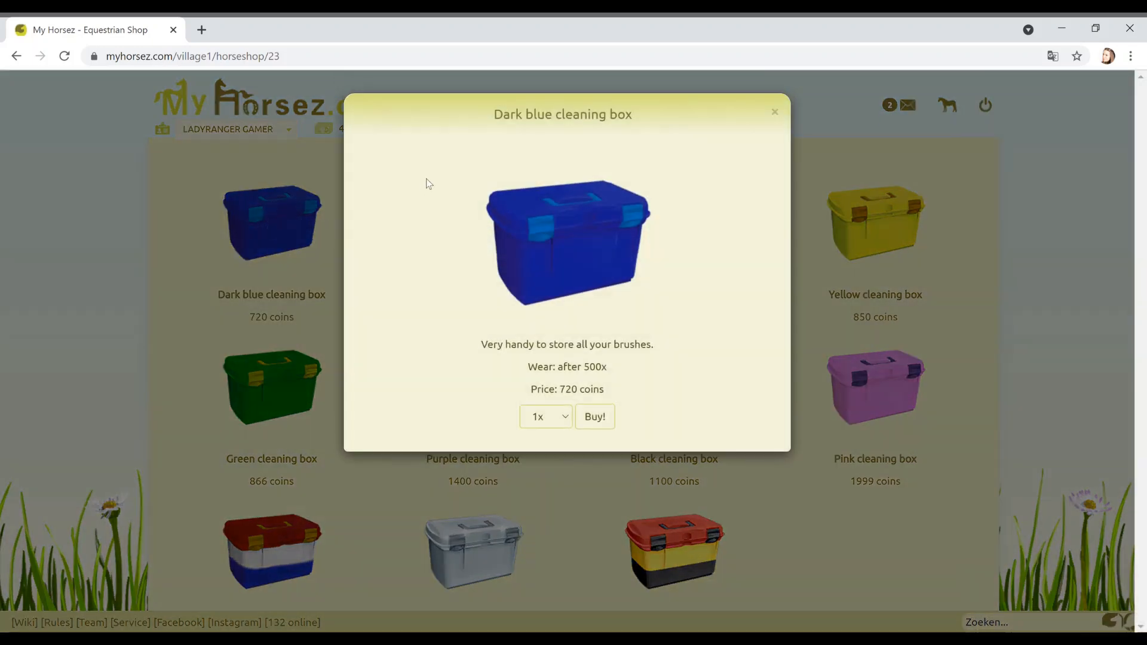
pyautogui.click(594, 417)
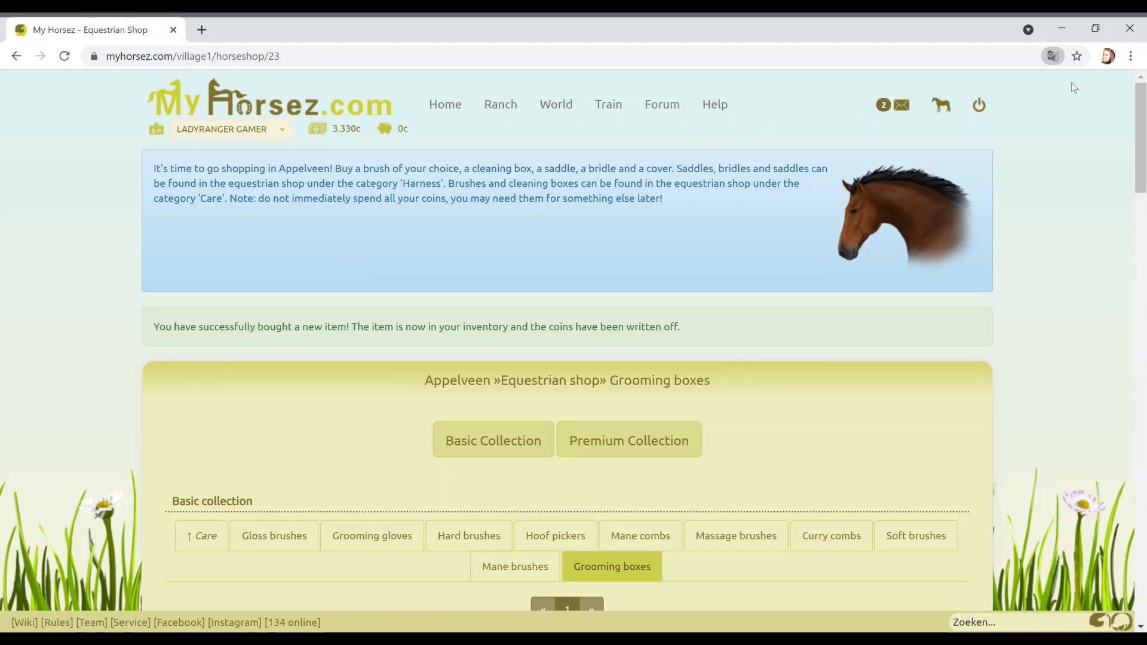
# - Leave the grooming boxes and enter the village equestrian shop
pyautogui.scroll(-3)
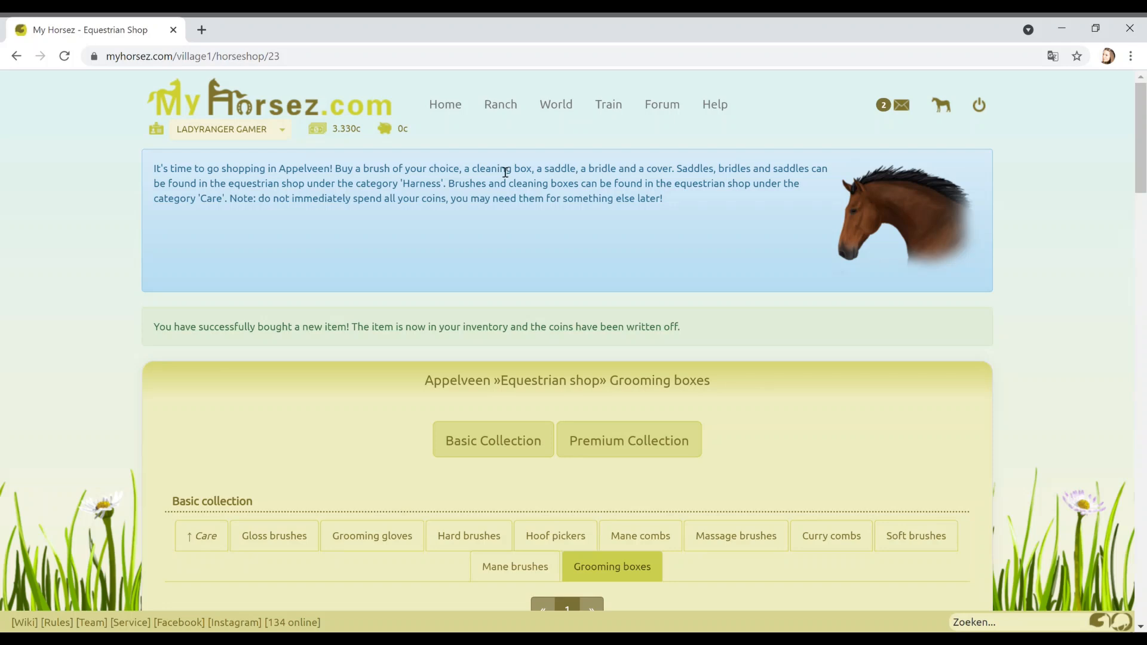
pyautogui.scroll(-3)
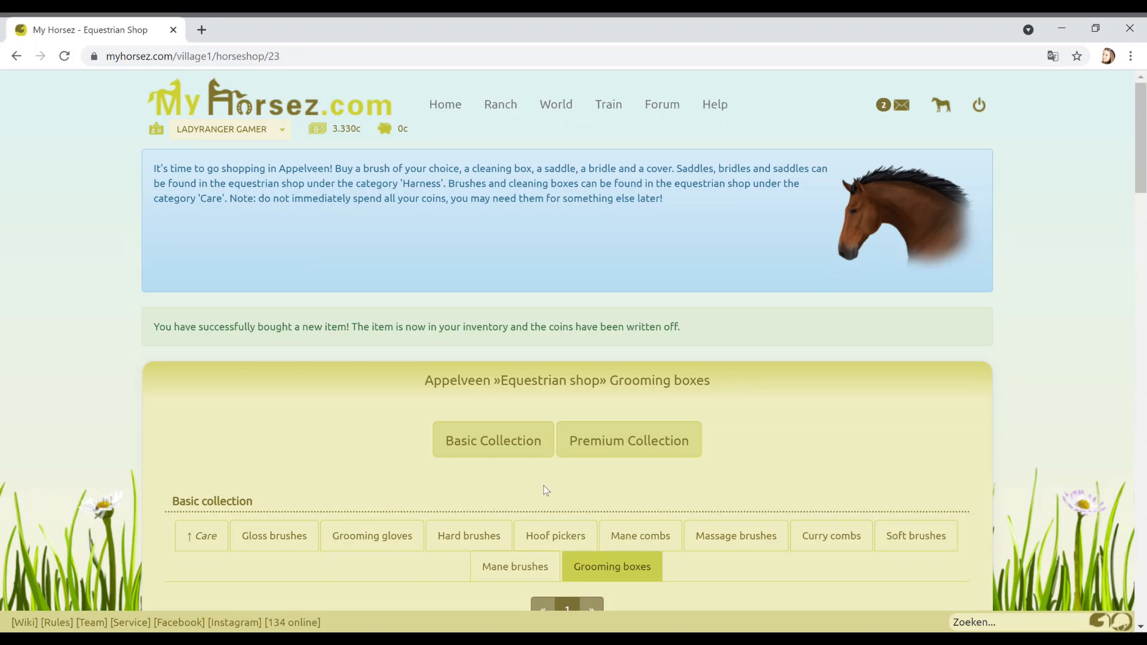
pyautogui.moveTo(539, 495)
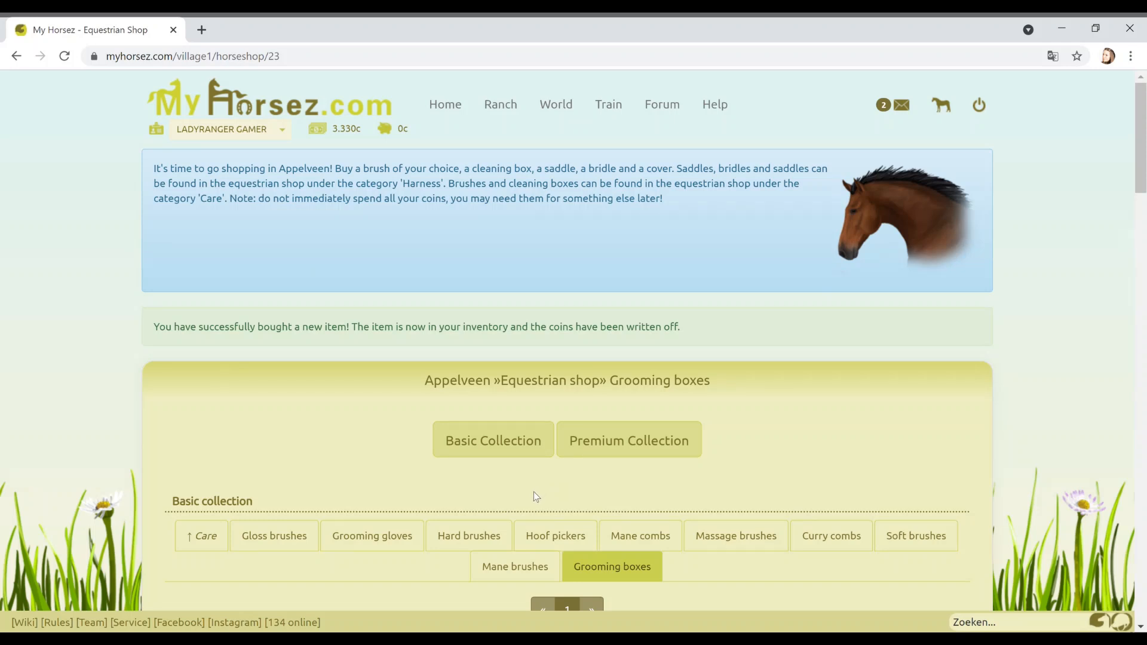
pyautogui.scroll(-3)
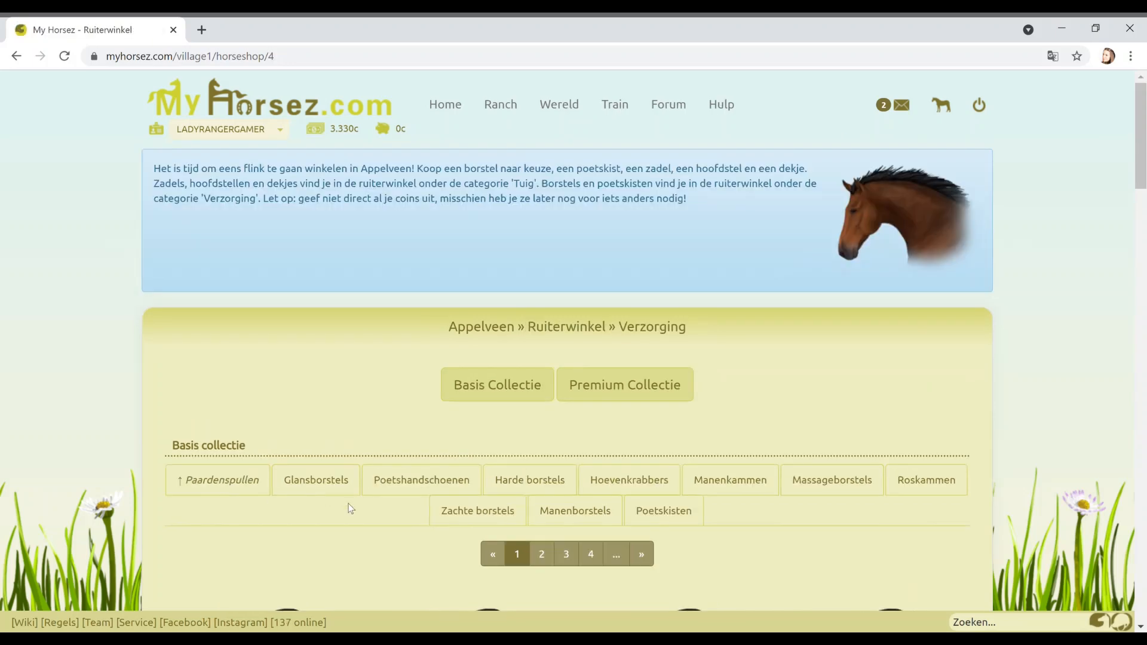
pyautogui.click(316, 480)
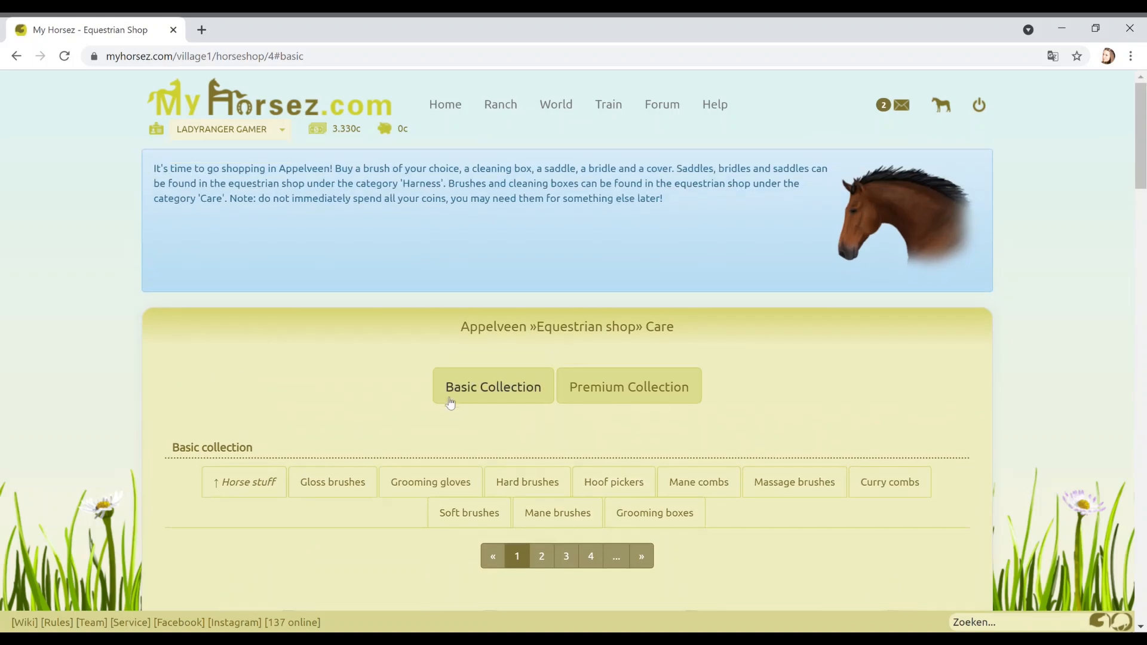
pyautogui.moveTo(543, 390)
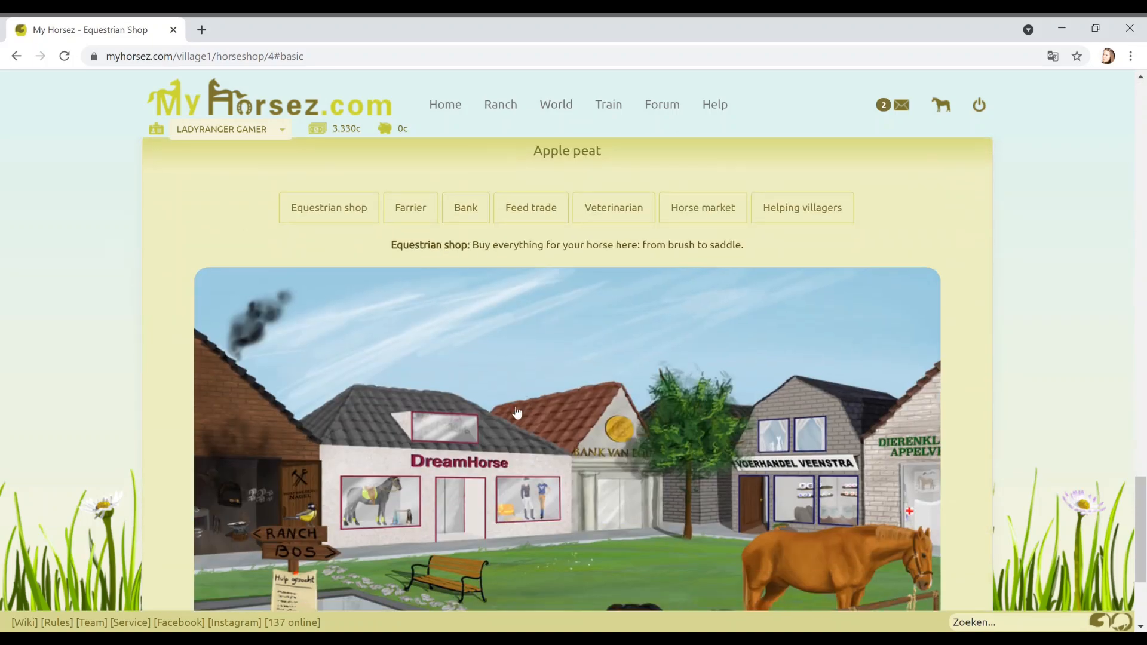
pyautogui.click(329, 208)
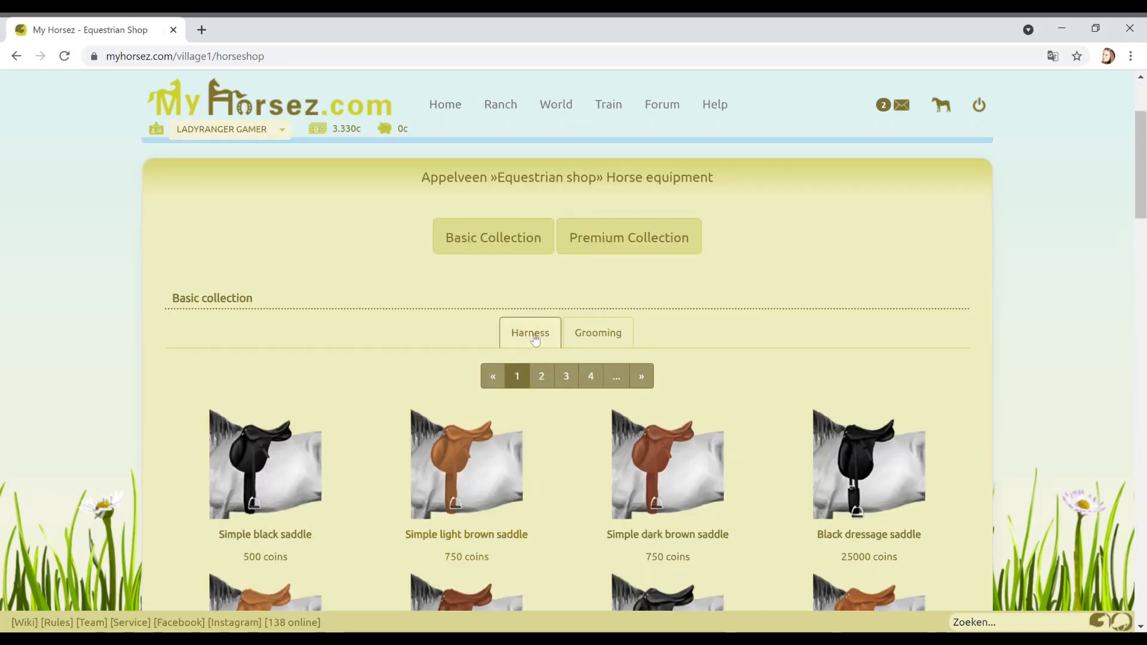
# - Open the Harness category and page through to its third page
pyautogui.click(566, 375)
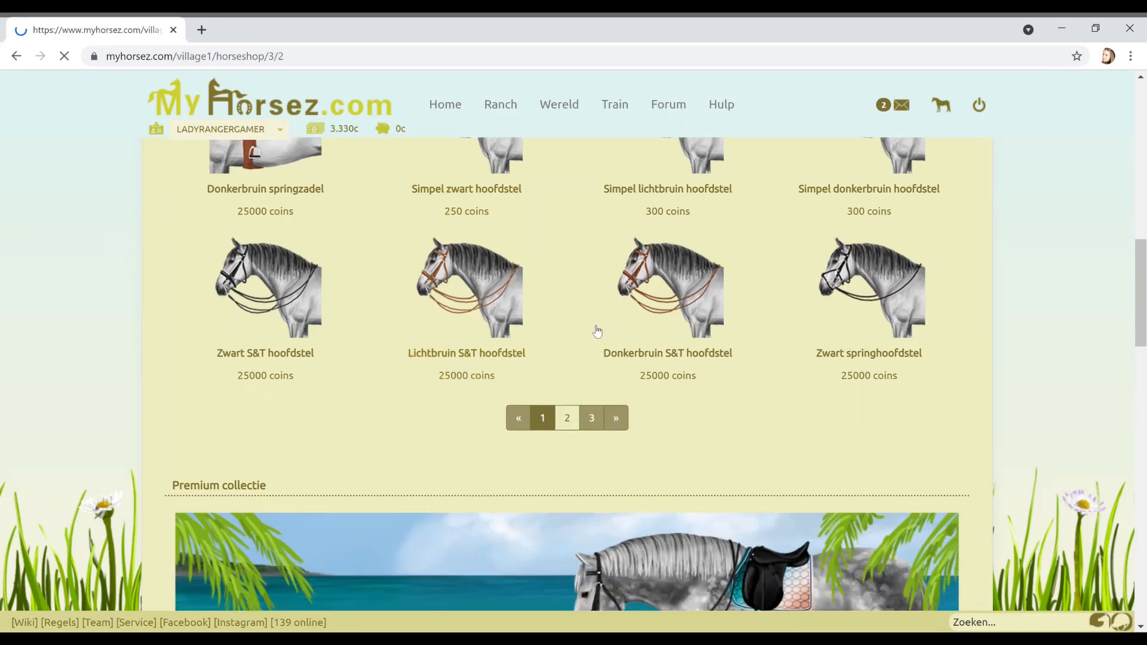
pyautogui.click(566, 418)
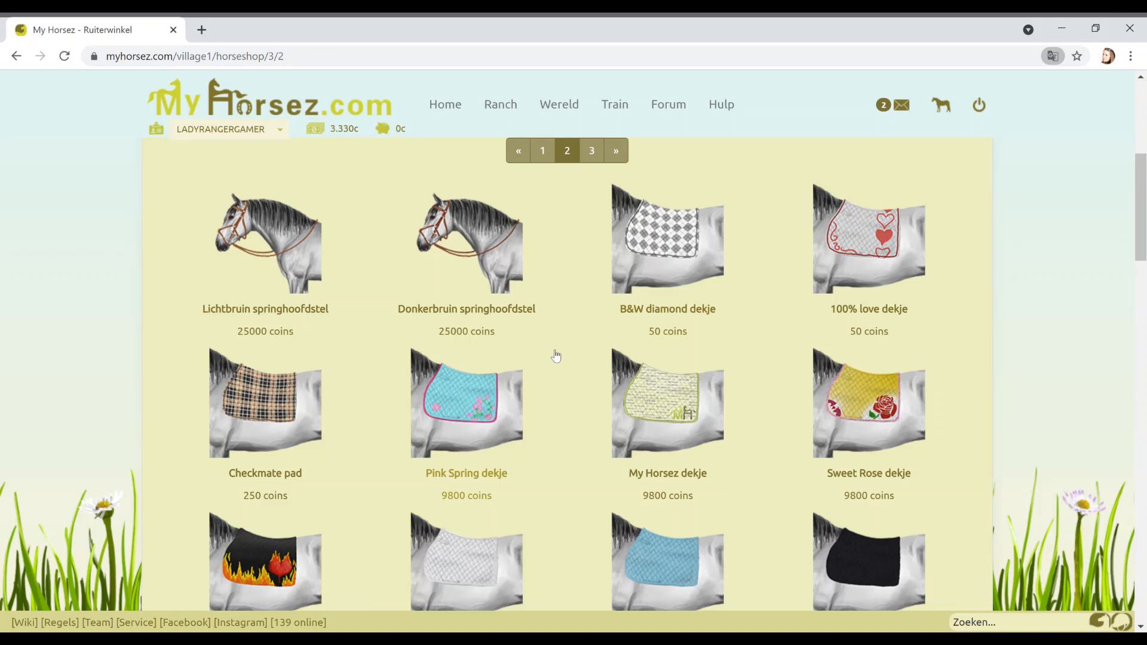
pyautogui.moveTo(625, 306)
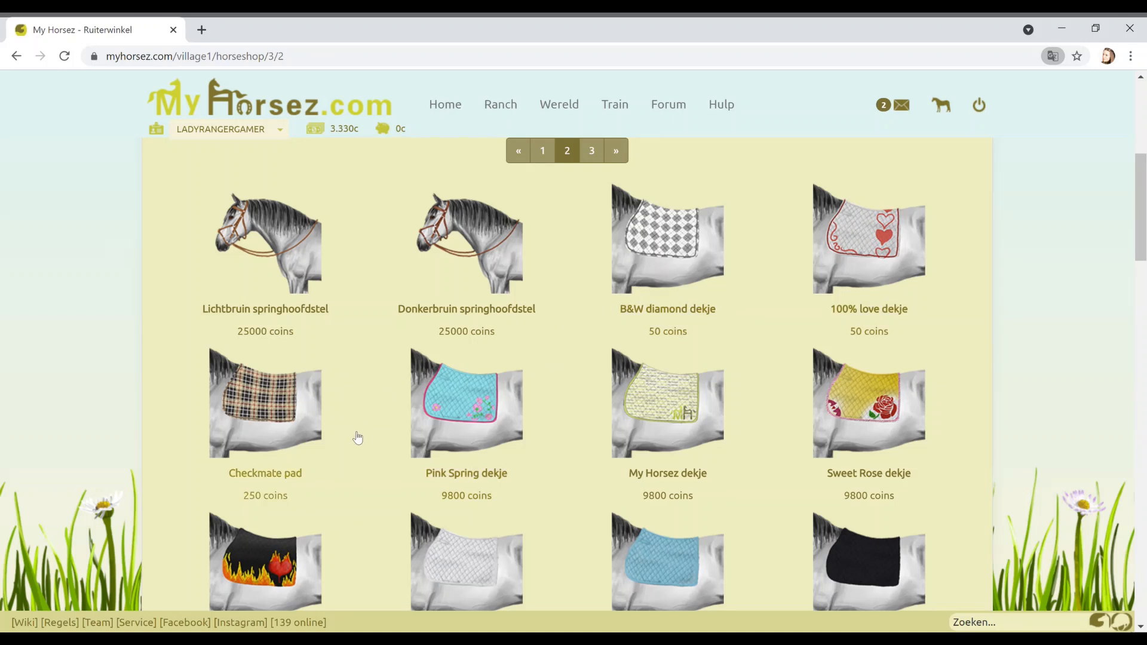
pyautogui.scroll(-3)
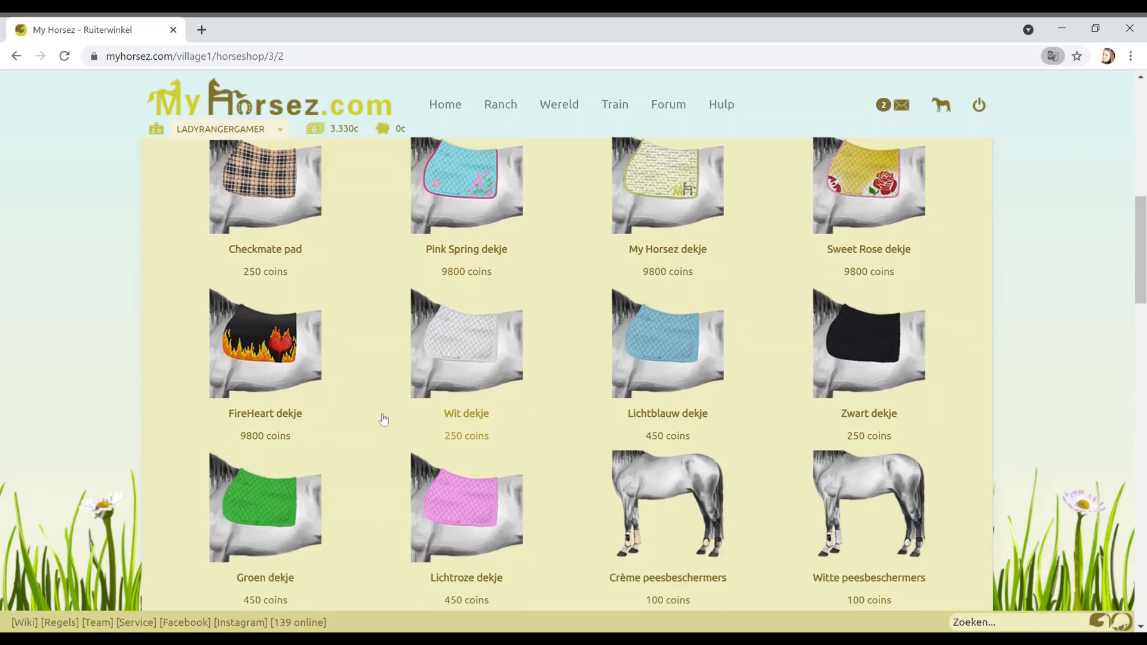
pyautogui.scroll(-3)
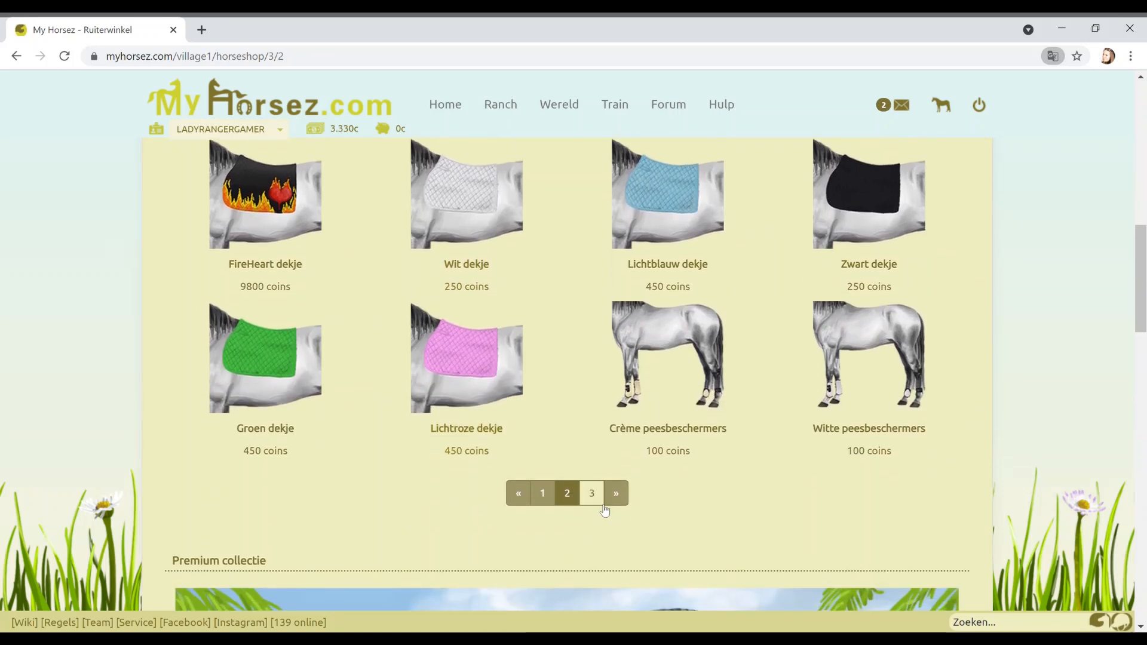
pyautogui.click(615, 493)
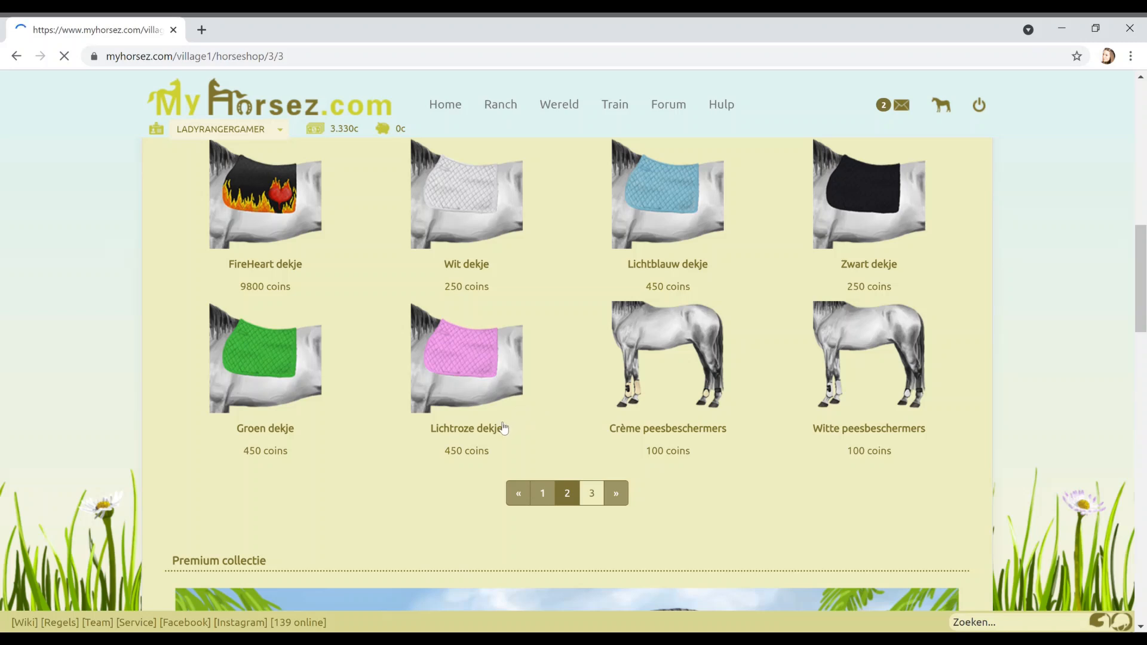
# - Translate the harness page to English and browse the saddle pads and tendon boots
pyautogui.click(591, 493)
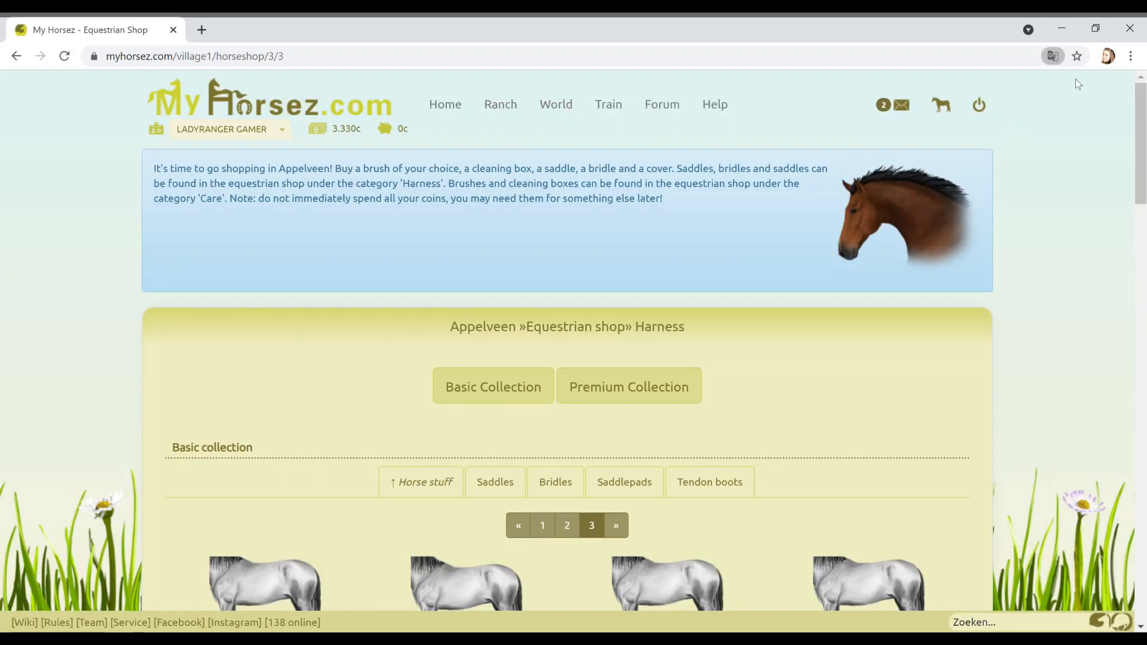
pyautogui.scroll(-3)
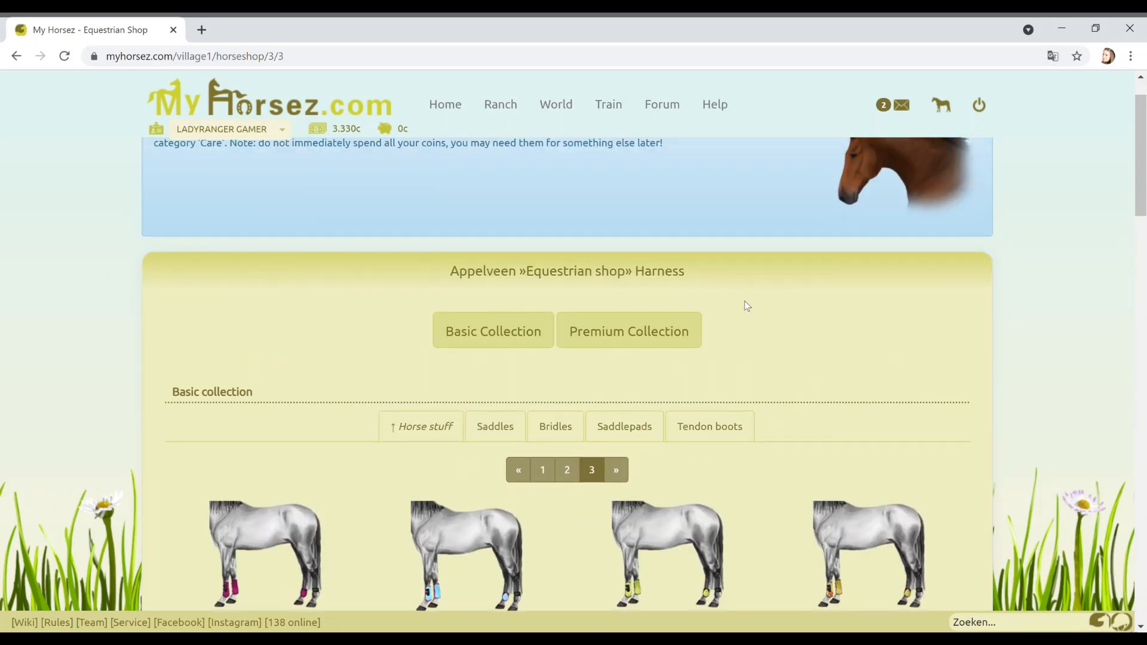
pyautogui.scroll(-3)
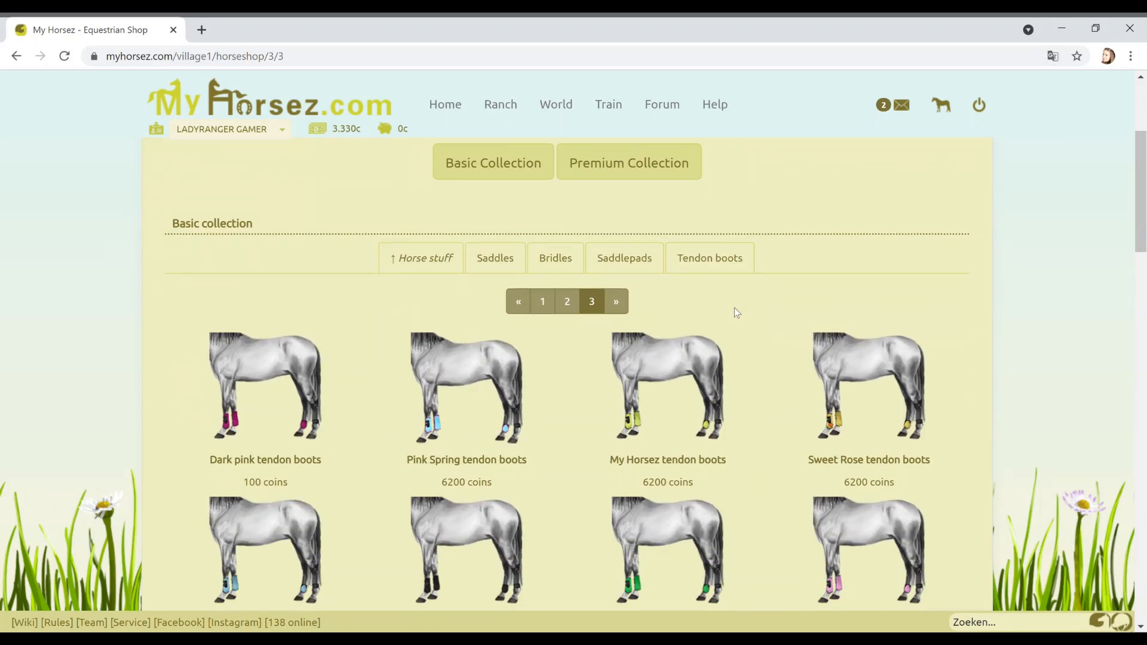
pyautogui.scroll(-3)
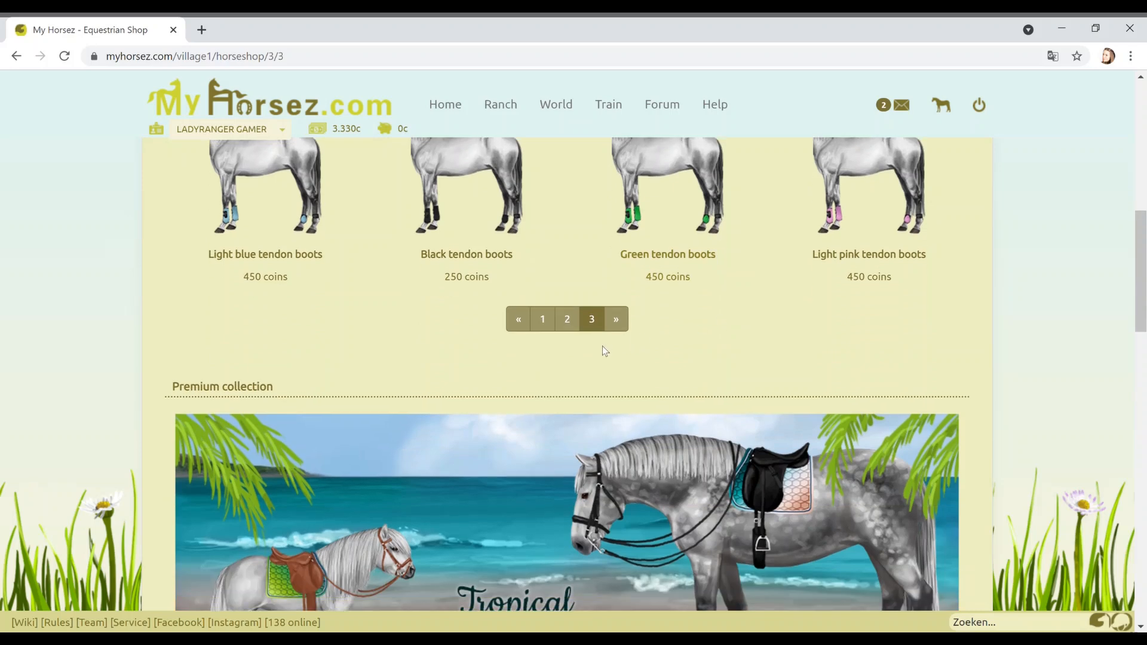
pyautogui.scroll(-3)
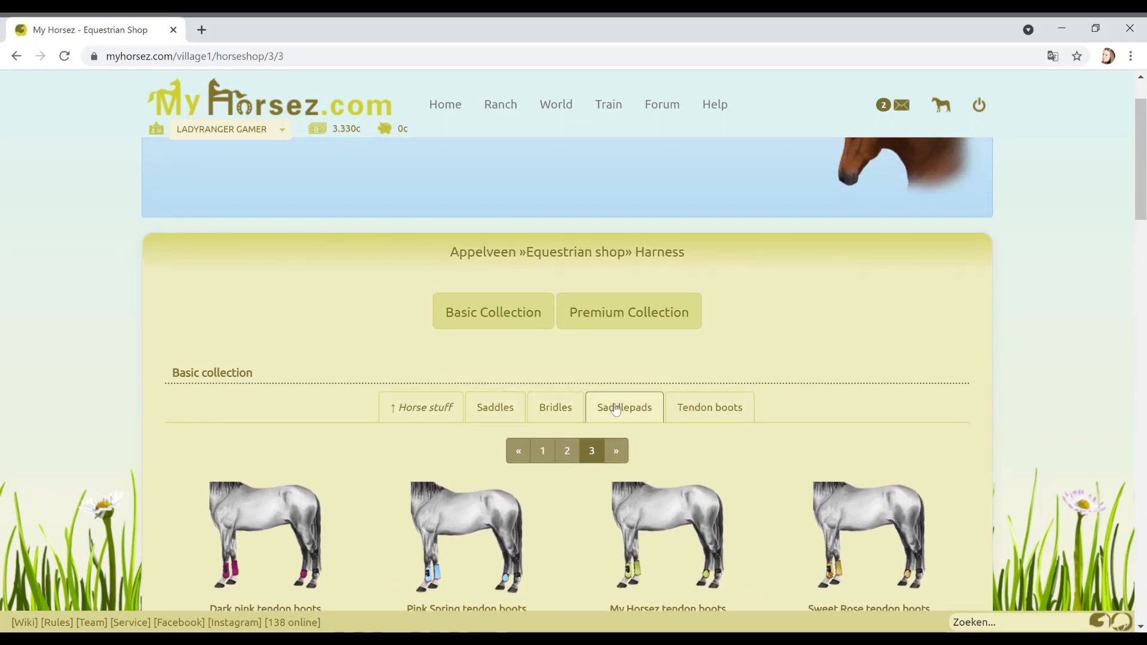
# - Buy the B&W diamond cover from the Saddlepads tab for 50 coins, leaving 3,280
pyautogui.click(624, 407)
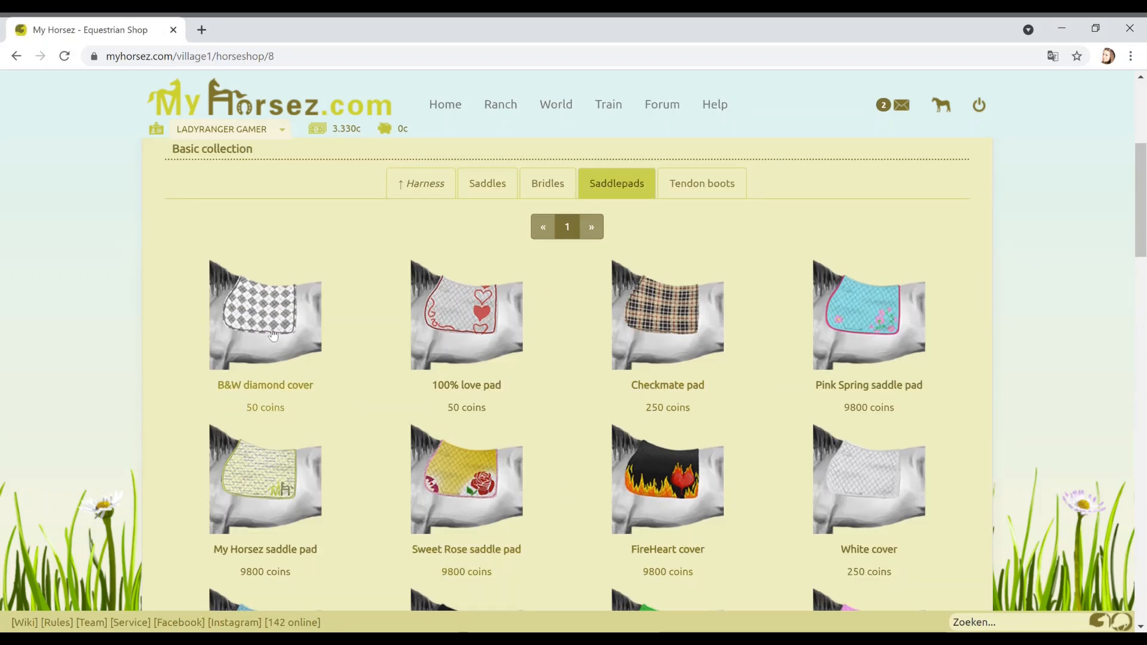
pyautogui.click(265, 315)
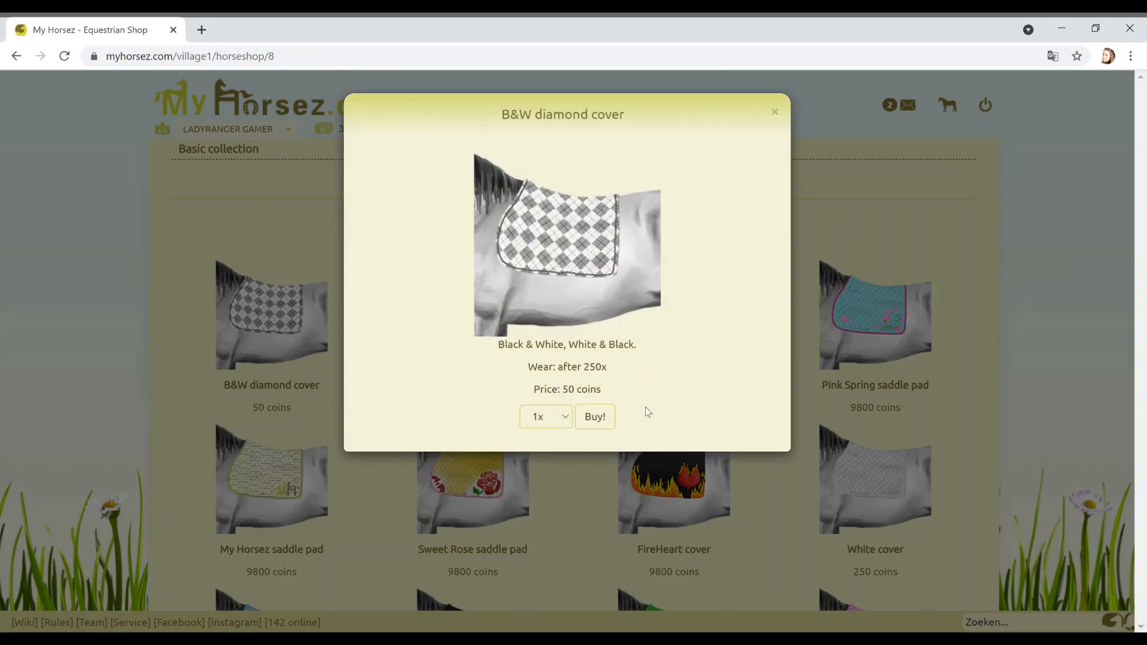
pyautogui.click(593, 416)
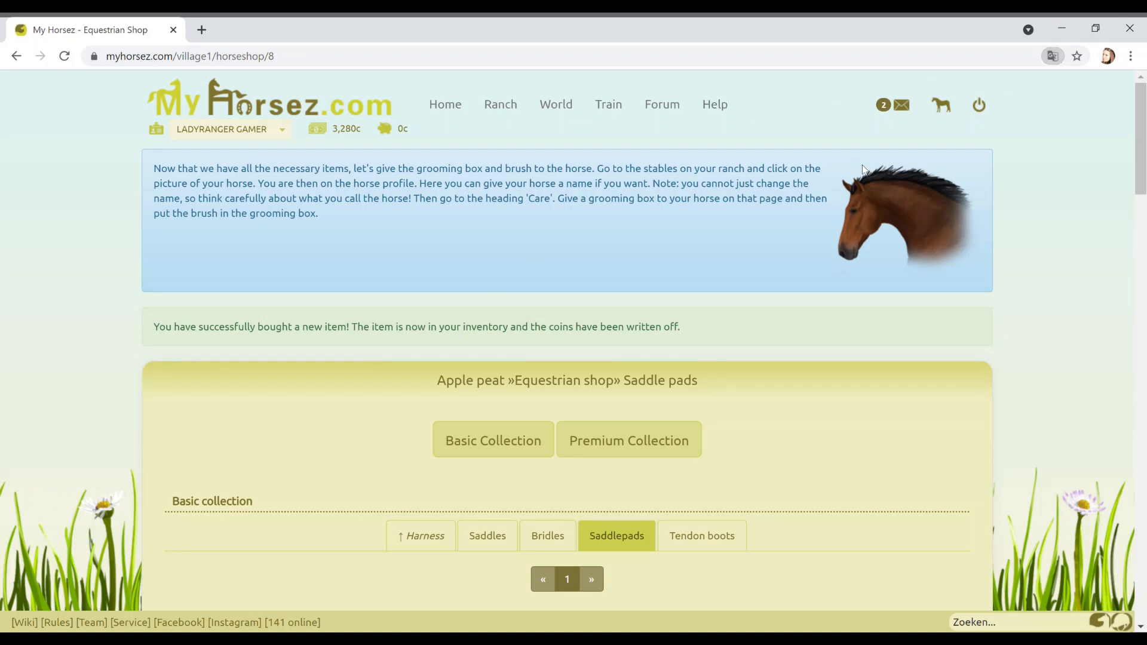
pyautogui.moveTo(419, 285)
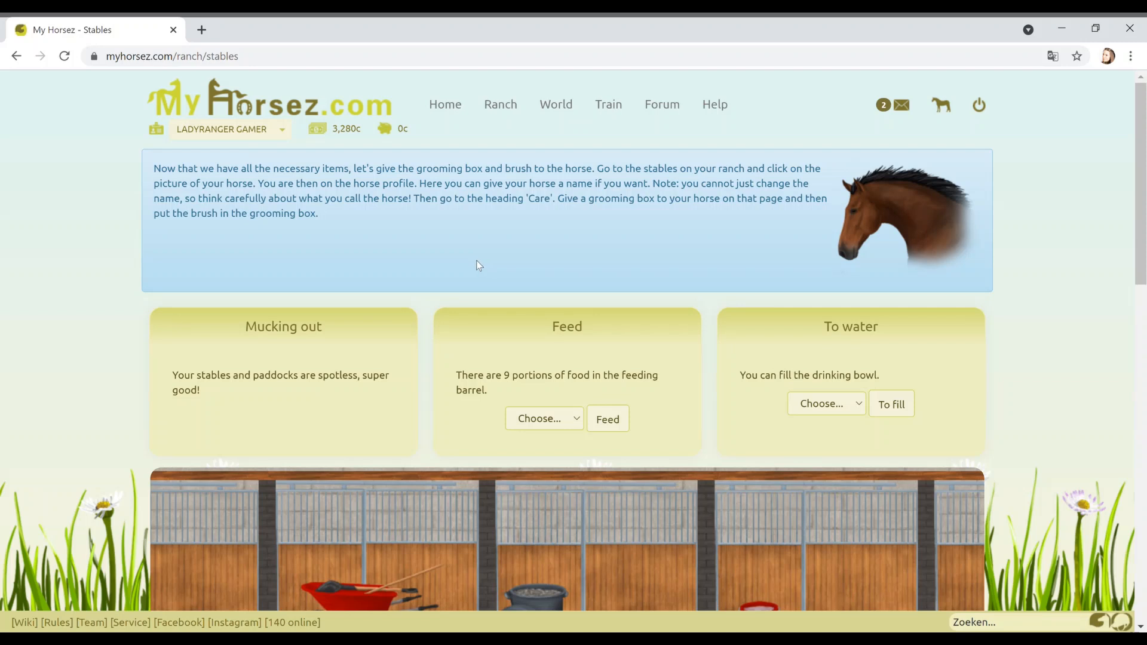
pyautogui.moveTo(476, 267)
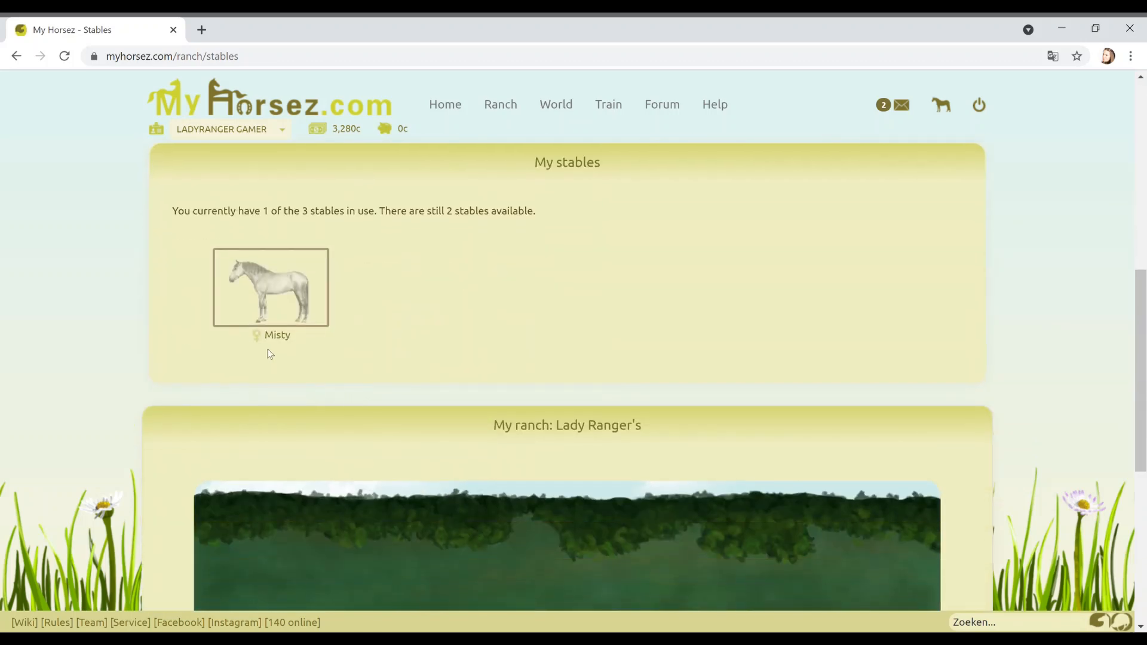
pyautogui.click(270, 287)
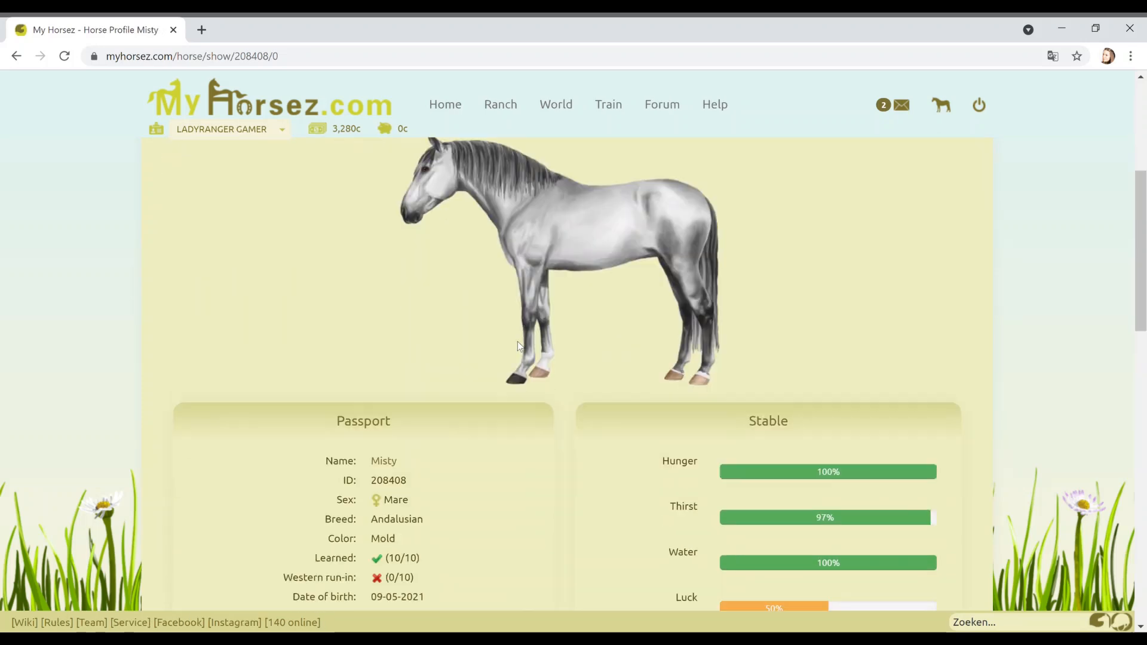
pyautogui.scroll(-3)
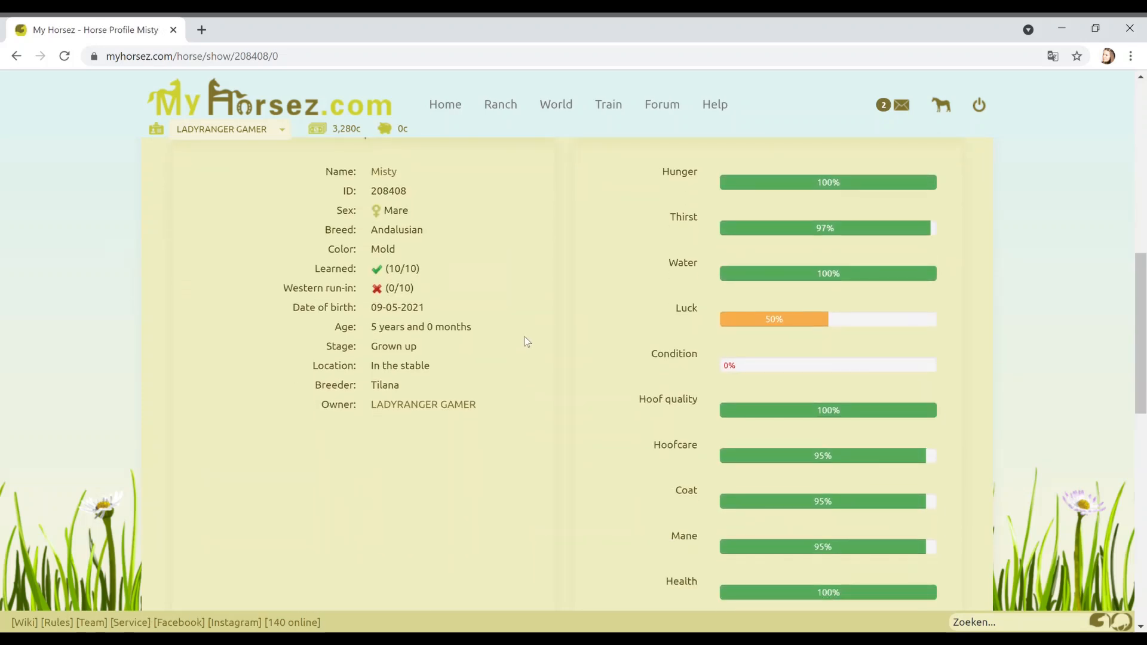
pyautogui.scroll(-3)
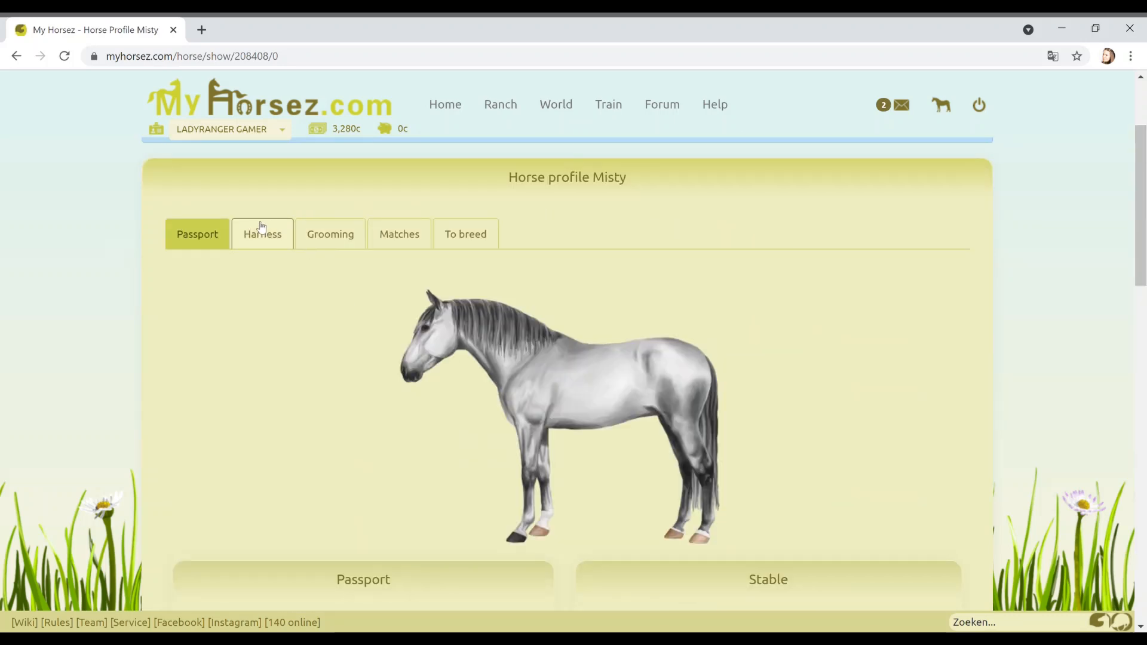
pyautogui.click(261, 234)
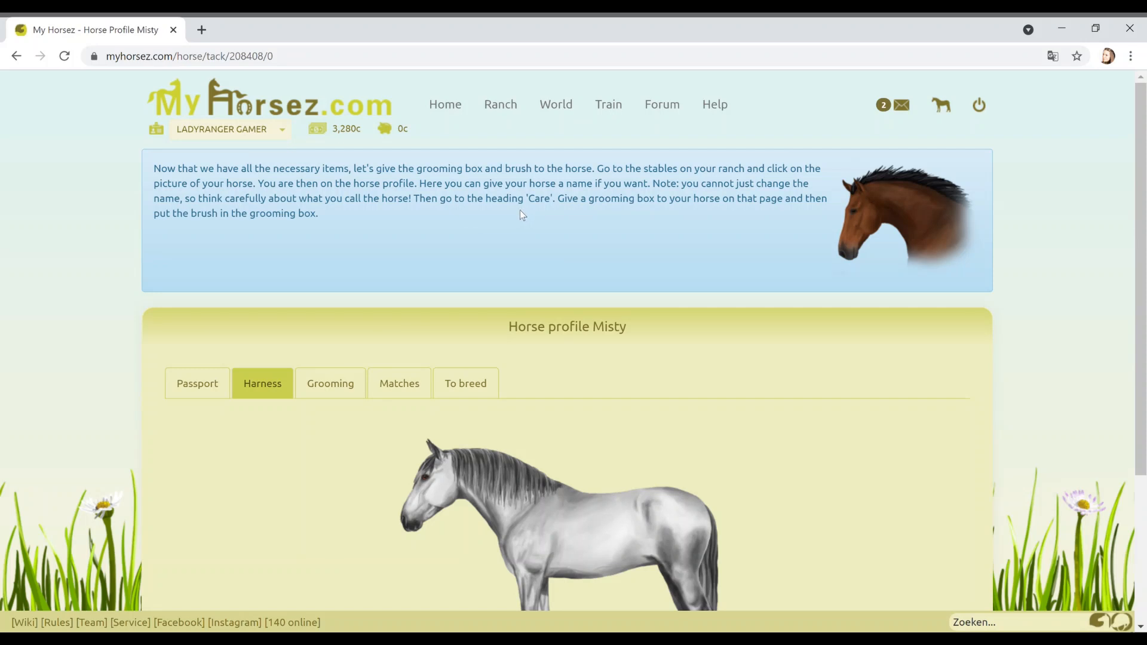
pyautogui.scroll(-3)
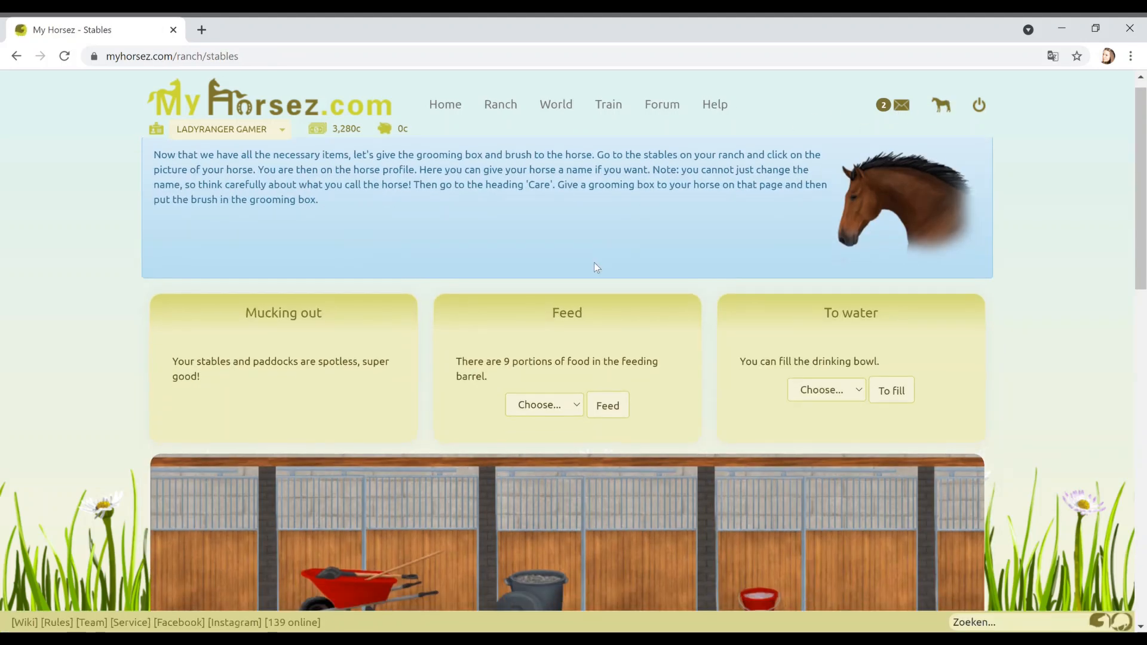
pyautogui.scroll(-3)
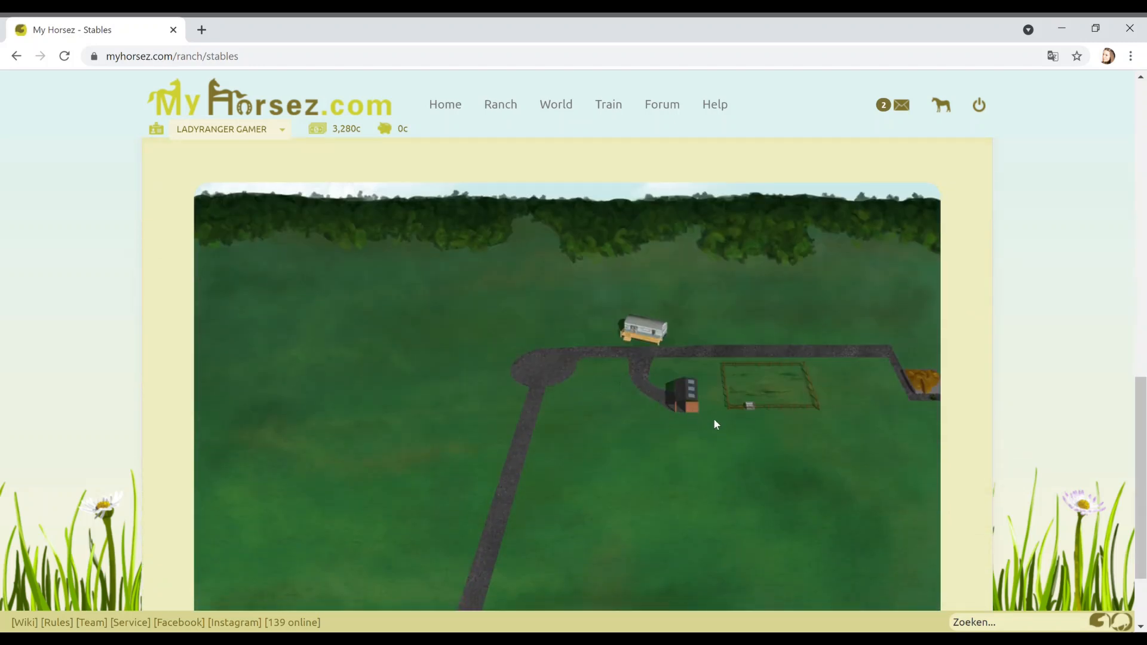
pyautogui.moveTo(564, 431)
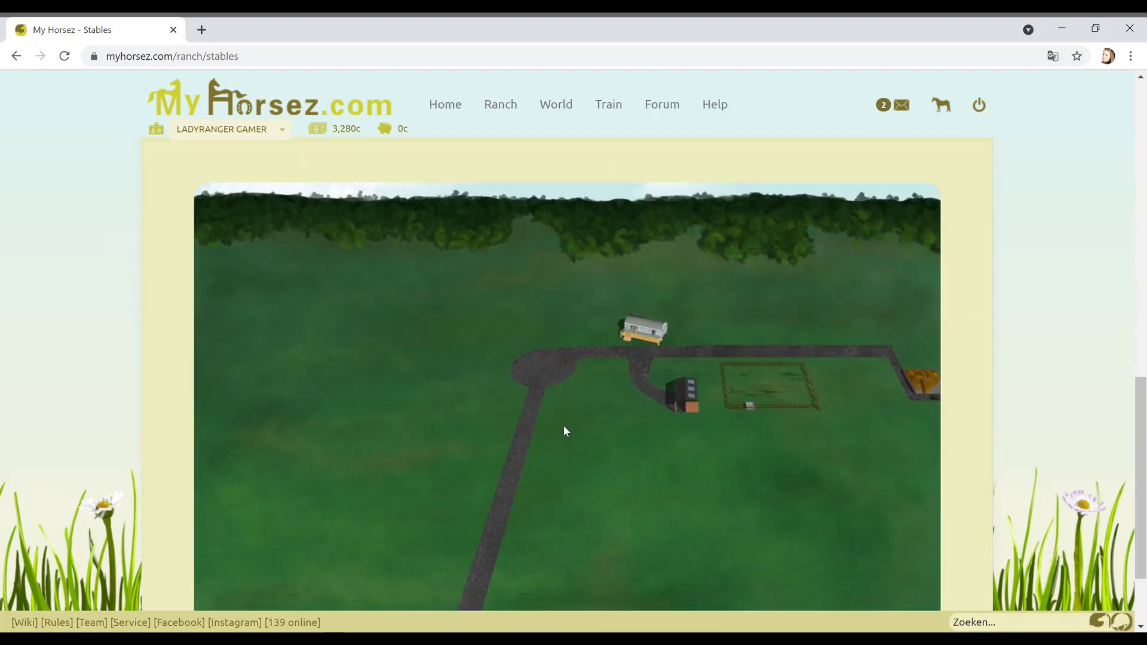
pyautogui.scroll(-3)
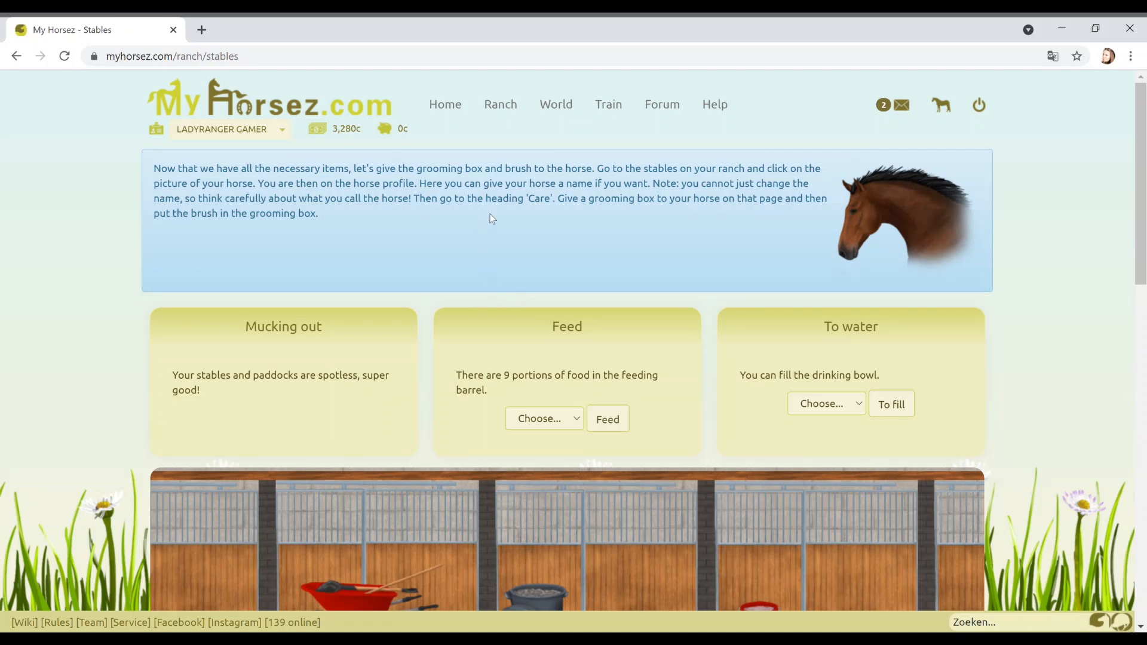
pyautogui.moveTo(436, 284)
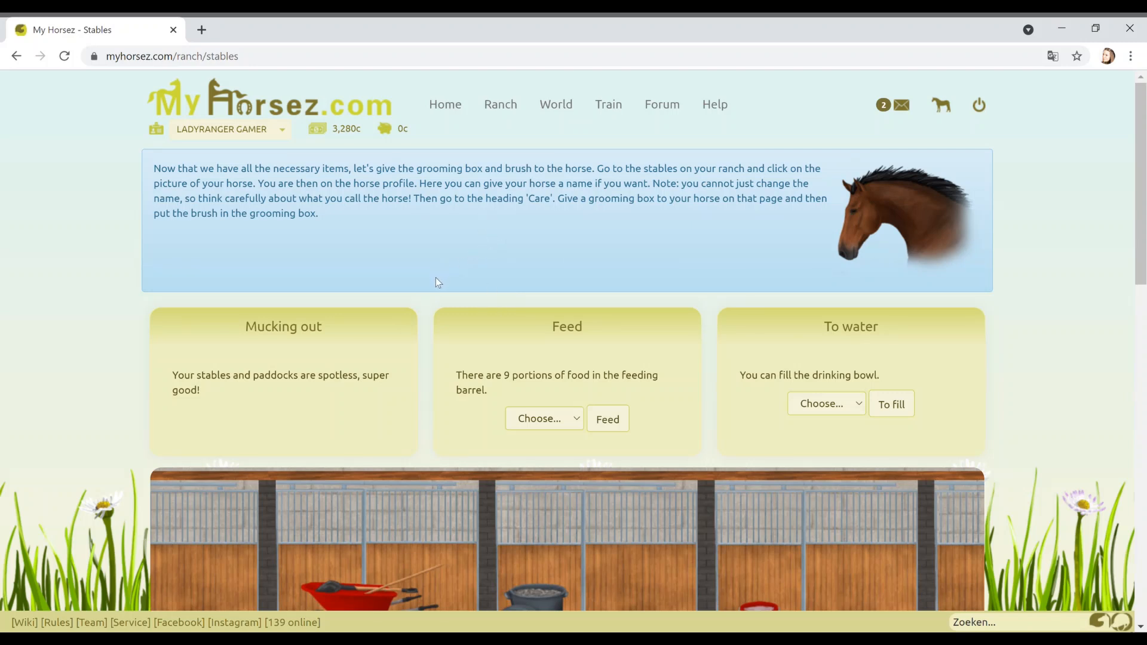
pyautogui.moveTo(431, 286)
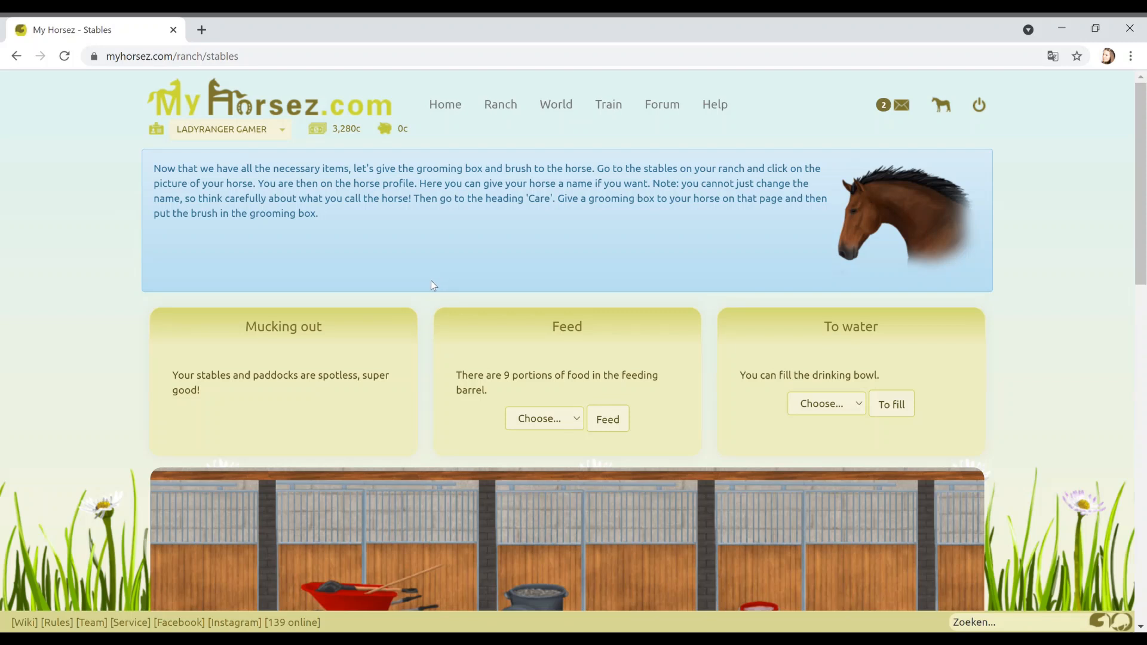
pyautogui.scroll(-3)
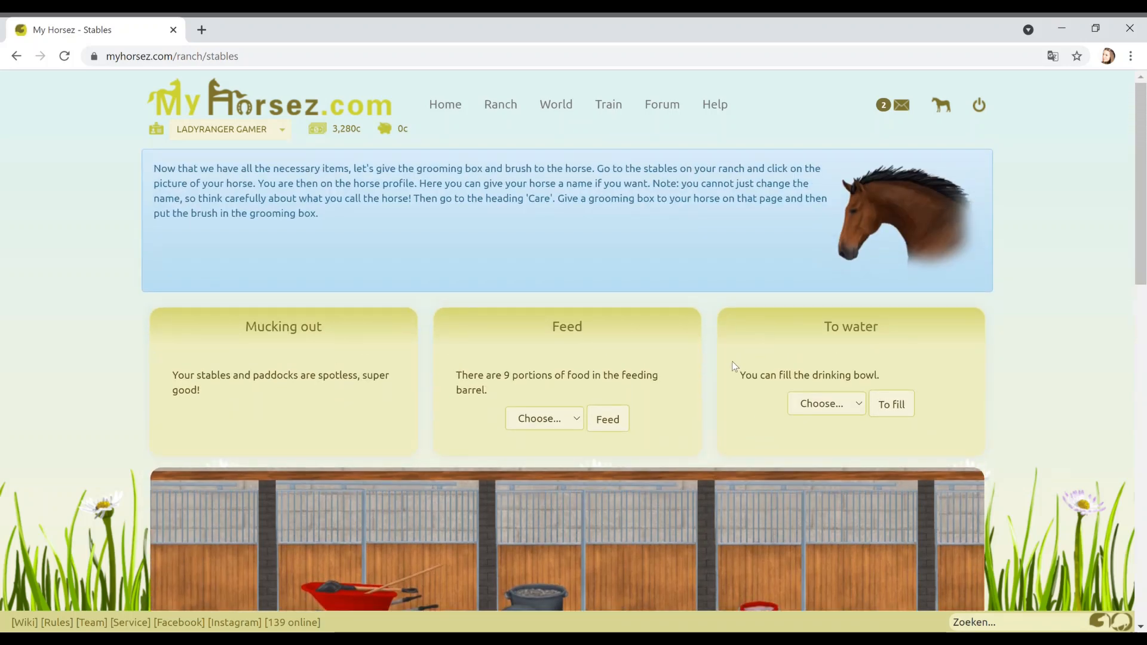
pyautogui.scroll(-3)
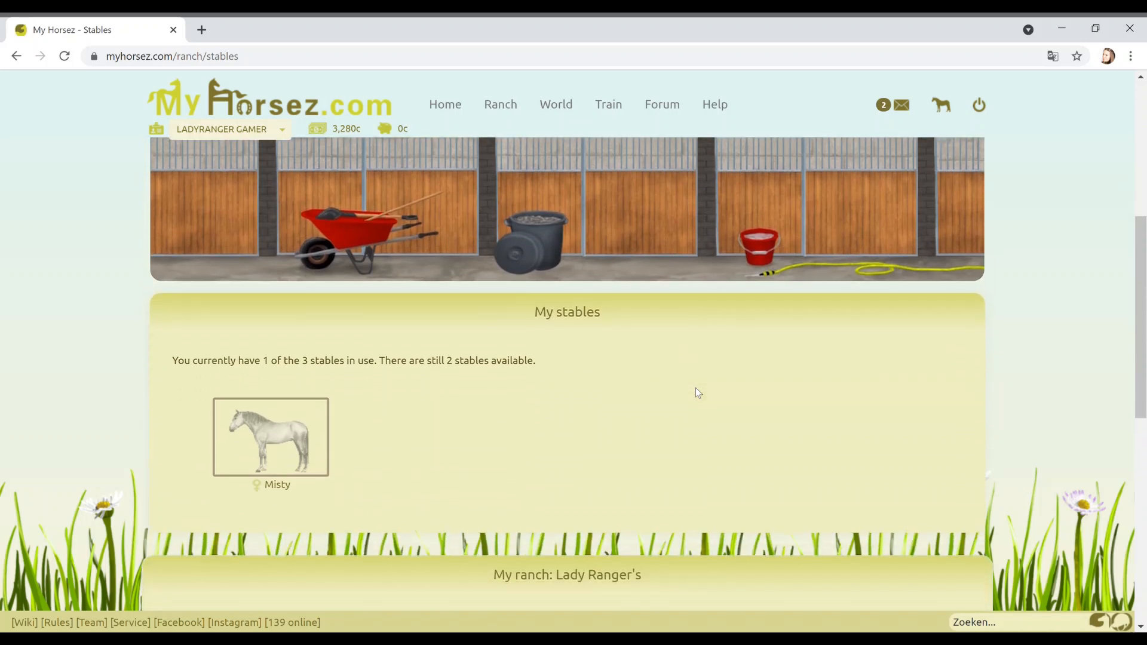
pyautogui.scroll(-3)
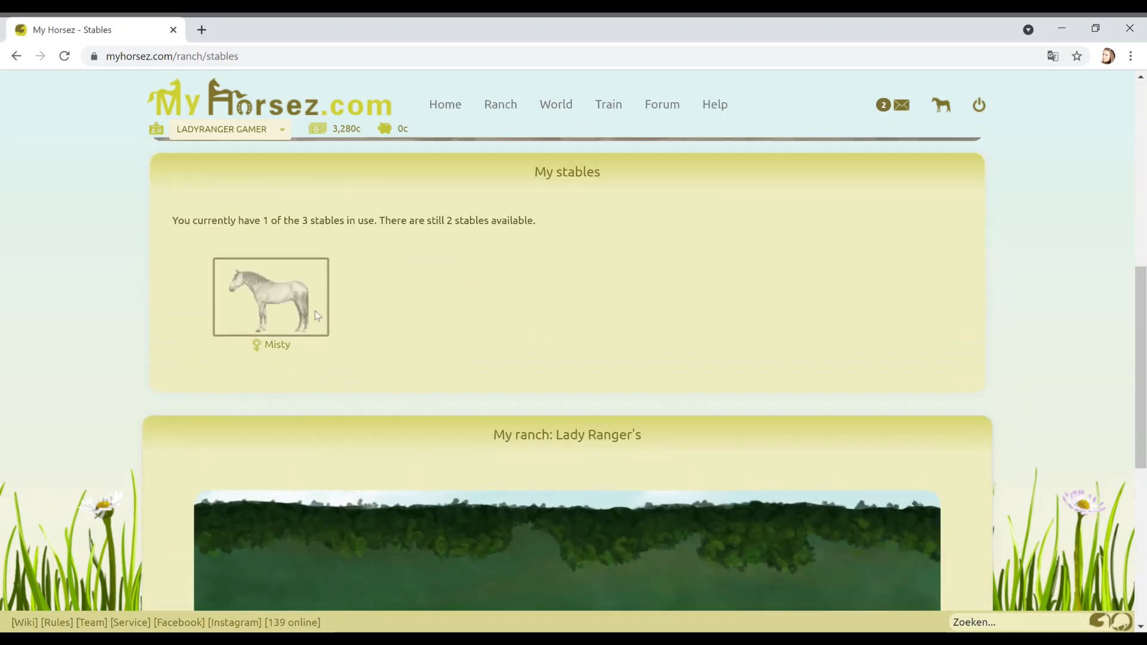
# - Give Misty the dark blue cleaning box from her grooming details
pyautogui.click(270, 297)
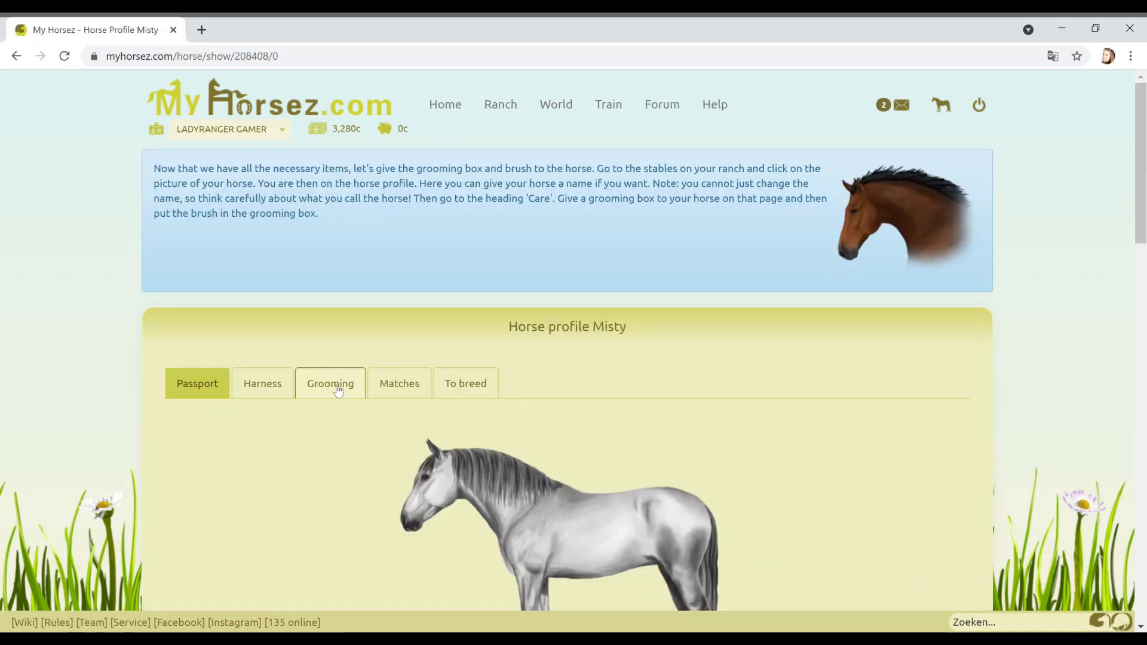
pyautogui.click(330, 384)
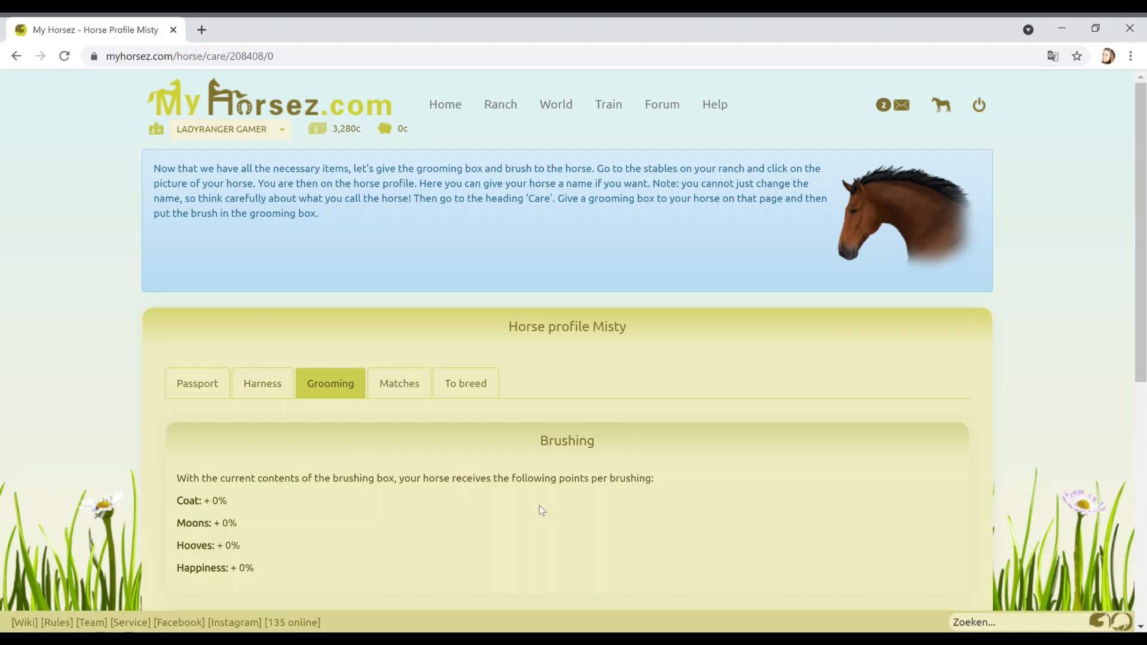
pyautogui.scroll(-3)
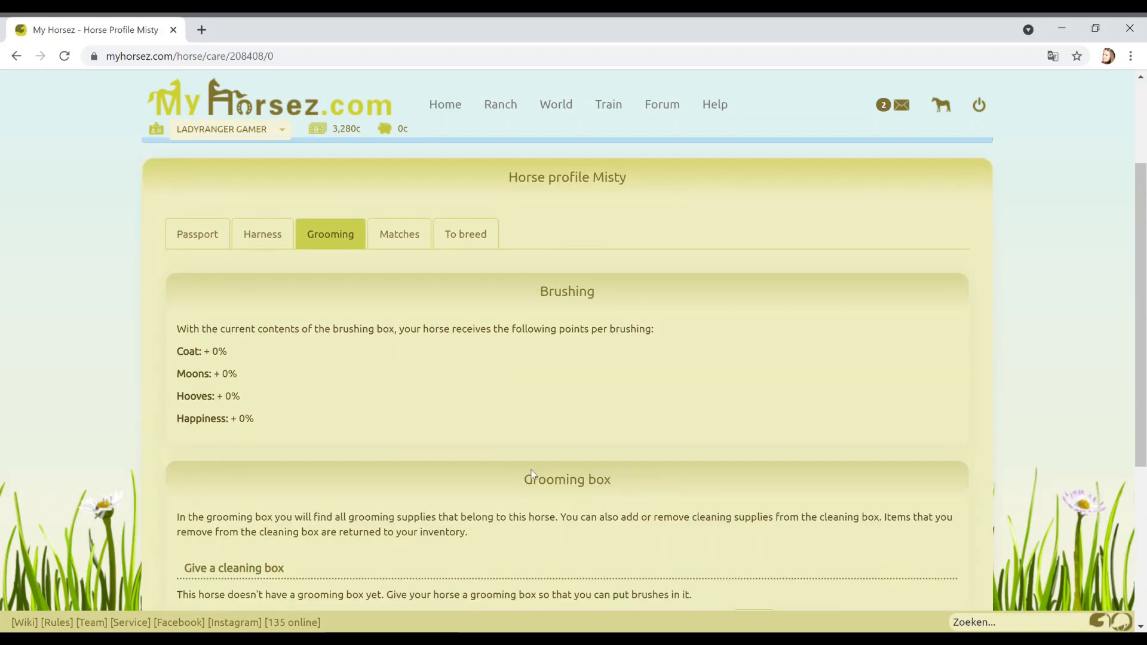
pyautogui.scroll(-3)
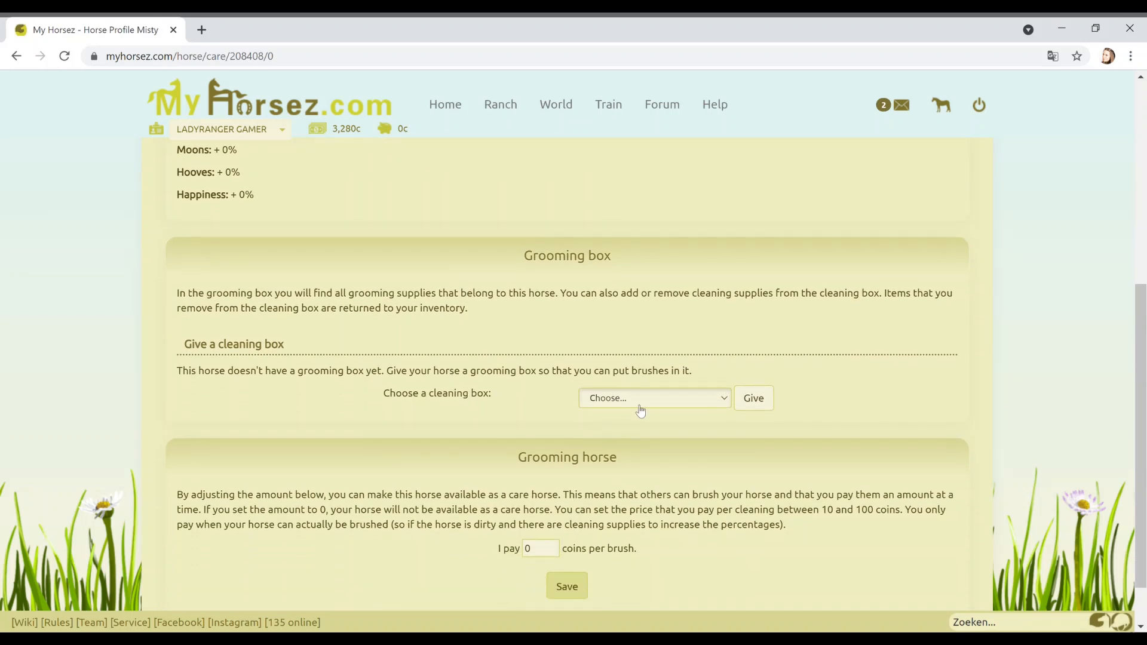
pyautogui.click(653, 398)
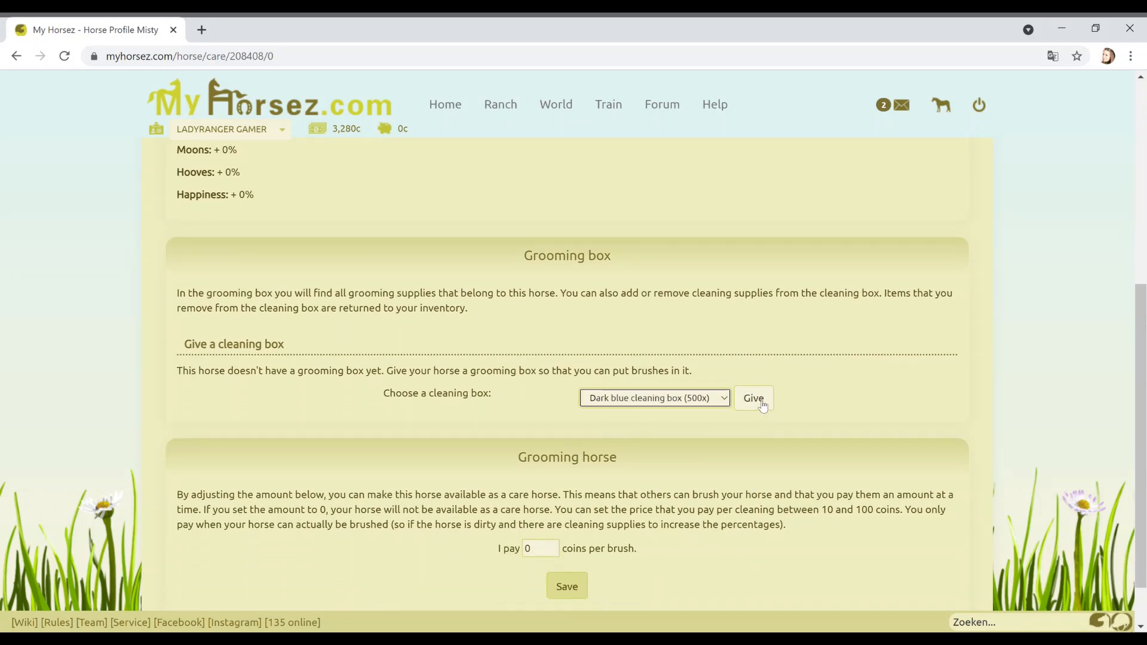
pyautogui.click(753, 398)
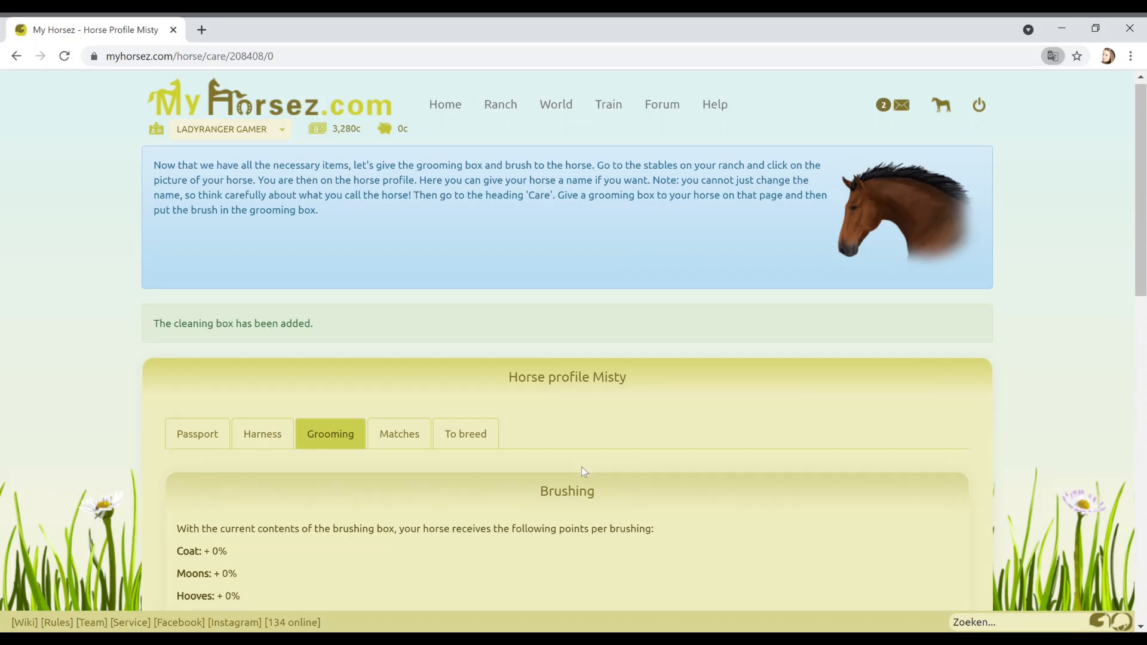
# - Put the black gloss brush into Misty's cleaning box
pyautogui.scroll(-3)
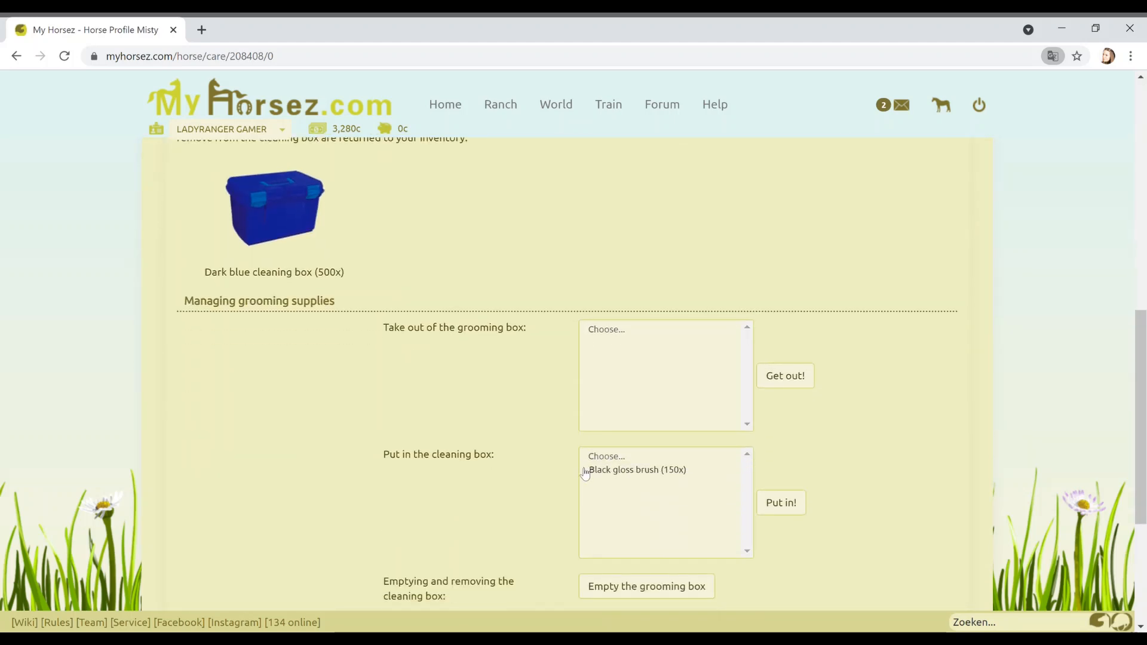
pyautogui.click(638, 470)
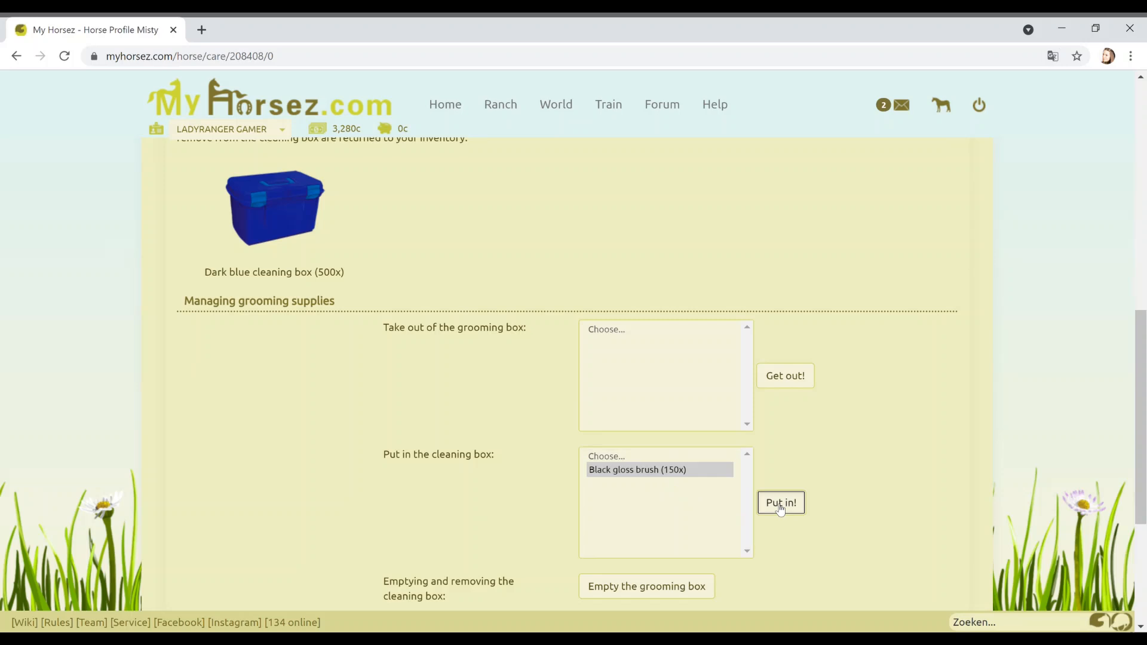
pyautogui.click(780, 502)
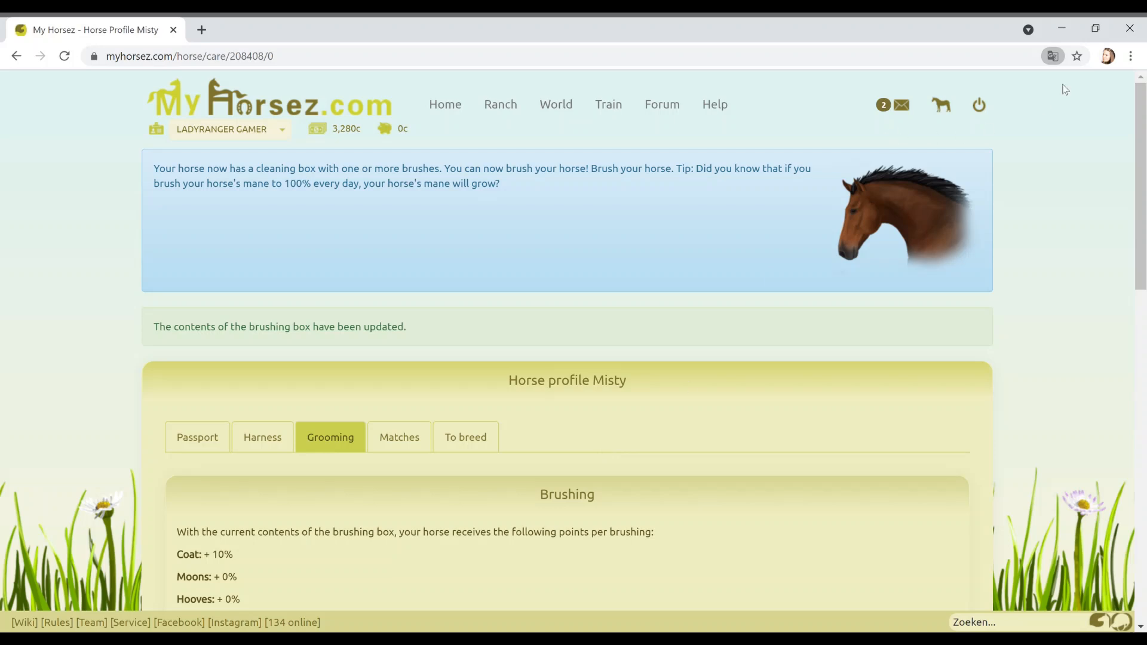
pyautogui.moveTo(512, 306)
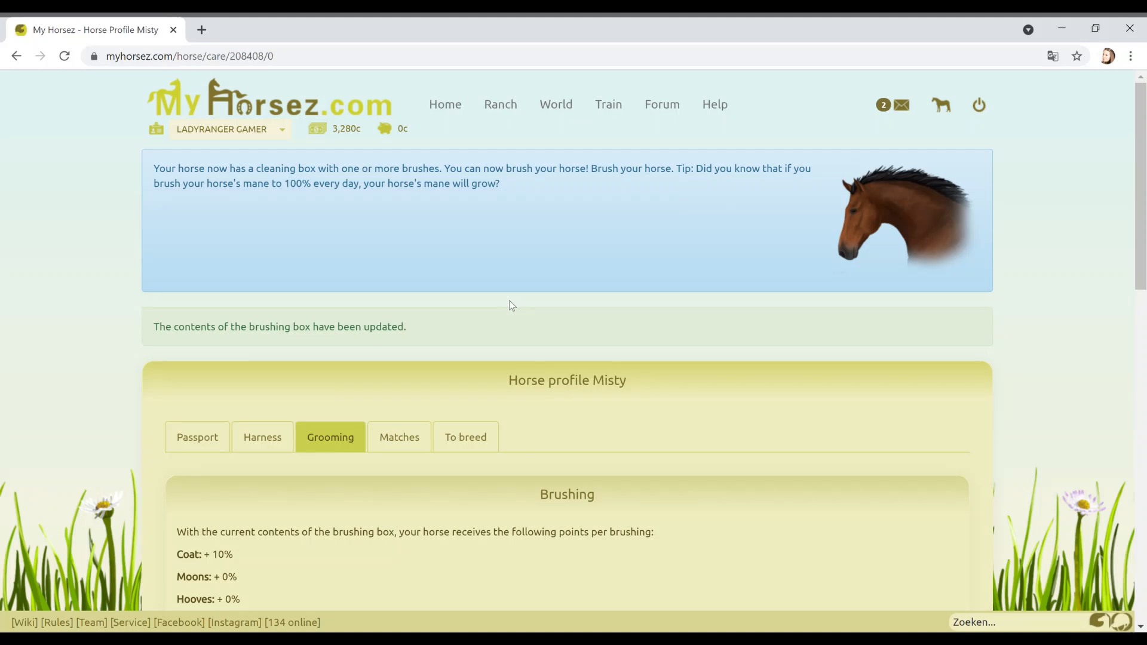
pyautogui.moveTo(510, 307)
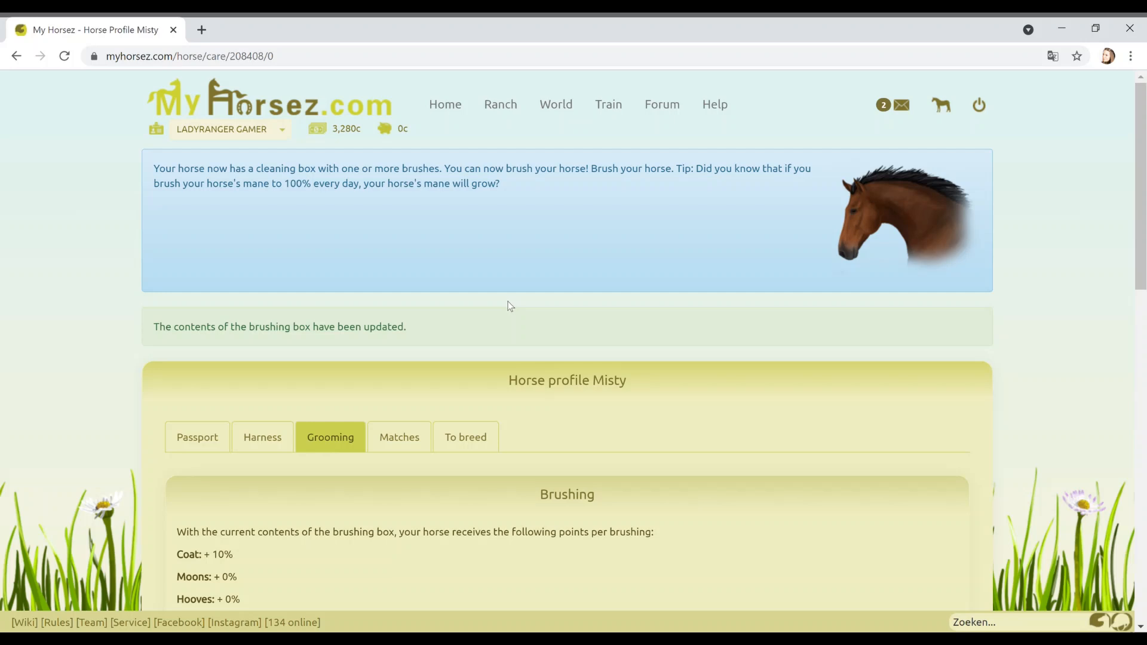
pyautogui.moveTo(552, 274)
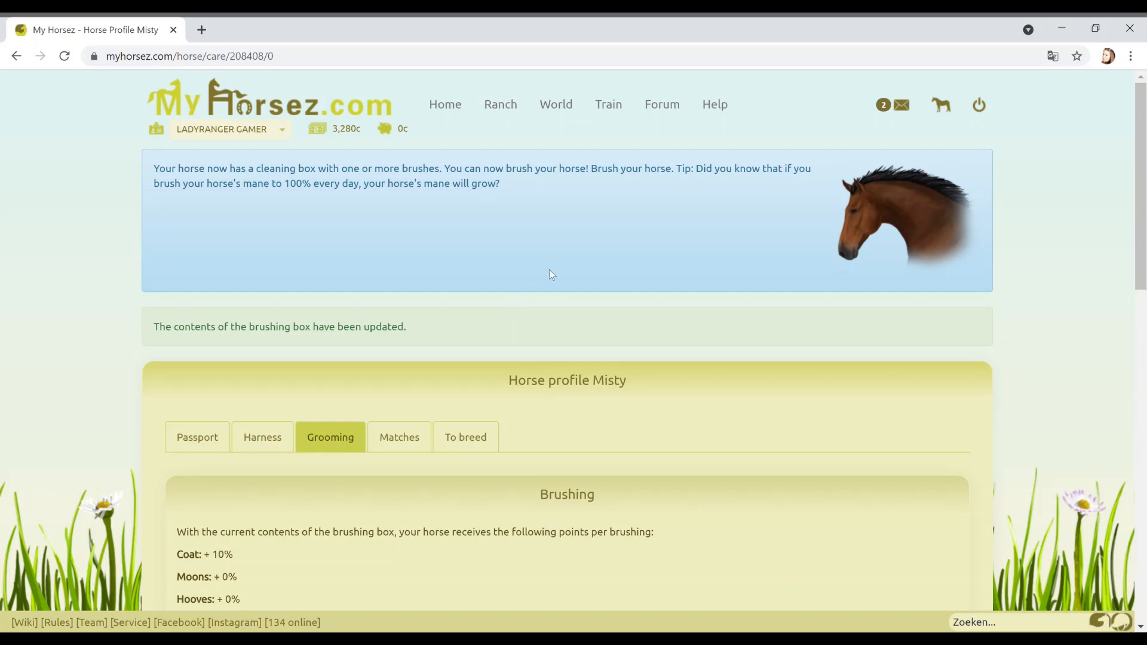
# - Scroll through Misty's Passport and Stable panels showing hunger, thirst and water
pyautogui.scroll(-3)
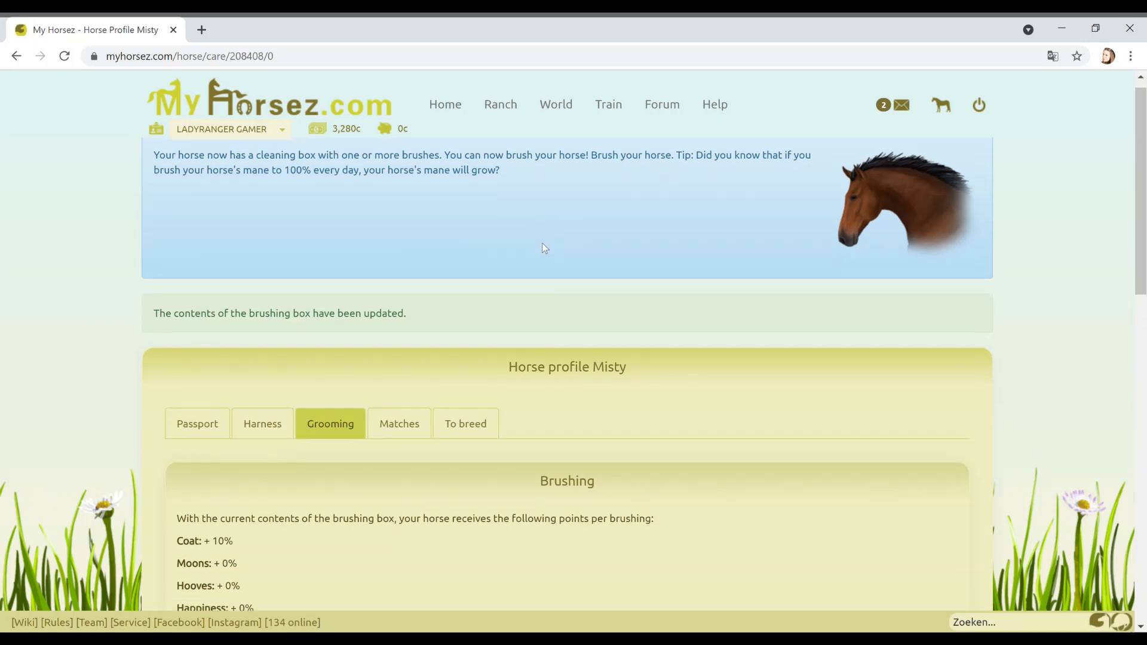
pyautogui.scroll(-3)
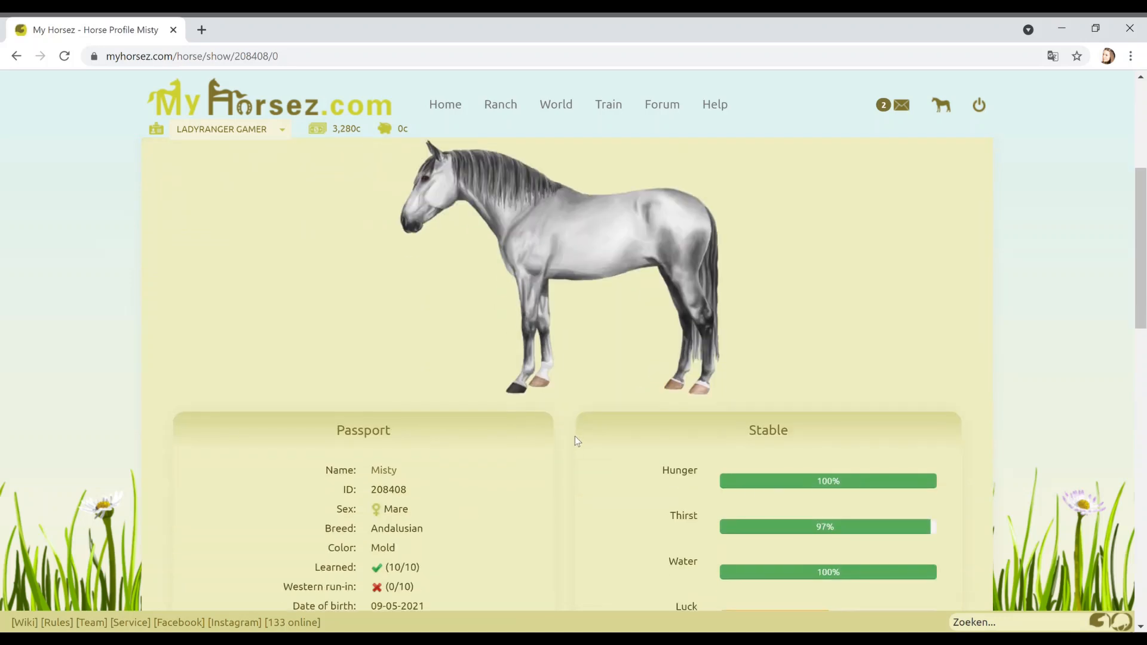
pyautogui.scroll(-3)
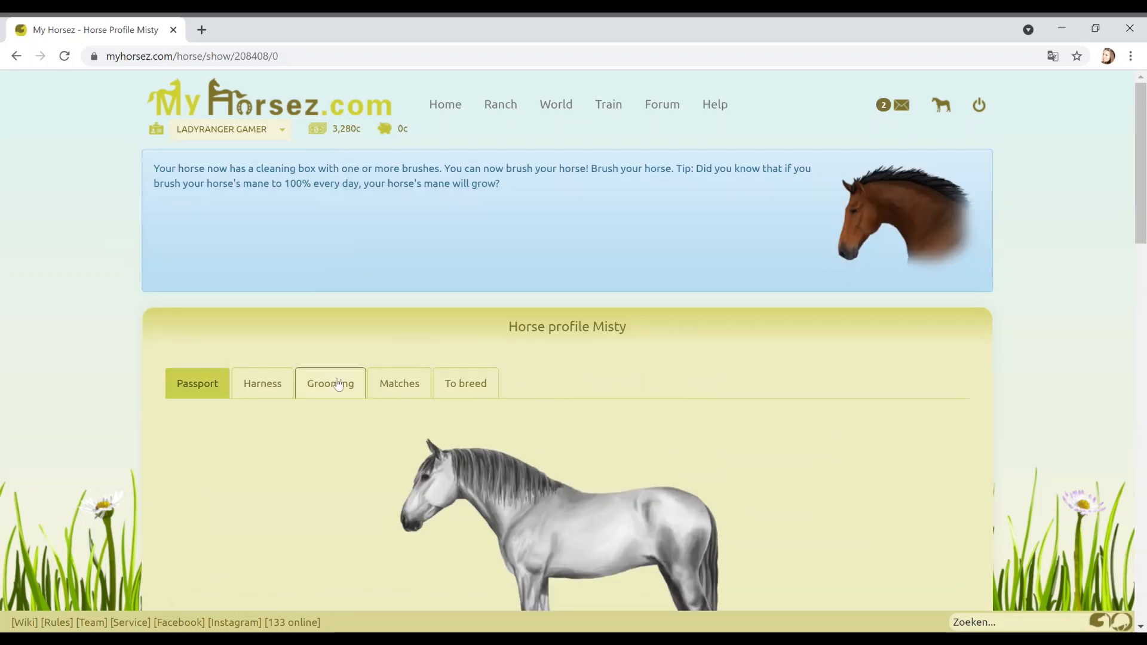
# - Start a cleaning to brush Misty once, then show her empty Harness settings
pyautogui.click(330, 382)
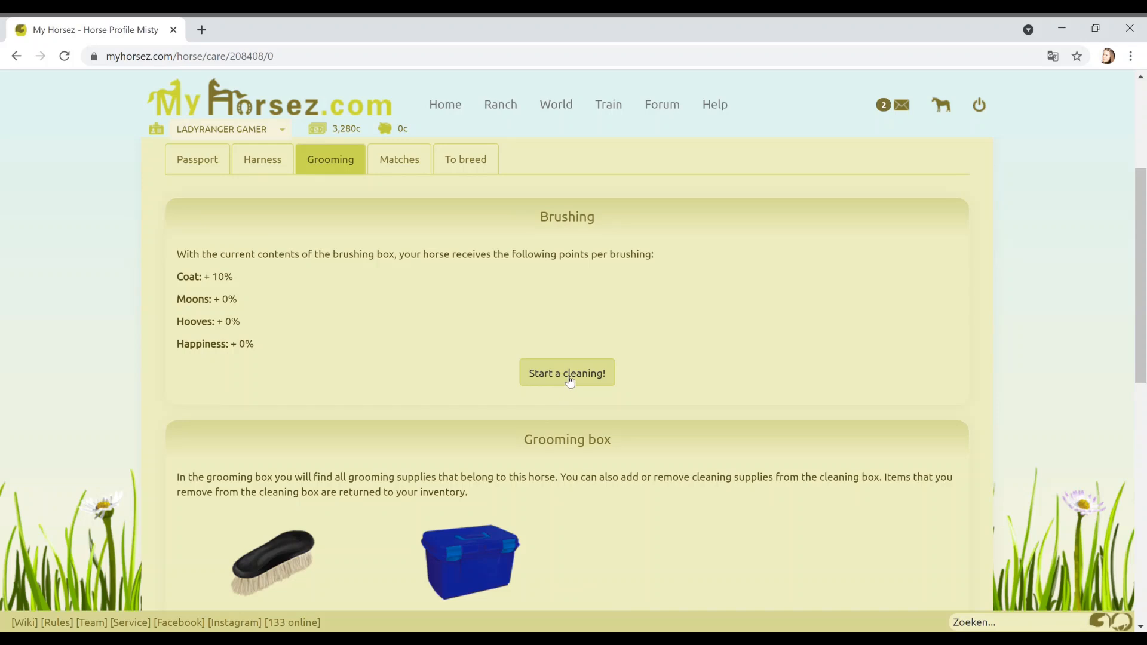
pyautogui.click(567, 373)
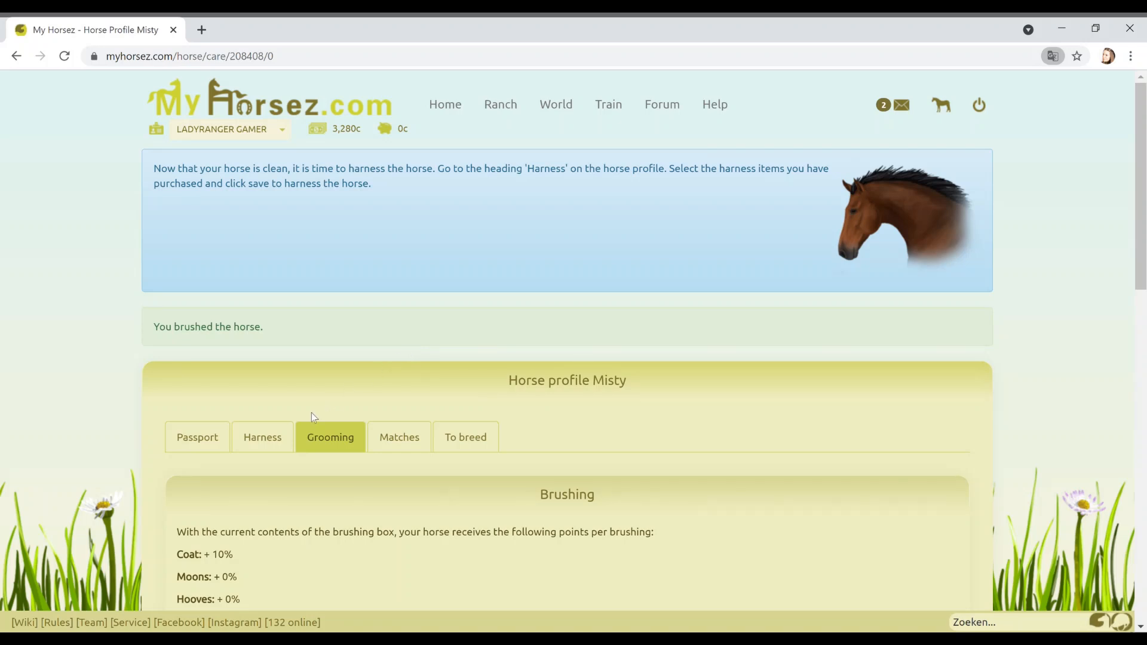
pyautogui.click(261, 437)
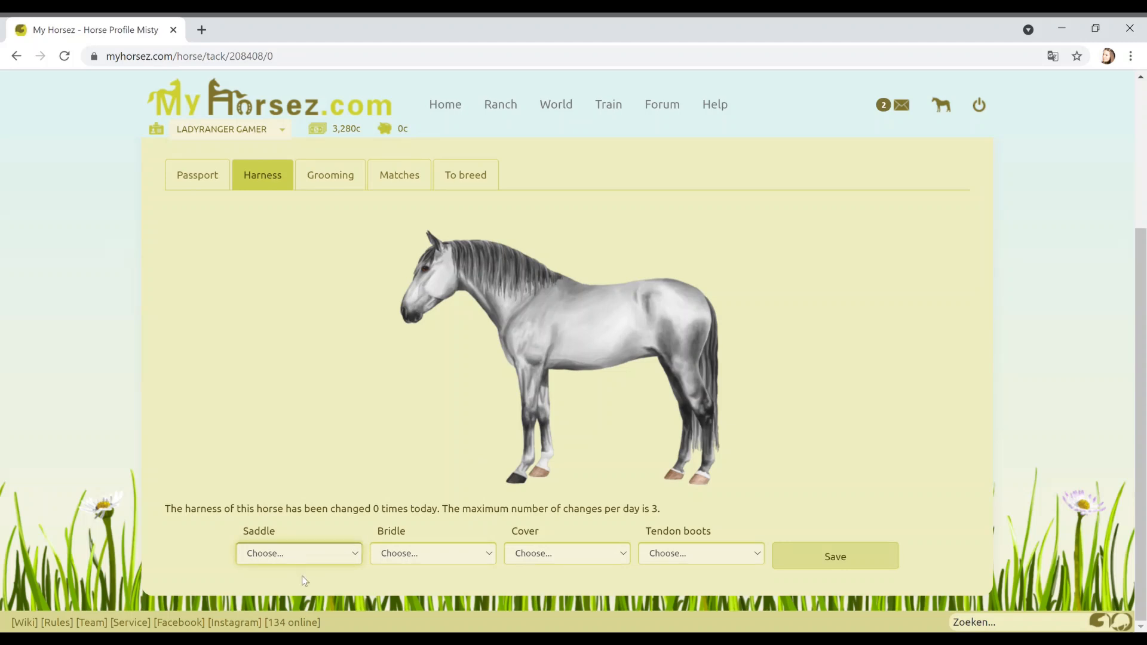
pyautogui.moveTo(344, 578)
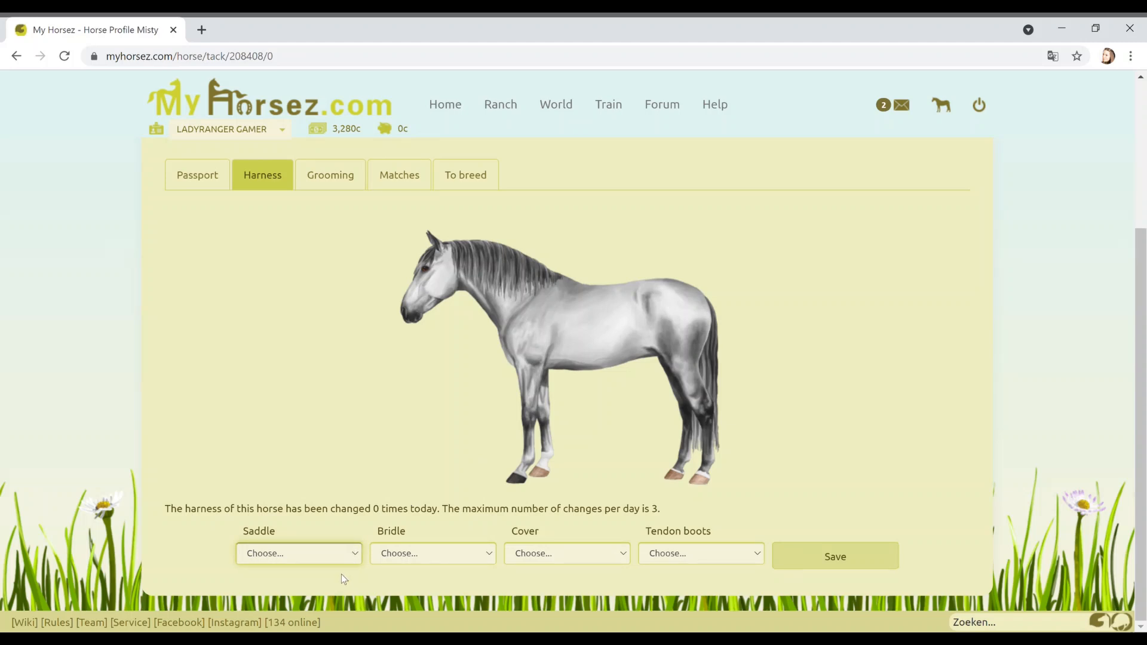
pyautogui.click(297, 553)
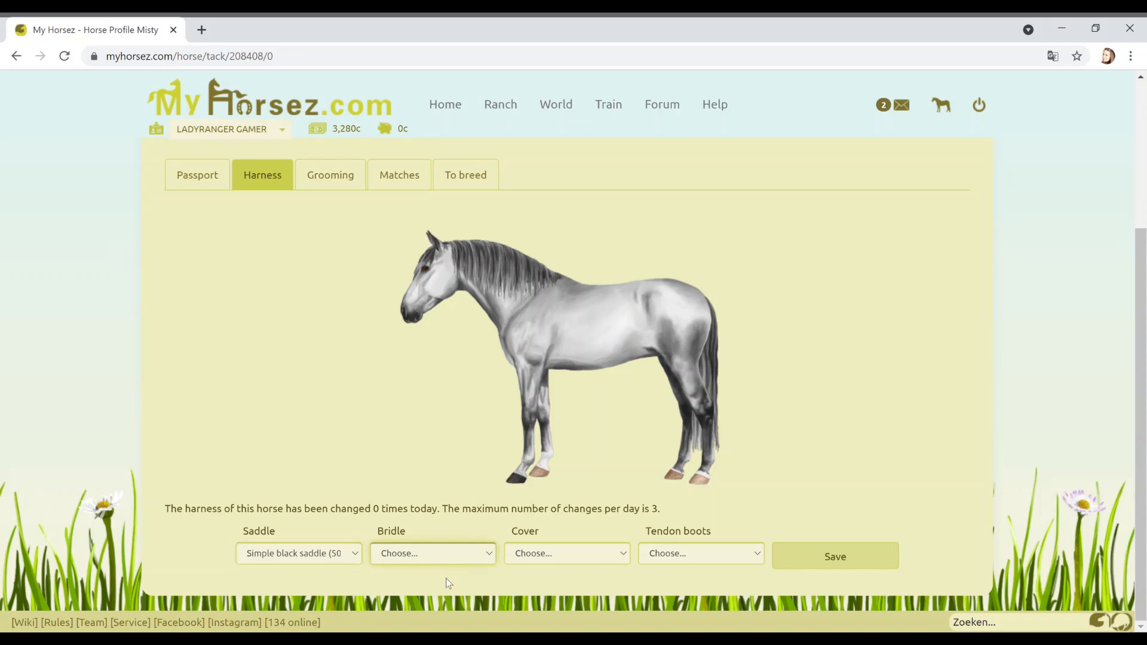
pyautogui.click(433, 553)
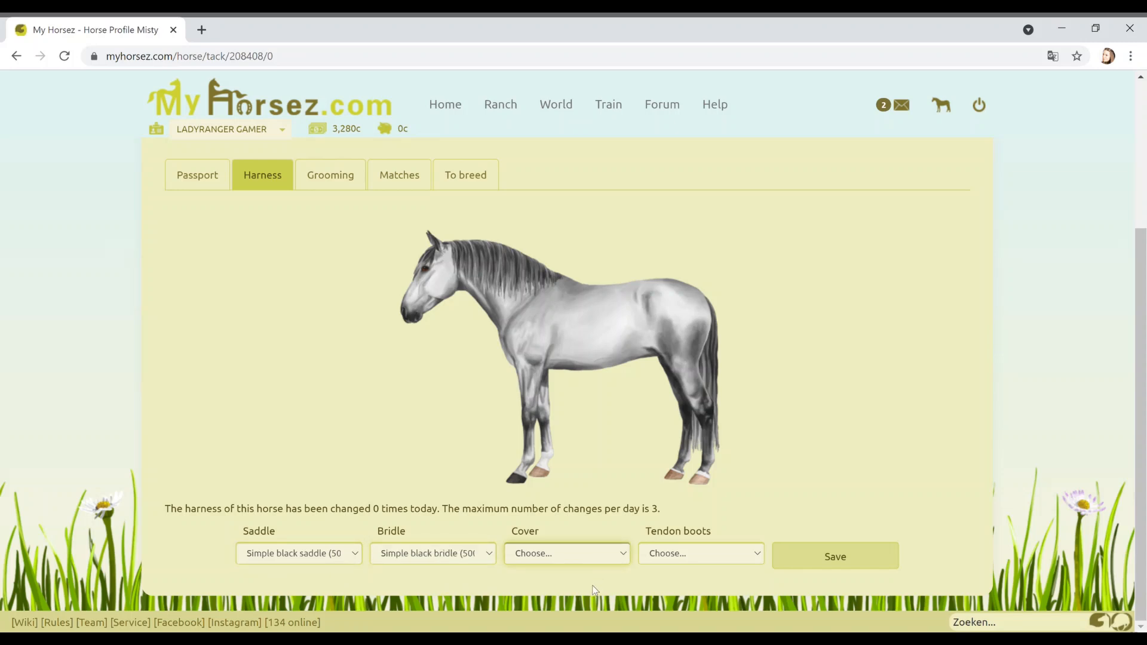
pyautogui.click(567, 553)
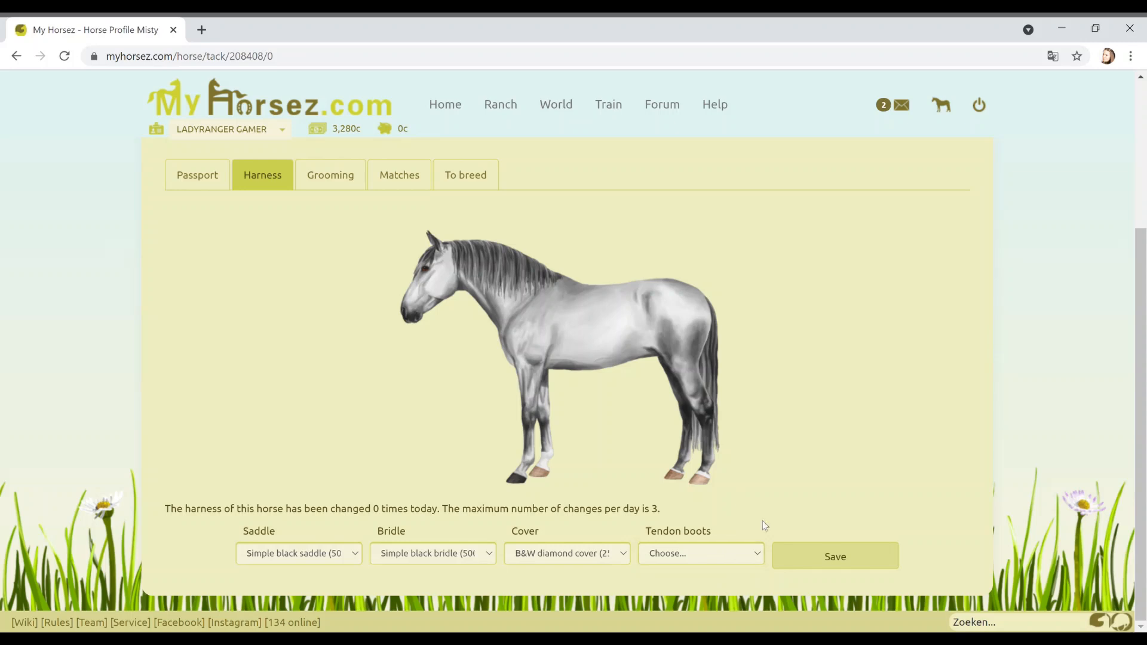
pyautogui.click(834, 557)
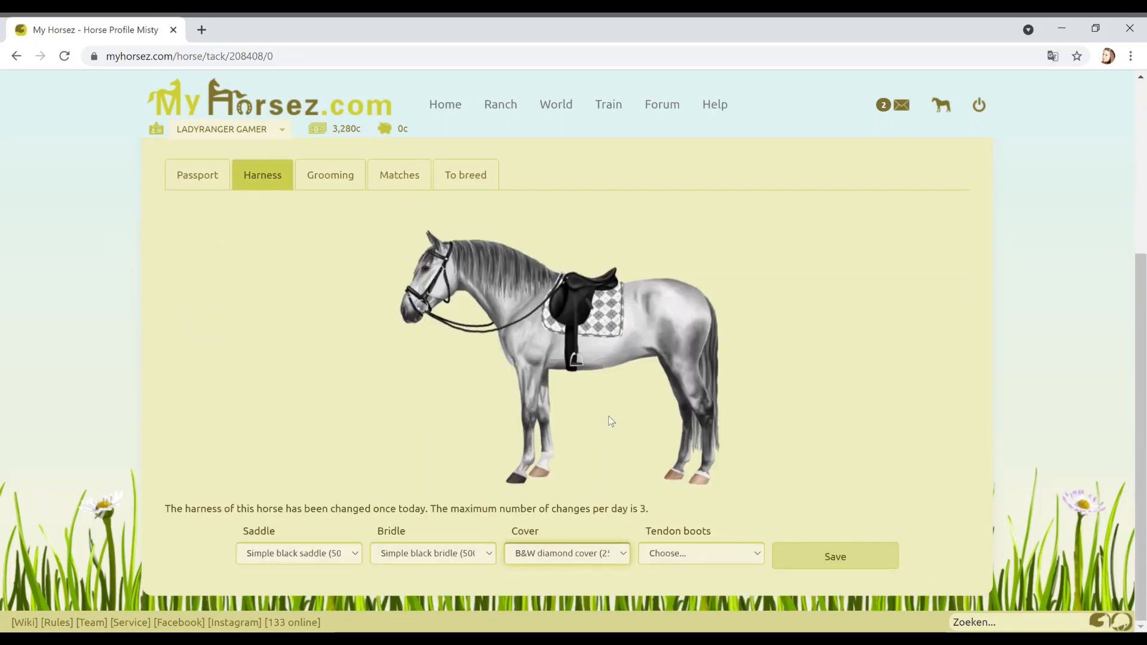
pyautogui.click(834, 557)
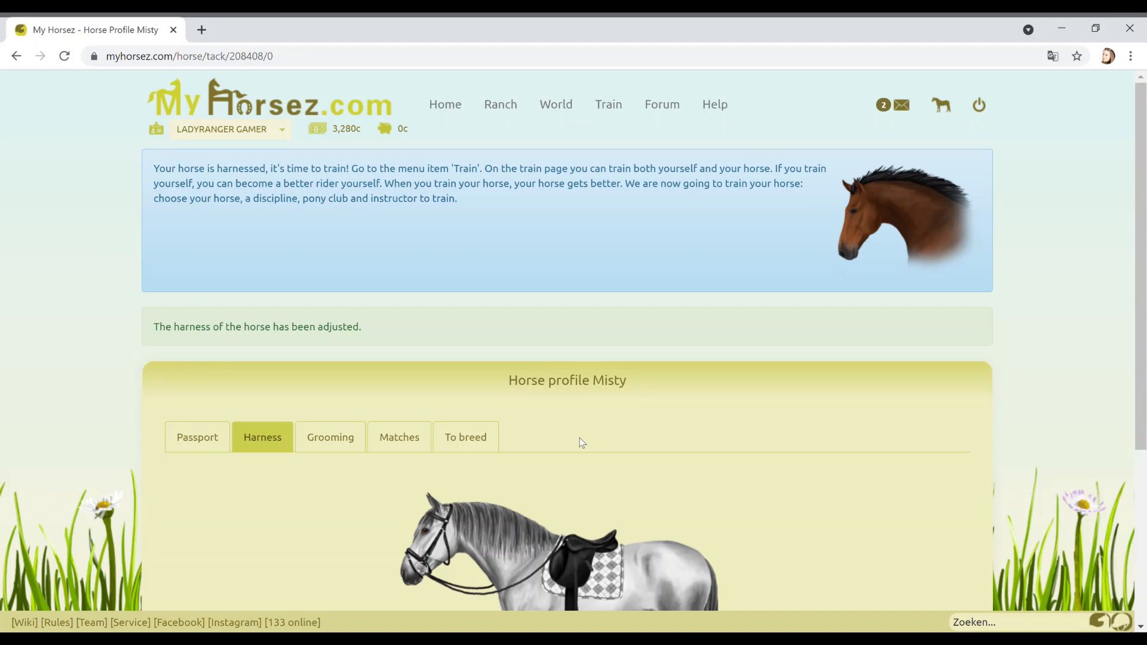
pyautogui.moveTo(572, 450)
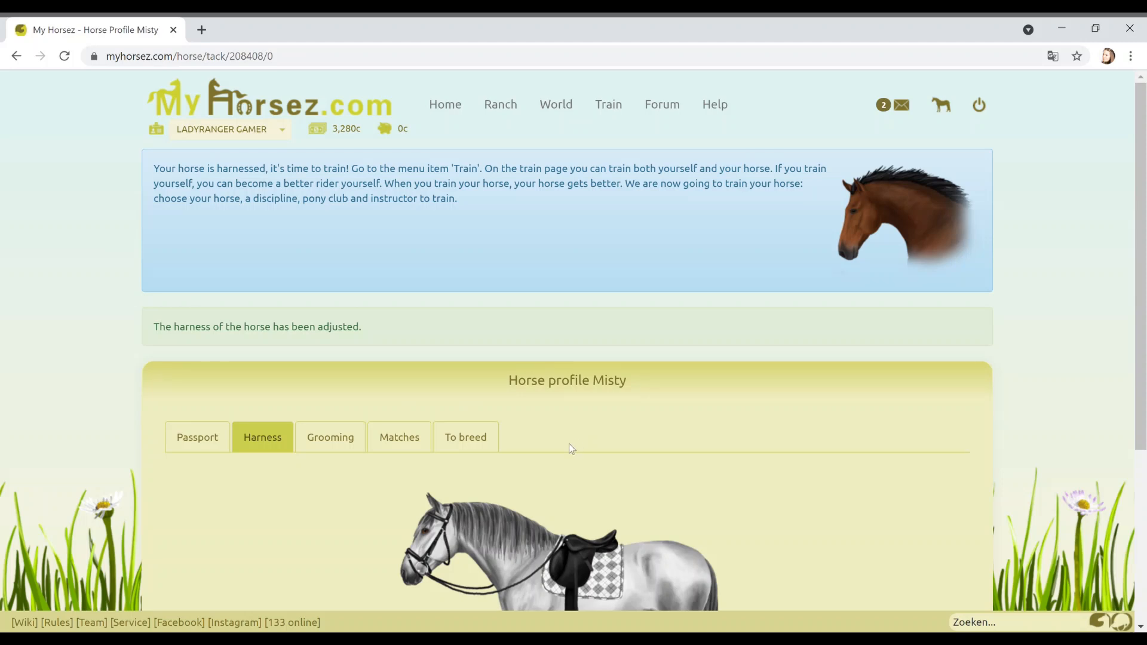
pyautogui.moveTo(414, 469)
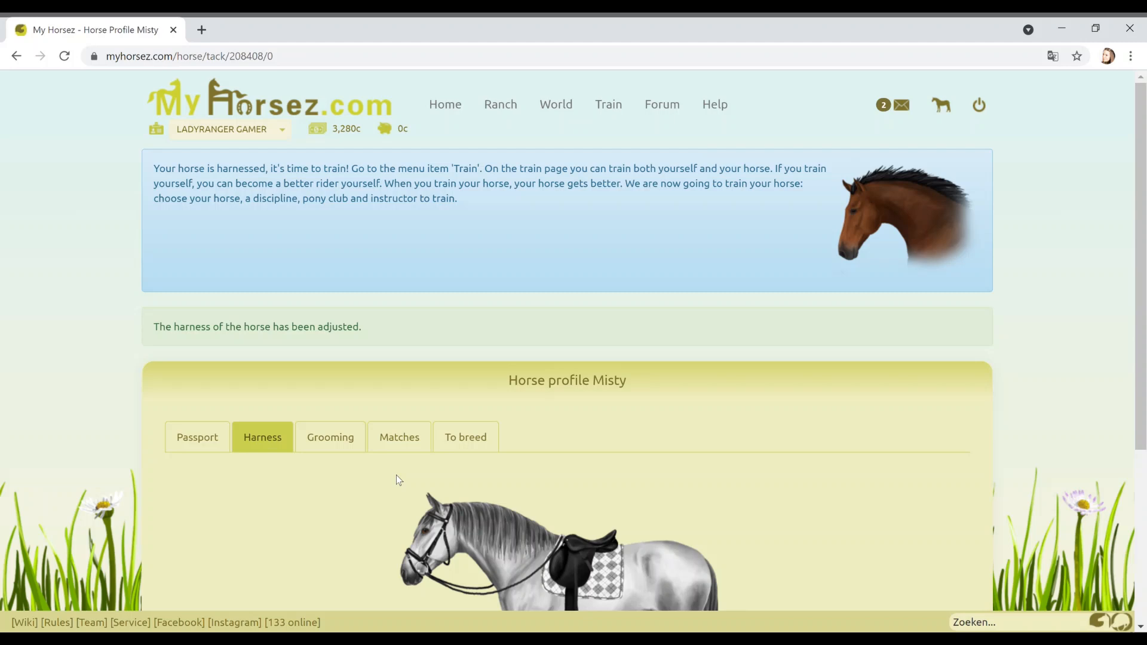
pyautogui.moveTo(391, 485)
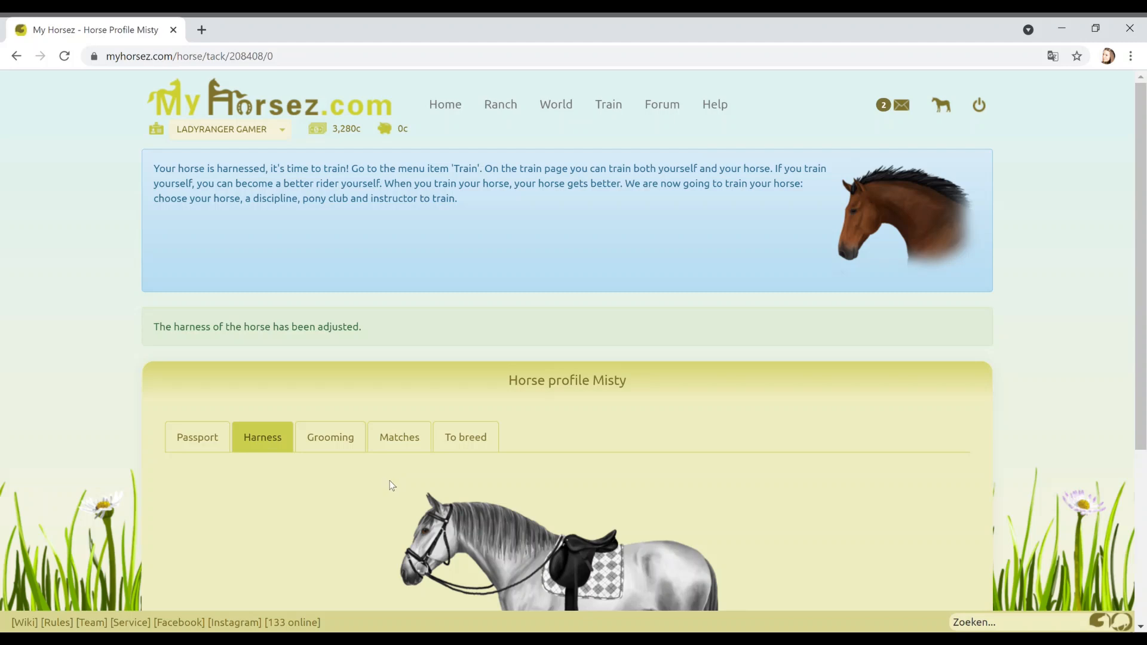
pyautogui.moveTo(580, 242)
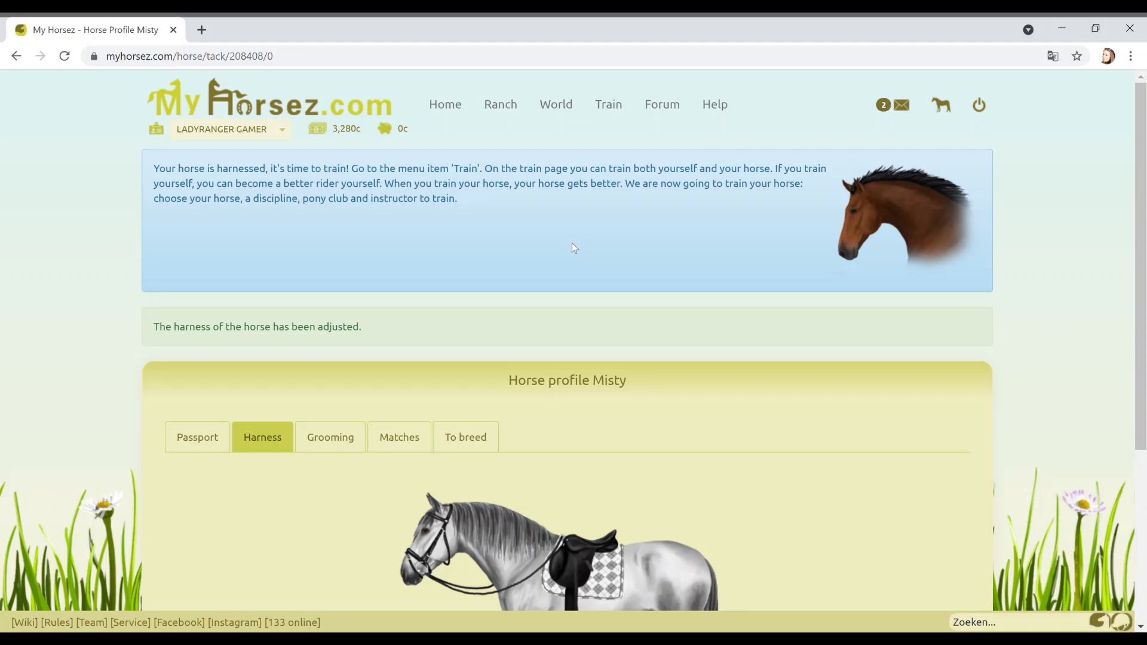
pyautogui.moveTo(572, 205)
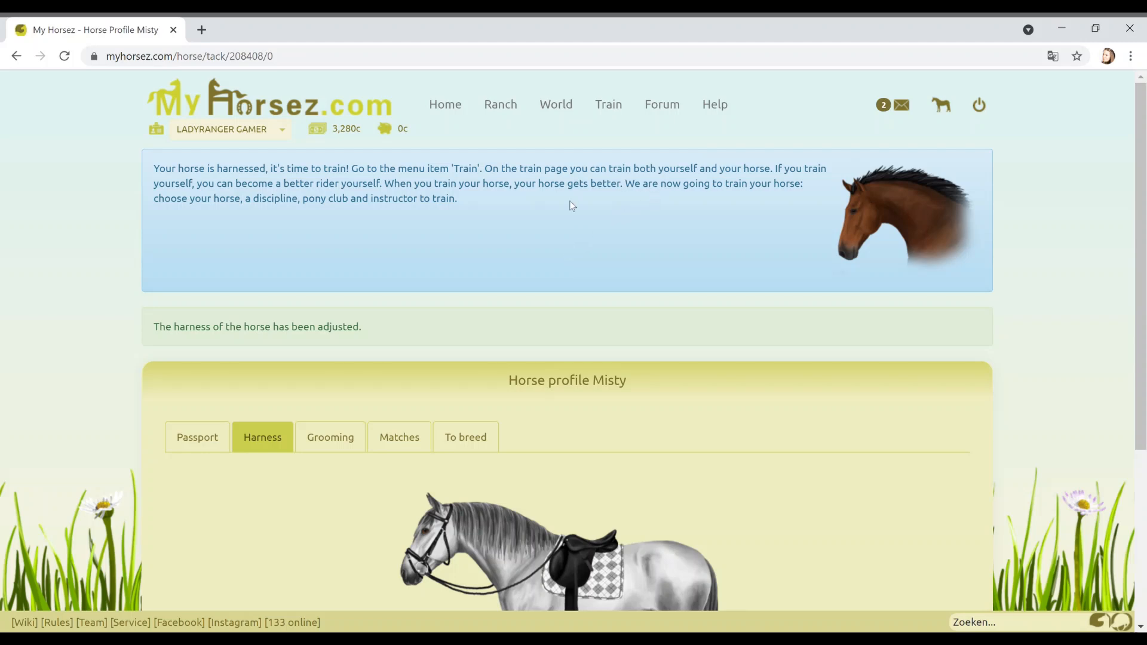
pyautogui.moveTo(502, 256)
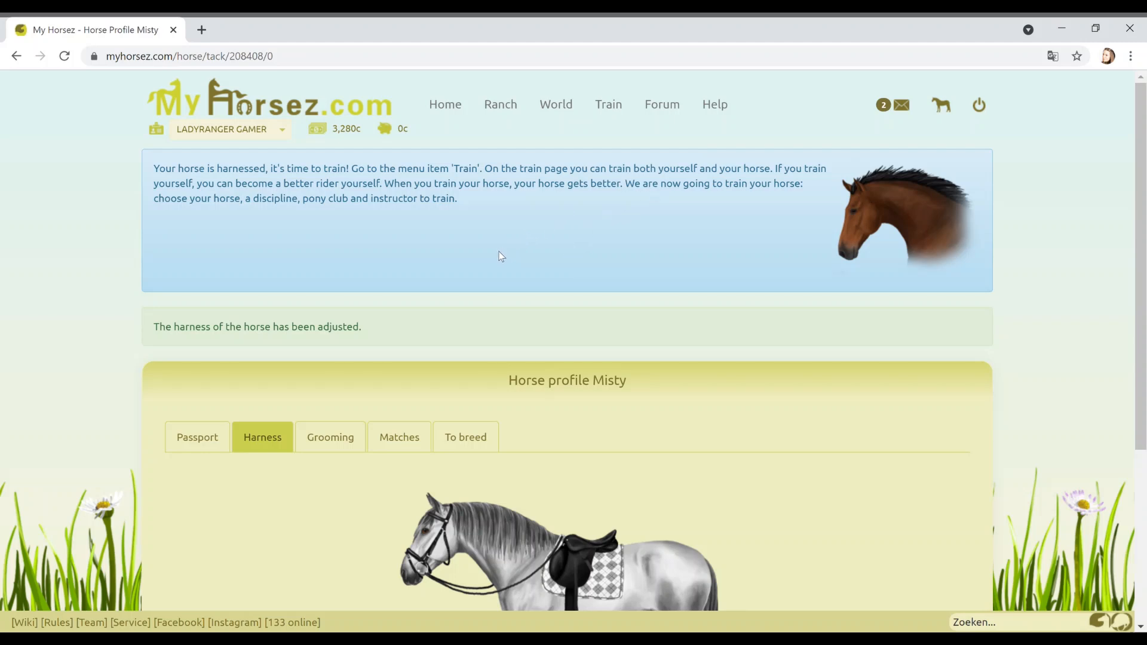
pyautogui.moveTo(495, 257)
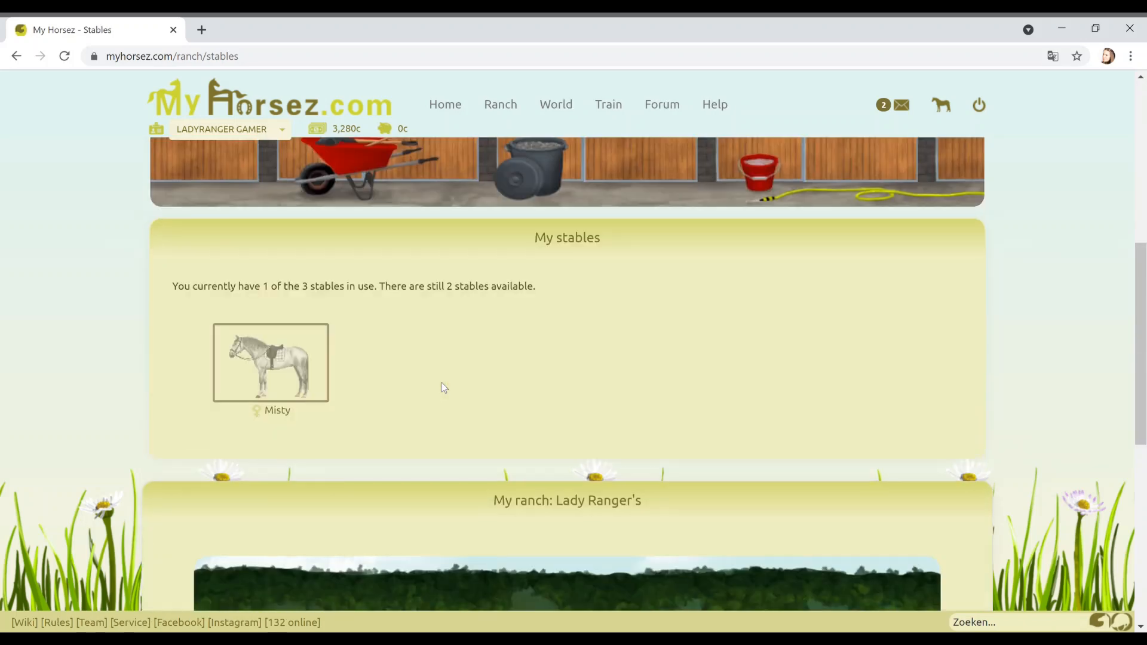
# - Pass the 'I'm not a robot' check on the Train page to unlock training
pyautogui.scroll(-3)
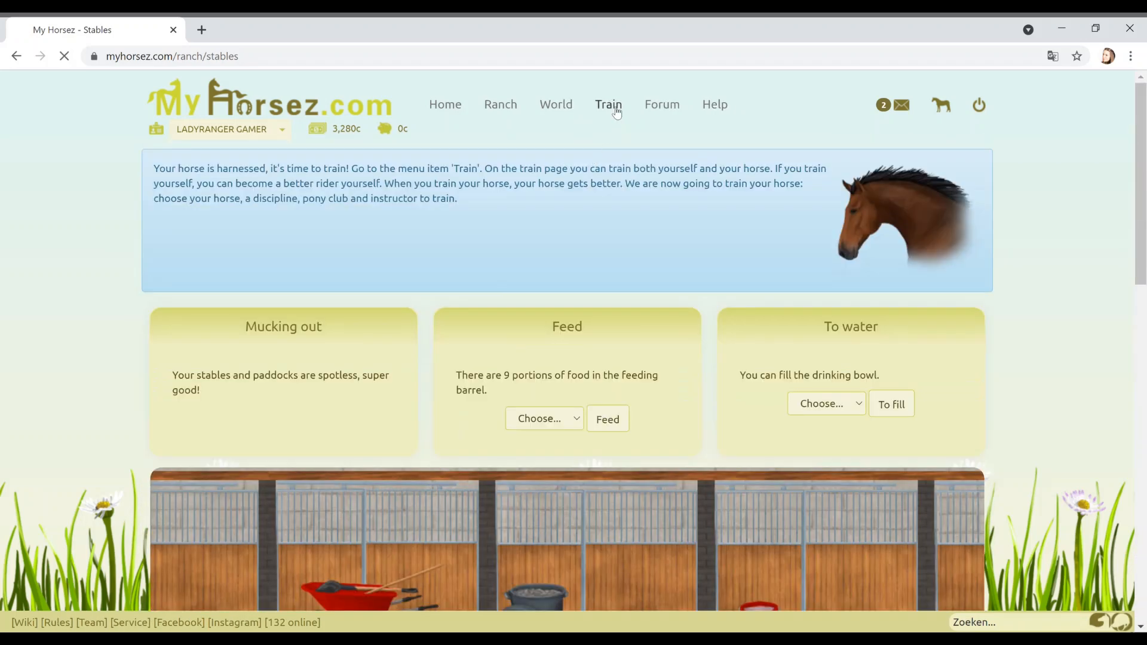
pyautogui.click(607, 104)
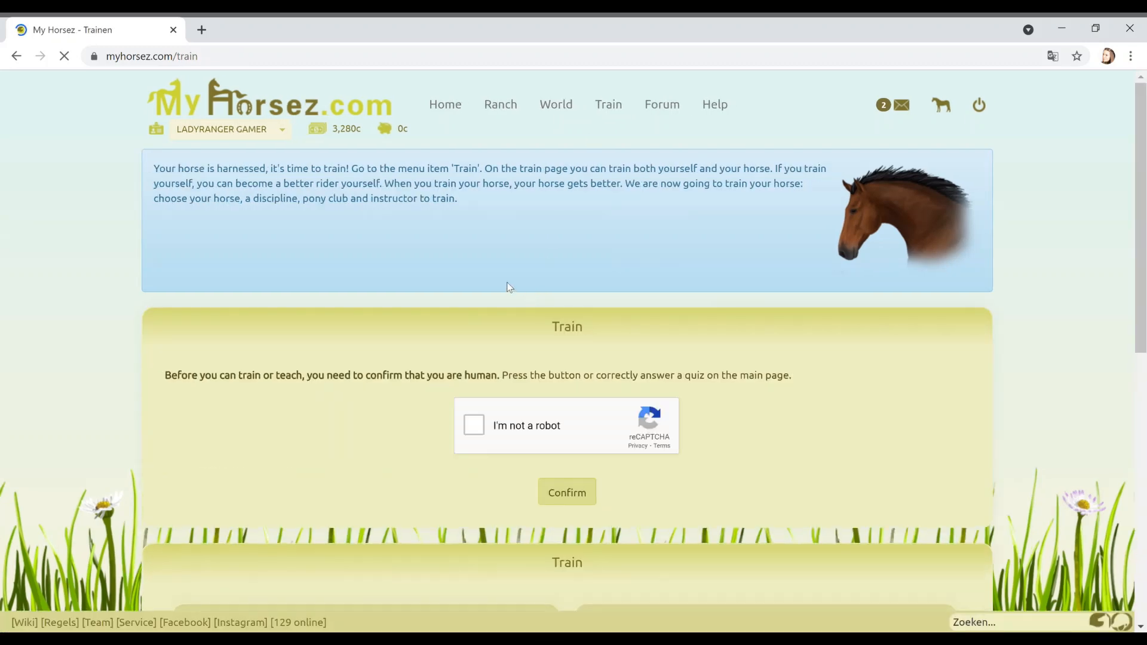
pyautogui.click(474, 424)
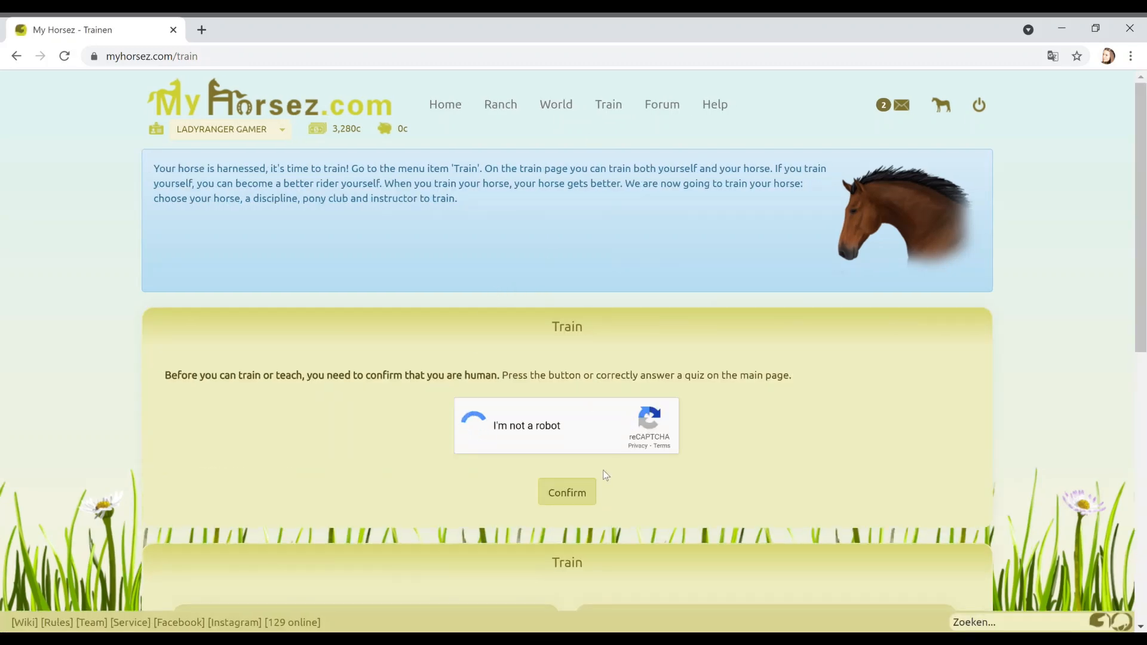
pyautogui.click(567, 492)
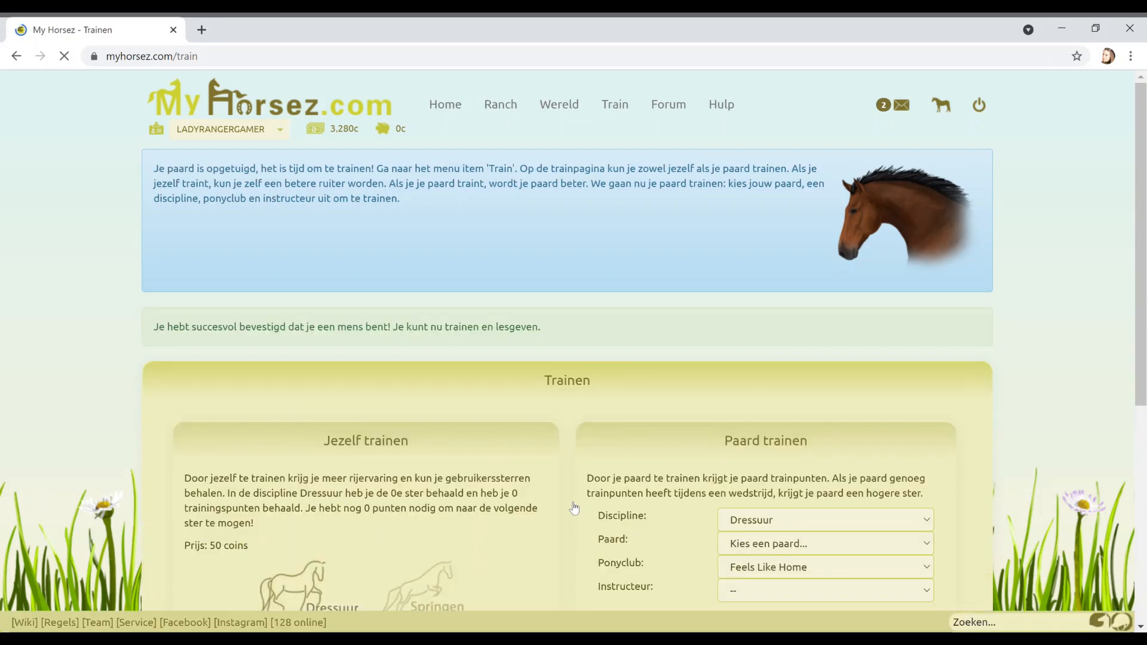
# - Register Misty for dressage at Boogie Woogie Stables with instructor ShieldMaiden, paying 15 coins
pyautogui.click(1053, 55)
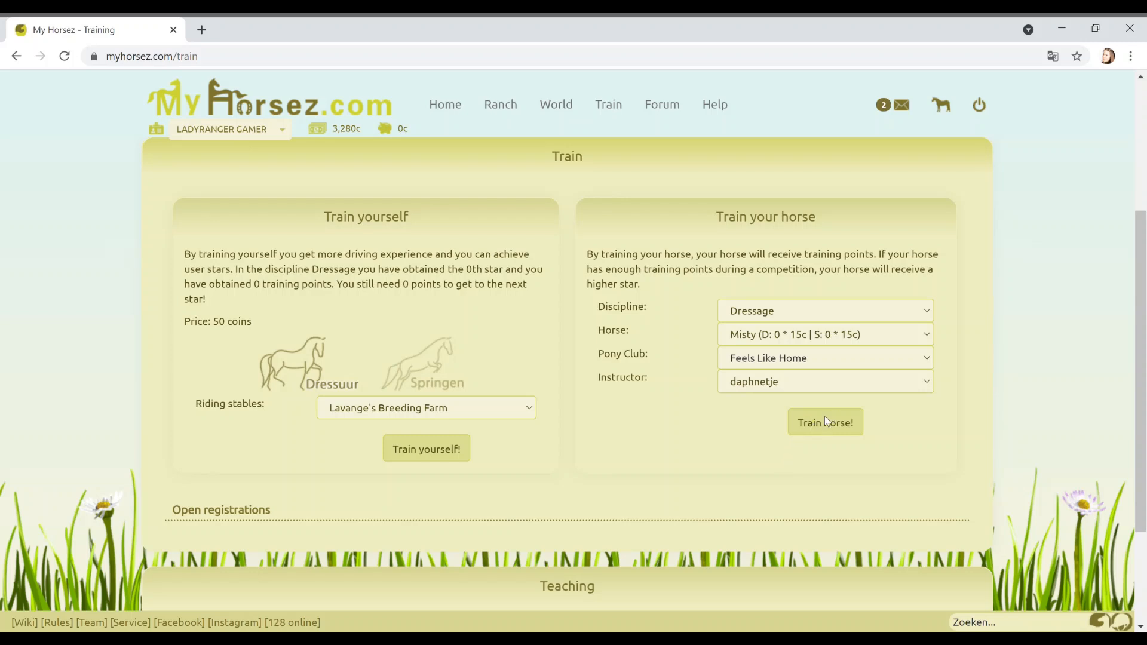
pyautogui.click(825, 358)
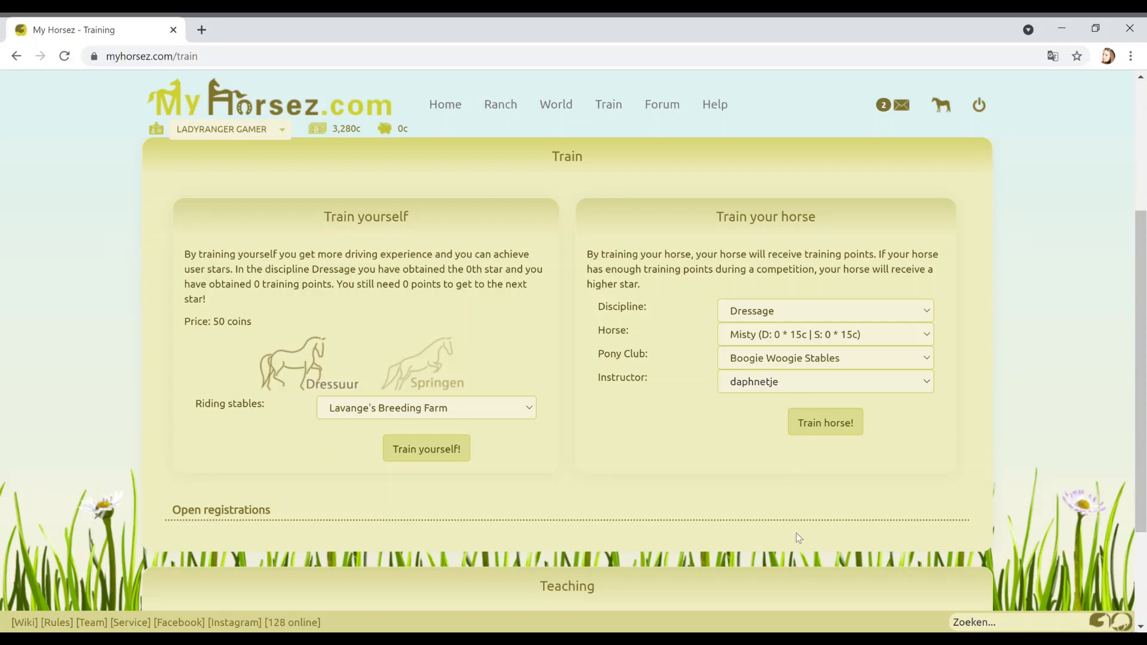
pyautogui.click(824, 381)
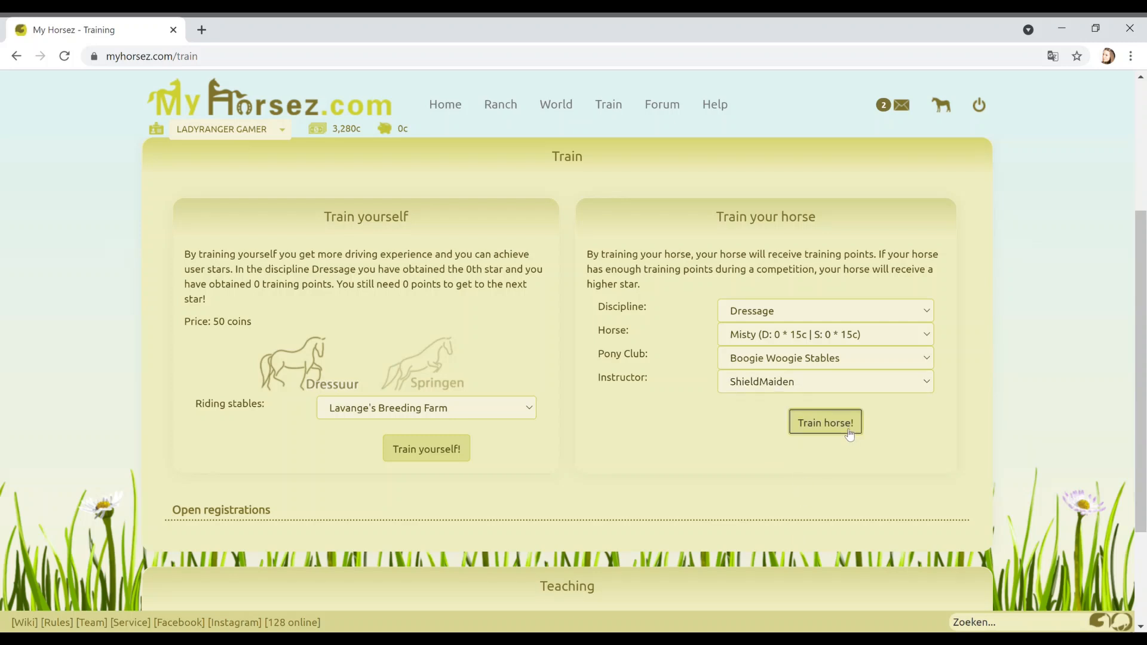
pyautogui.click(825, 423)
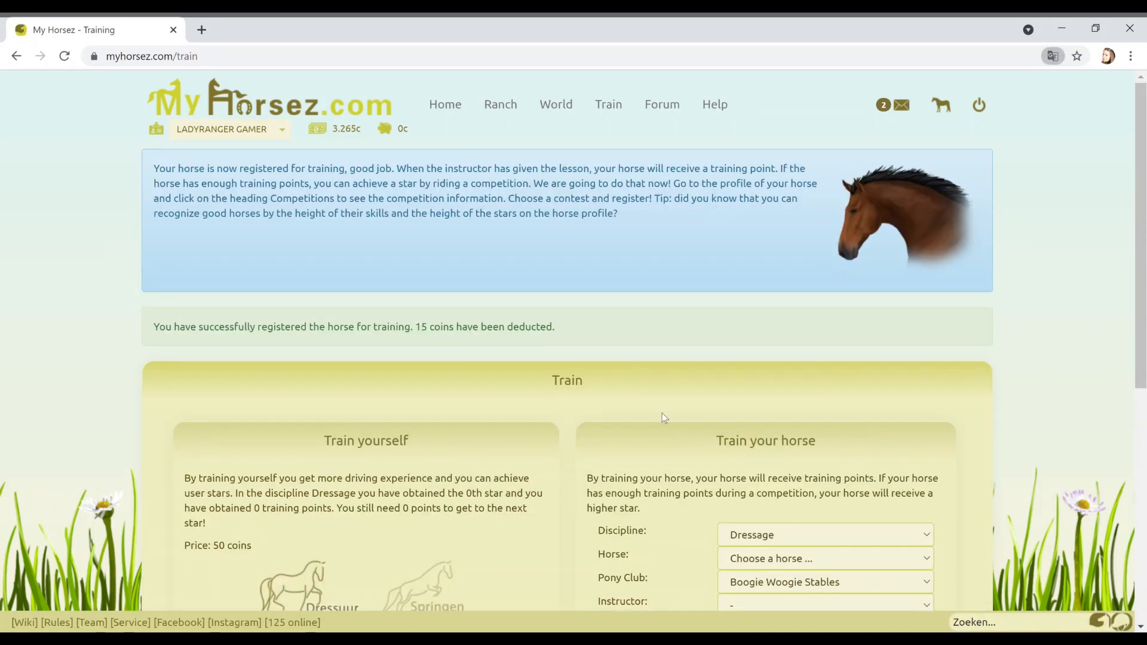
pyautogui.moveTo(646, 396)
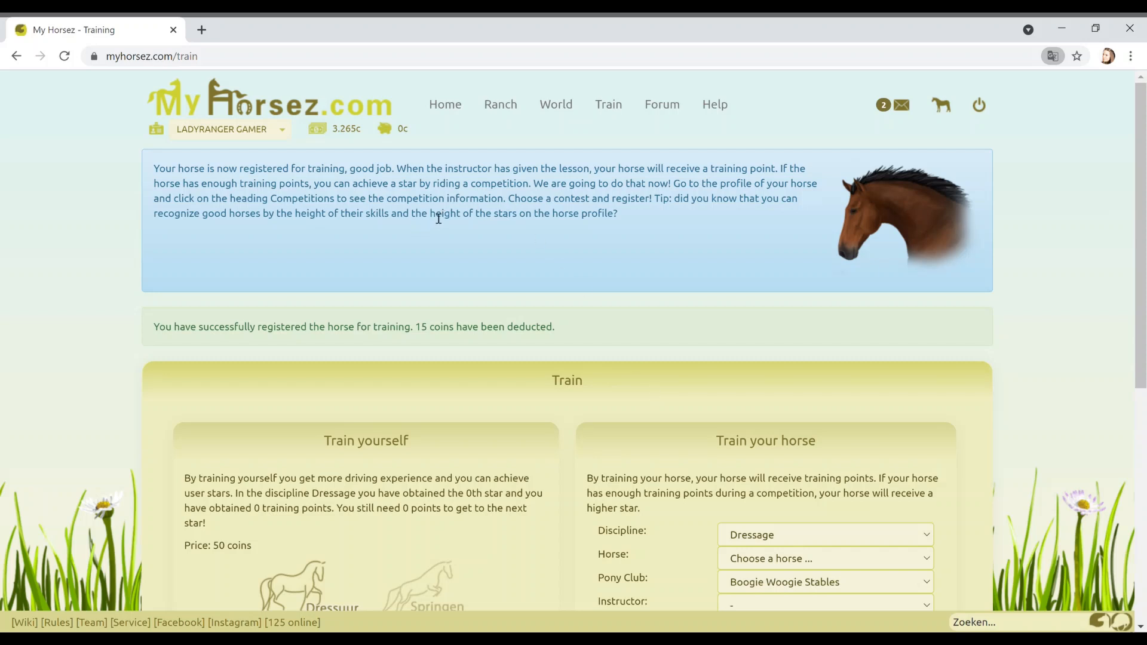
pyautogui.moveTo(599, 212)
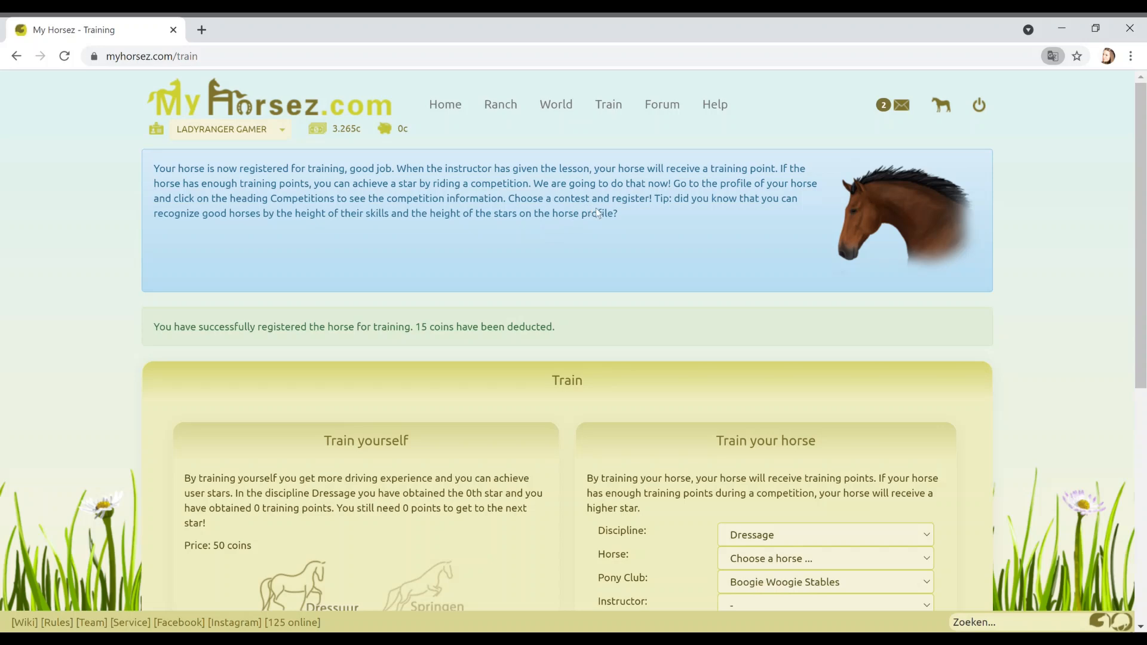
pyautogui.moveTo(781, 197)
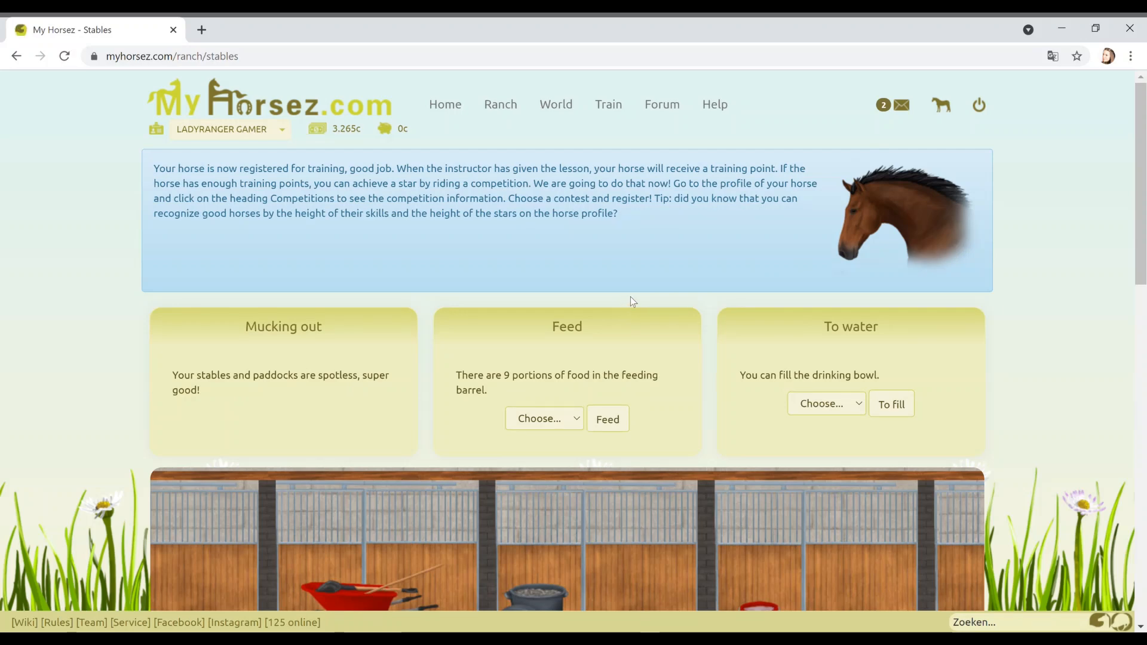
# - Enter Misty in the Dressuur power competition from her profile's Matches tab
pyautogui.scroll(-3)
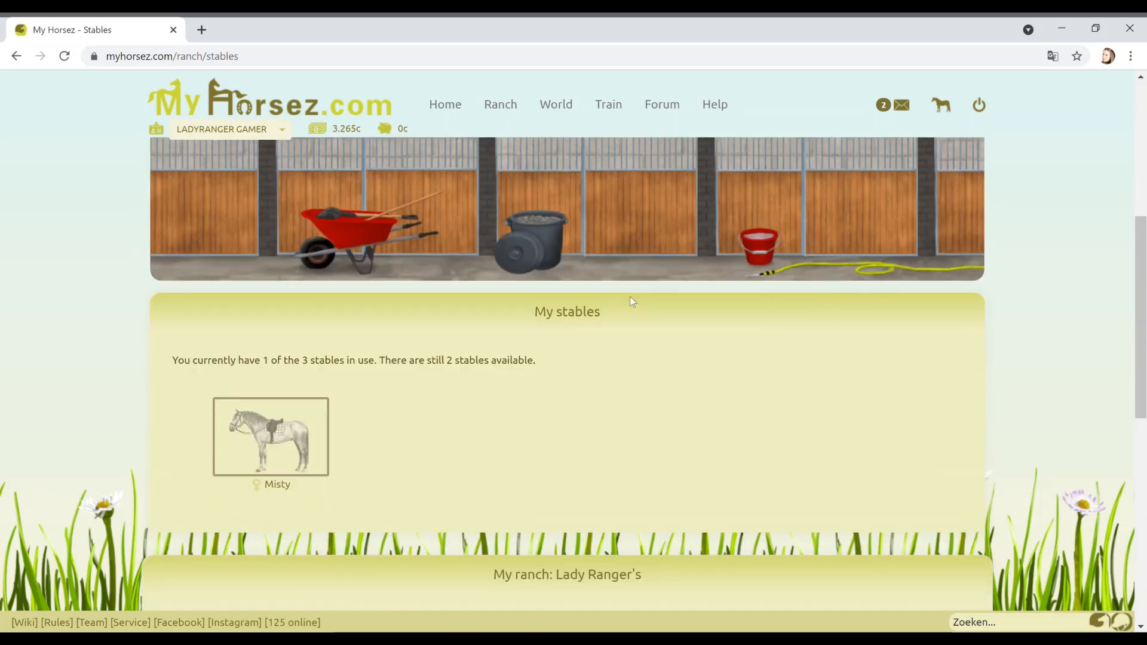
pyautogui.click(270, 437)
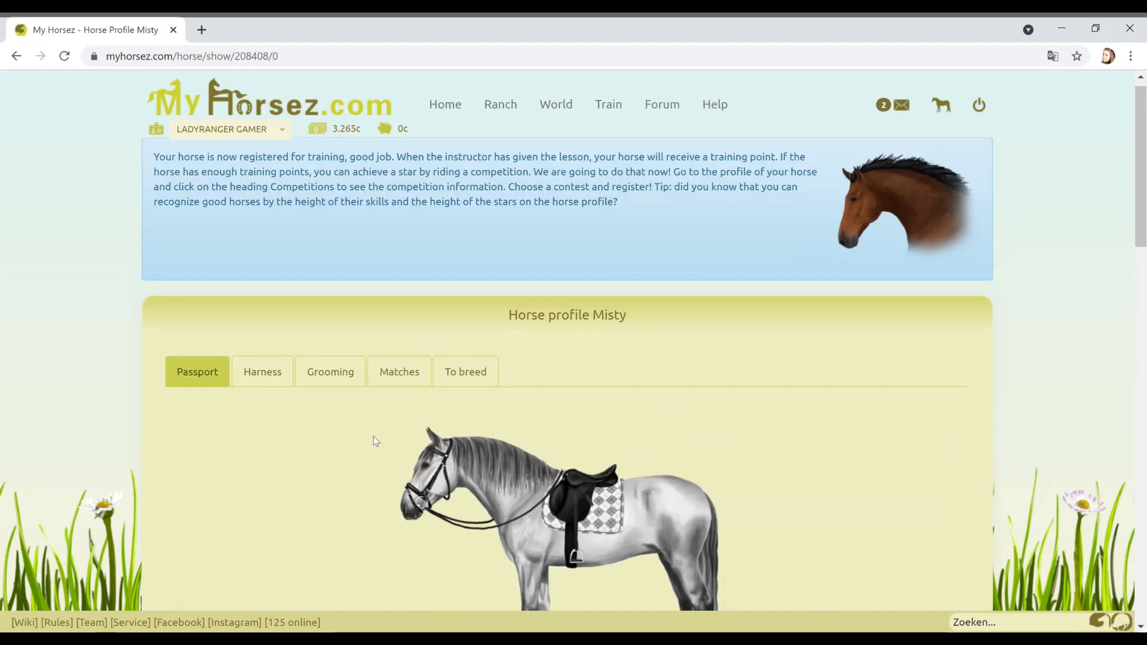
pyautogui.click(399, 371)
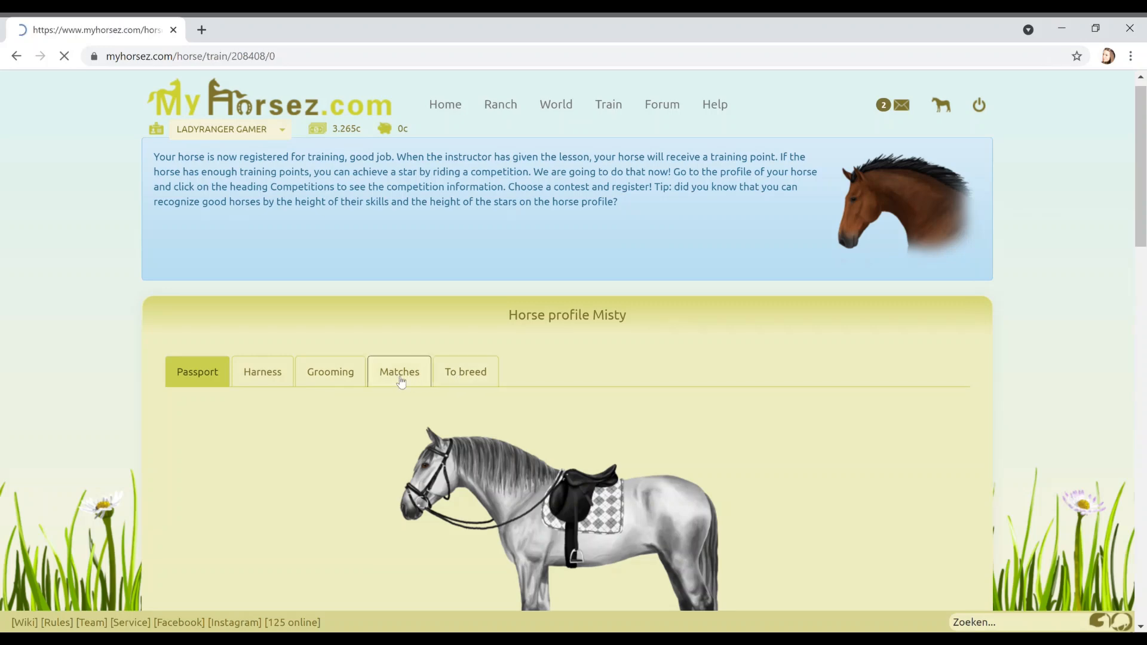
pyautogui.click(400, 372)
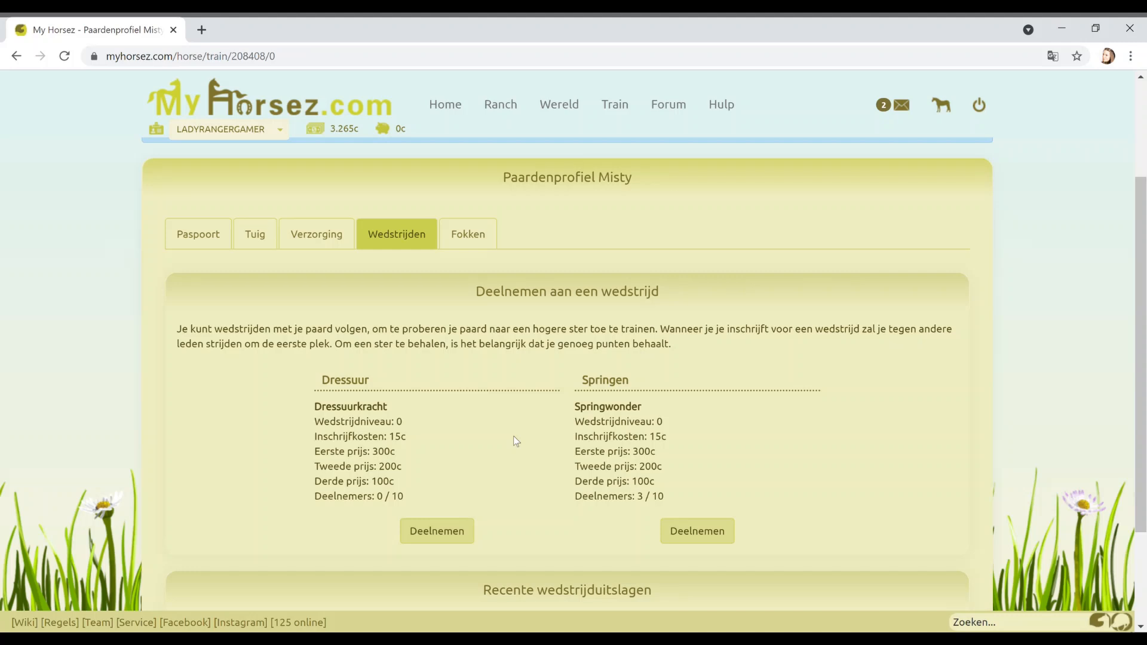
pyautogui.scroll(-3)
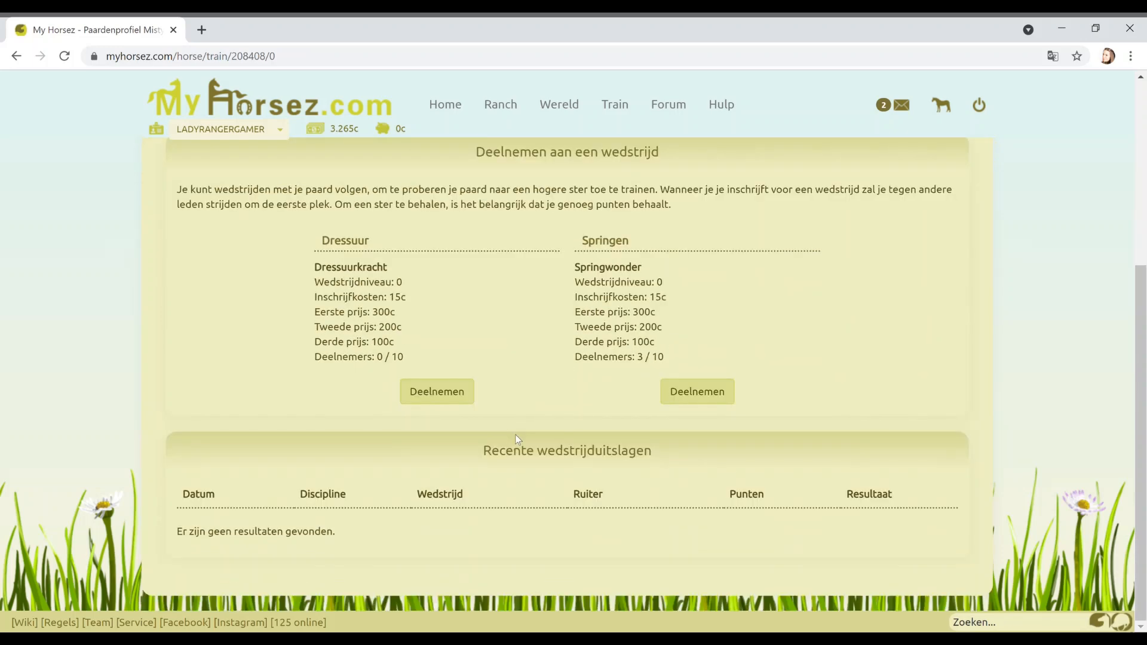
pyautogui.click(436, 392)
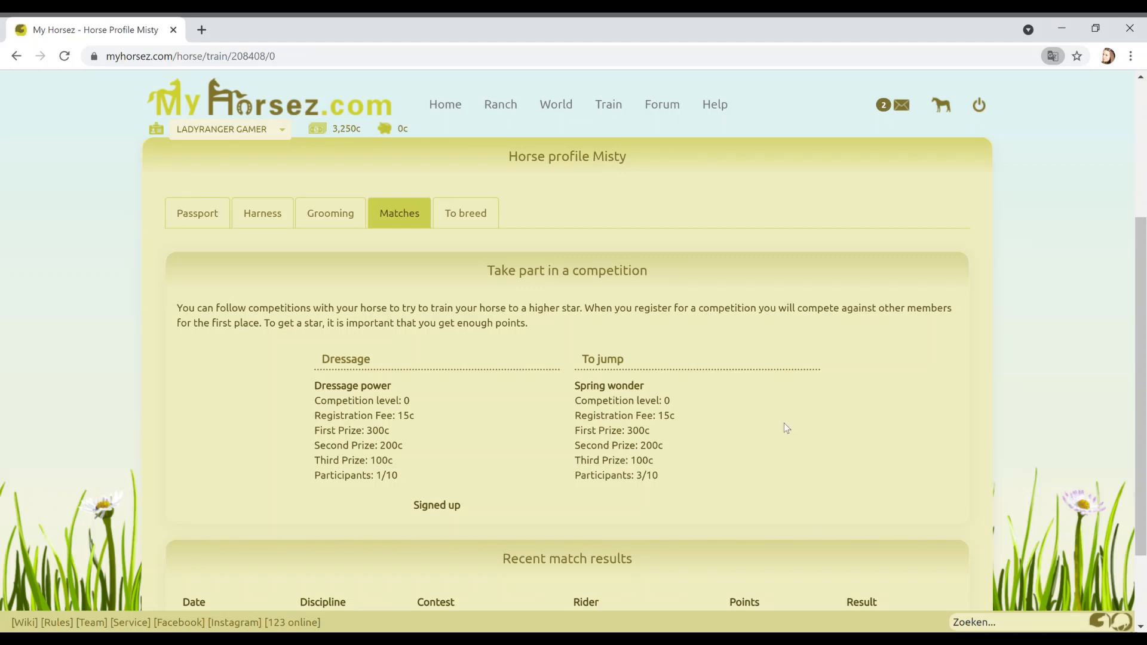
pyautogui.moveTo(759, 404)
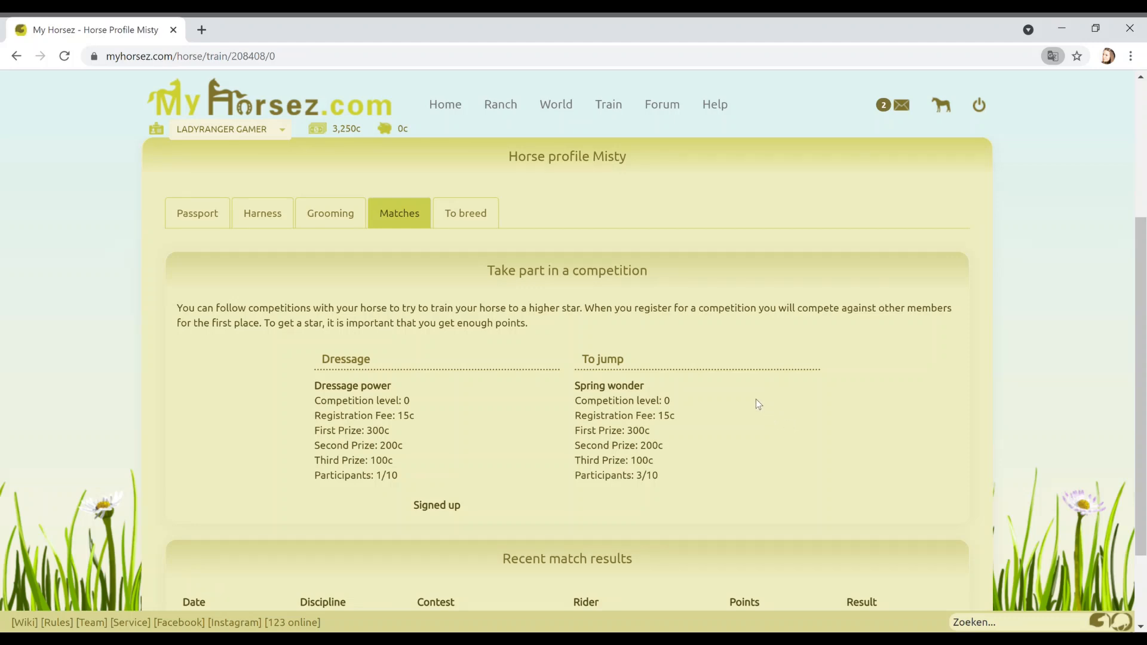
pyautogui.scroll(-3)
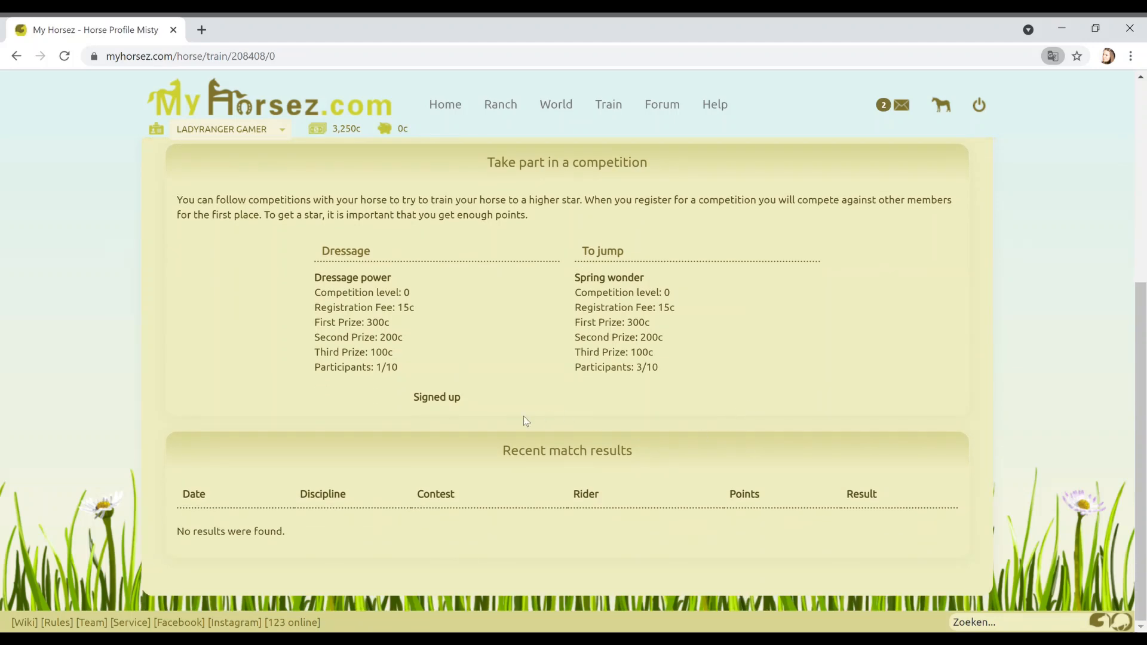
pyautogui.moveTo(488, 426)
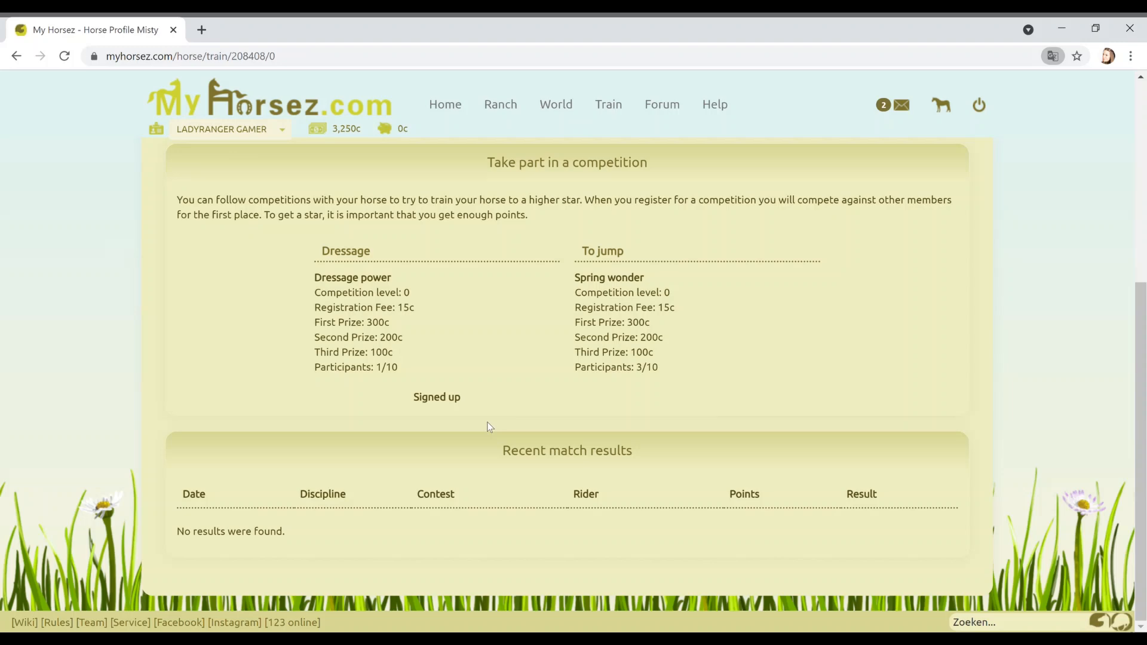
pyautogui.click(436, 397)
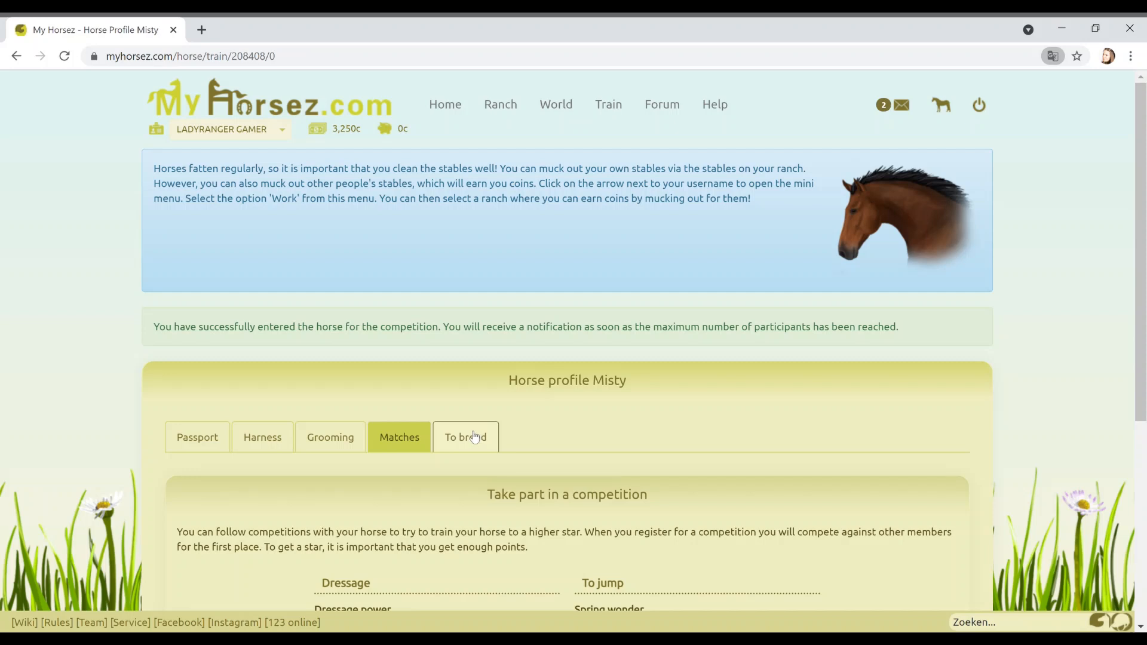
pyautogui.moveTo(463, 443)
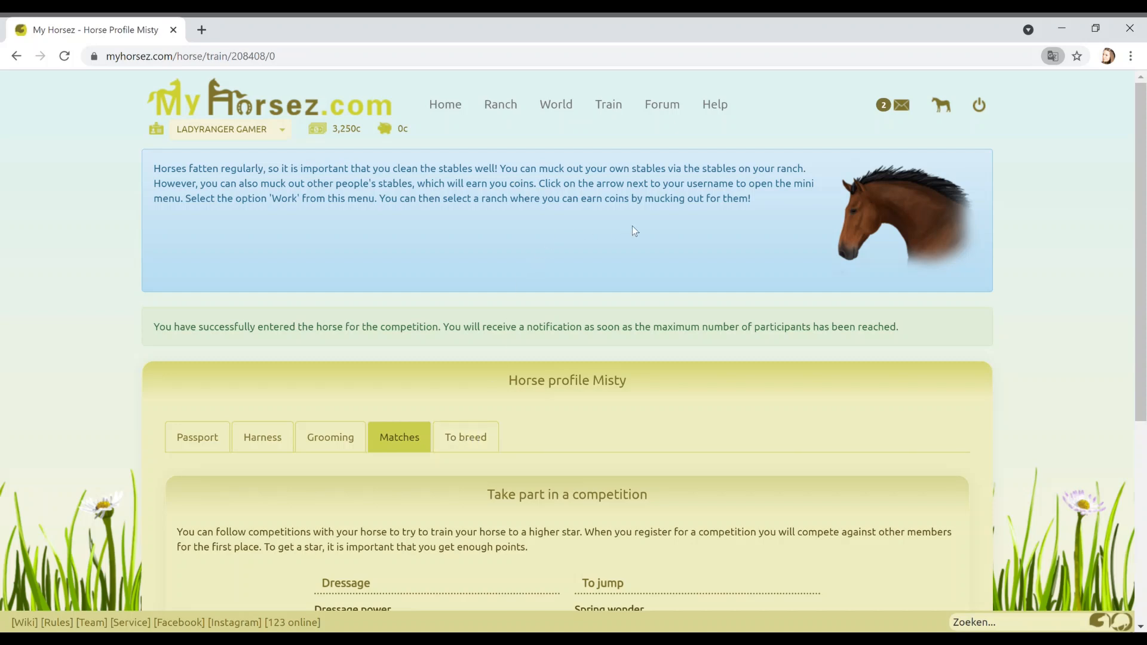
pyautogui.moveTo(629, 234)
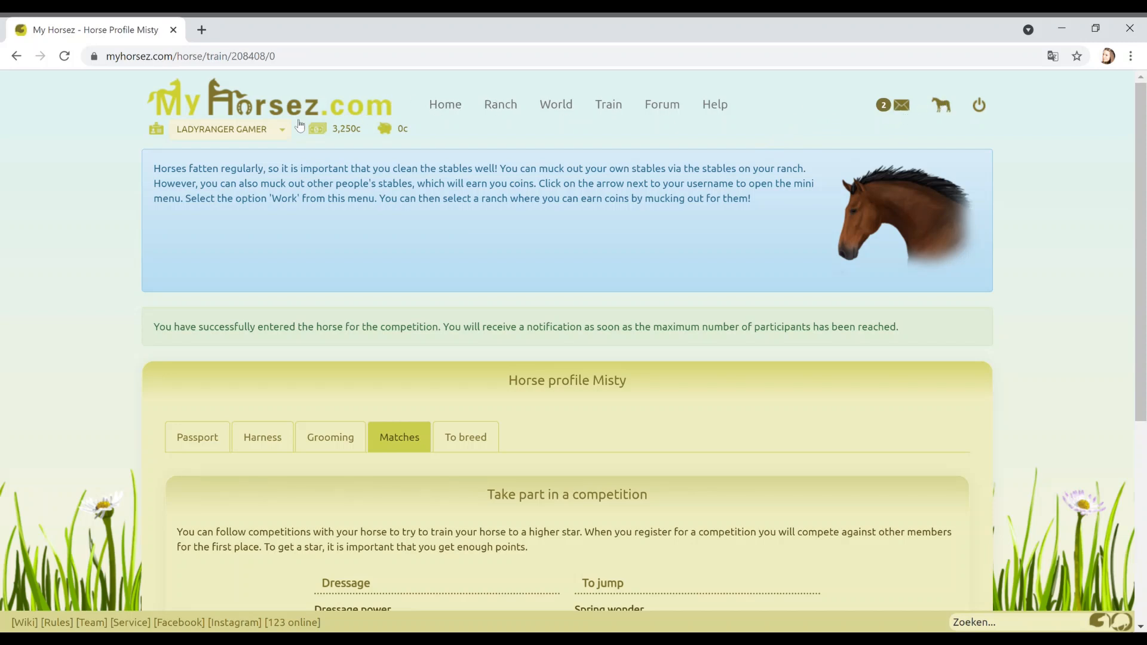
# - Muck out Brabantse Hoeve's stables through the To work page for 15 coins
pyautogui.click(282, 129)
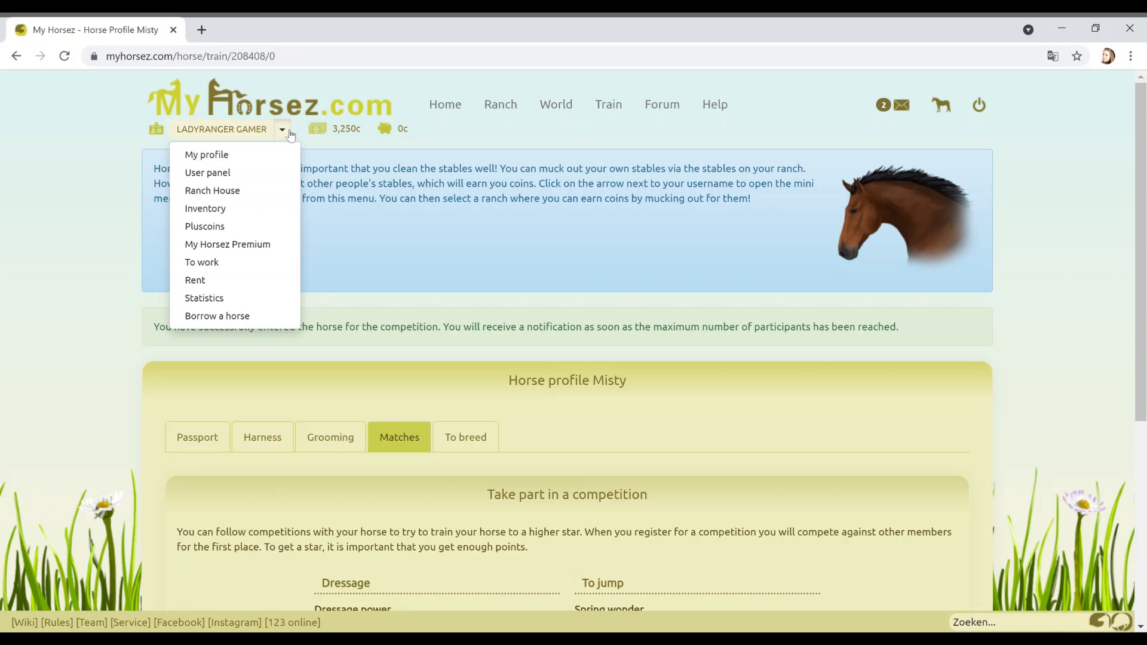
pyautogui.moveTo(290, 136)
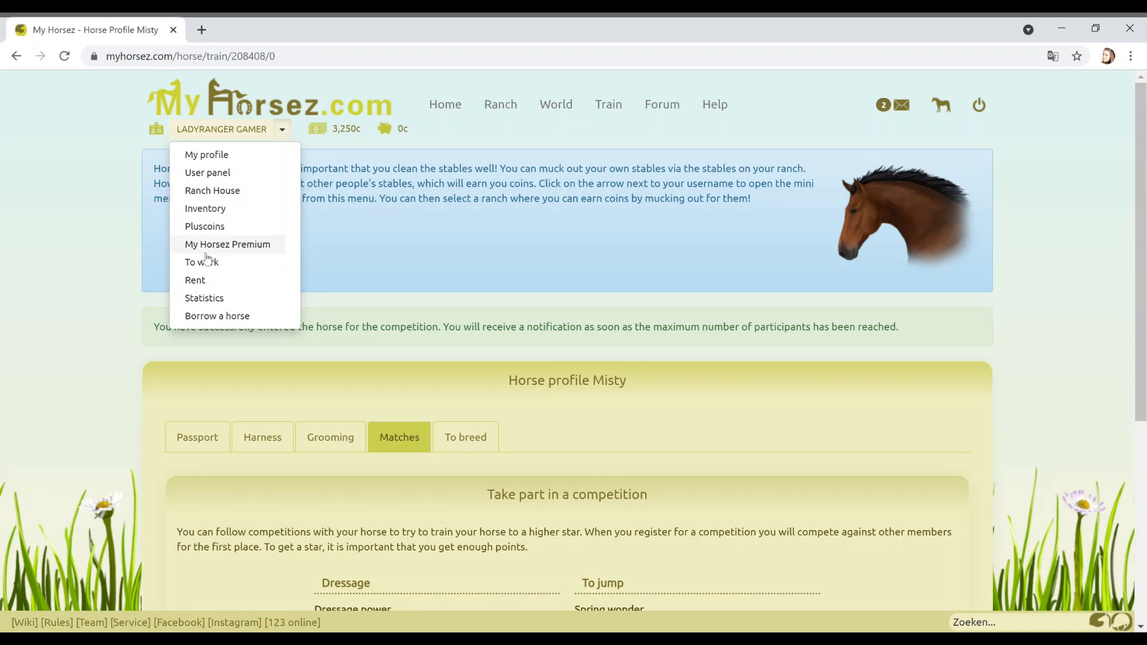
pyautogui.click(201, 262)
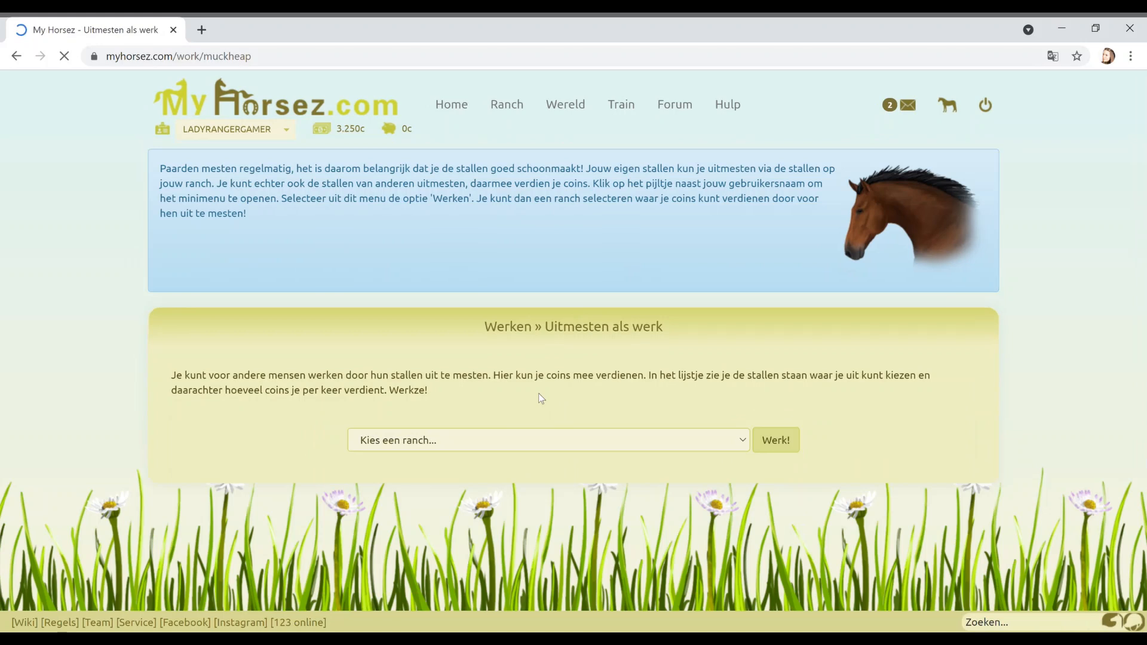
pyautogui.click(1052, 55)
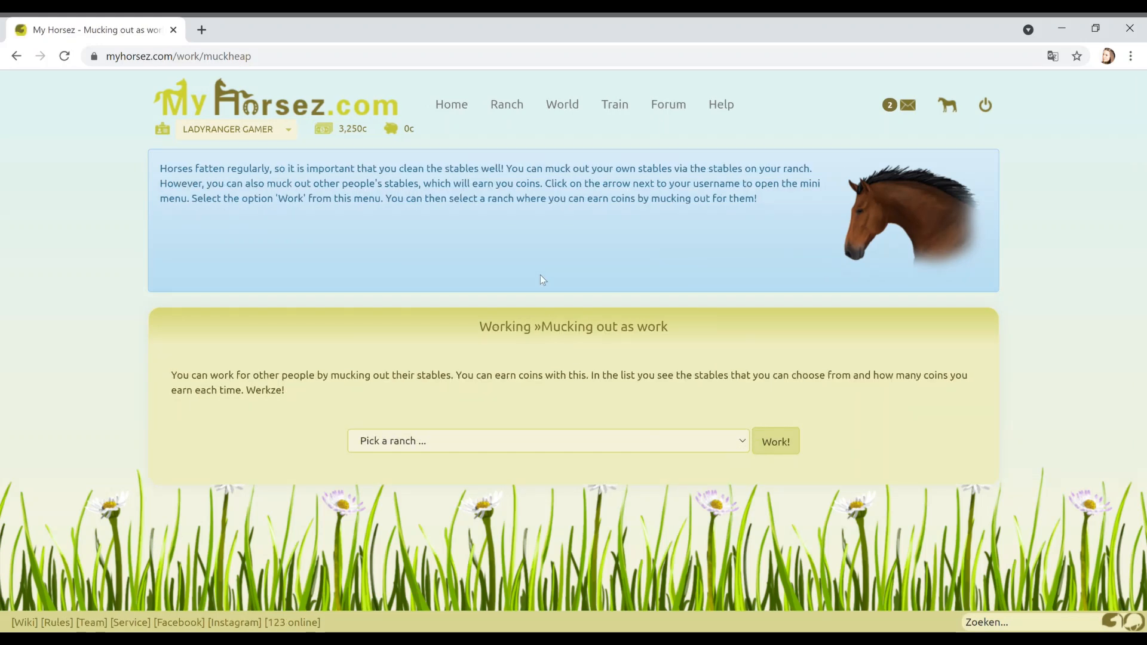
pyautogui.moveTo(530, 253)
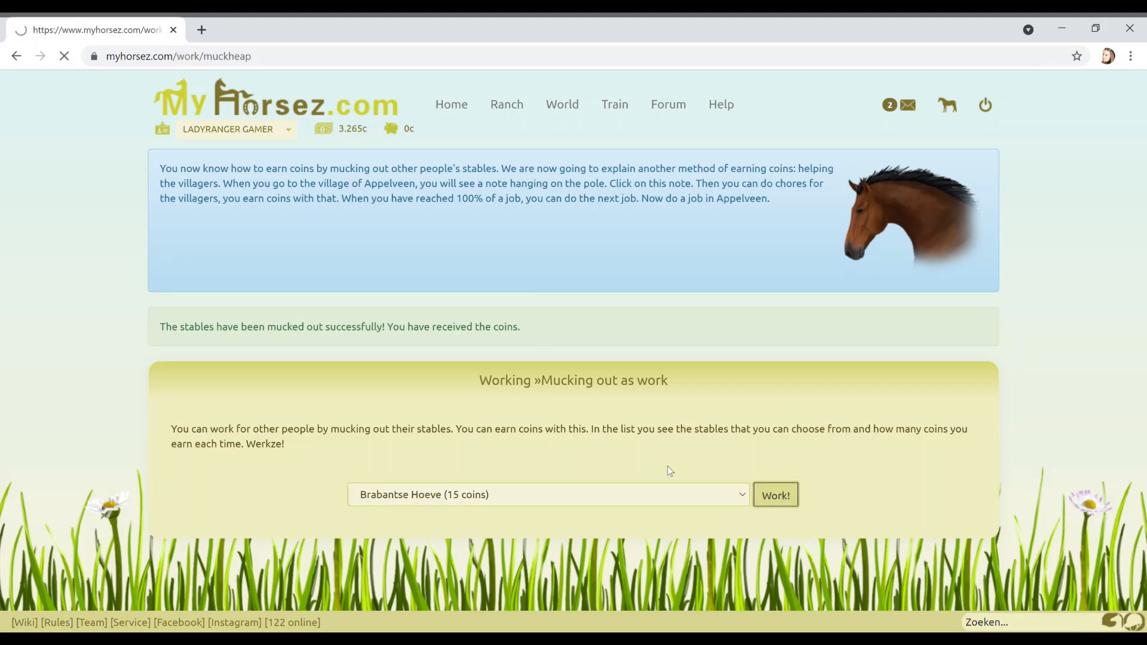
pyautogui.click(774, 504)
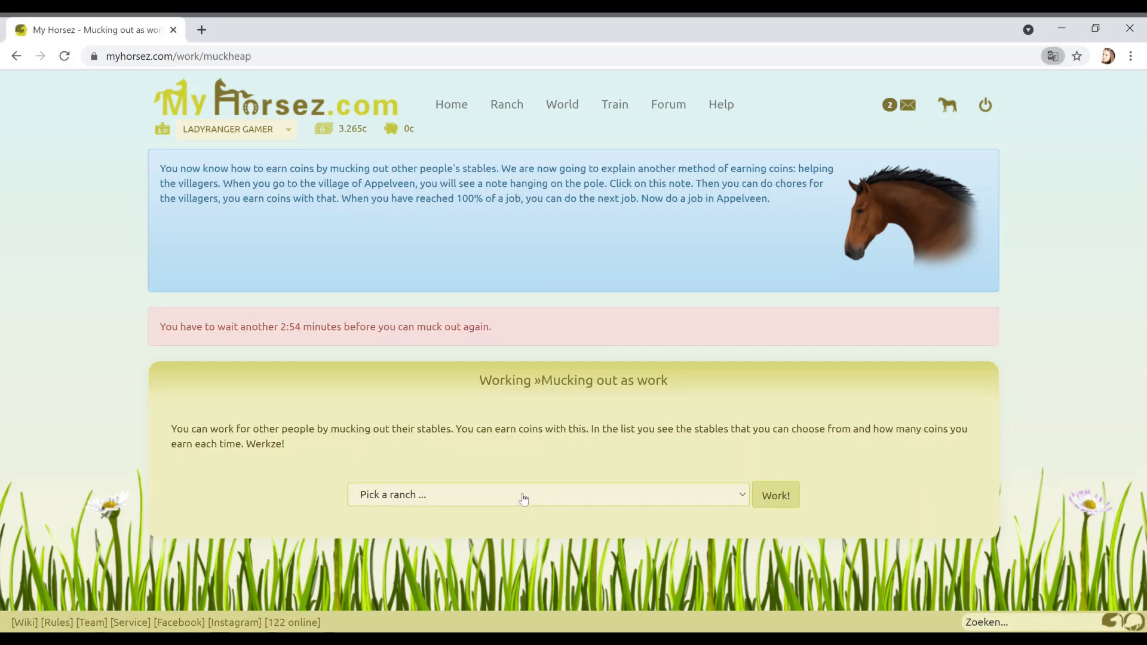
pyautogui.moveTo(395, 322)
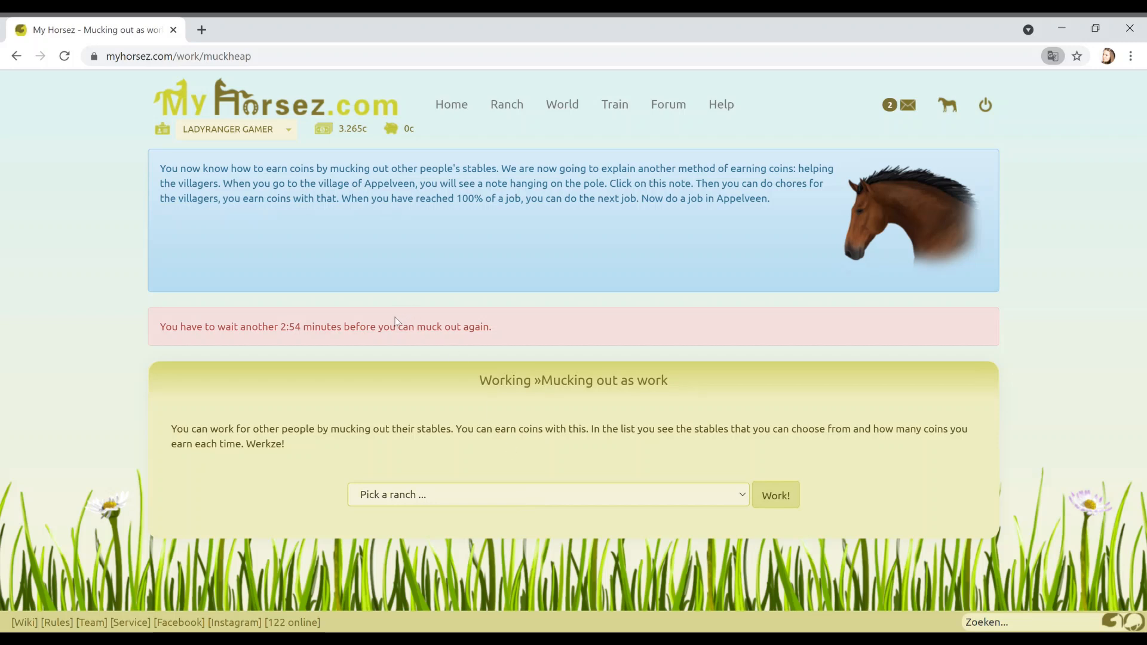
pyautogui.moveTo(468, 404)
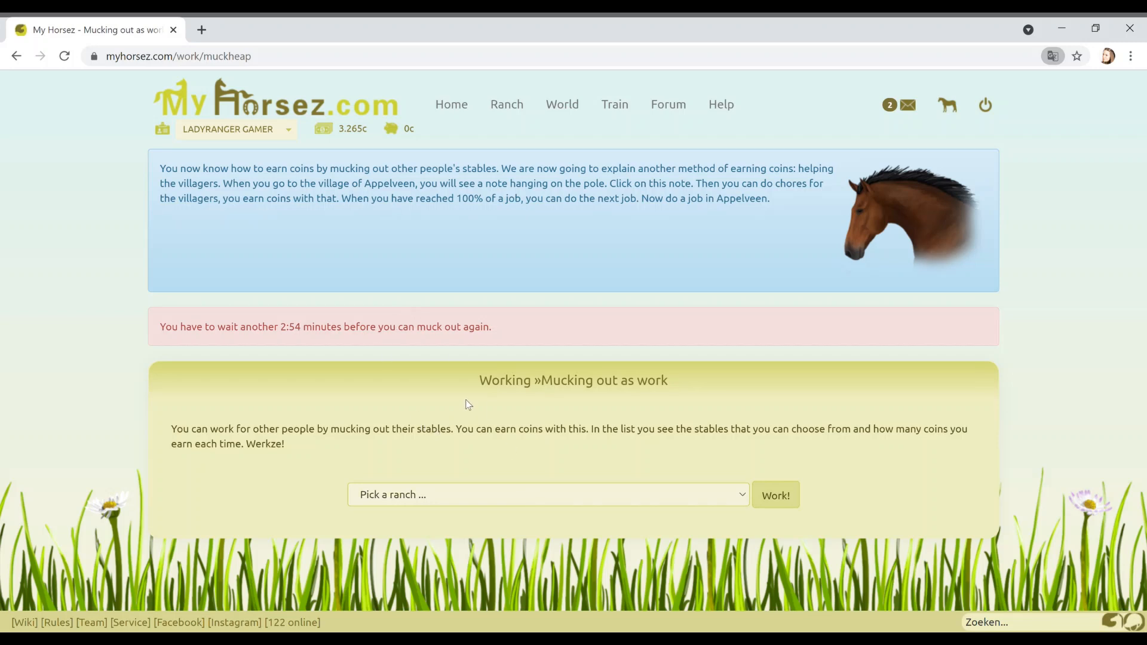
pyautogui.moveTo(502, 210)
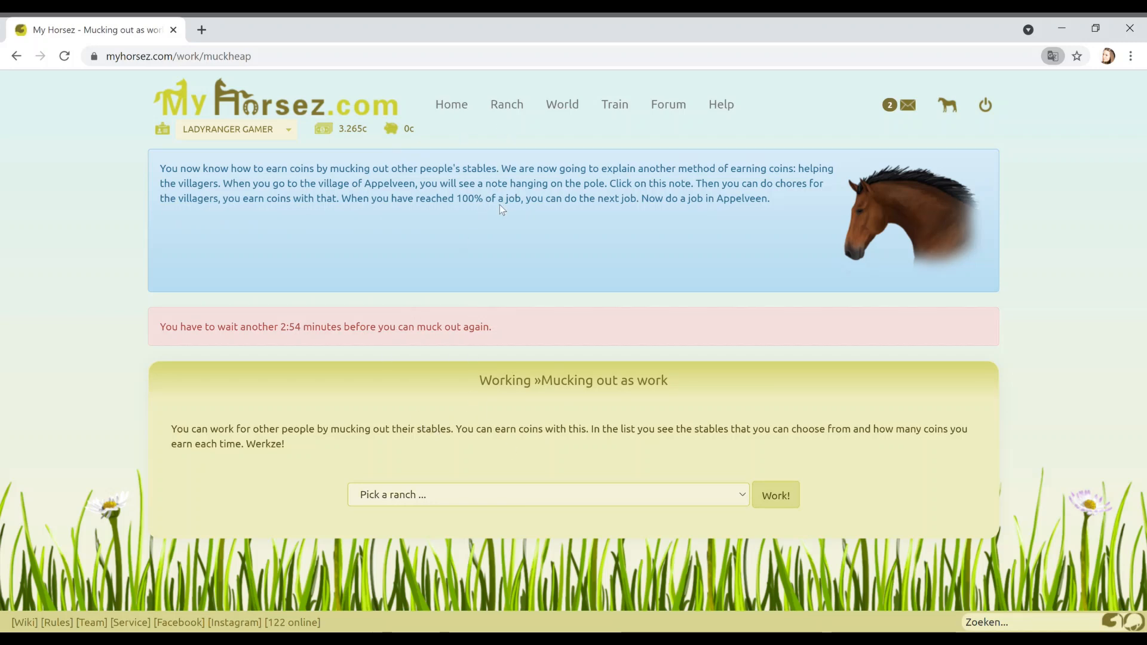
pyautogui.moveTo(479, 117)
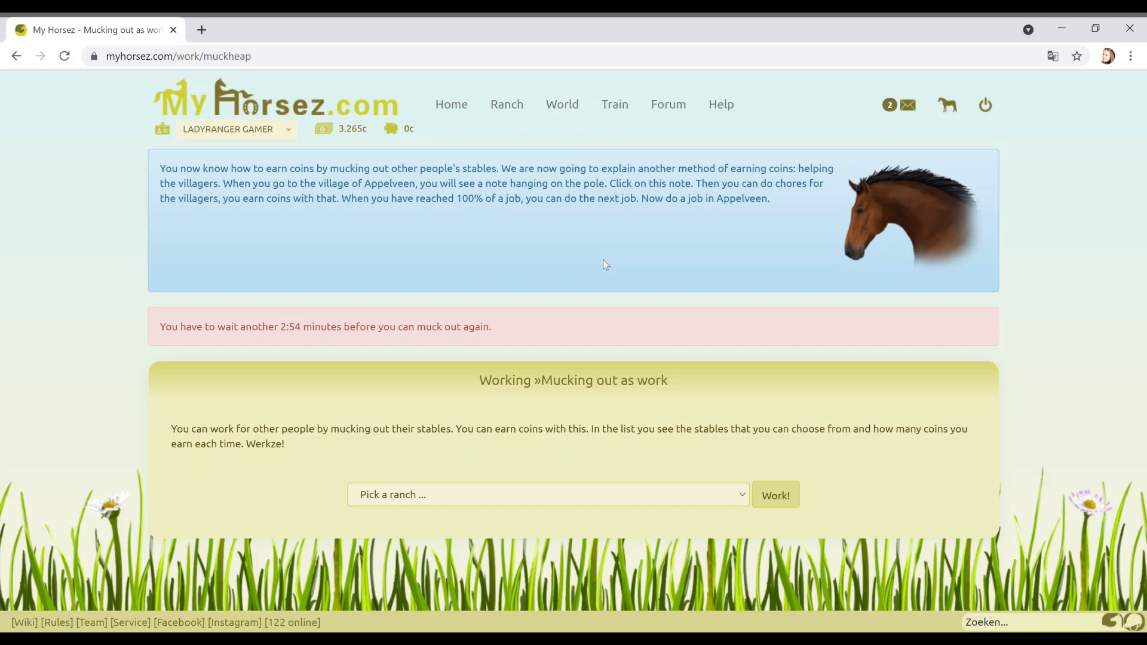
pyautogui.moveTo(595, 270)
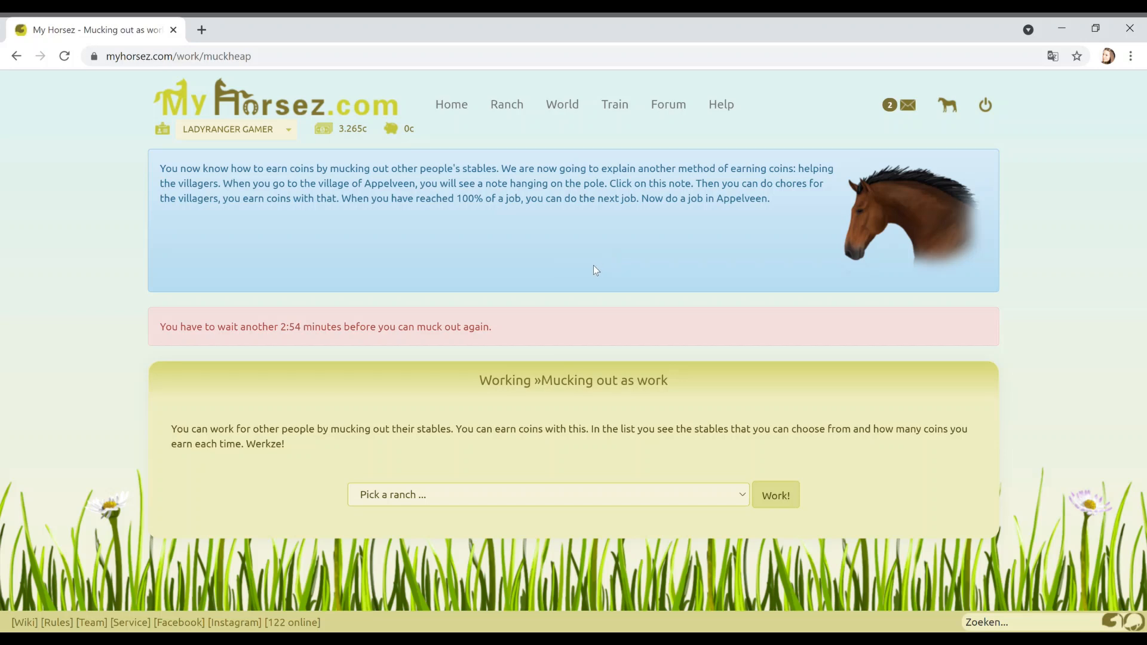
pyautogui.moveTo(573, 147)
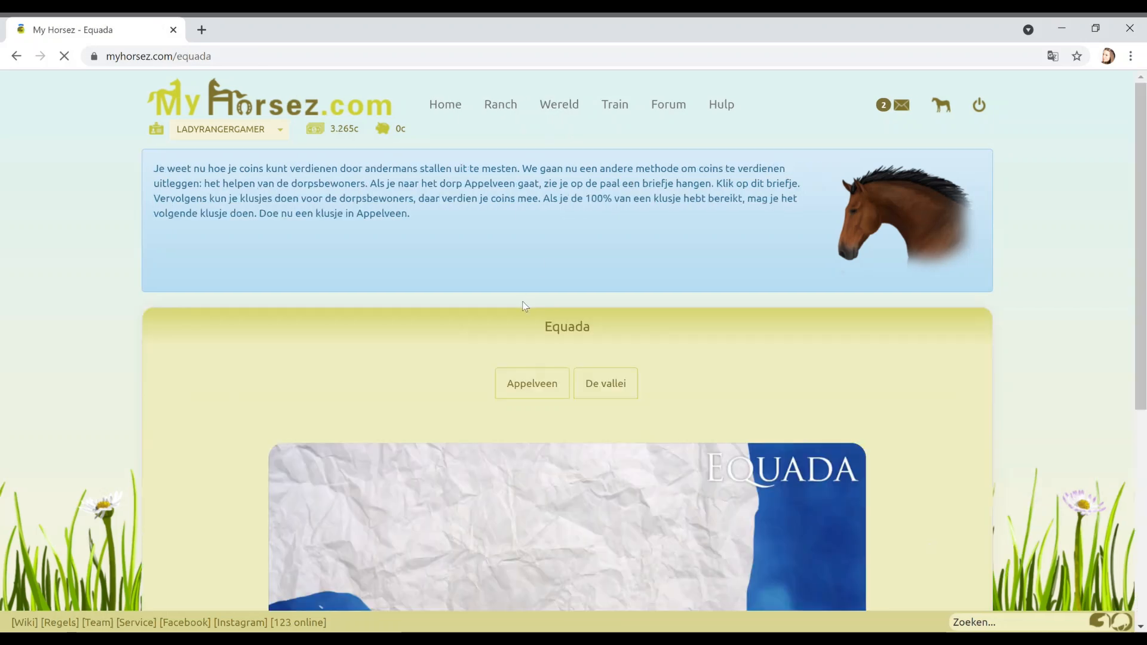
# - Sweep the street for the Appelveen villagers, earning 40 coins and 1% job progress
pyautogui.click(531, 384)
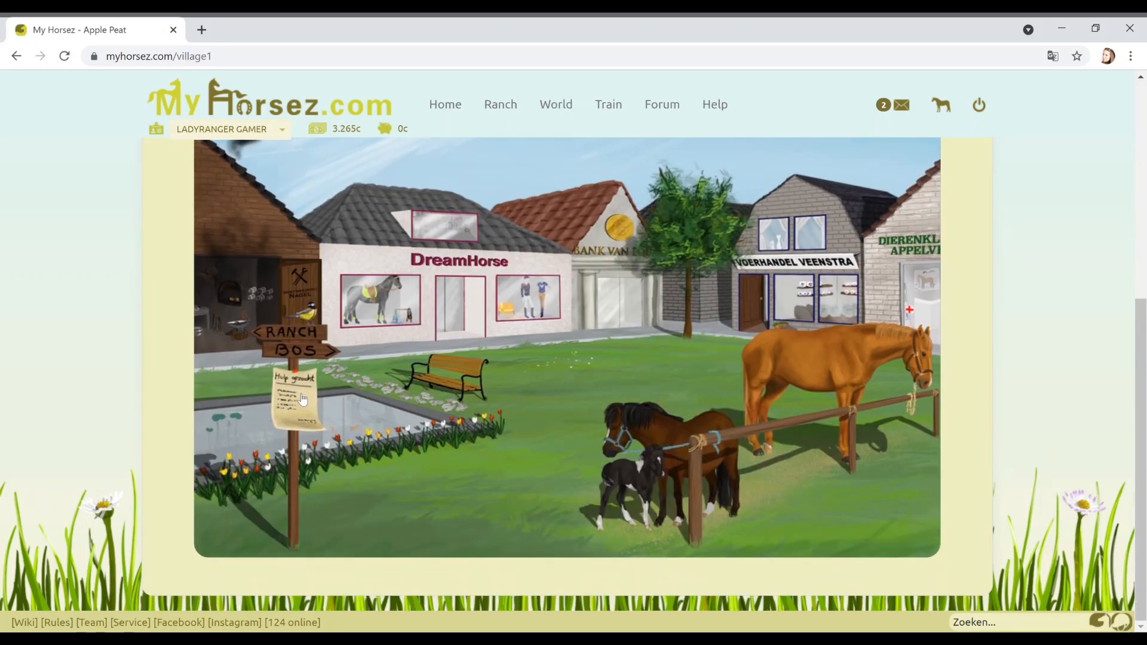
pyautogui.click(296, 399)
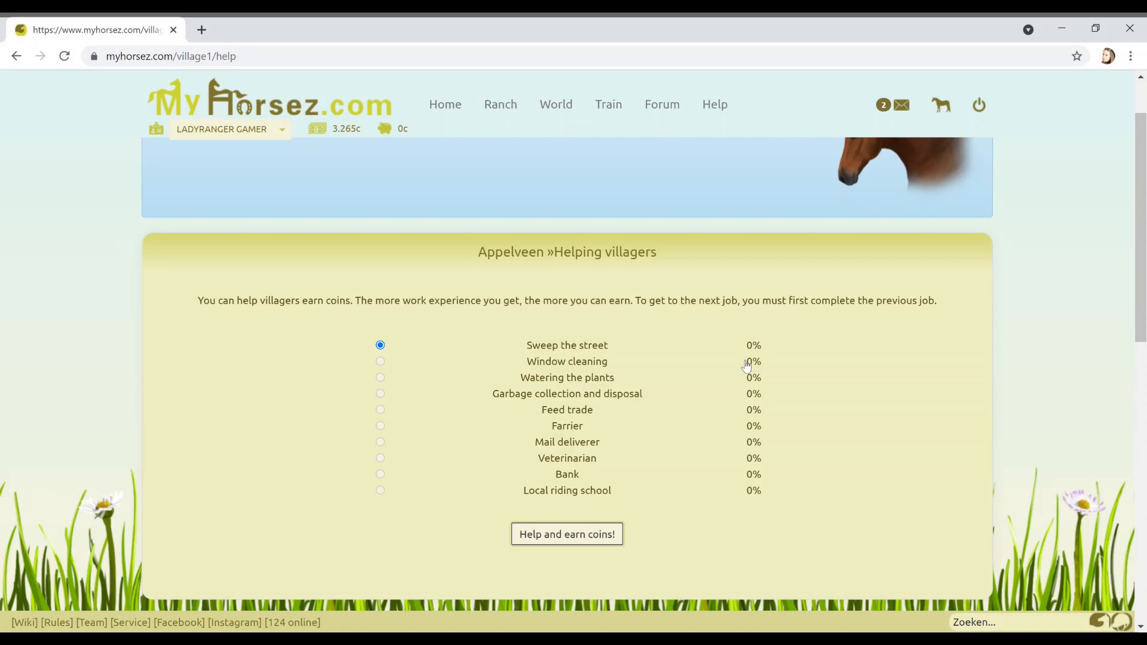
pyautogui.click(566, 535)
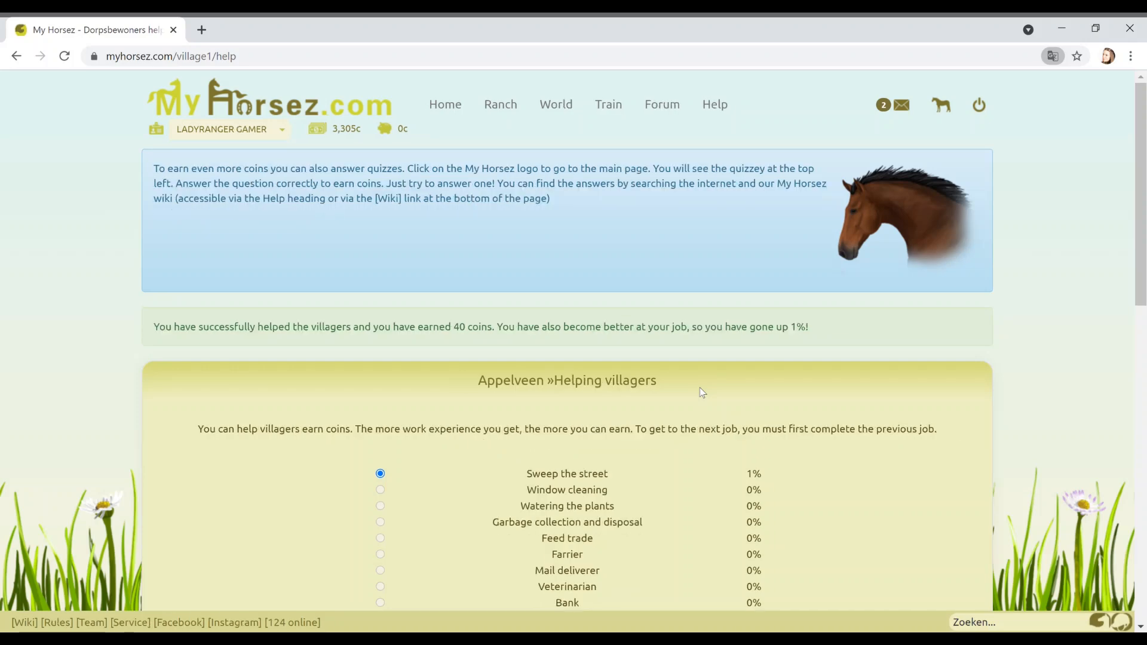
pyautogui.scroll(-3)
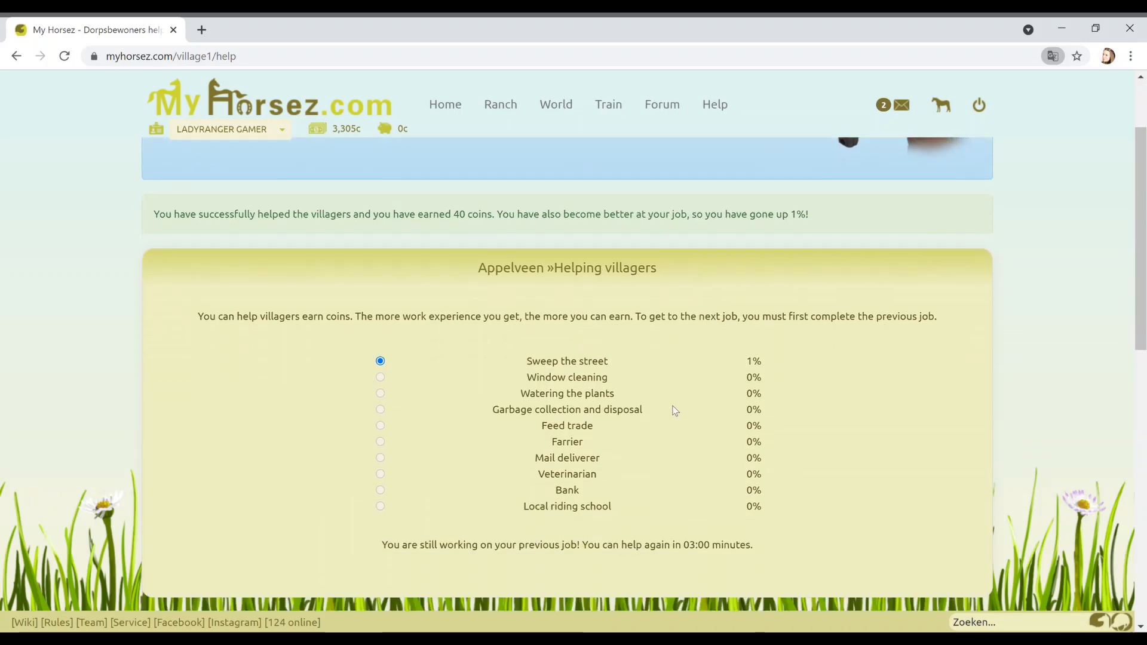
pyautogui.scroll(-3)
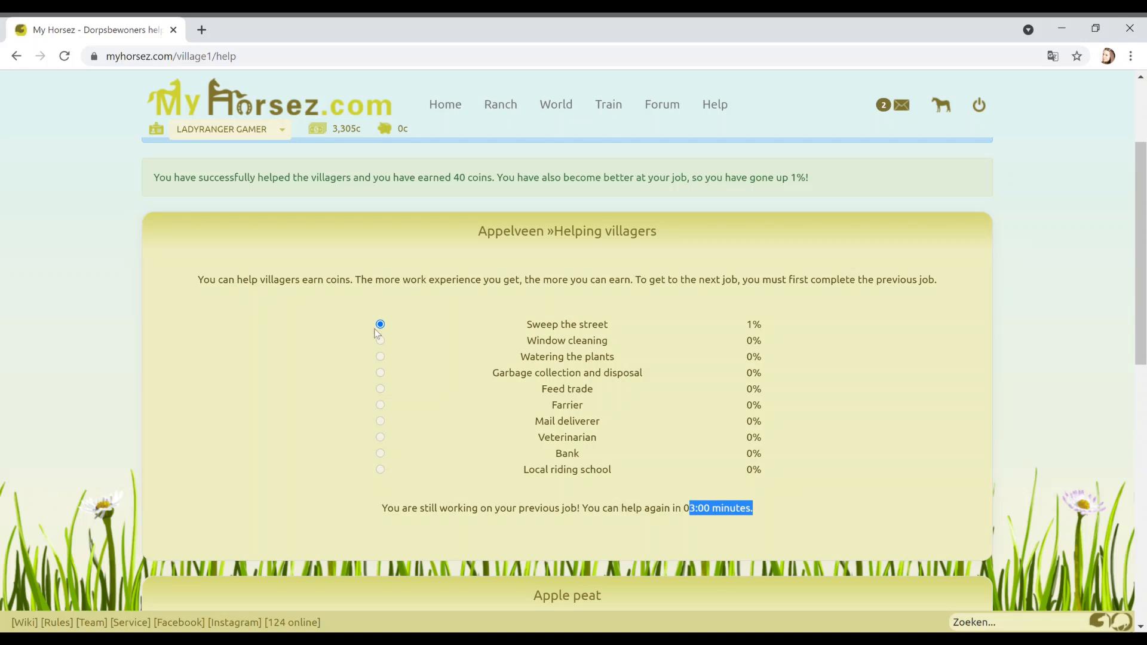
pyautogui.moveTo(371, 331)
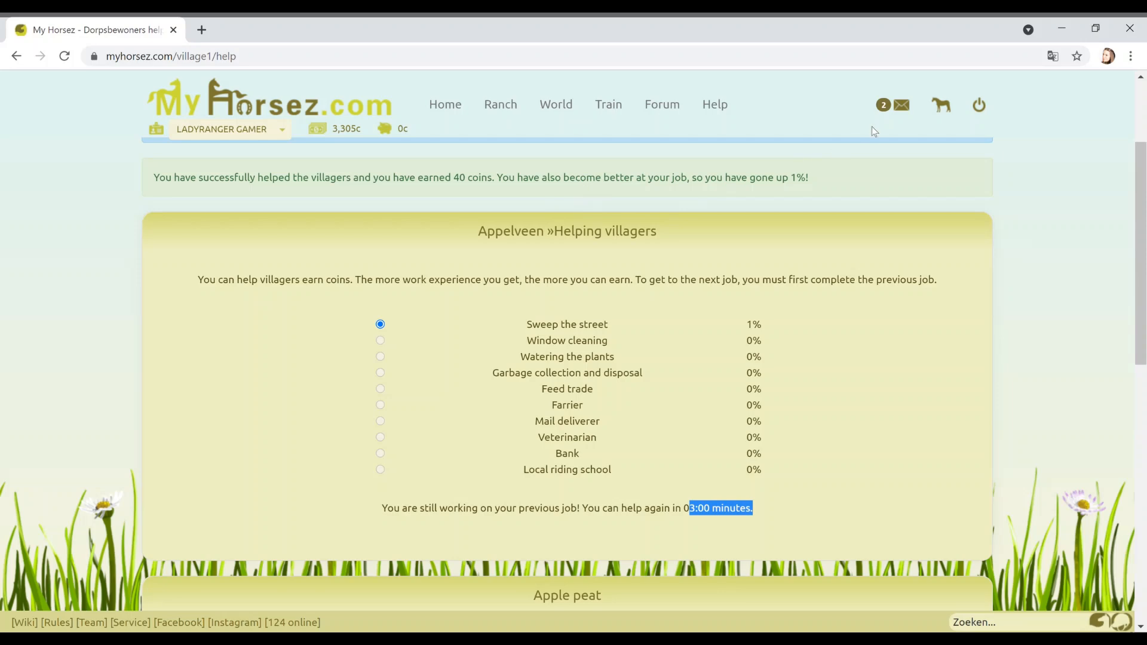
pyautogui.scroll(-3)
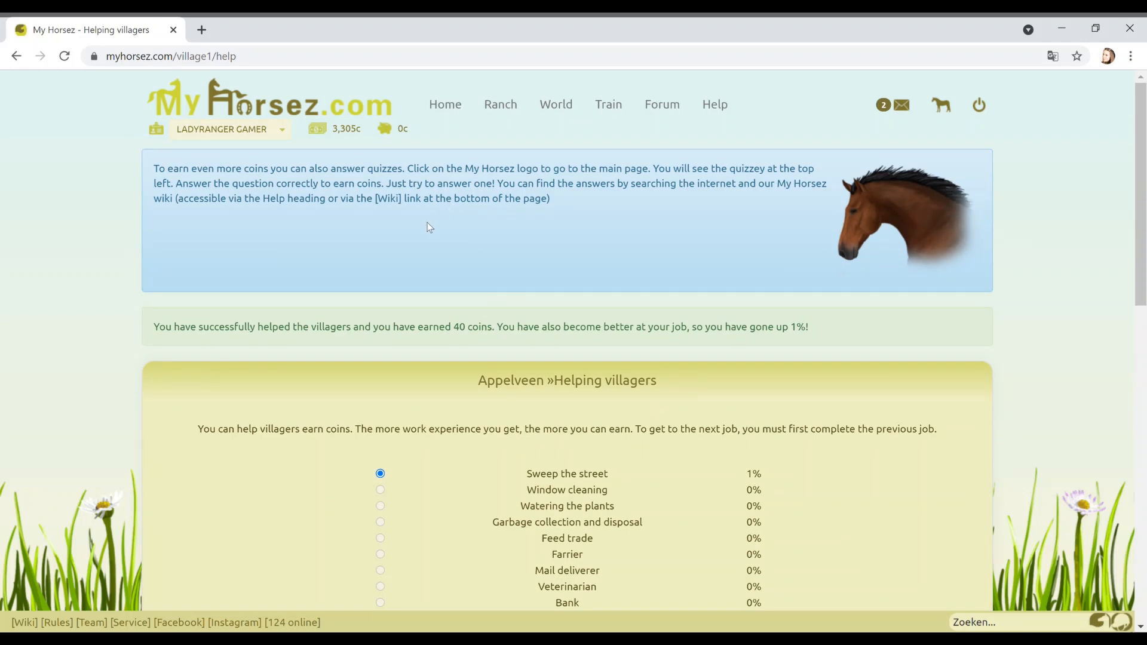
pyautogui.moveTo(426, 231)
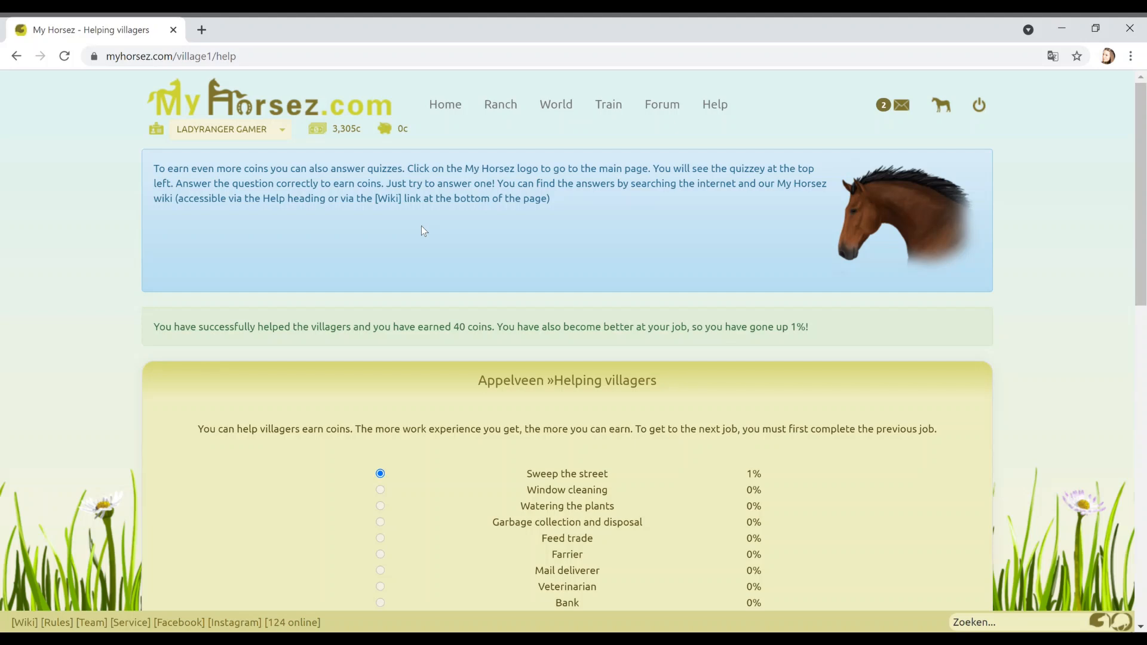
pyautogui.moveTo(260, 114)
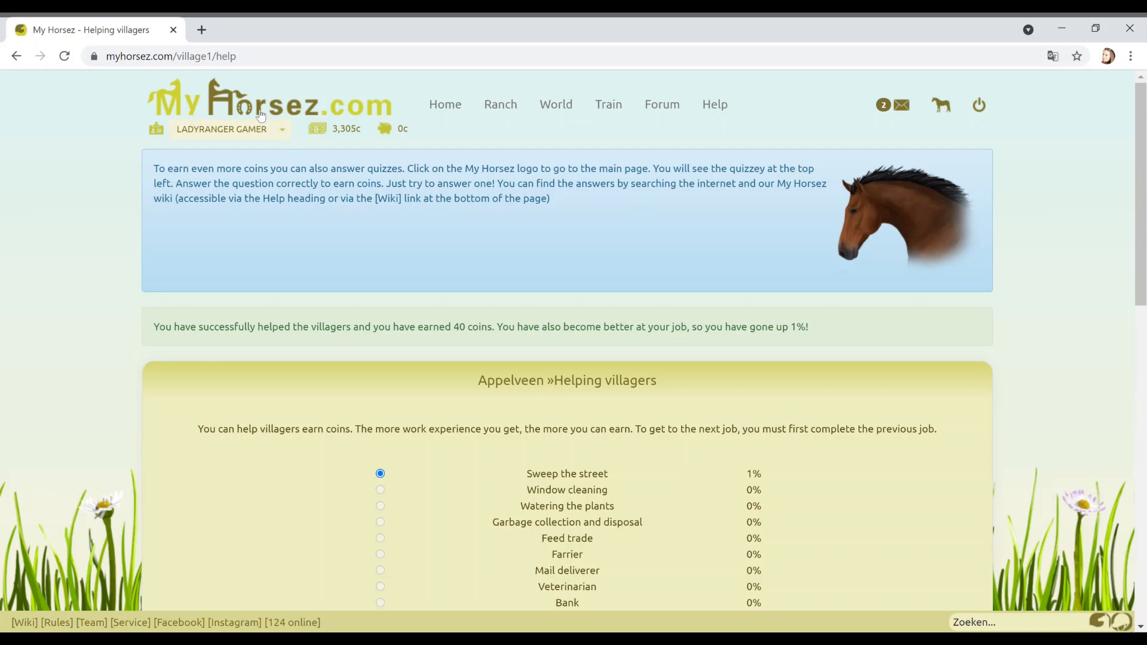
pyautogui.moveTo(261, 114)
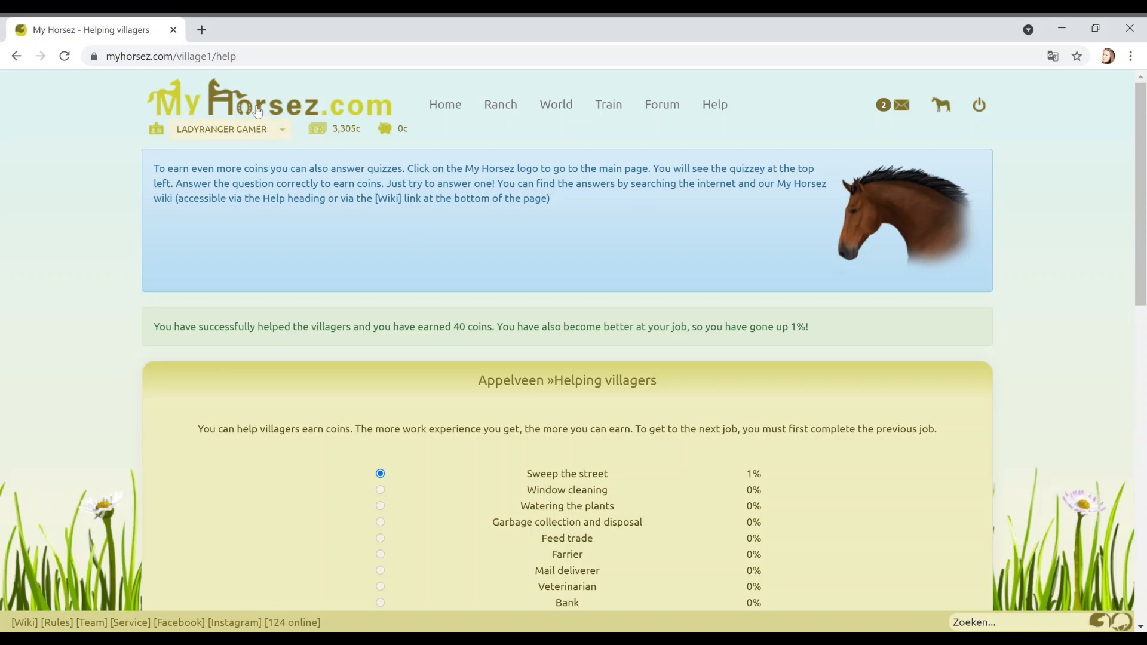
# - Show the main page Quizzey and select the question about Penny's mischievous black Shetland
pyautogui.click(257, 104)
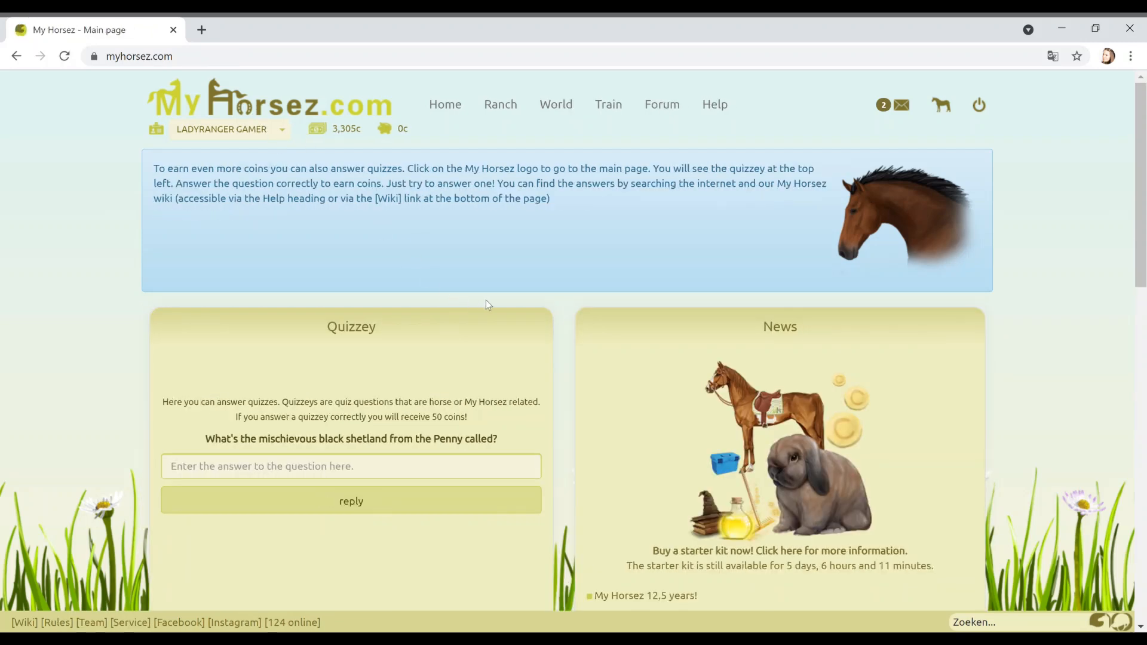
pyautogui.click(351, 466)
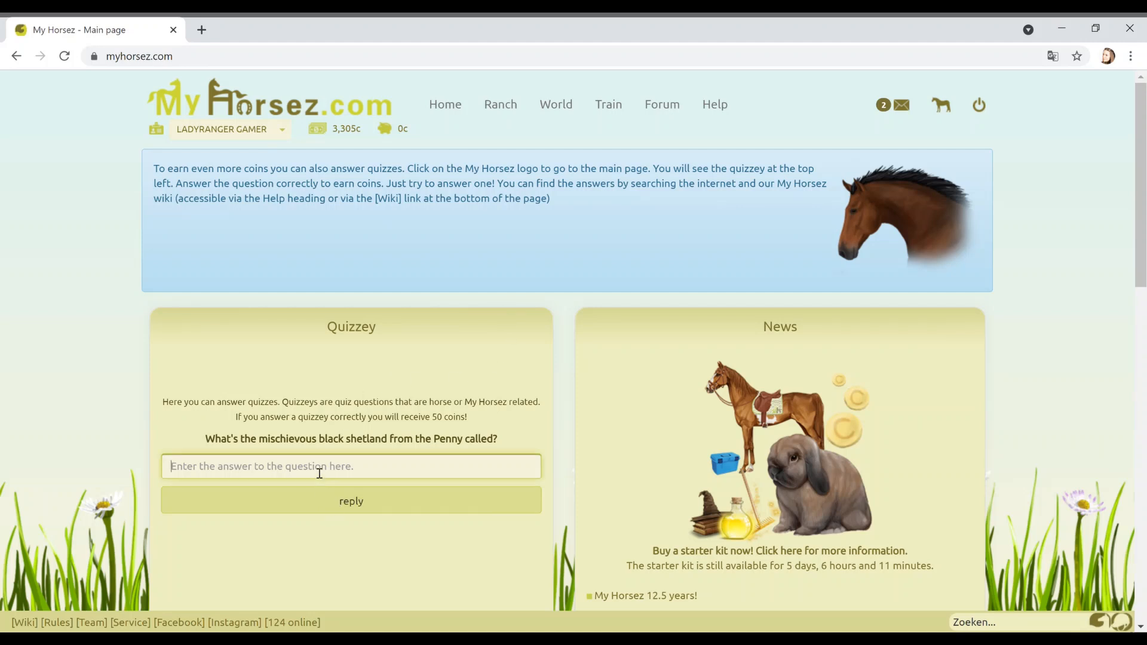
pyautogui.click(352, 466)
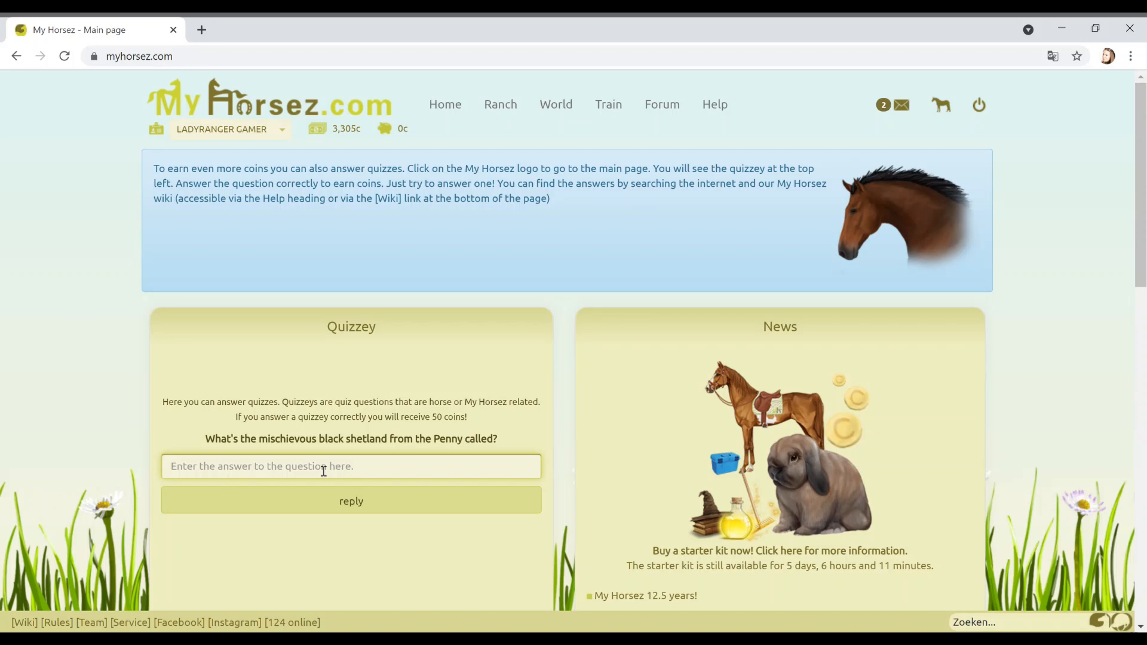
pyautogui.click(170, 466)
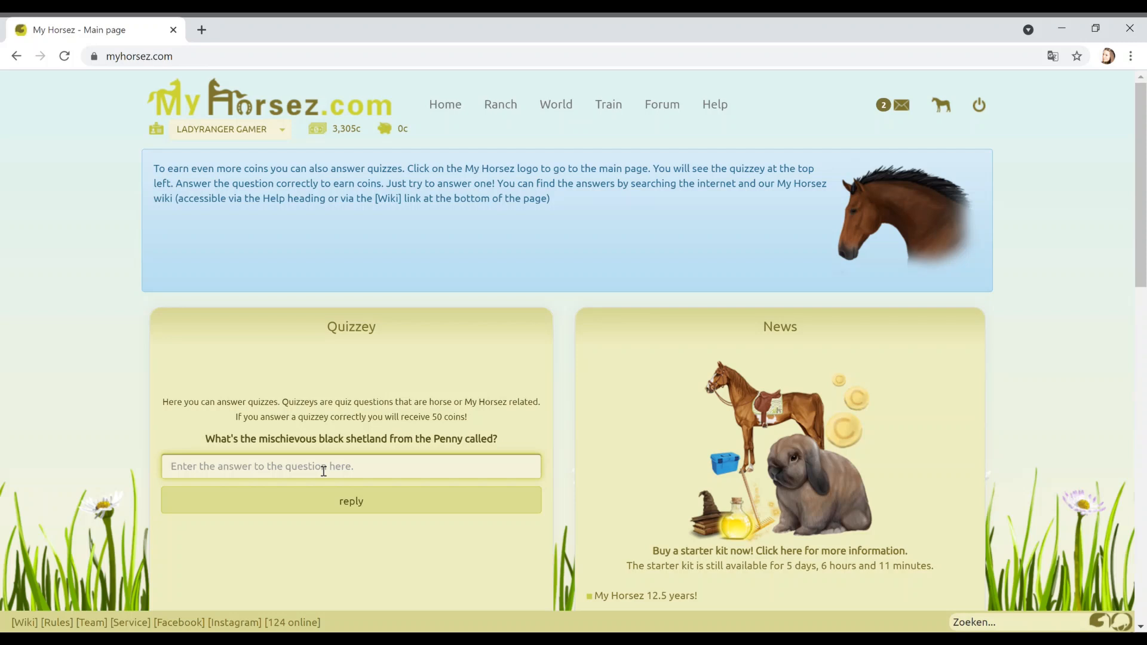
pyautogui.moveTo(207, 439)
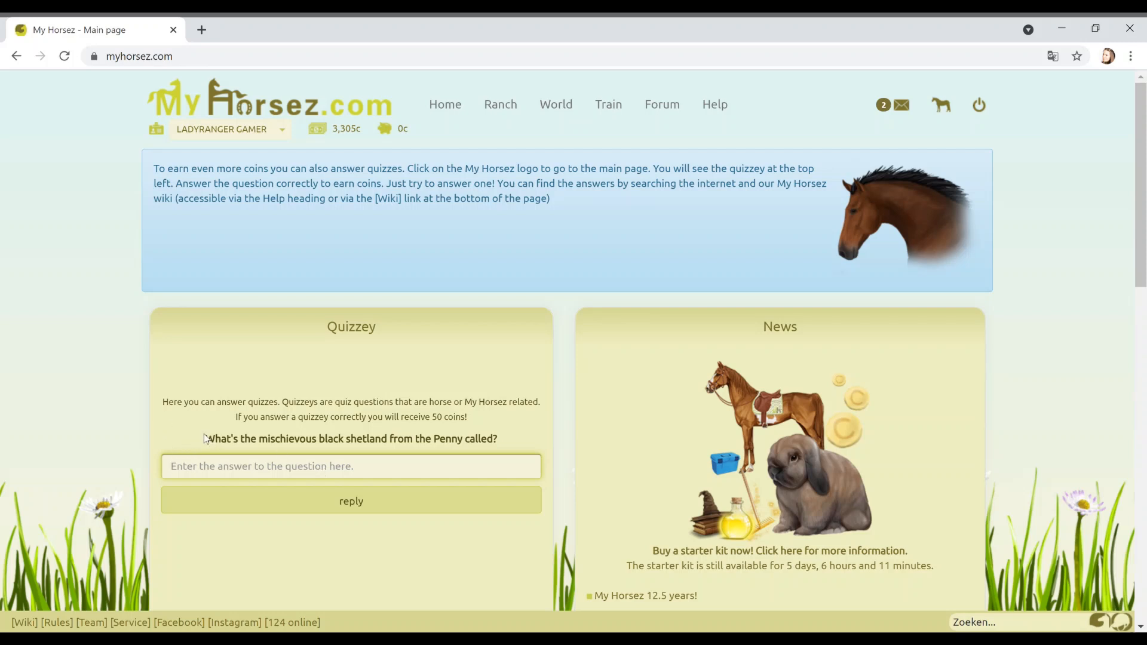
pyautogui.tripleClick(351, 438)
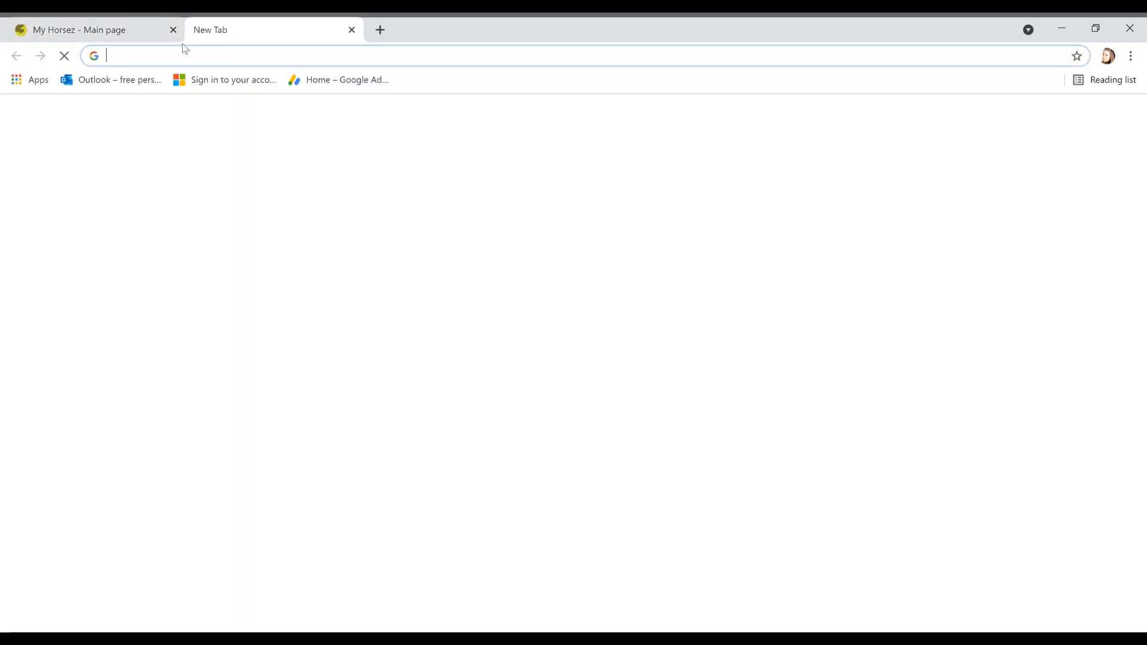
# - Google 'What's the mischievous black shetland from the Penny called?', then return to My Horsez
pyautogui.write("What's the mischievous black shetland from the Penny called?")
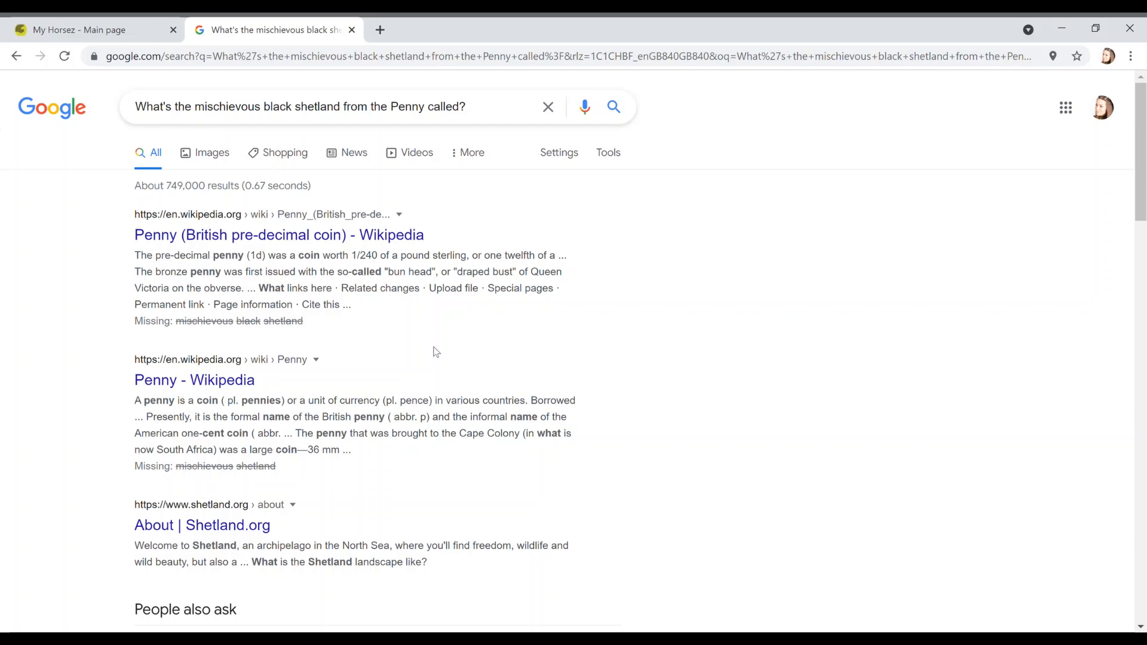
pyautogui.scroll(-3)
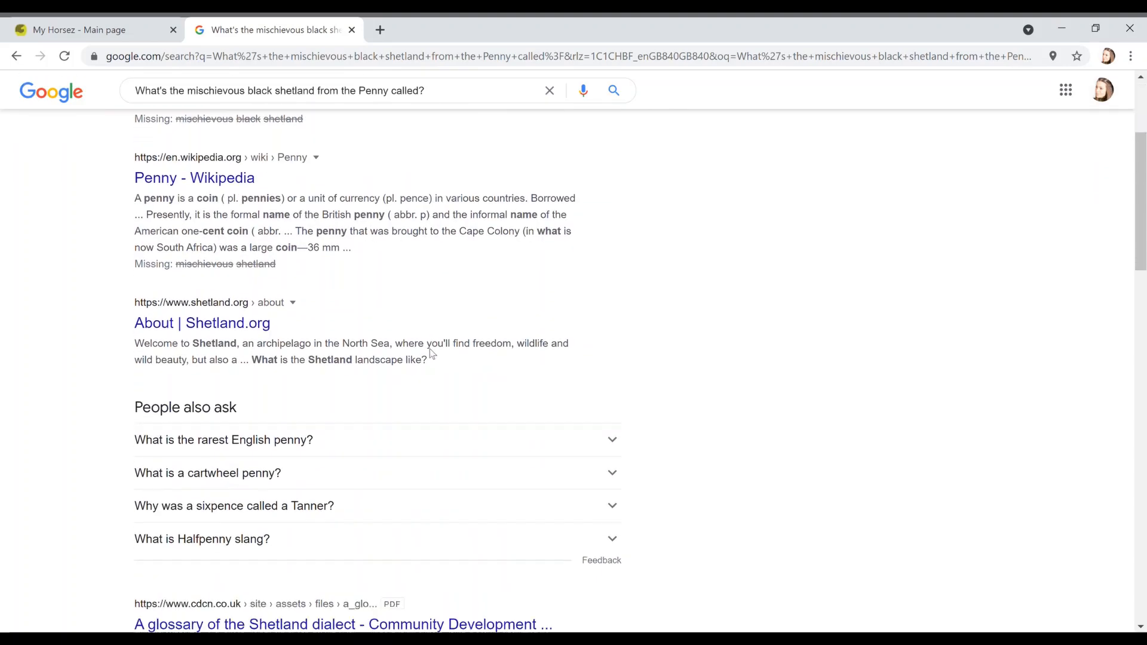
pyautogui.scroll(-3)
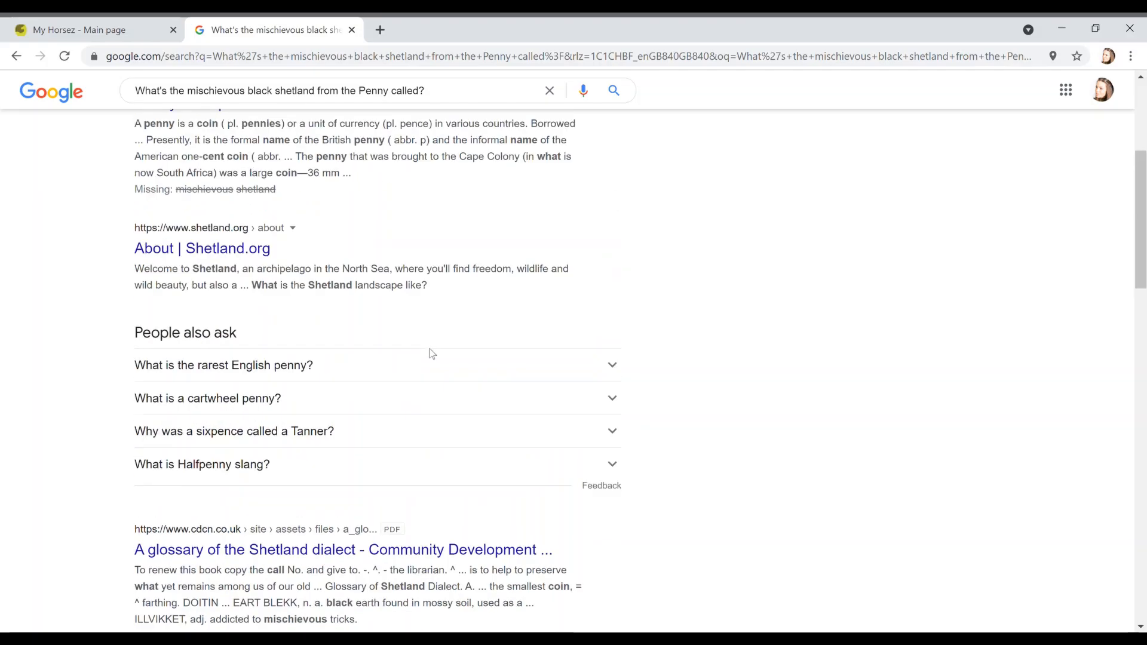
pyautogui.click(73, 30)
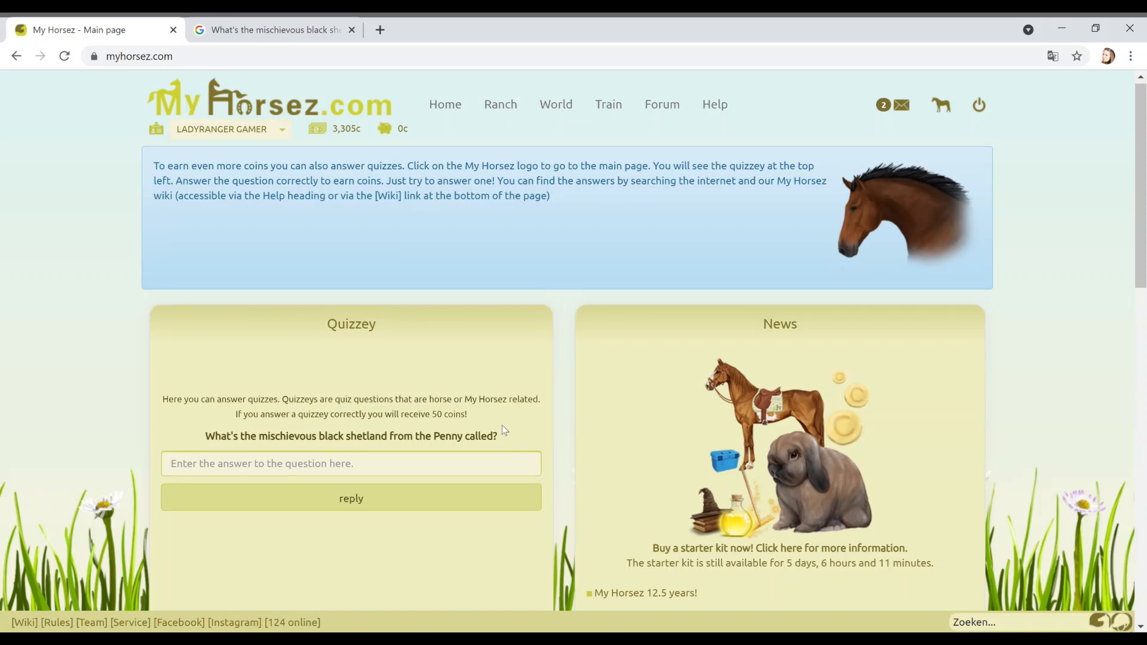
# - Close the old search tab, select 'mischievous black shetland' in the Quizzey, and open a new tab
pyautogui.scroll(-3)
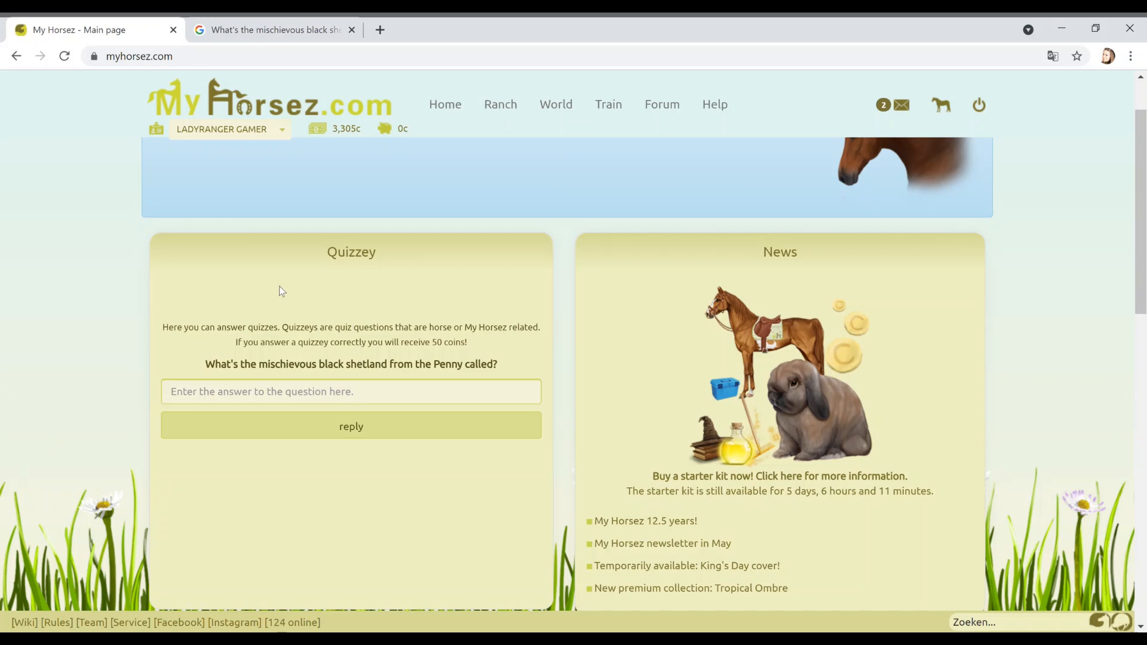
pyautogui.click(351, 29)
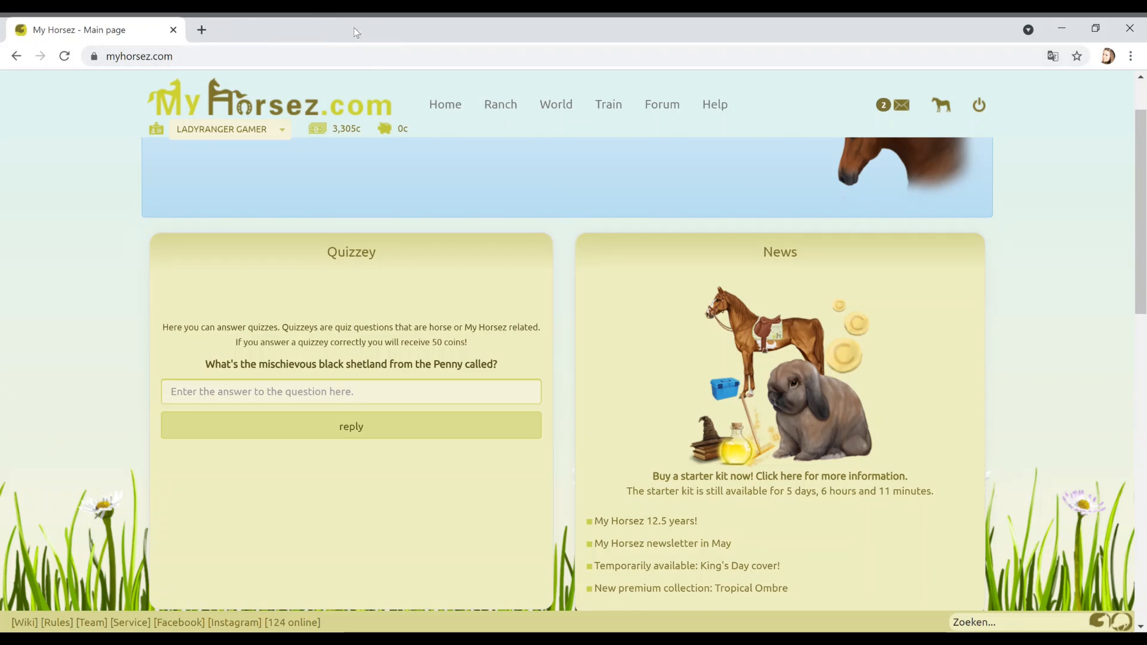
pyautogui.click(351, 391)
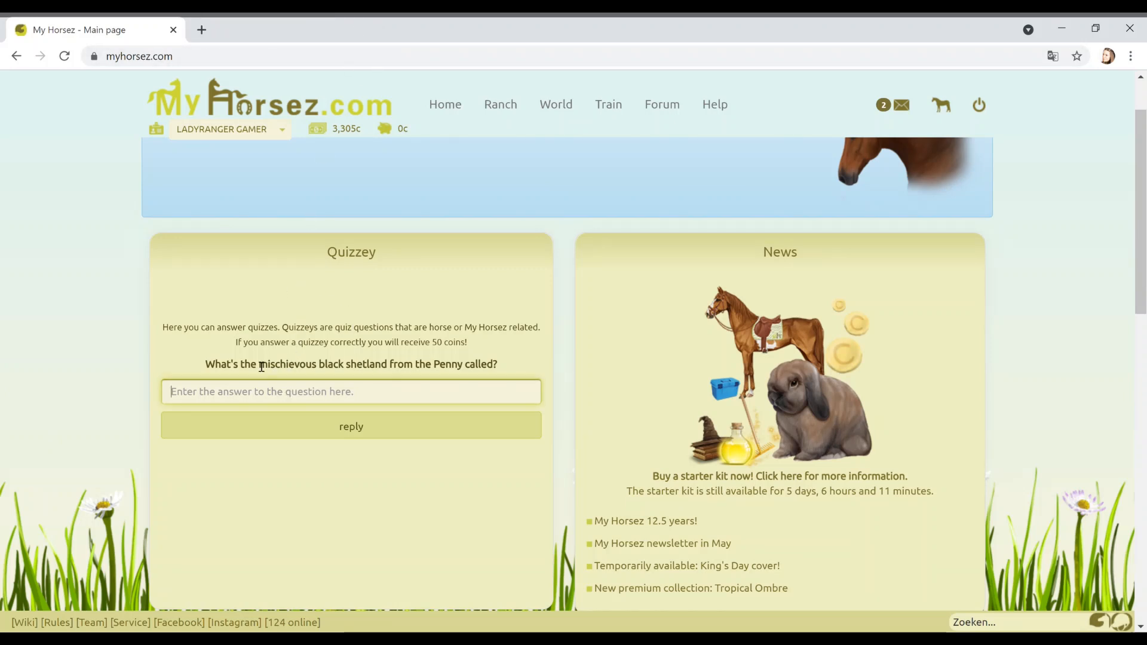
pyautogui.click(351, 391)
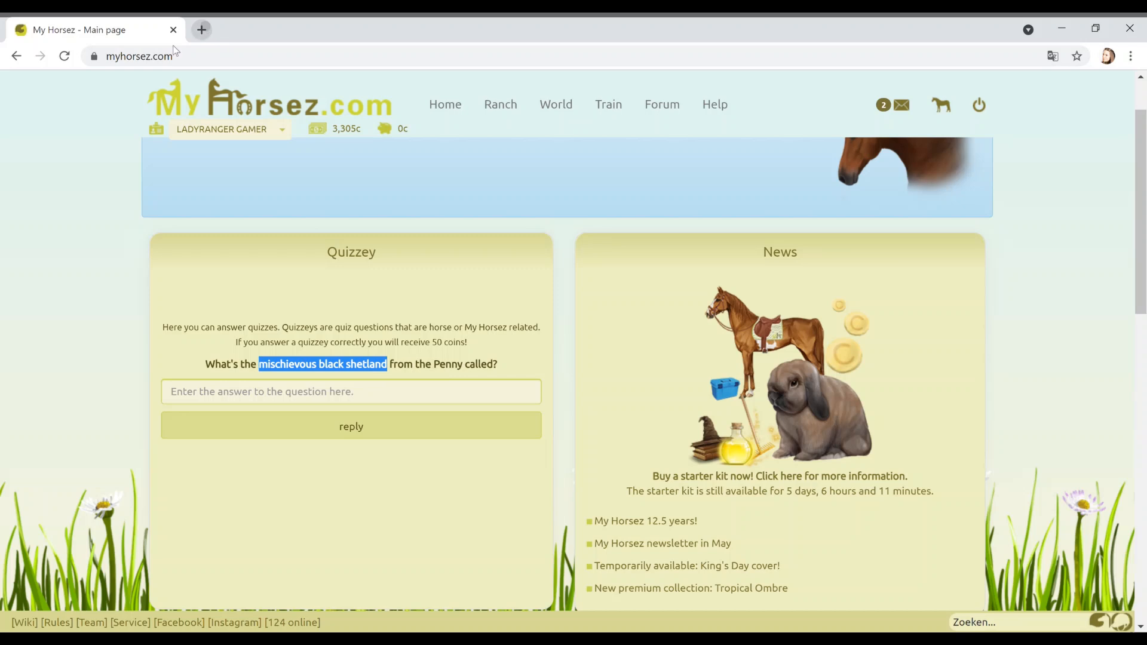
pyautogui.click(201, 30)
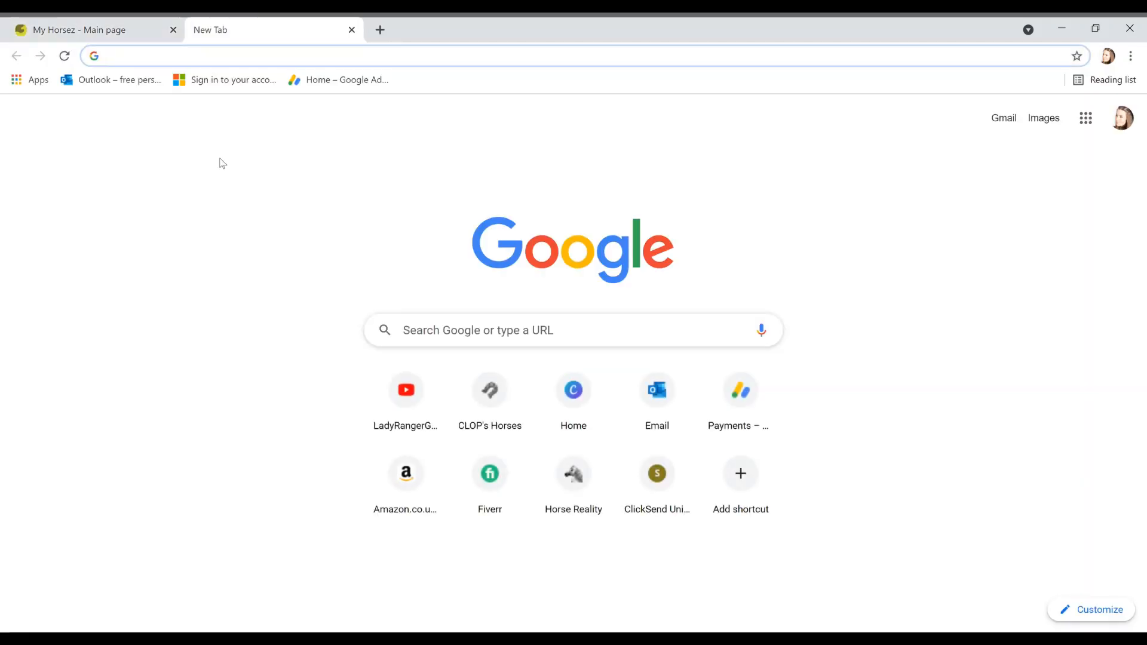
# - Google 'mischievous black shetland' to find the name Twiggy, then return to the quiz
pyautogui.write('mischievous black shetland')
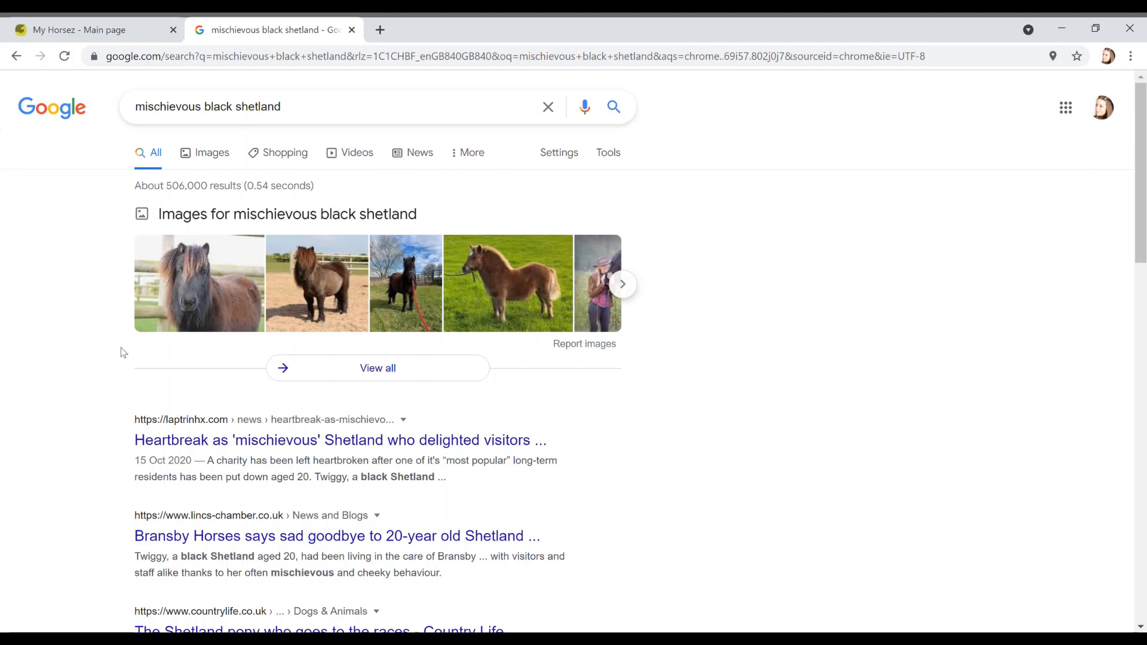
pyautogui.moveTo(121, 355)
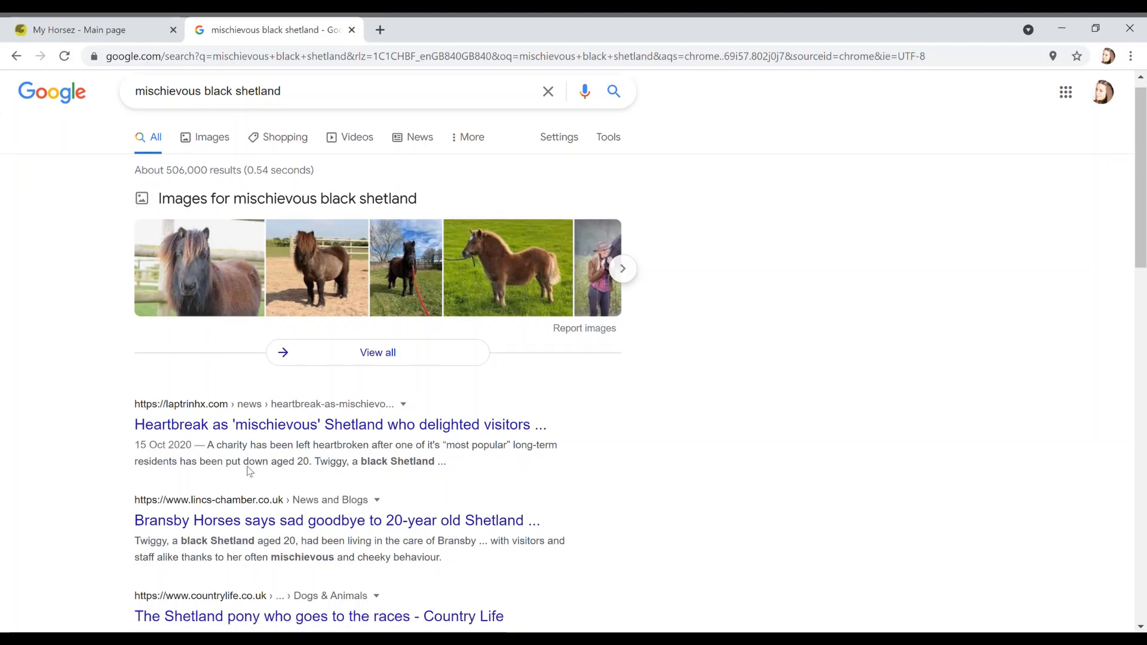
pyautogui.scroll(-3)
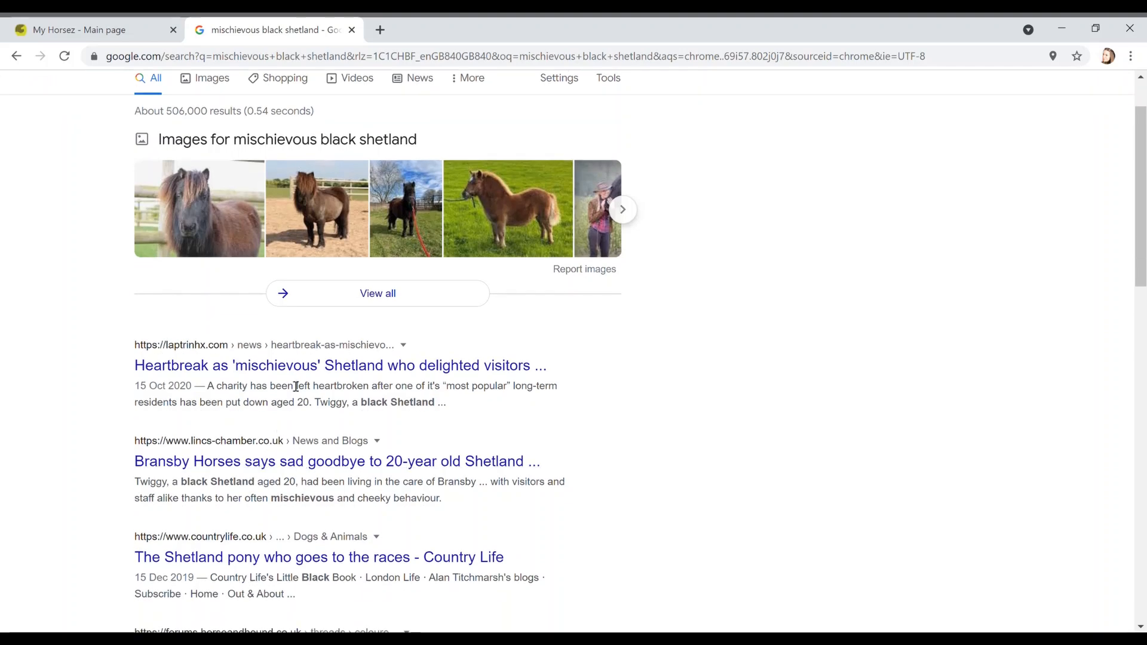
pyautogui.moveTo(296, 373)
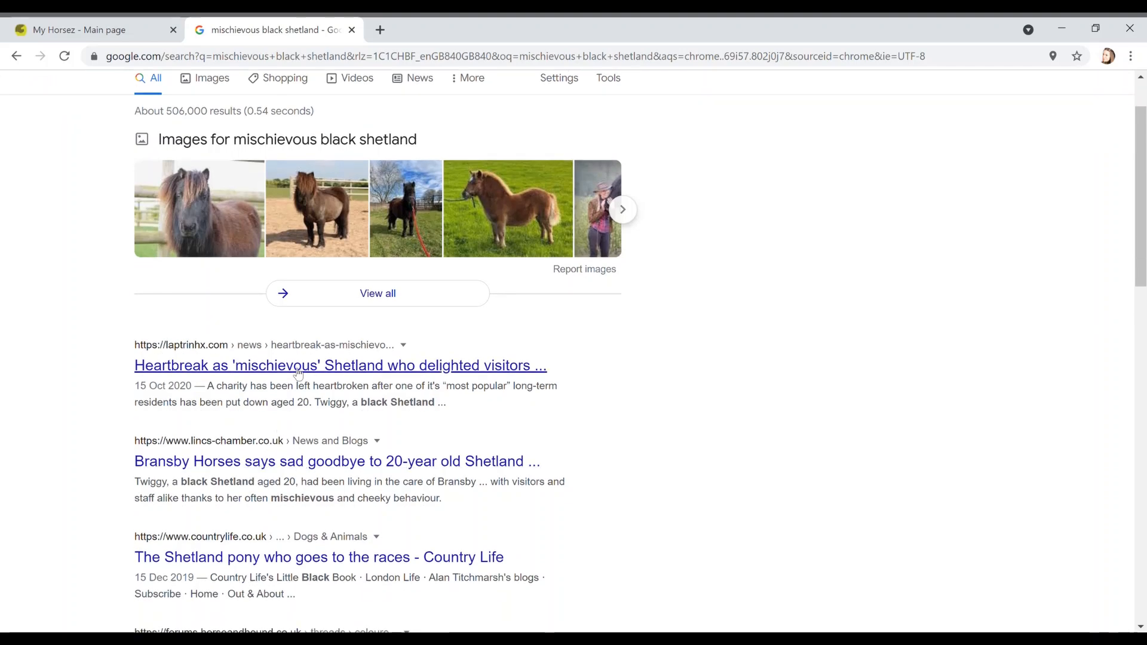
pyautogui.click(88, 30)
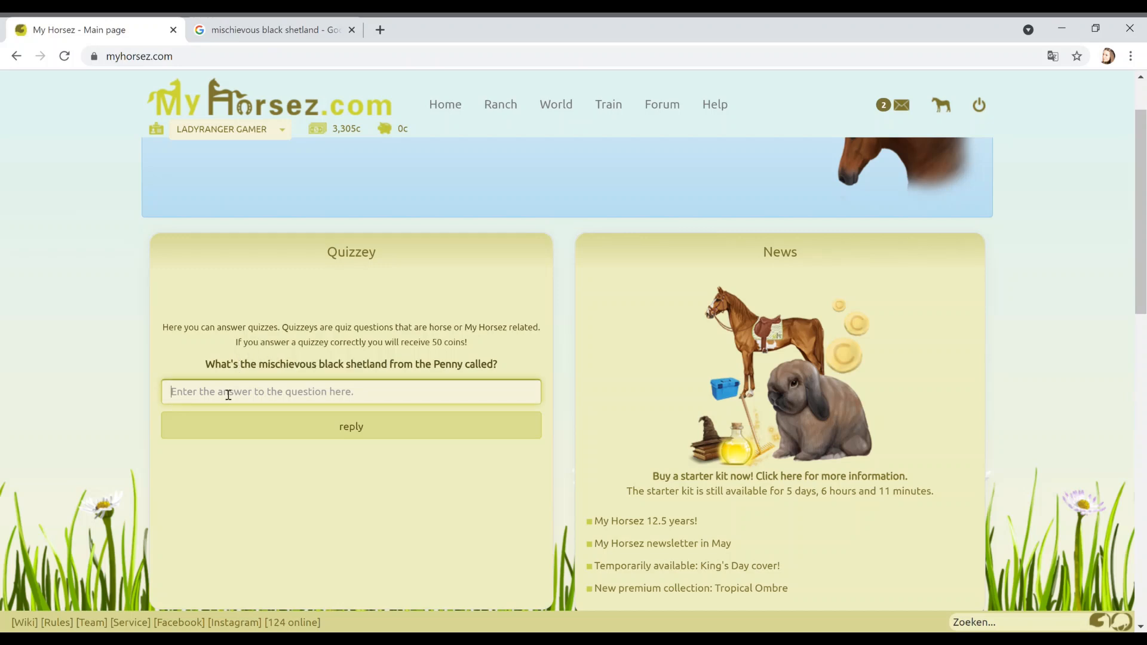
# - Submit 'Twiggy' as the Quizzey answer, which is rejected, and close the search tab
pyautogui.write('Twiggy')
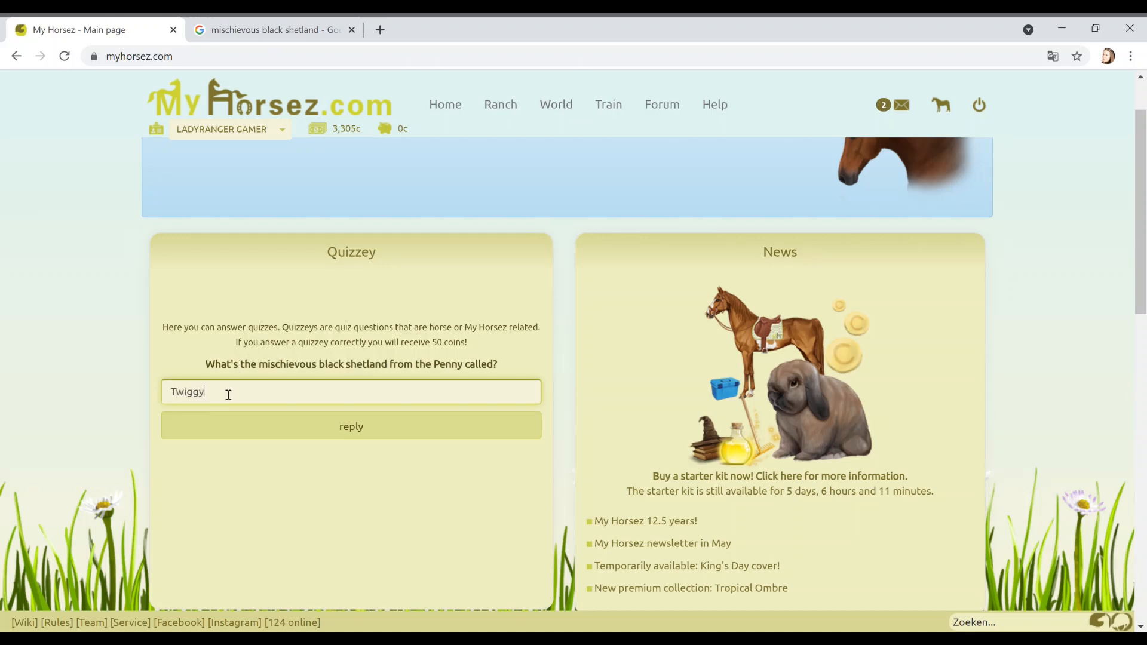
pyautogui.click(351, 427)
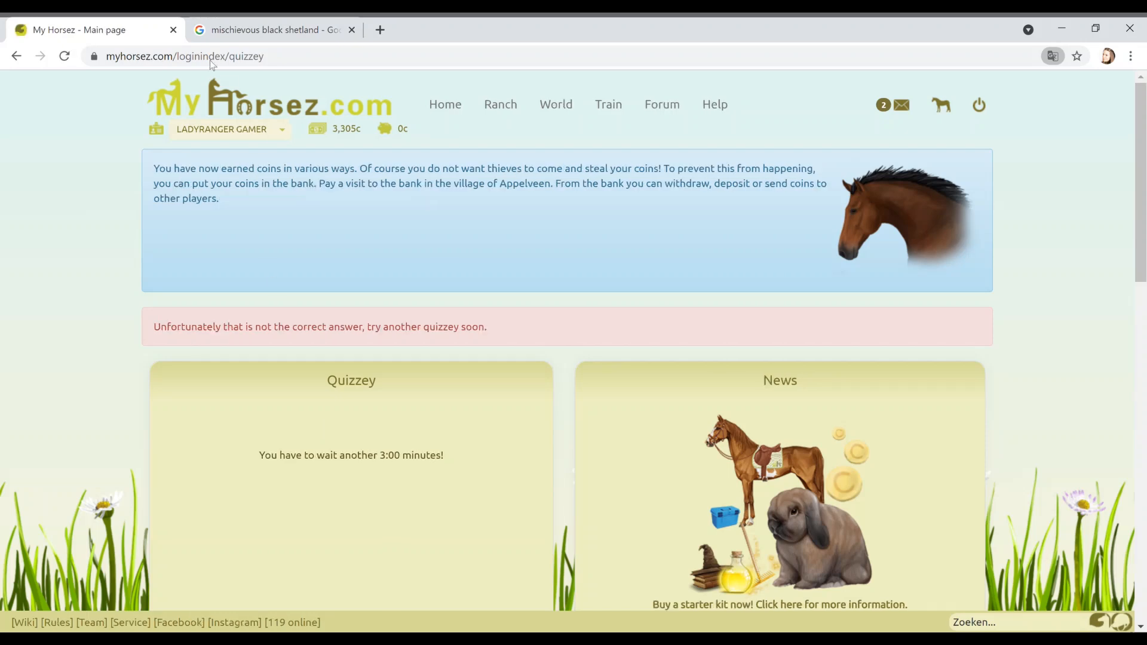
pyautogui.click(352, 30)
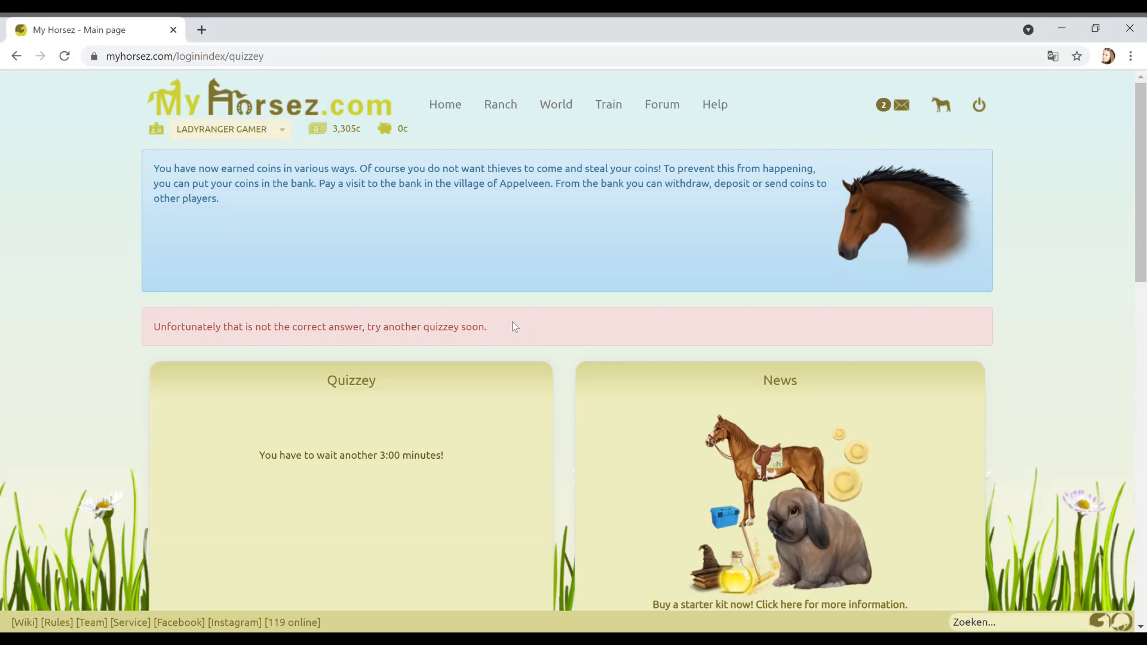
pyautogui.moveTo(421, 252)
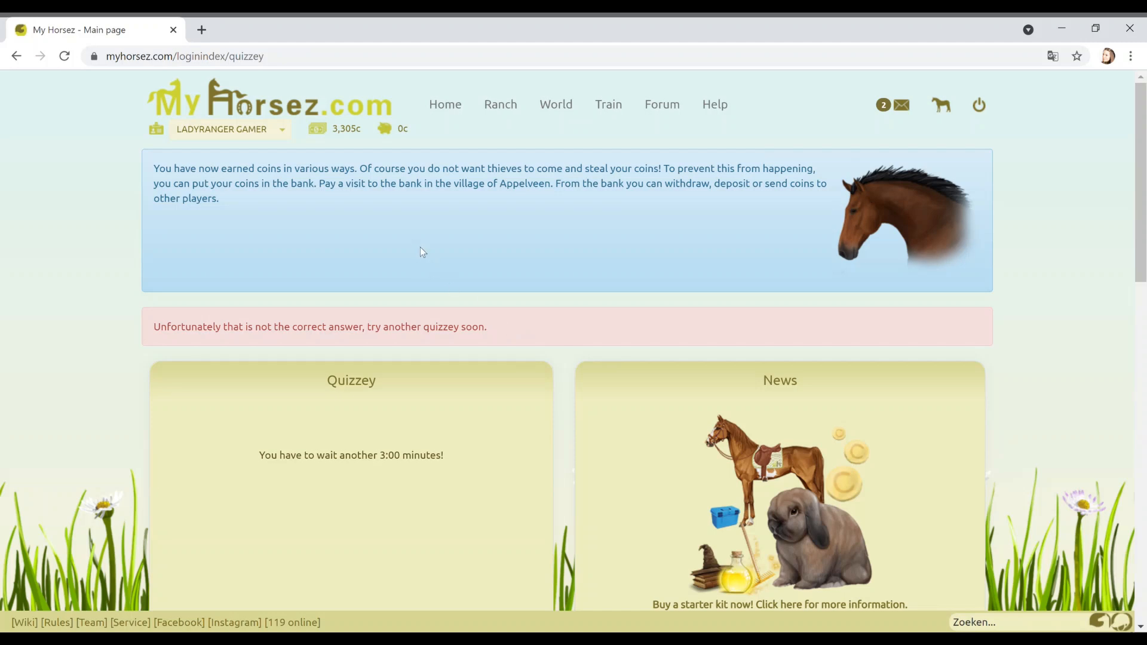
pyautogui.moveTo(382, 271)
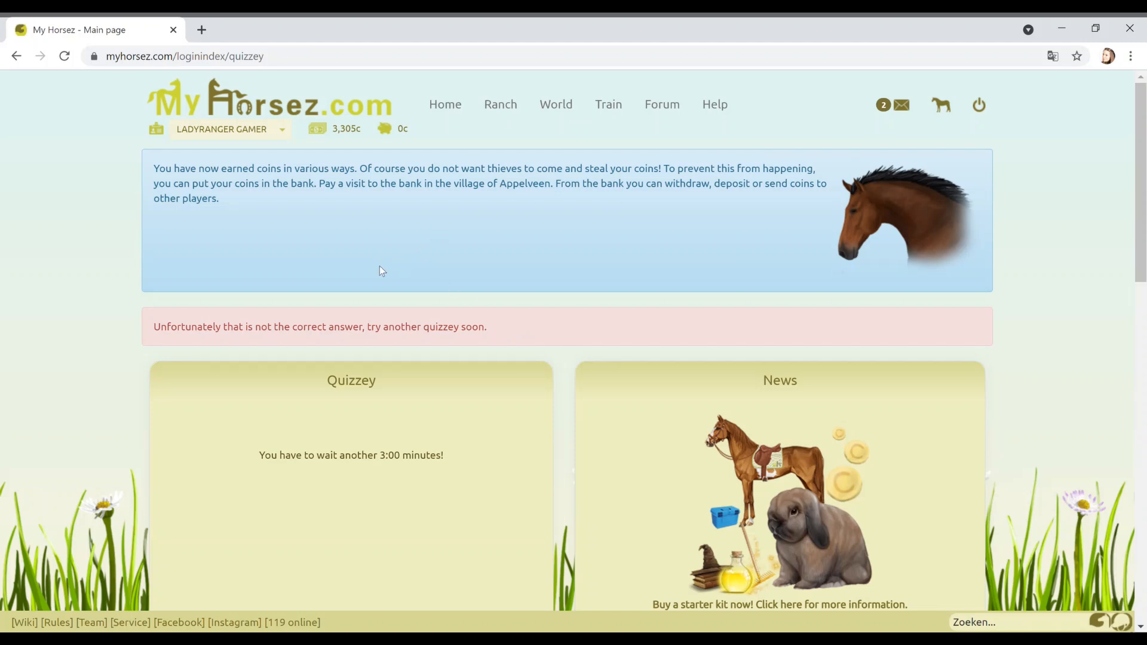
pyautogui.moveTo(476, 152)
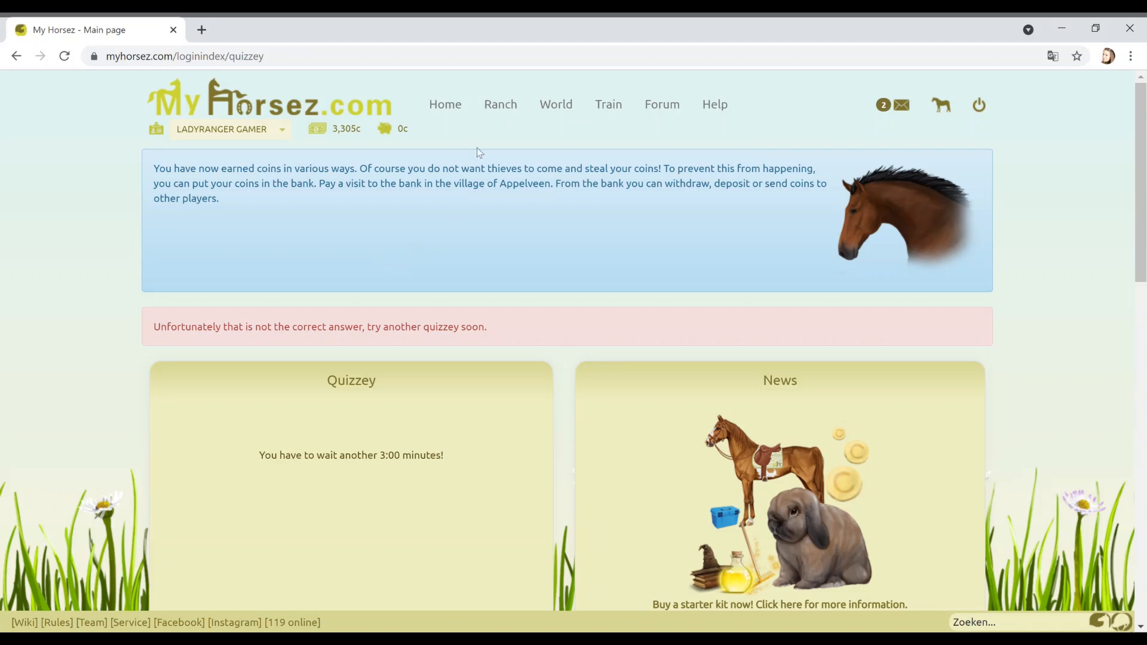
# - Open the World page and enter the Appelveen village
pyautogui.click(555, 104)
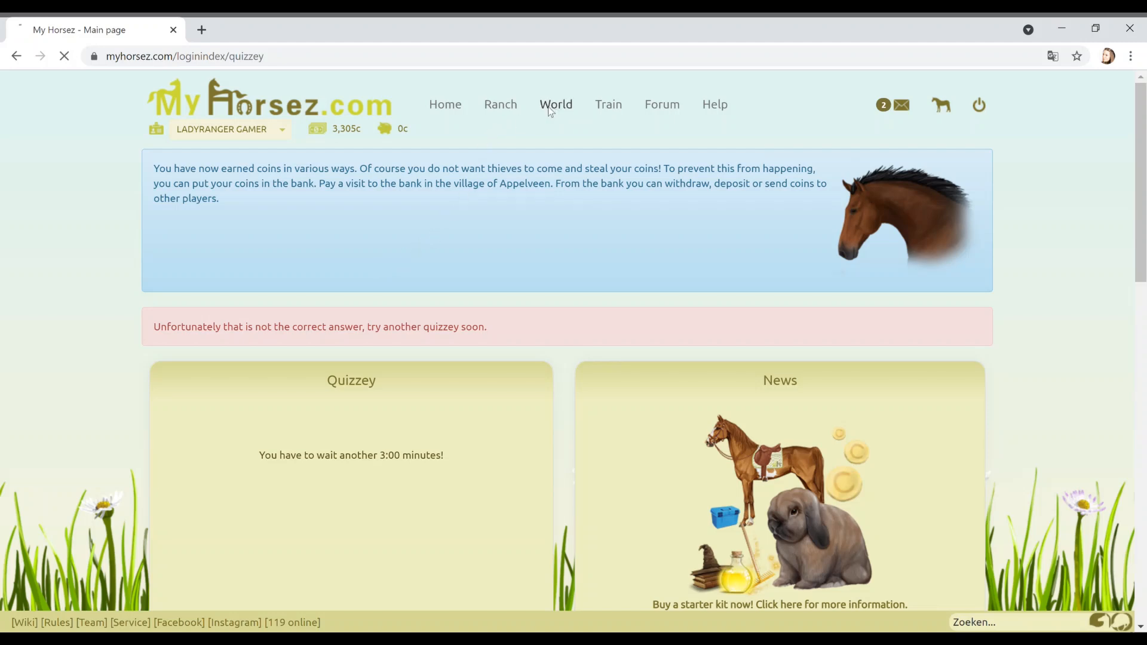
pyautogui.click(556, 104)
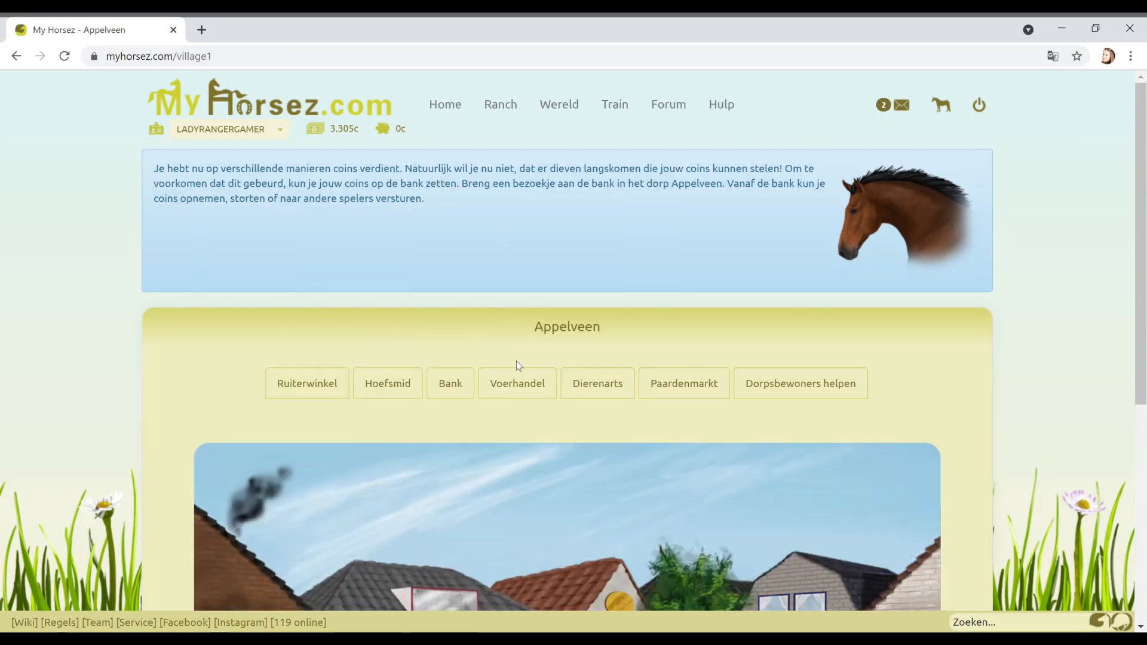
# - Deposit 2,000 coins into the Appelveen bank account, keeping 1,305 coins on hand
pyautogui.click(450, 383)
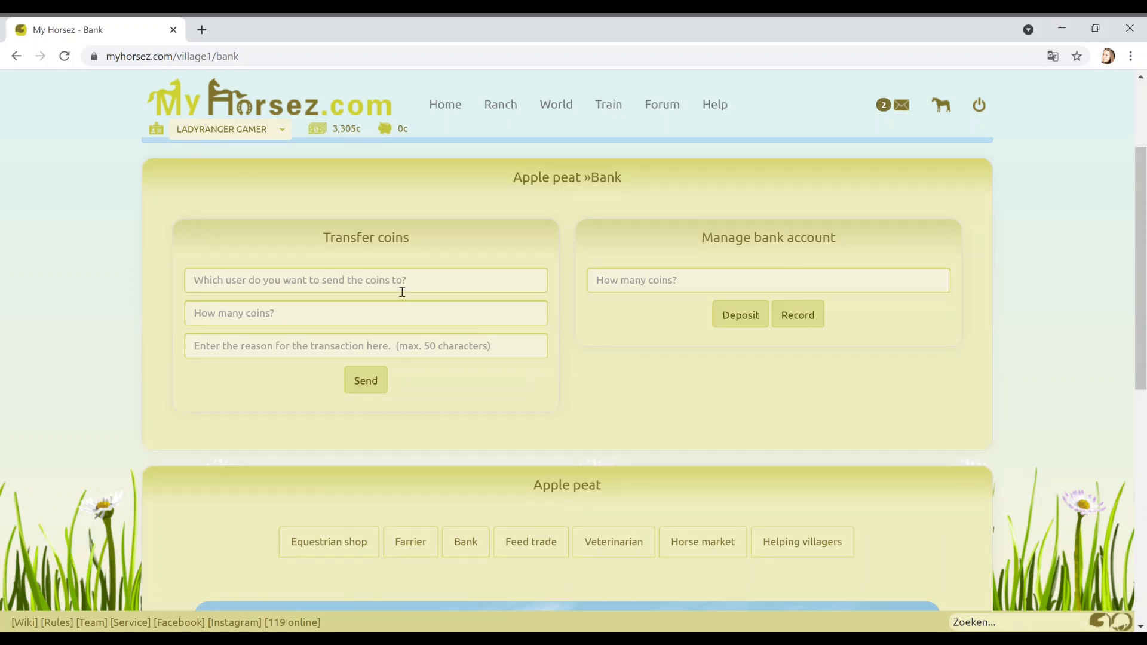
pyautogui.moveTo(365, 317)
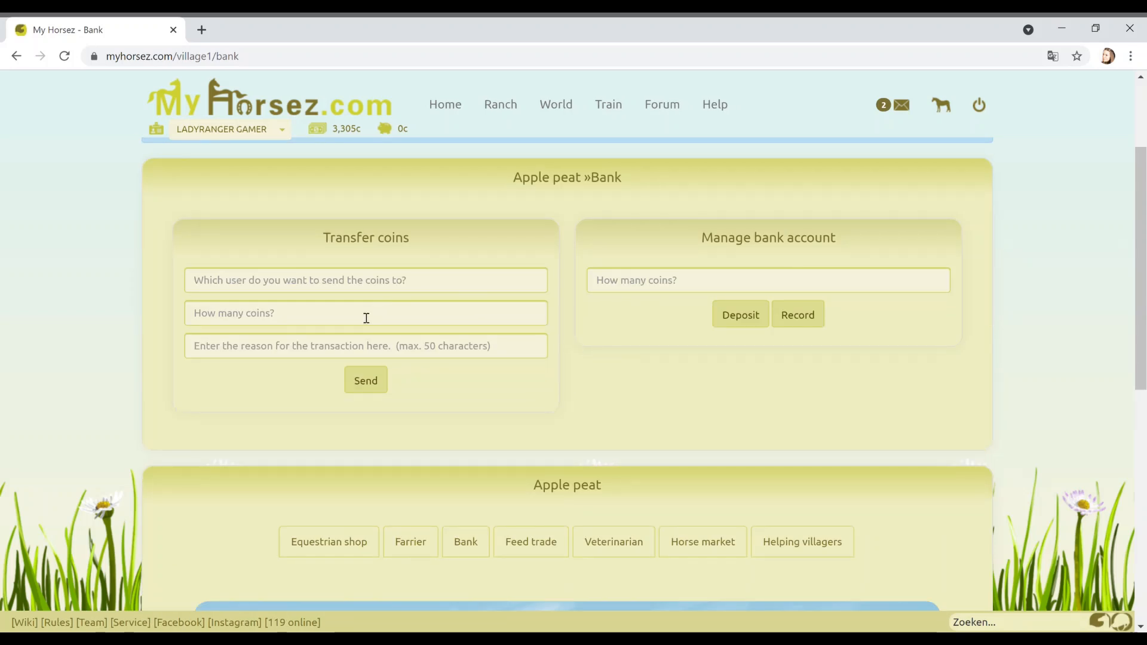
pyautogui.moveTo(671, 281)
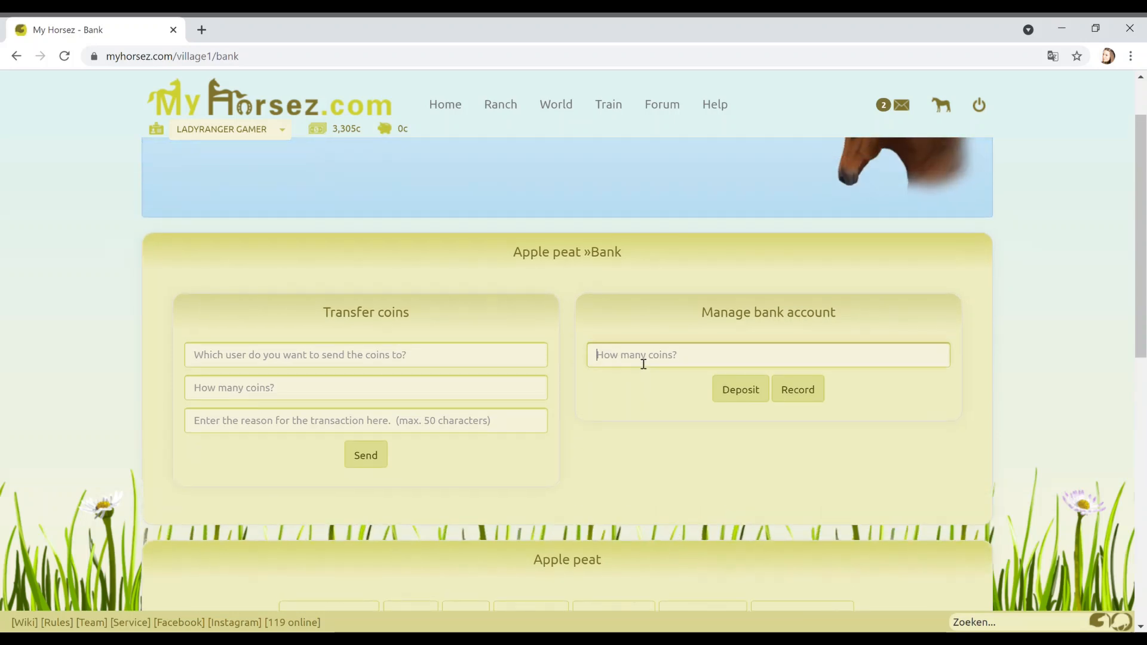
pyautogui.write('200')
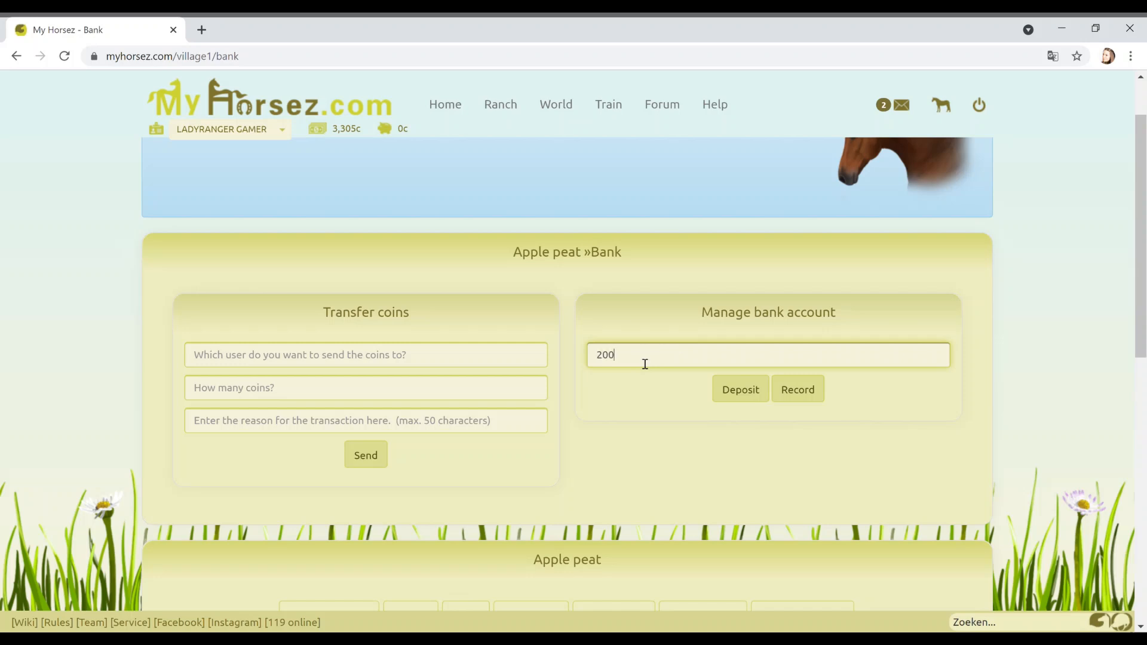
pyautogui.click(739, 388)
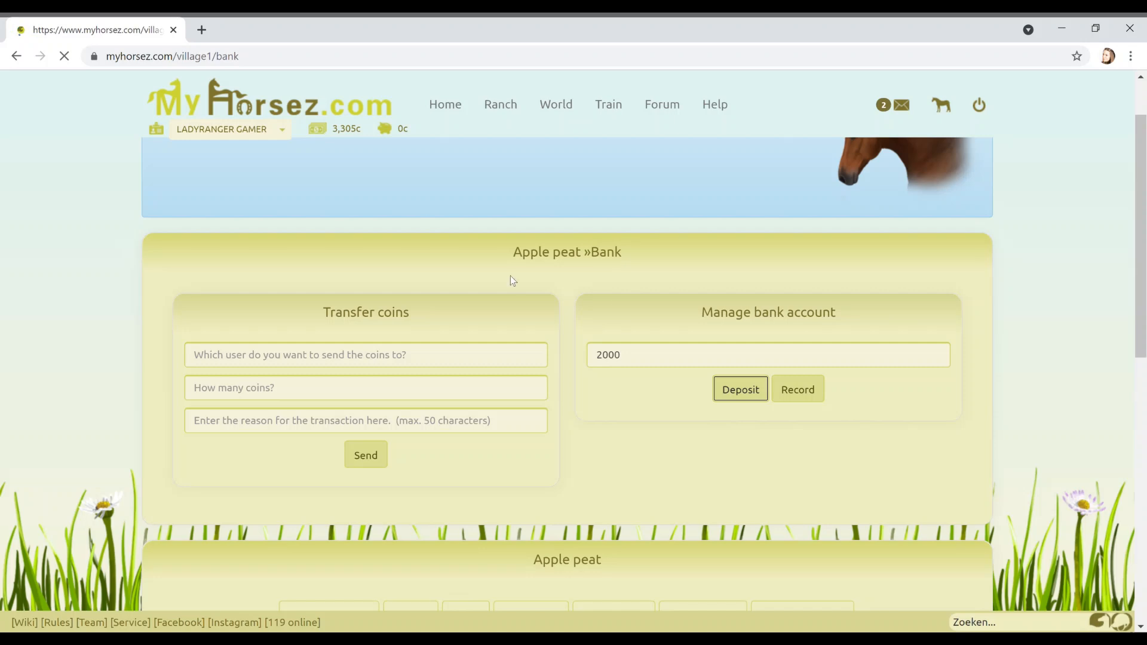
pyautogui.click(740, 389)
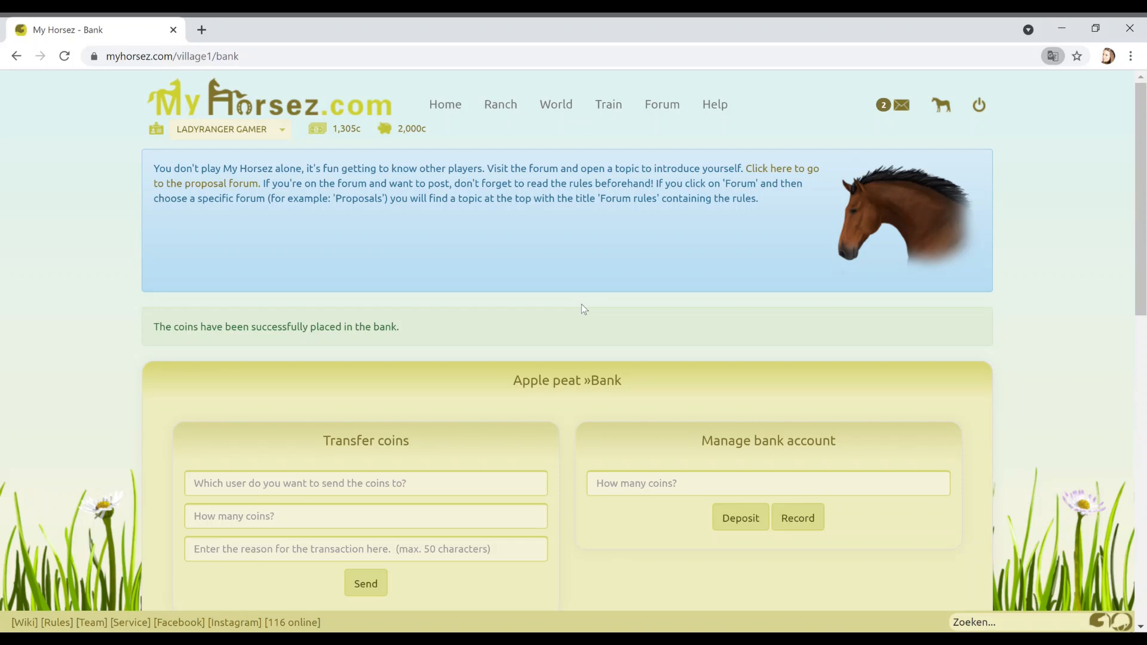
pyautogui.moveTo(752, 244)
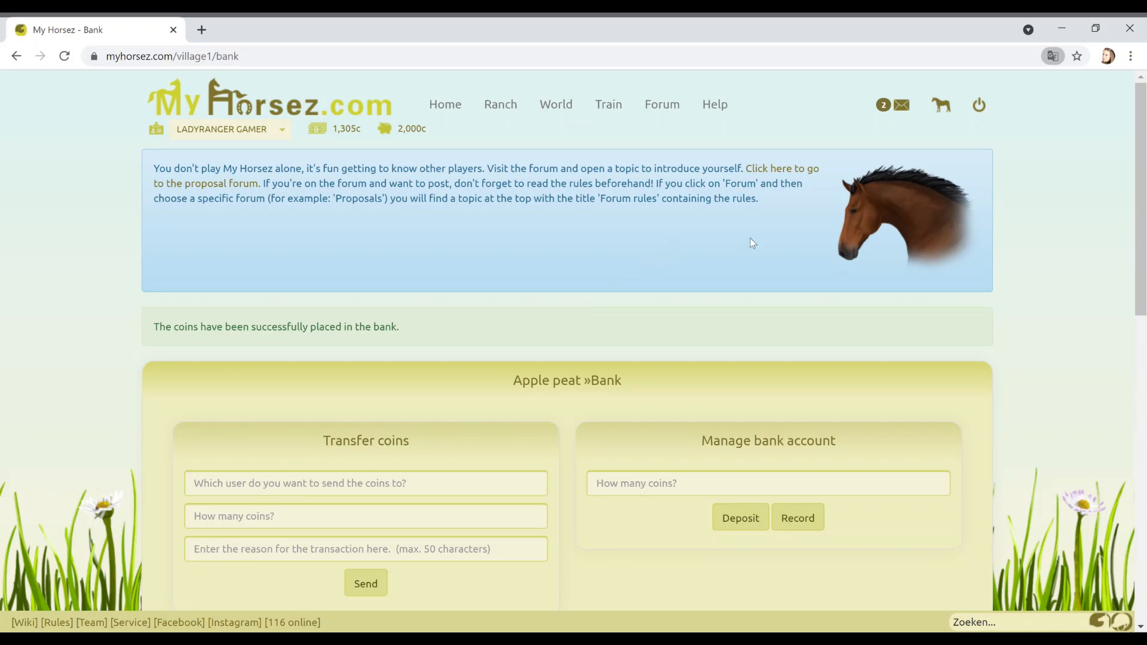
# - Follow the tour link to the Proposals forum and scroll through its topic list
pyautogui.click(768, 168)
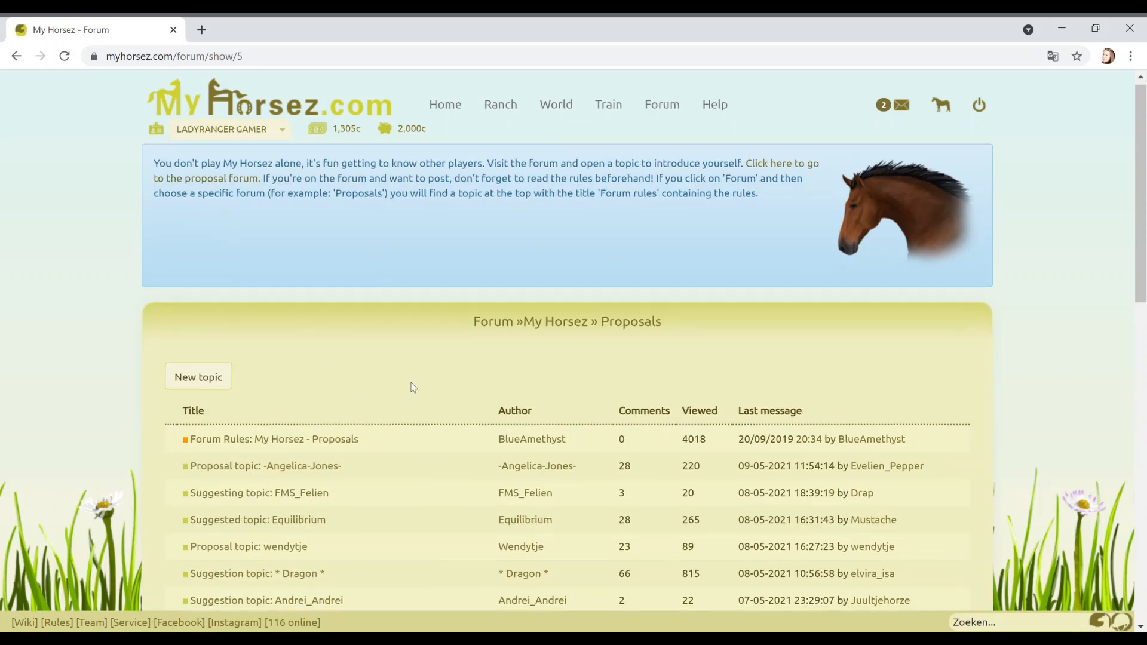
pyautogui.scroll(-3)
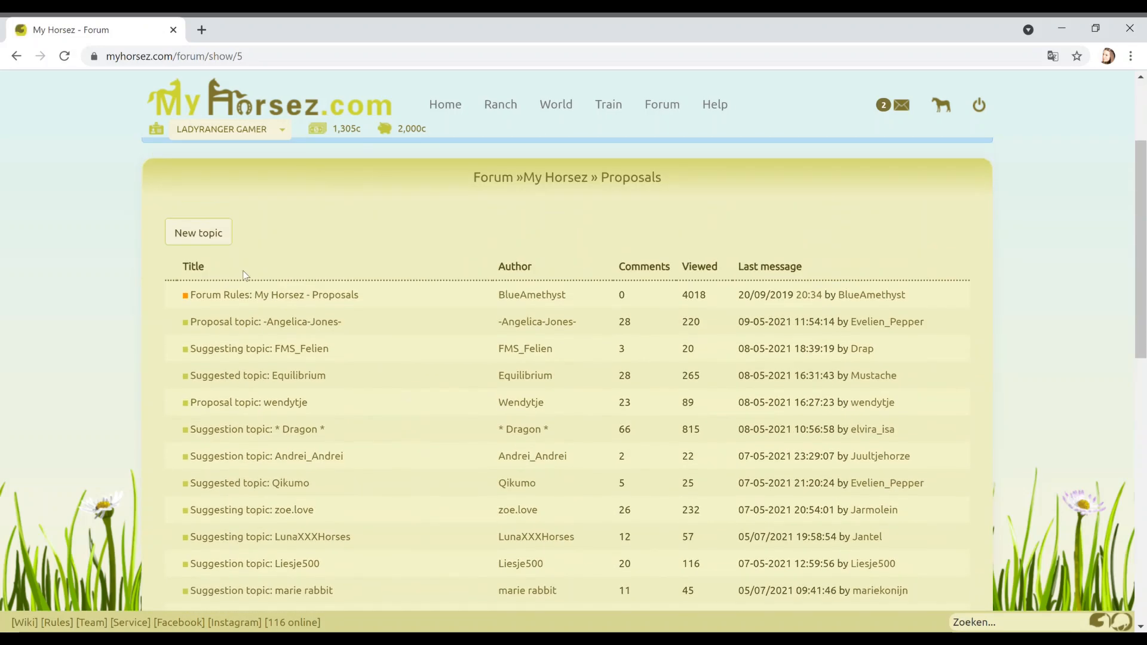
pyautogui.scroll(-3)
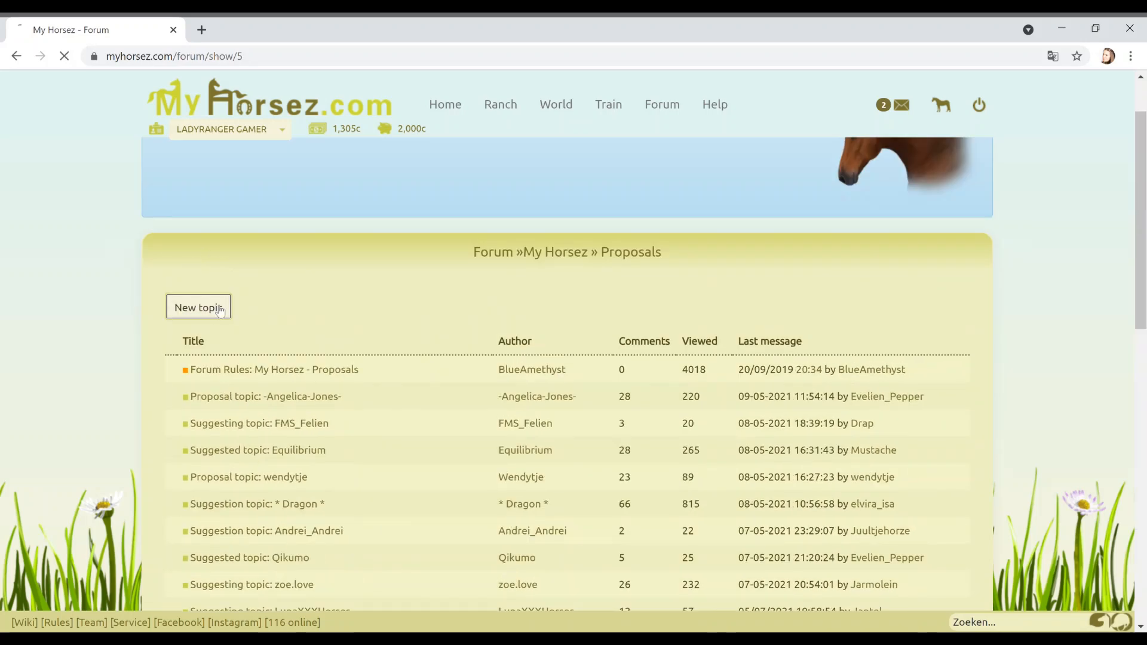
# - Start a new Proposals topic and type the greeting 'Hello! I am new and using…'
pyautogui.click(198, 307)
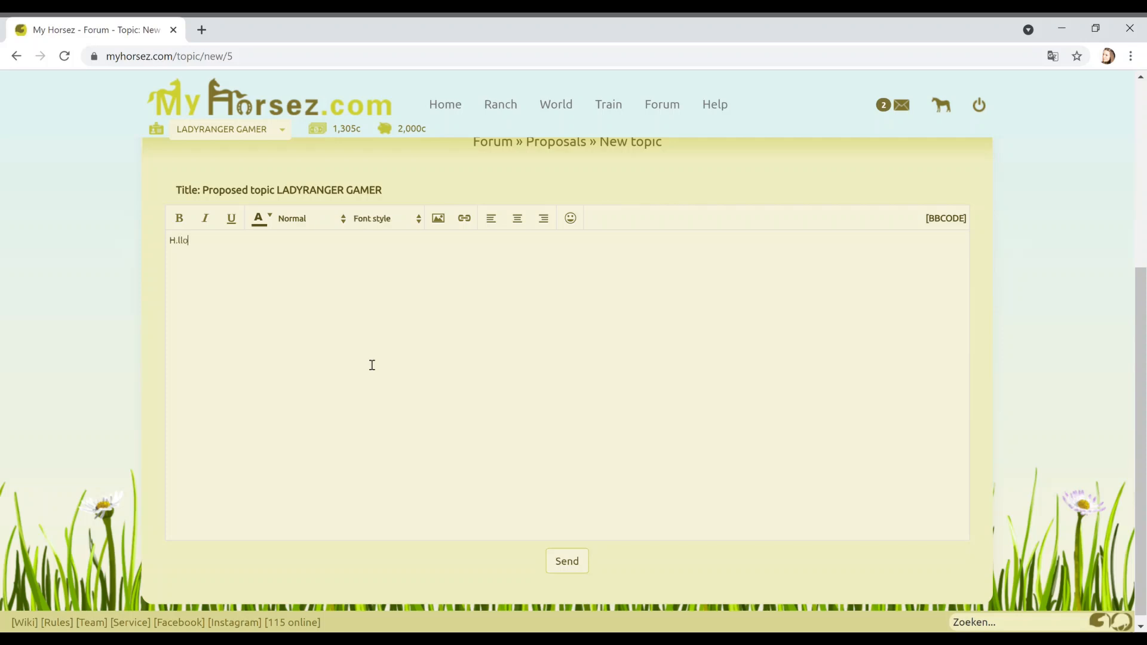
pyautogui.write('Hello!')
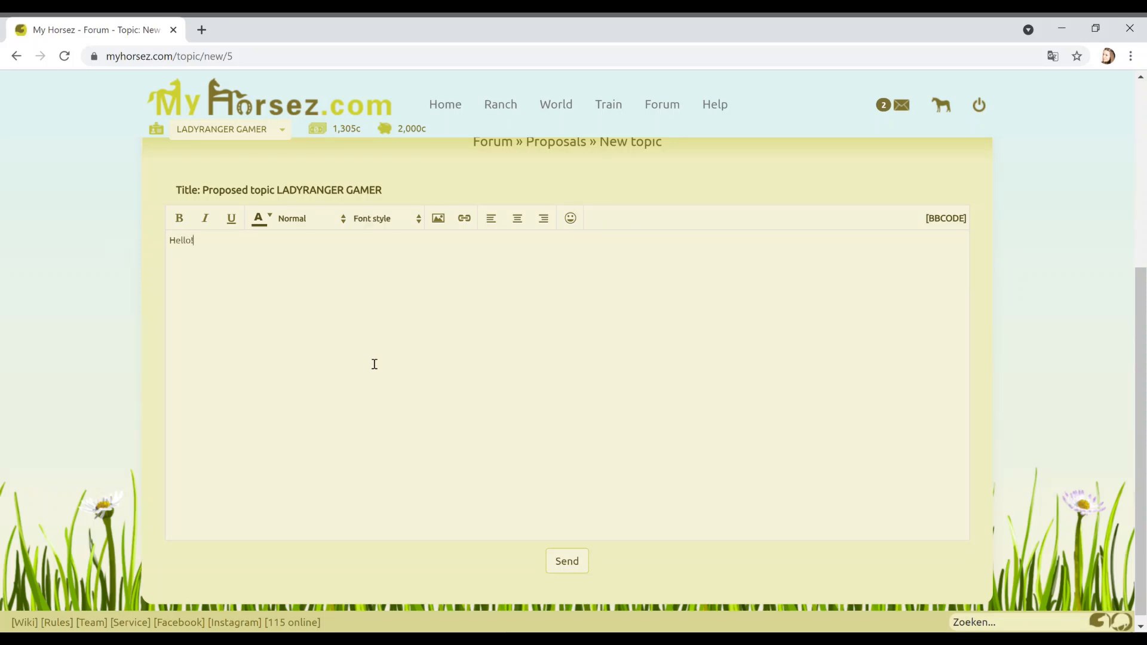
pyautogui.write('I.am')
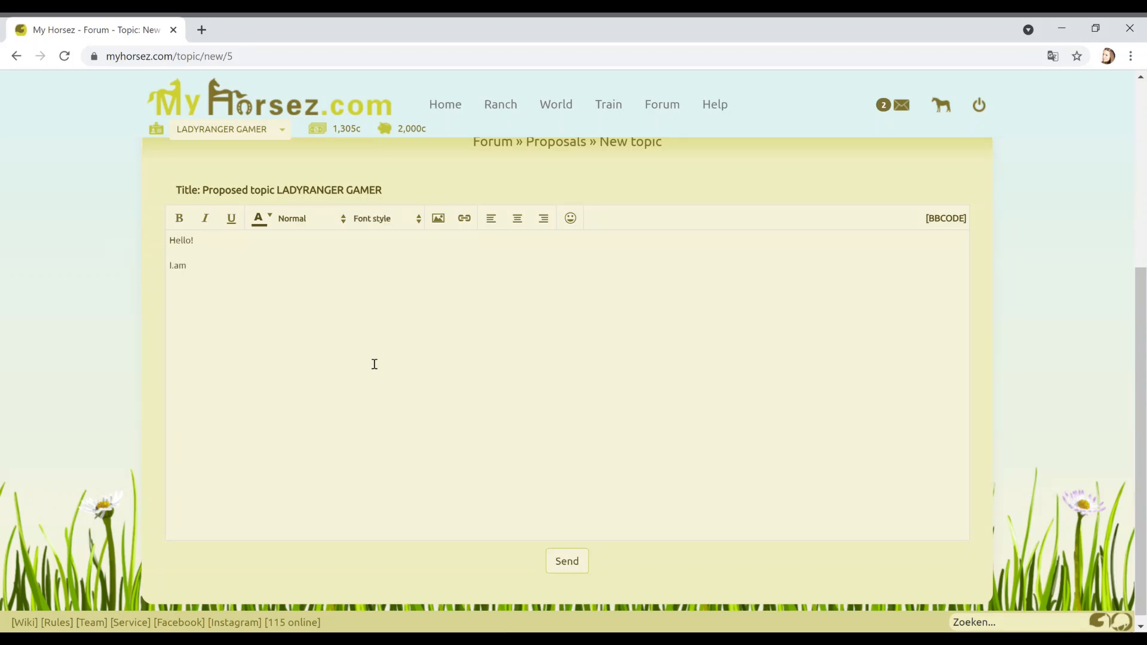
pyautogui.write('new and')
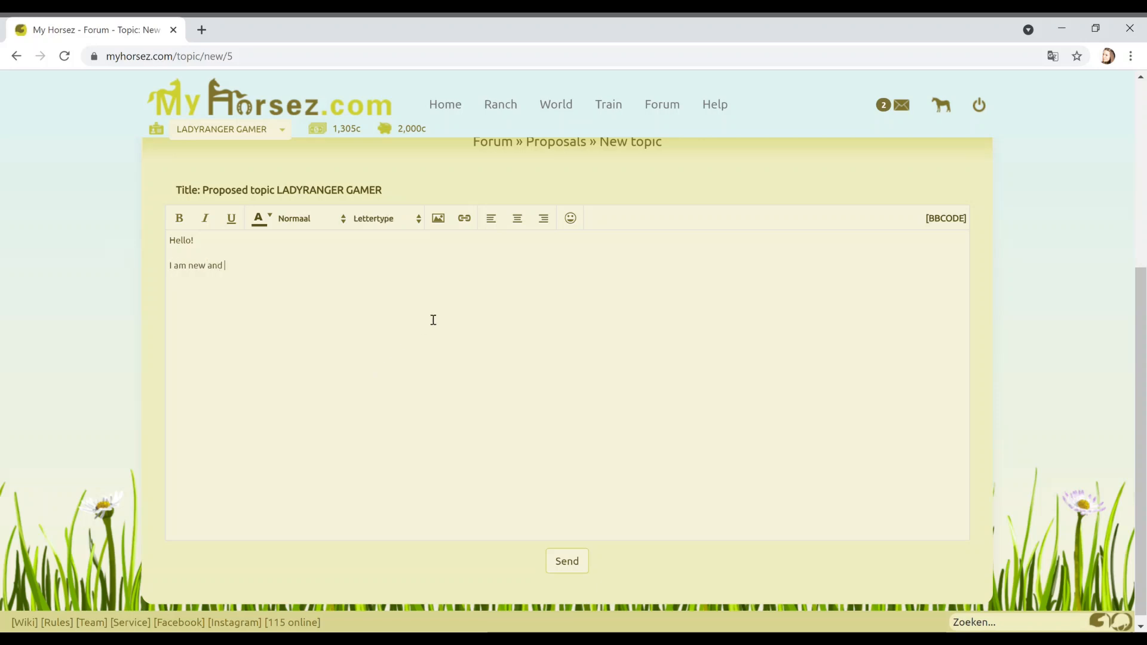
pyautogui.write('using')
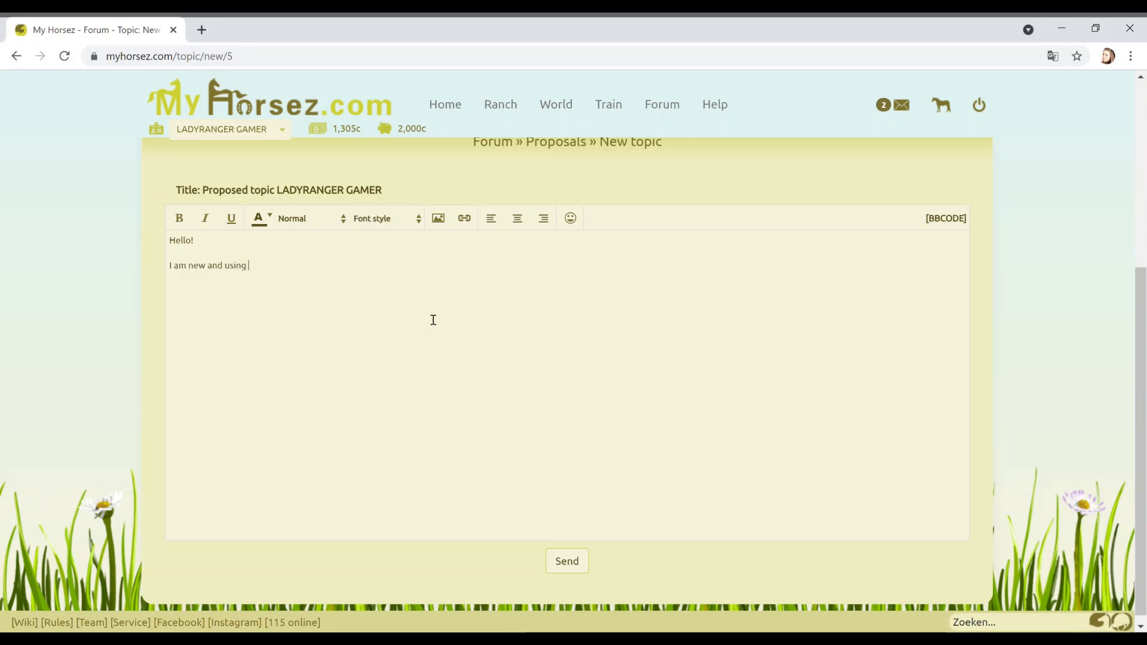
pyautogui.write('Goodle Trab')
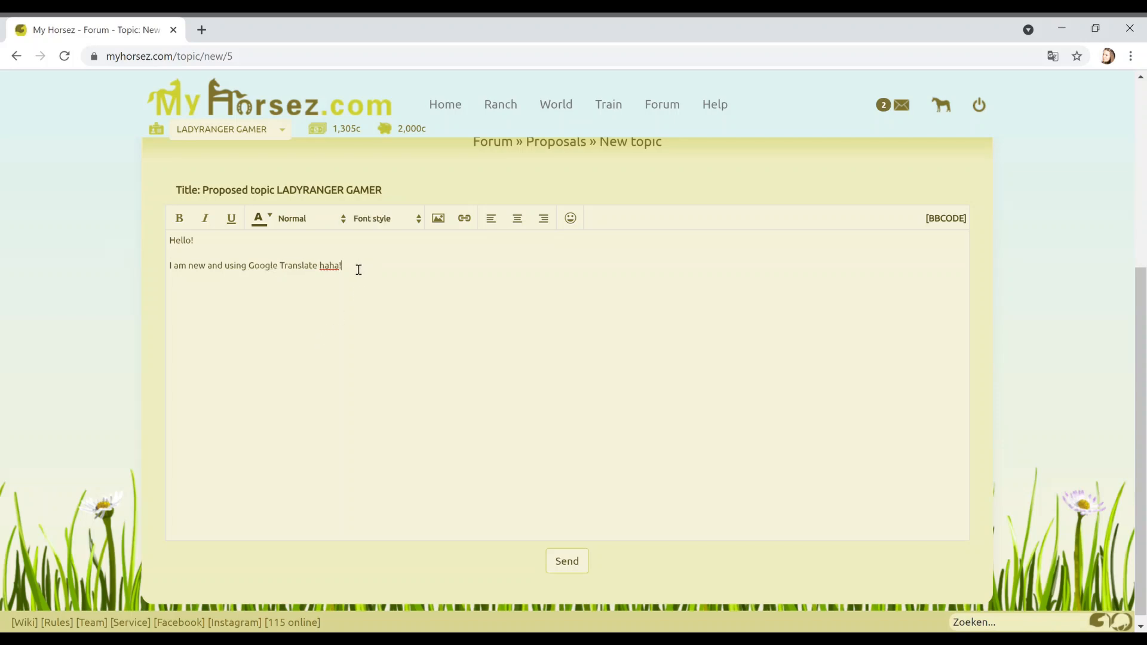
# - Add the line asking for tips about the game: 'would be great!!'
pyautogui.write('av tips')
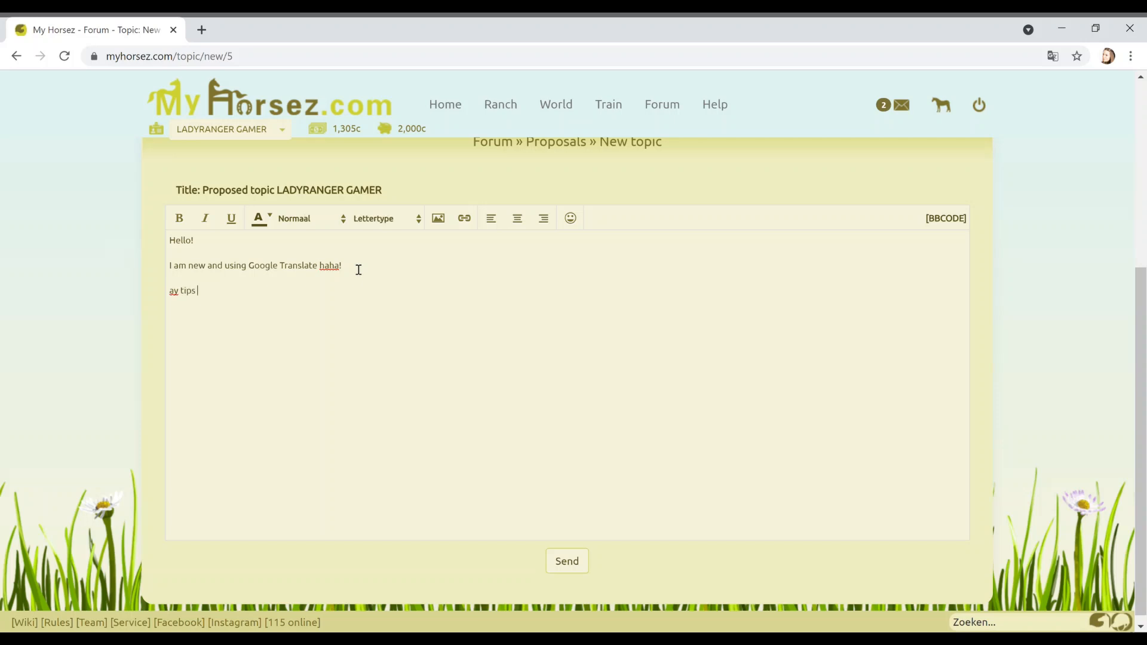
pyautogui.write('about the game wuld be')
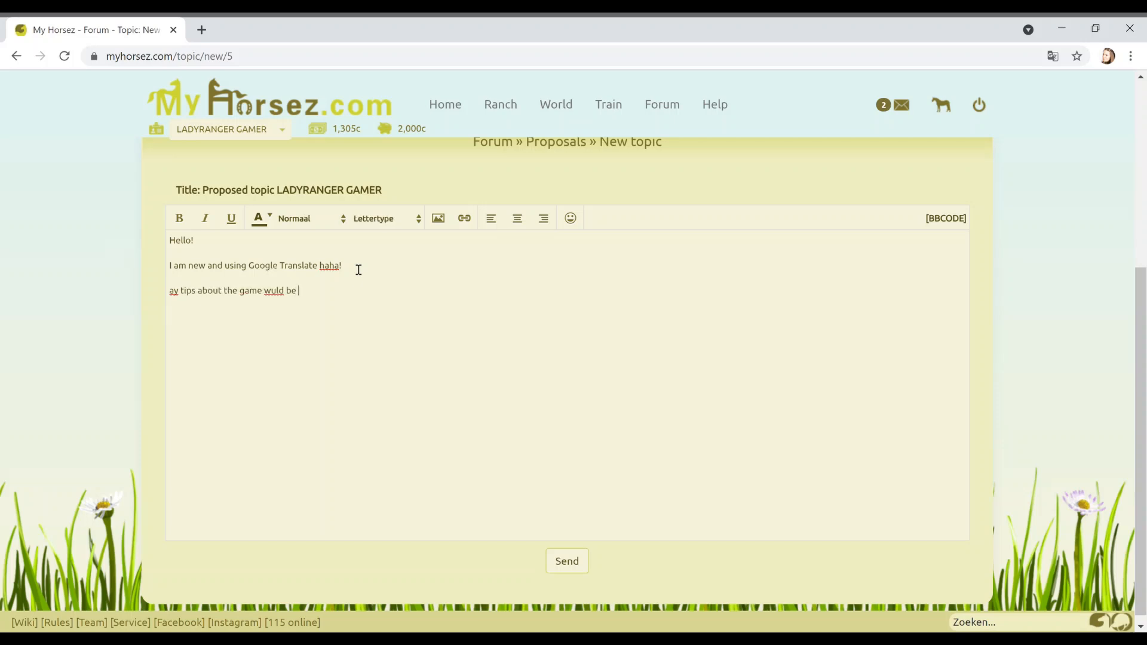
pyautogui.write('oudl')
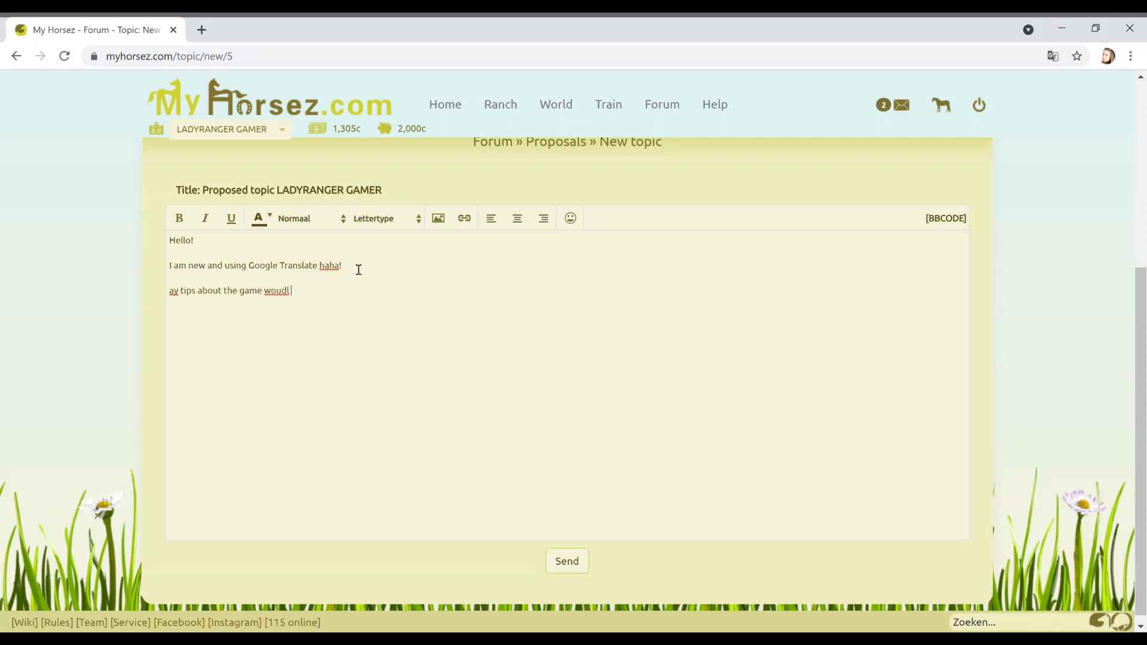
pyautogui.write('would be')
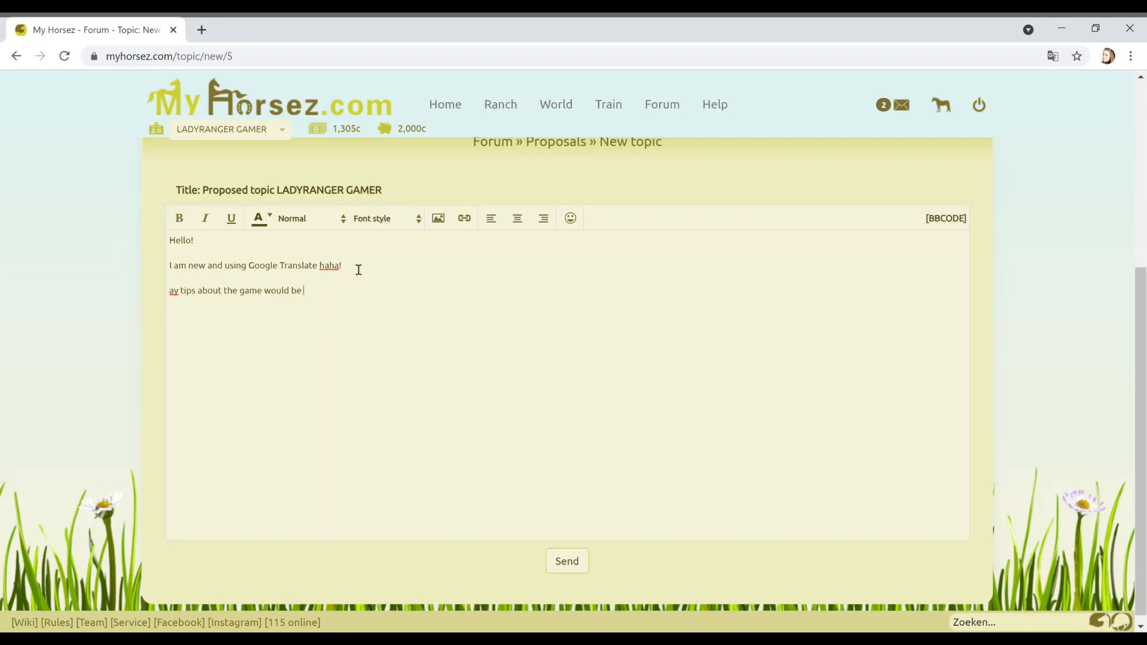
pyautogui.write('great!!')
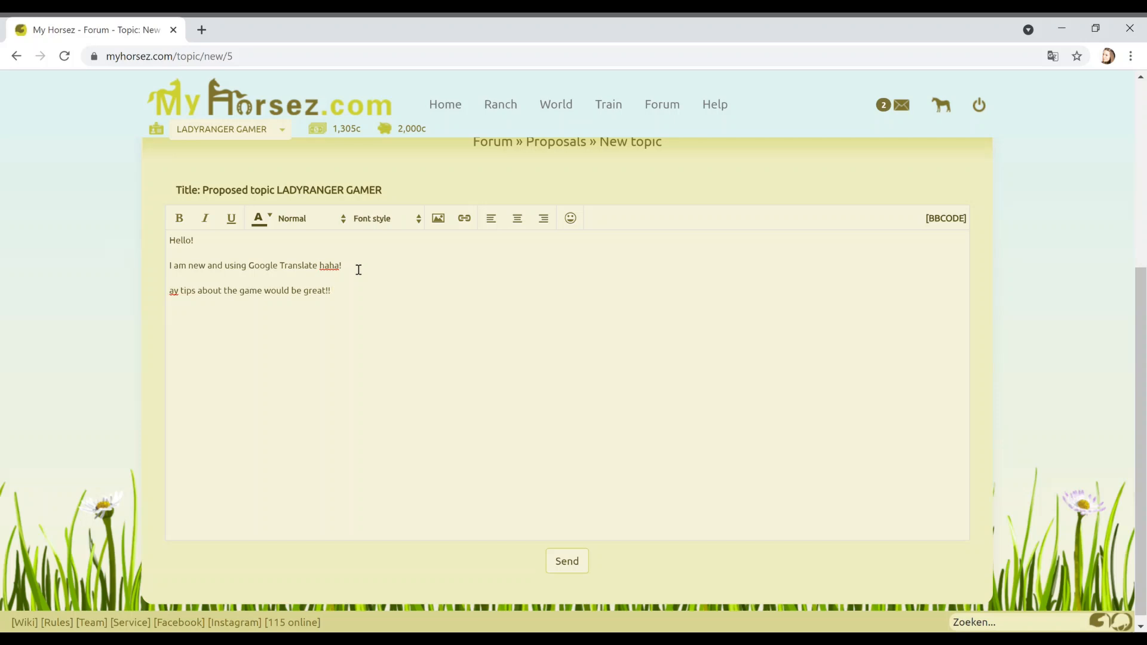
# - Type 'Thank you.' and begin the sign-off 'Lady', correcting typos
pyautogui.write('T.a')
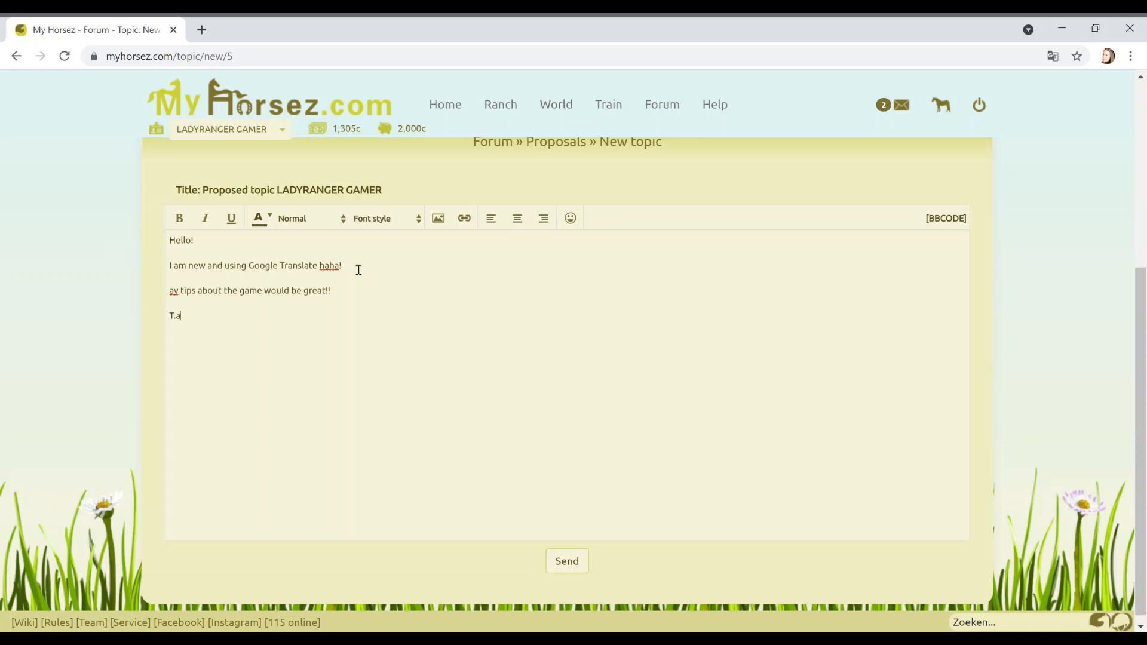
pyautogui.press('Backspace')
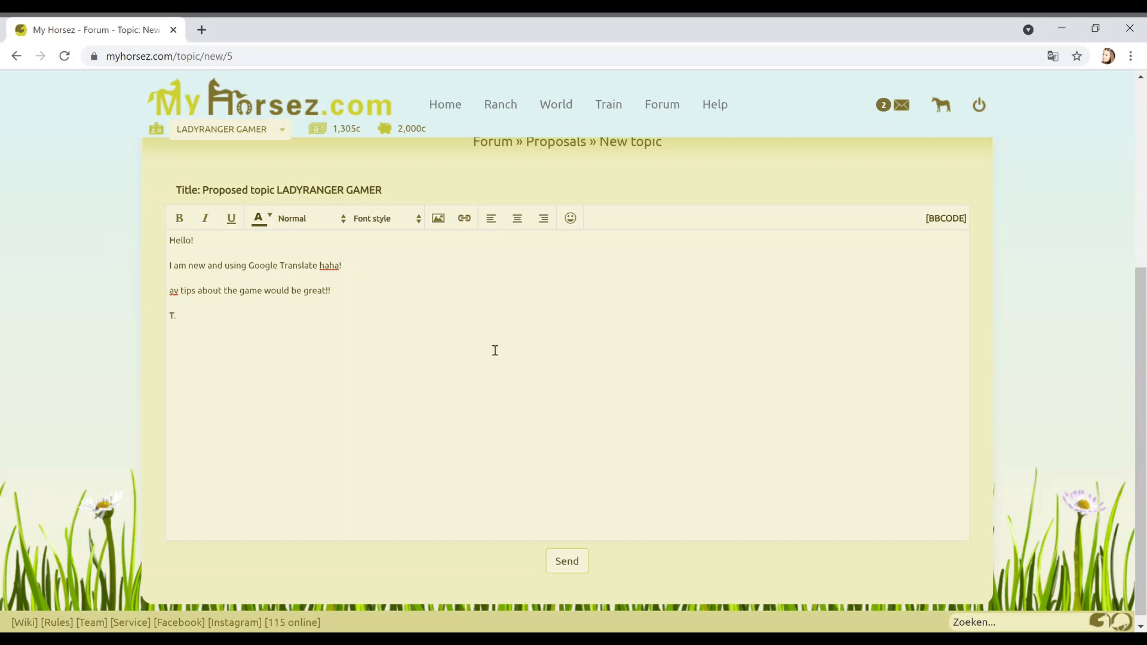
pyautogui.write('ha')
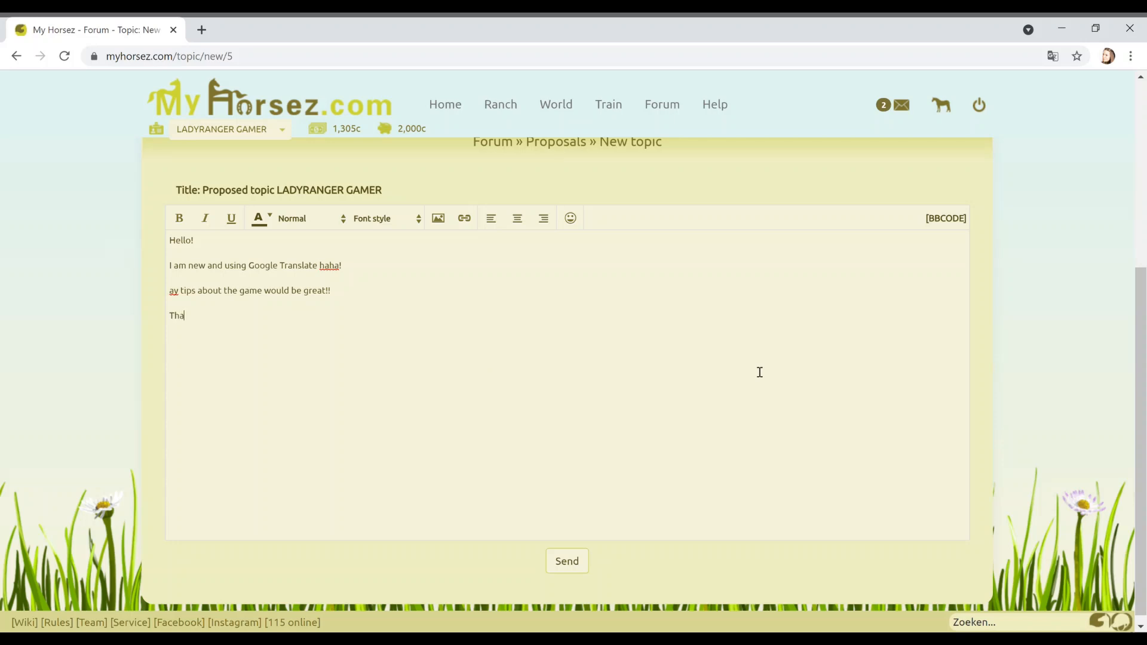
pyautogui.write('nk you')
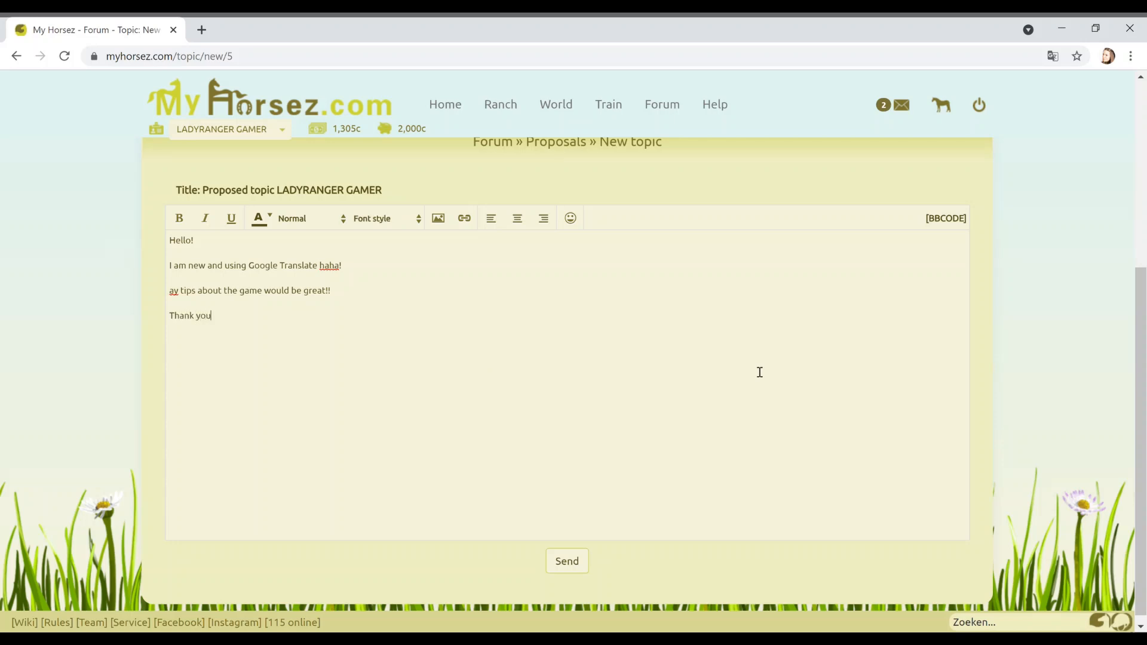
pyautogui.write('.')
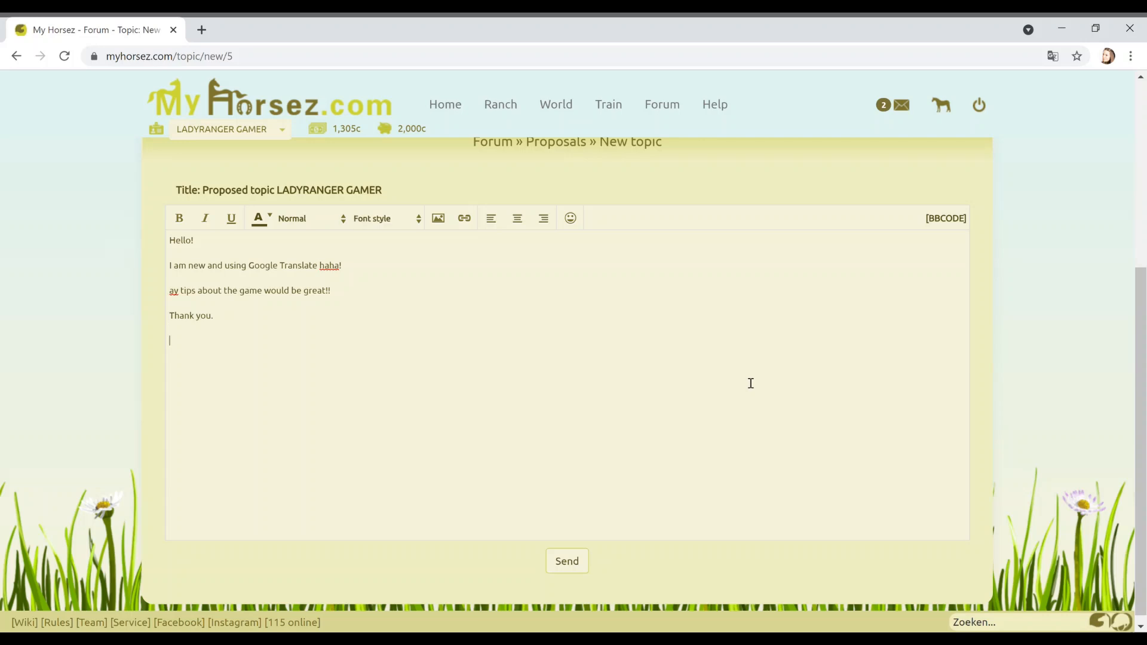
pyautogui.write('C.h')
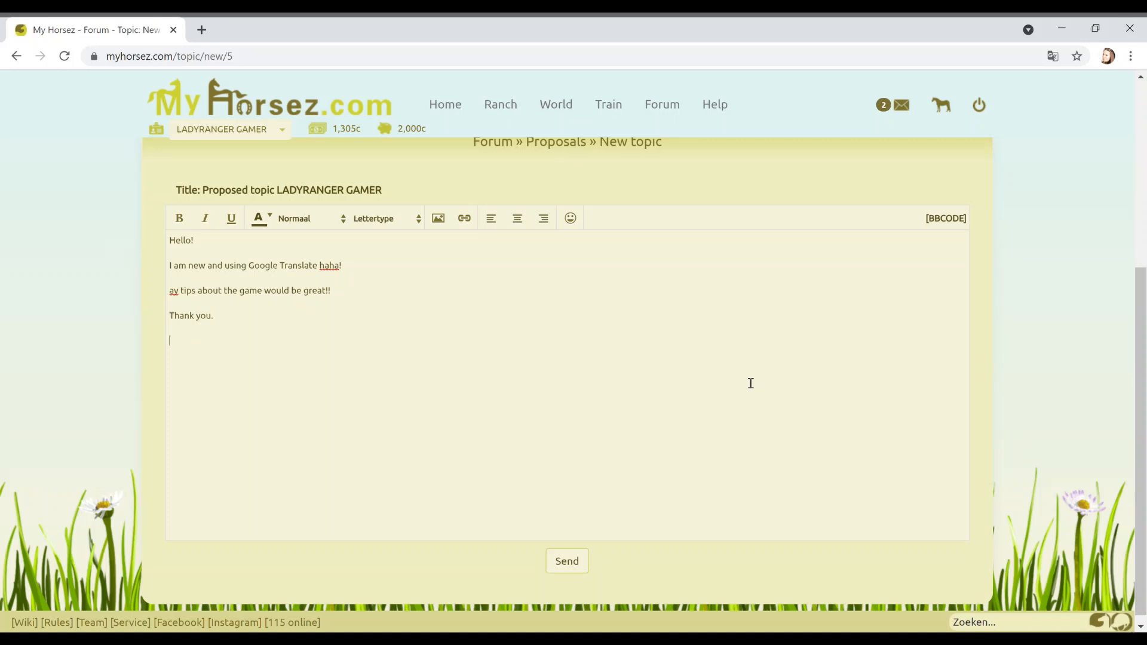
pyautogui.write('L.ady')
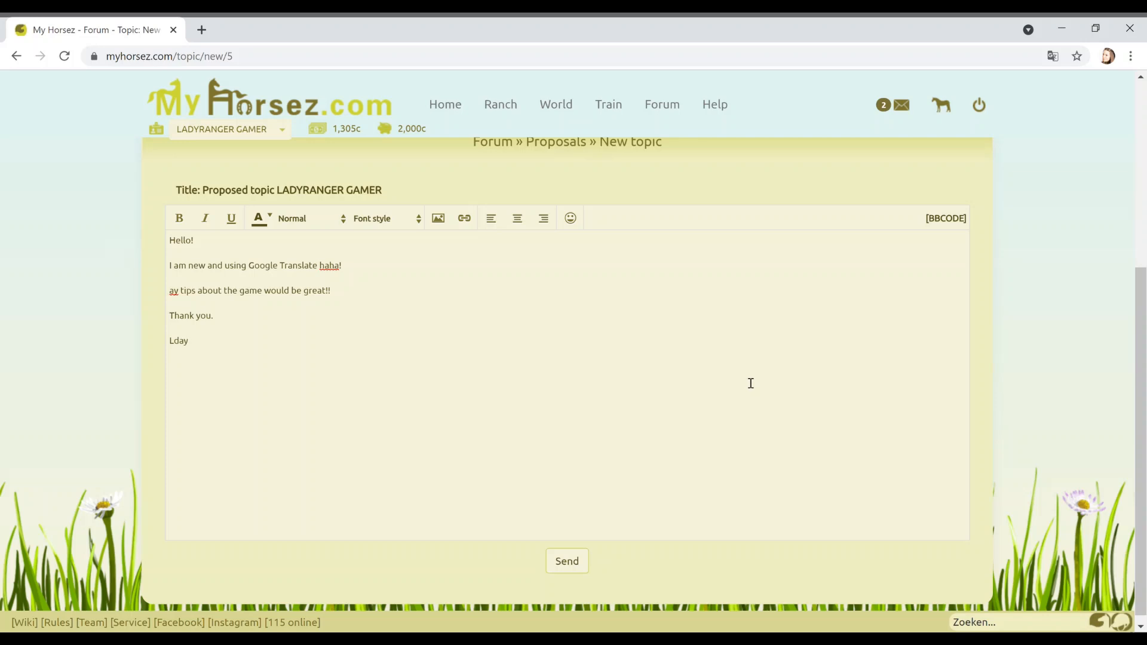
pyautogui.press('Backspace')
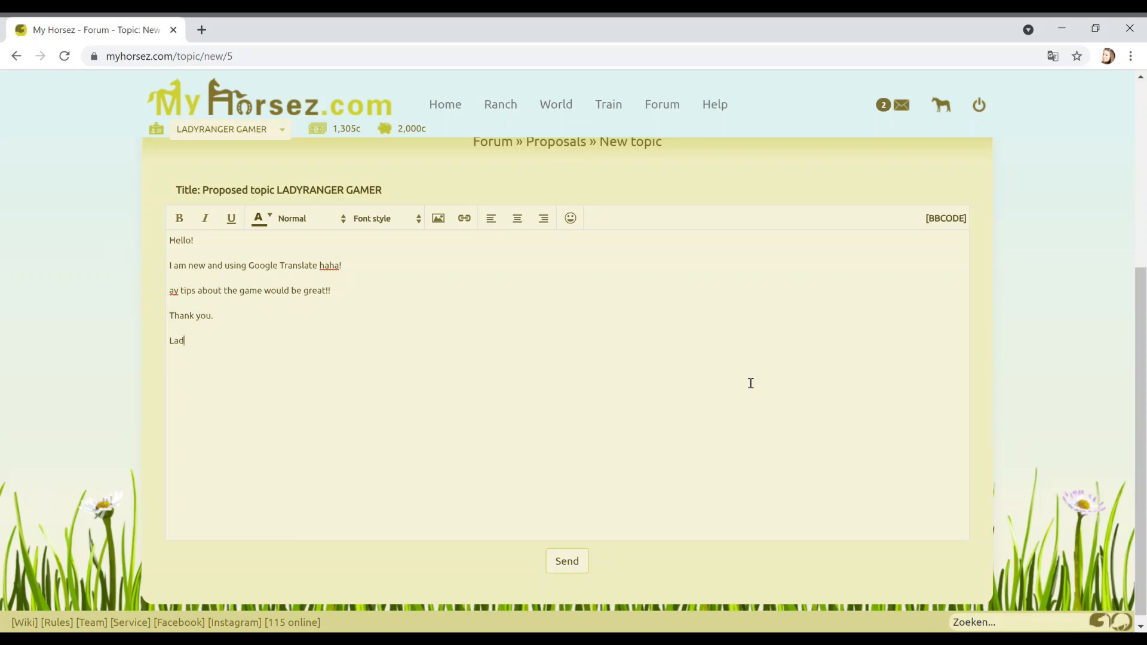
pyautogui.write('y')
pyautogui.click(250, 290)
pyautogui.write('n')
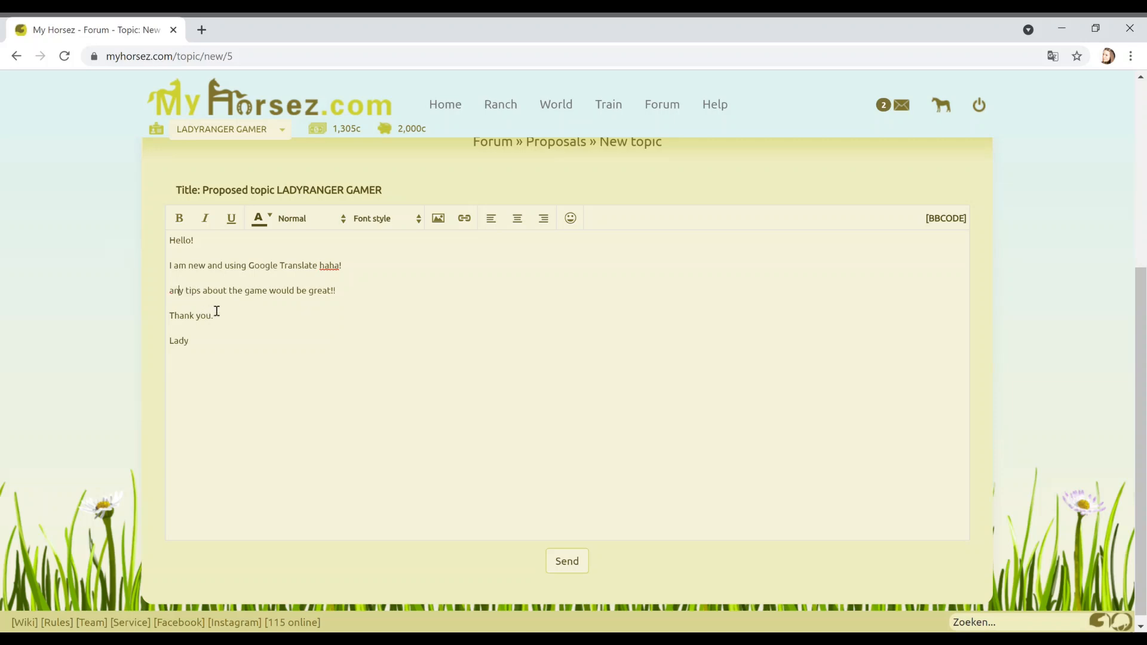
# - Send the introduction topic to post it in Forum » Proposals
pyautogui.click(566, 561)
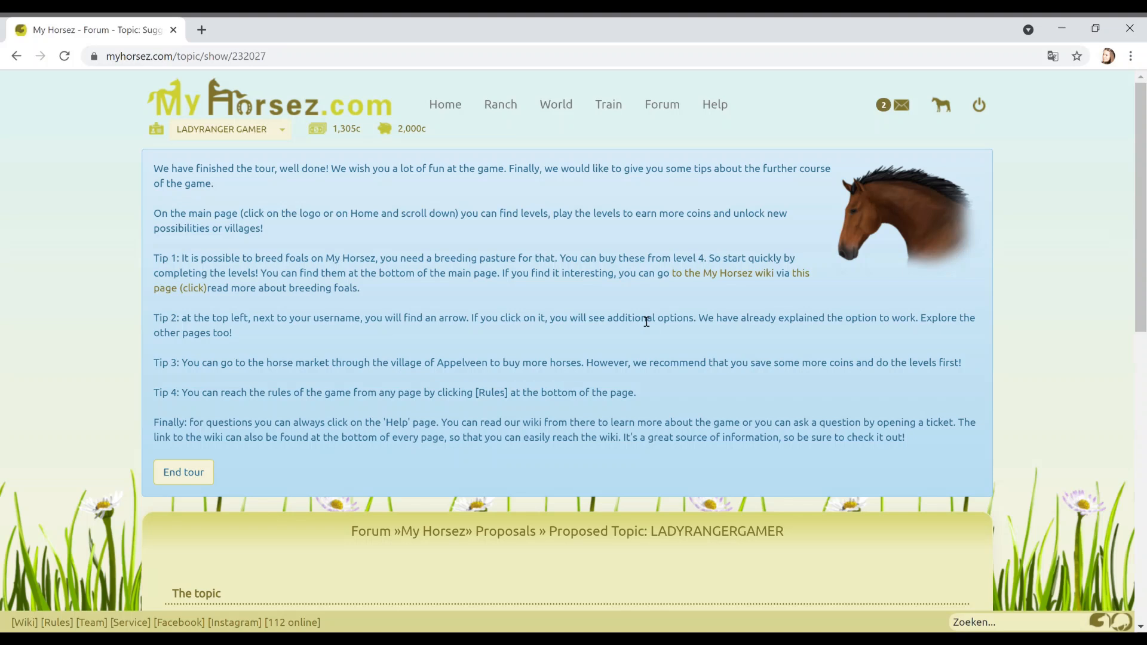
pyautogui.moveTo(380, 214)
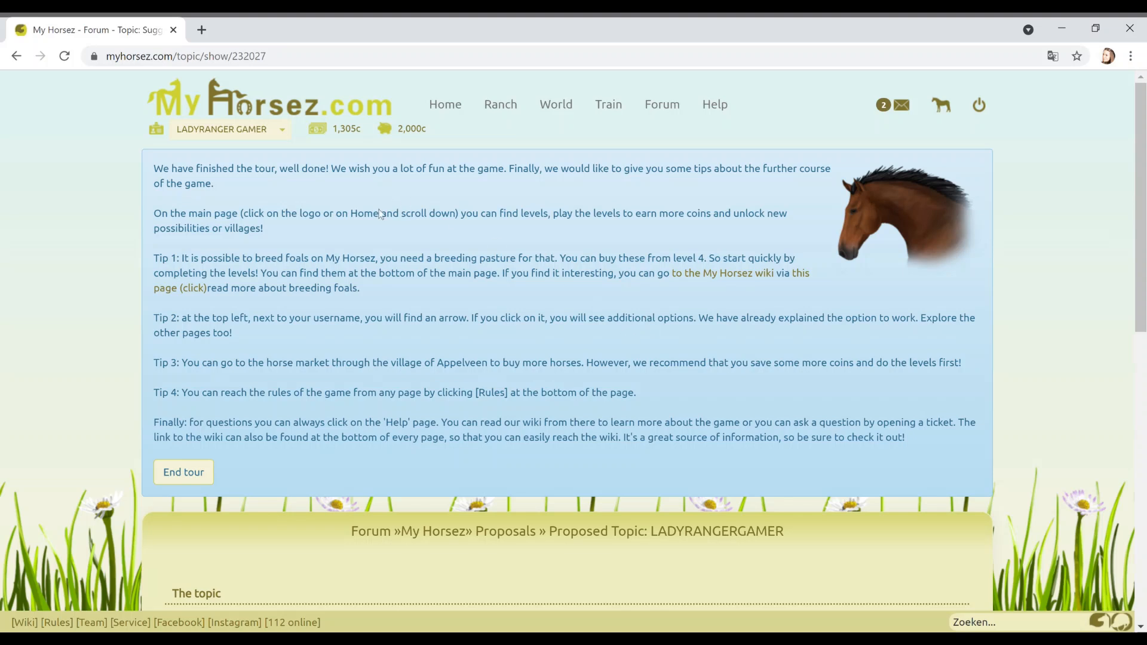
pyautogui.moveTo(365, 225)
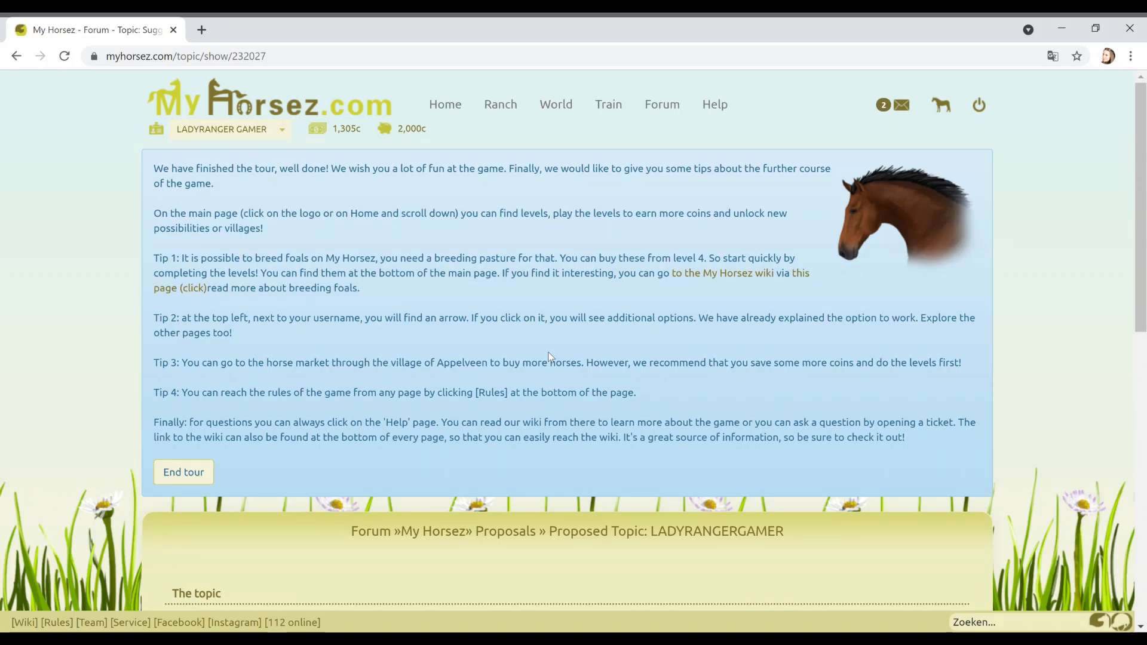
# - Go to the My ranch page for Lady Ranger's from the top navigation bar
pyautogui.click(500, 104)
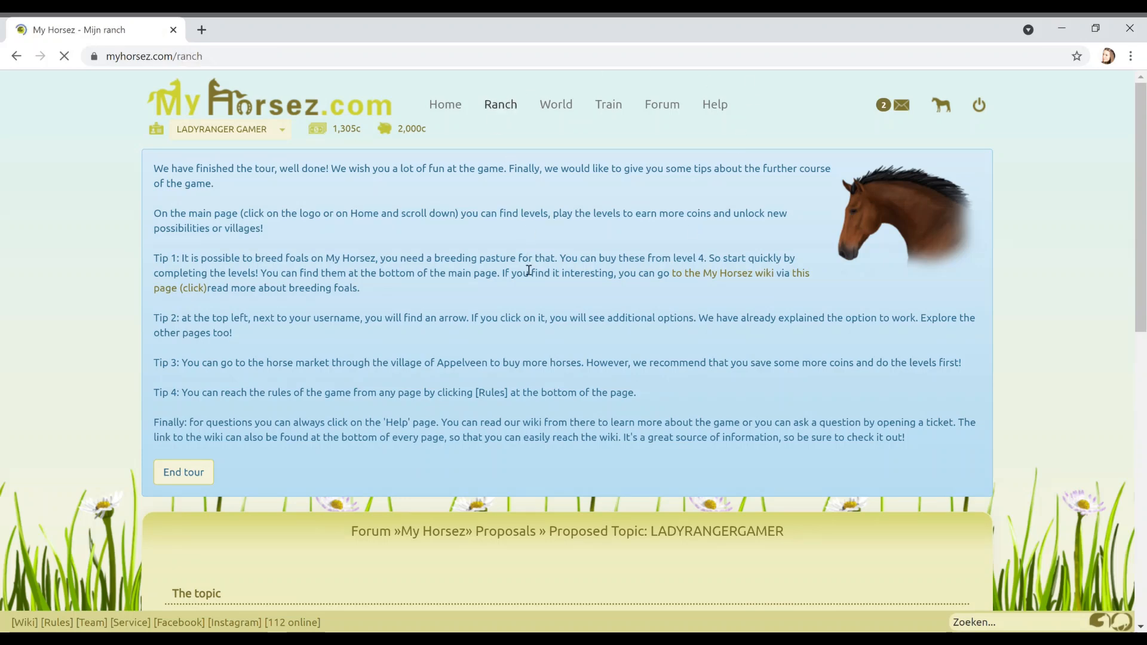
pyautogui.click(183, 472)
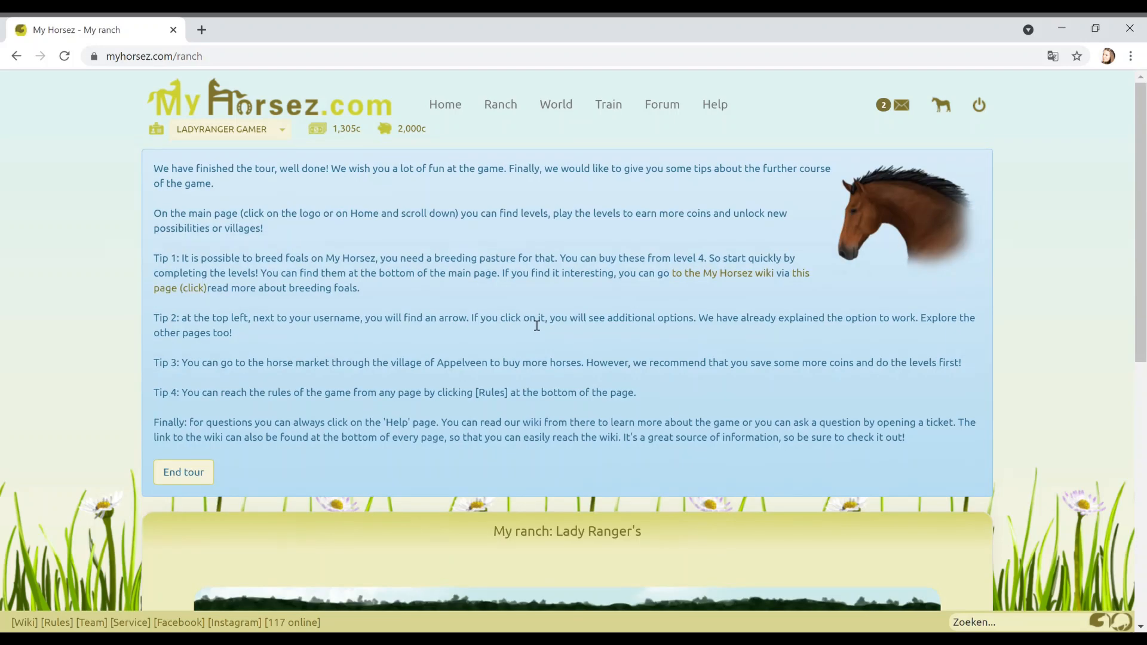
pyautogui.moveTo(944, 307)
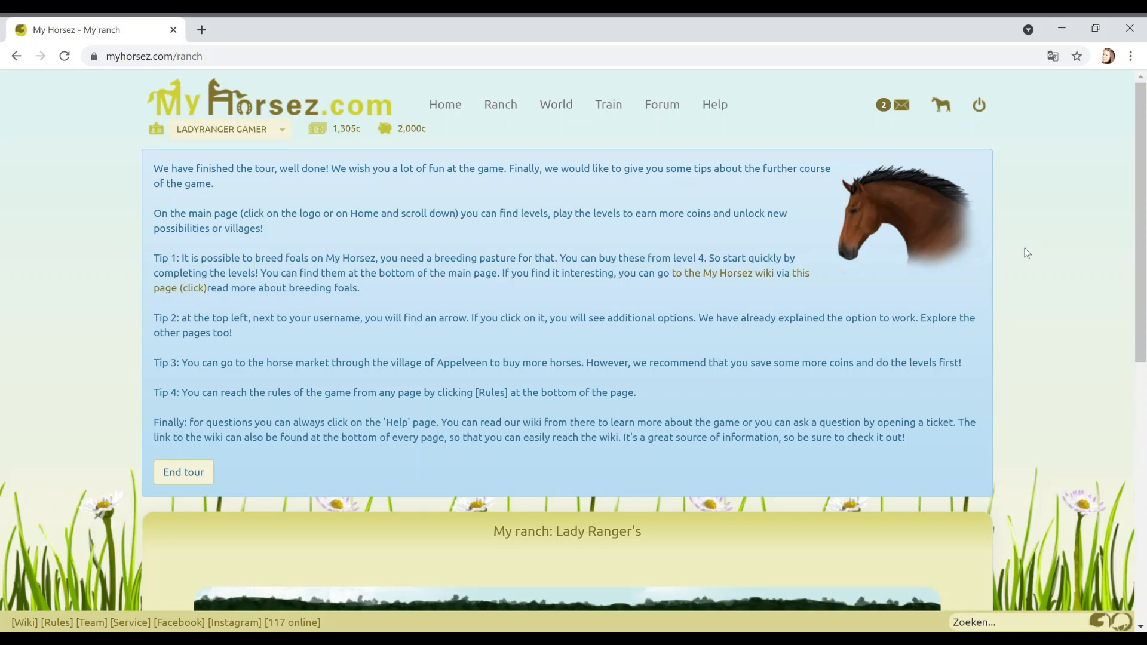
pyautogui.moveTo(1079, 232)
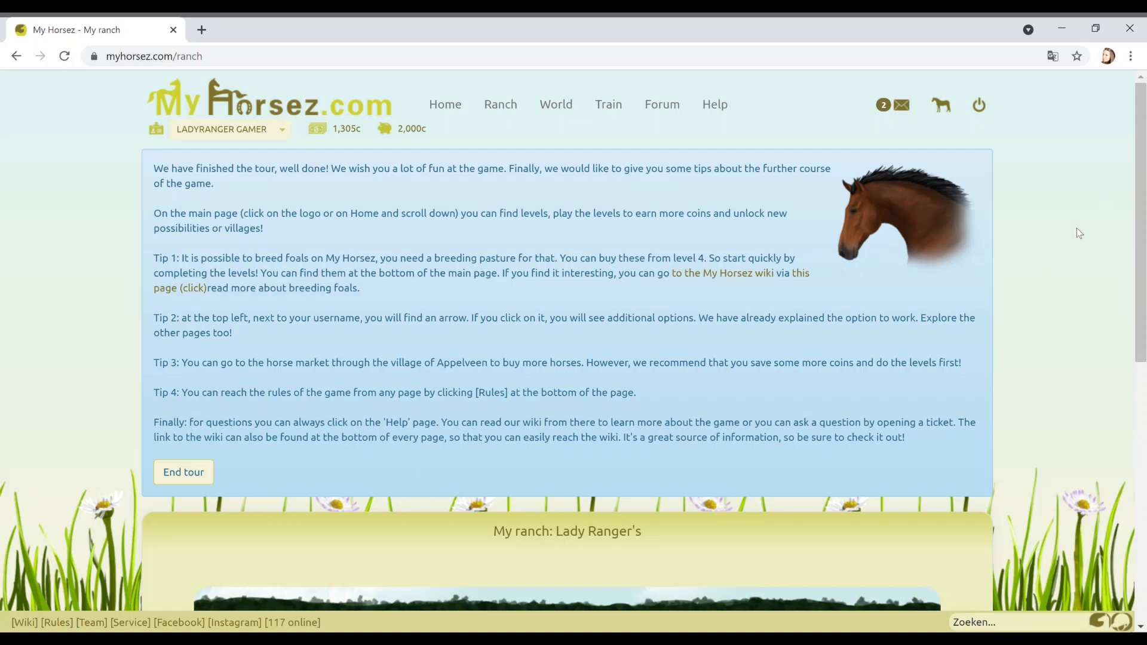